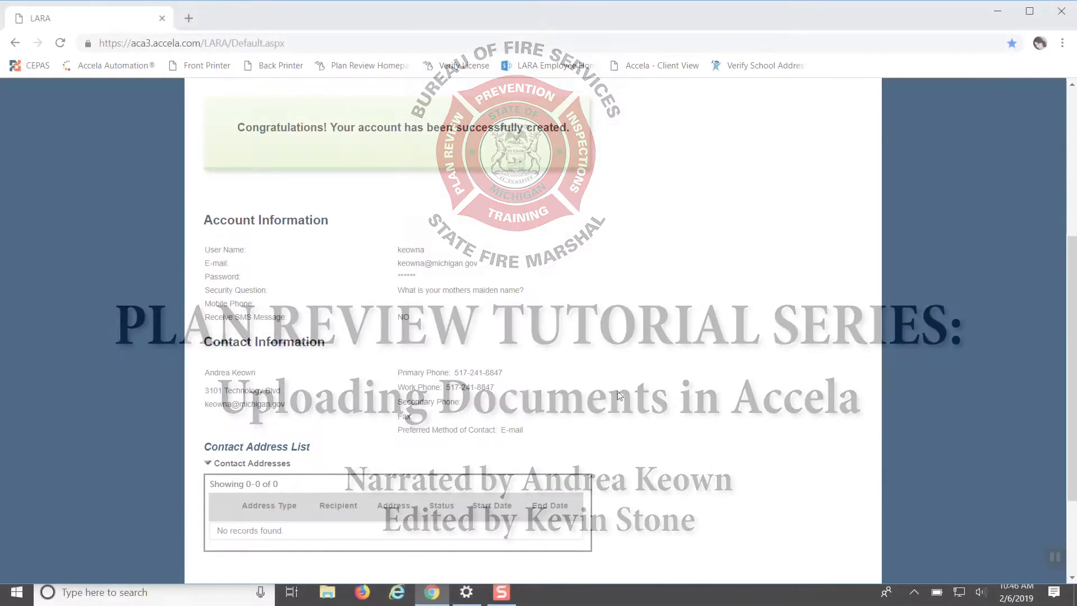
Sign in with user name 'keown' and its password to reach the Plan Review area
scroll(up, 3)
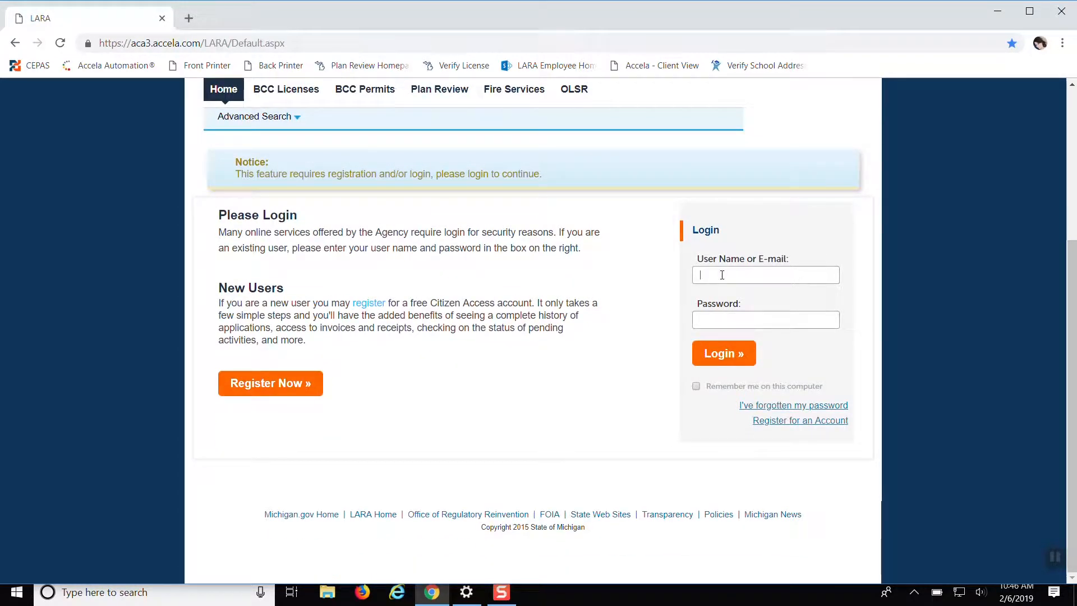
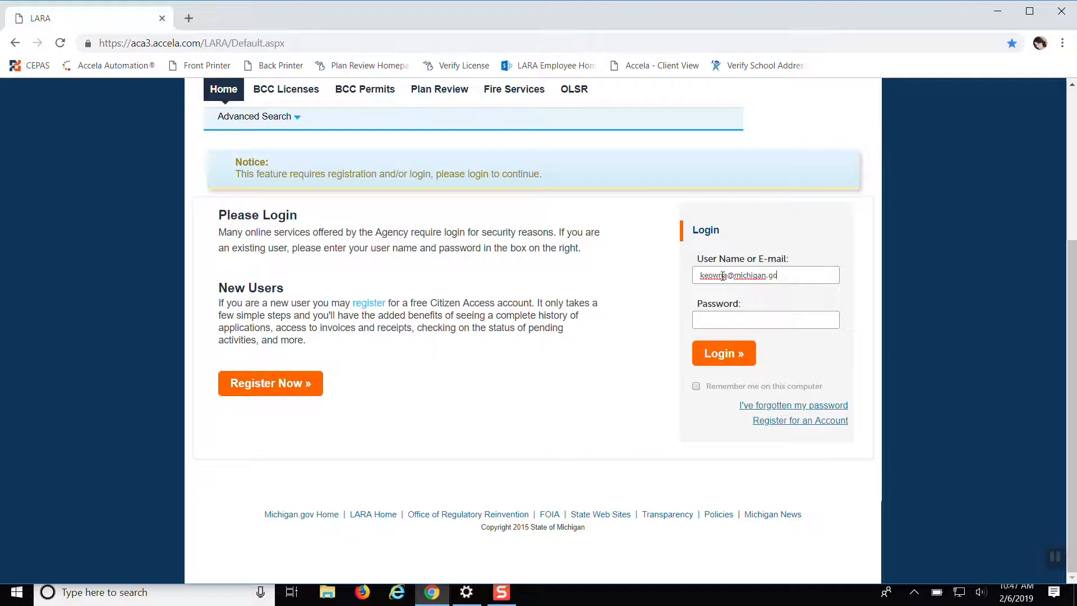
text(••••)
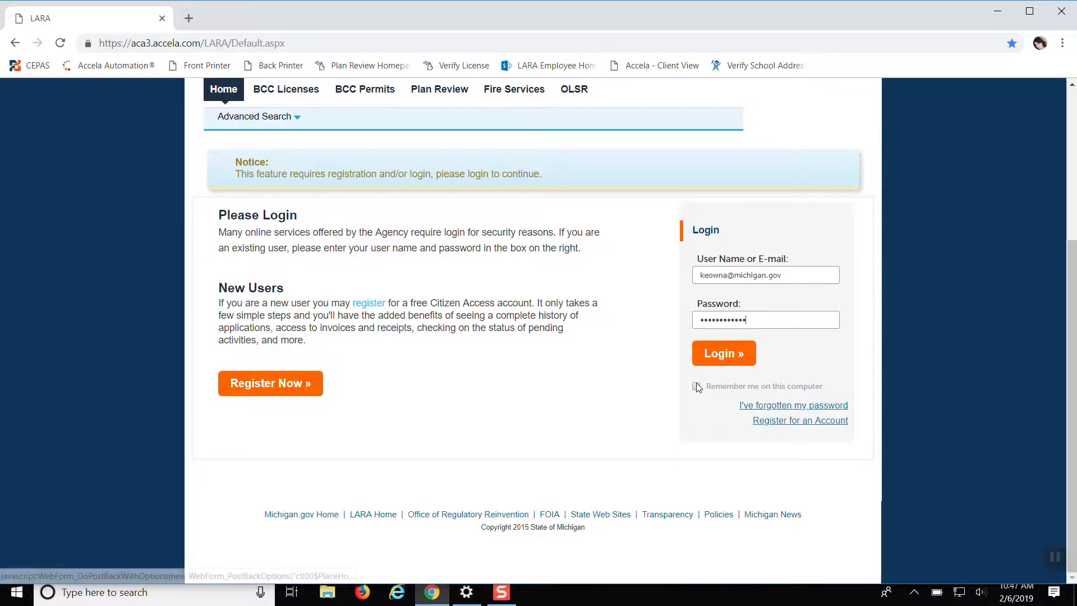
click(723, 353)
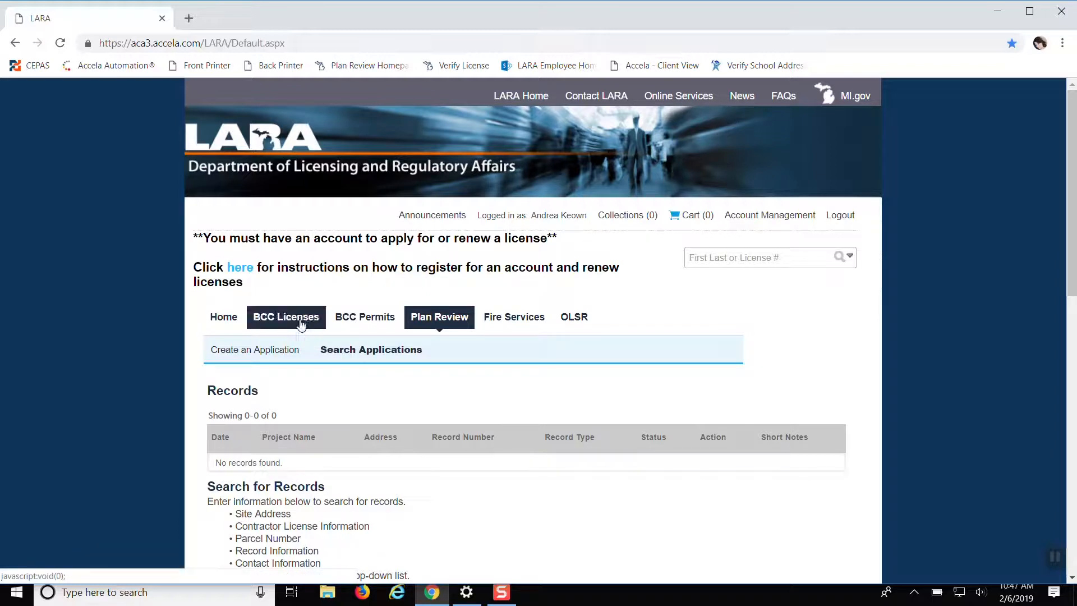
Start a new Plan Review application from Create an Application
scroll(down, 3)
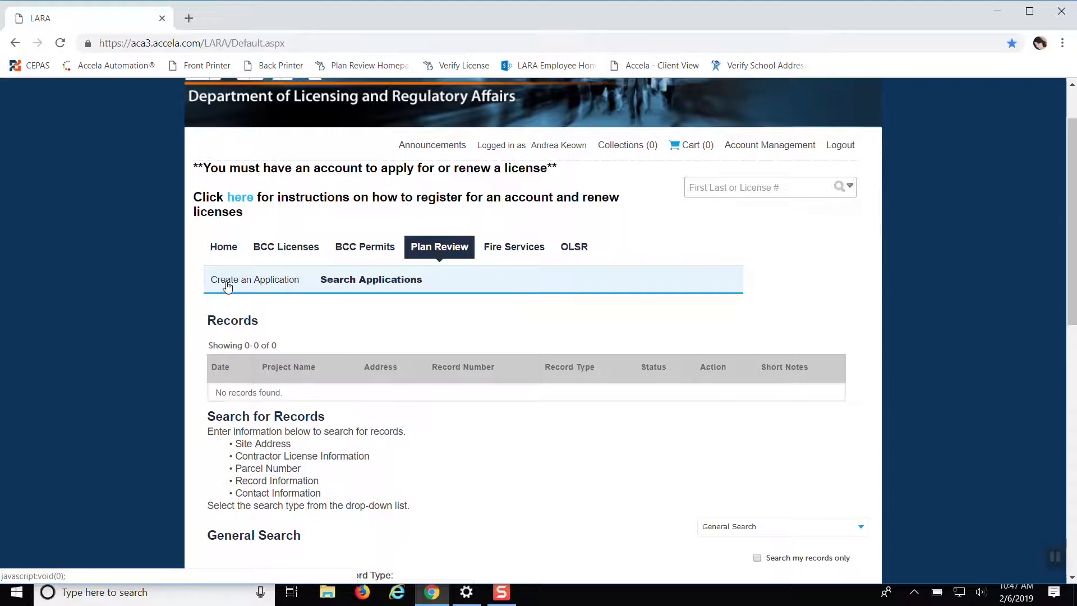
click(253, 279)
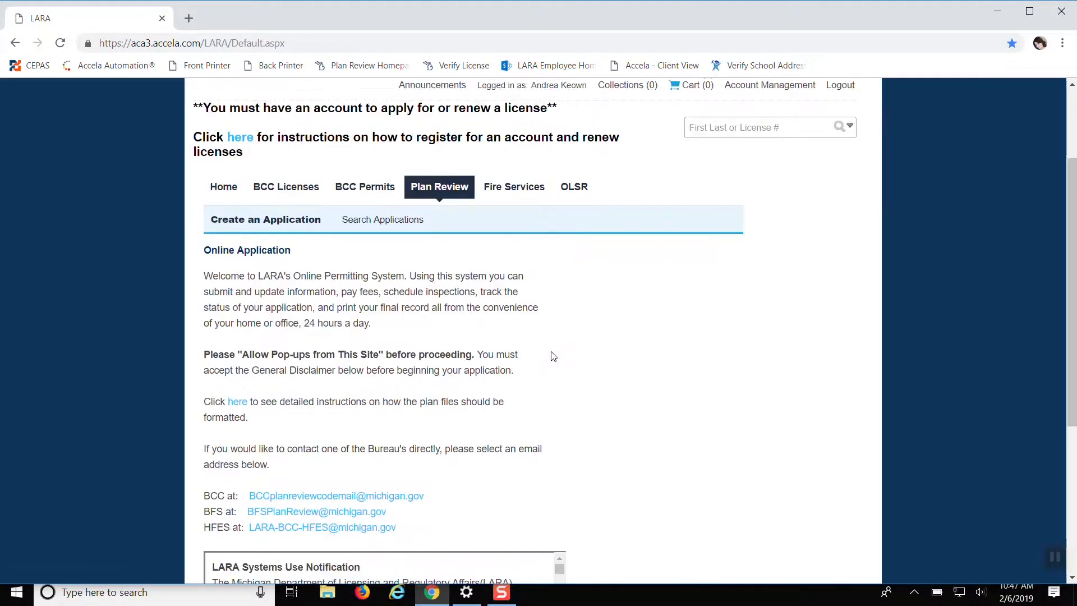
Read through the LARA Systems Use Notification and accept its terms
scroll(down, 3)
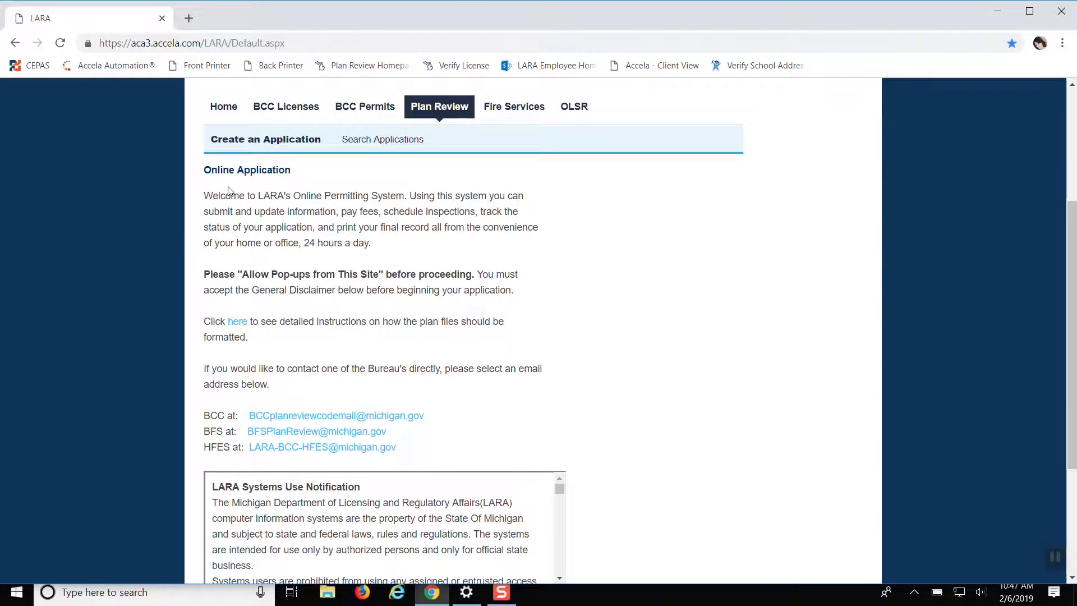
scroll(down, 3)
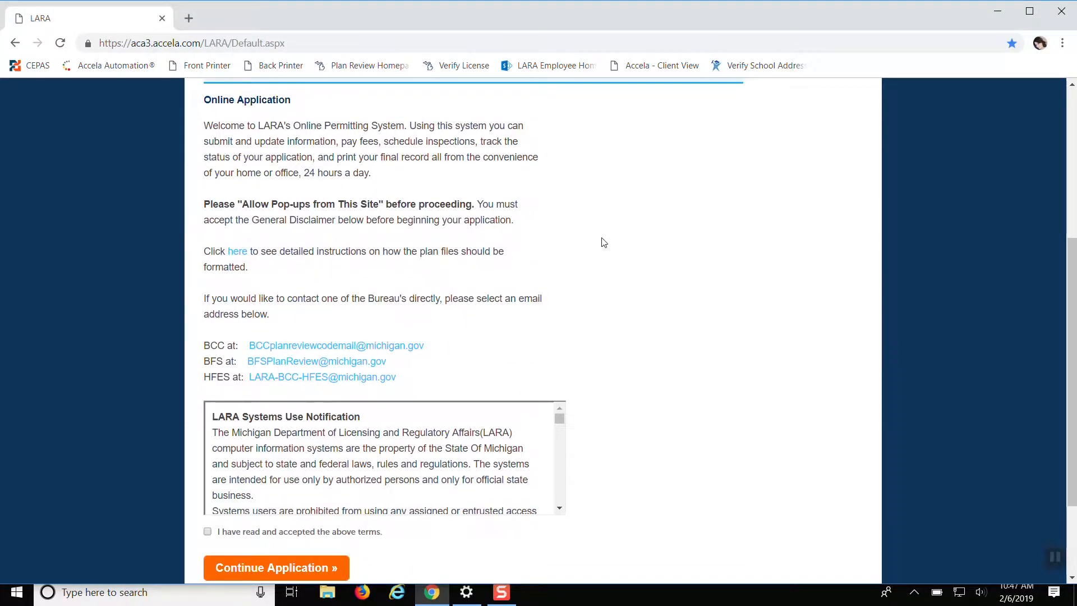
mouse_move(318, 306)
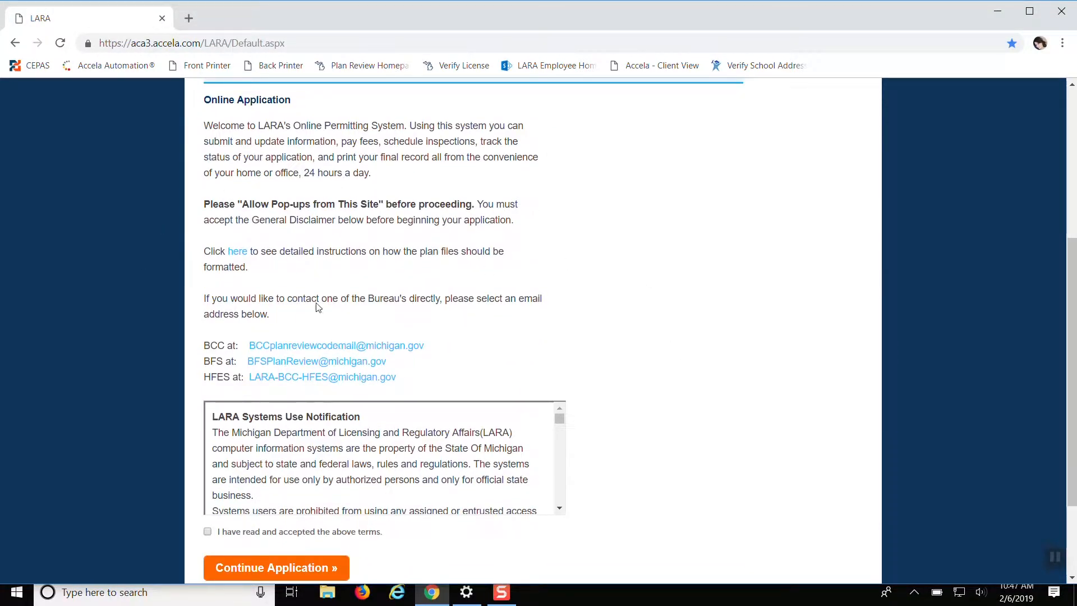
scroll(down, 3)
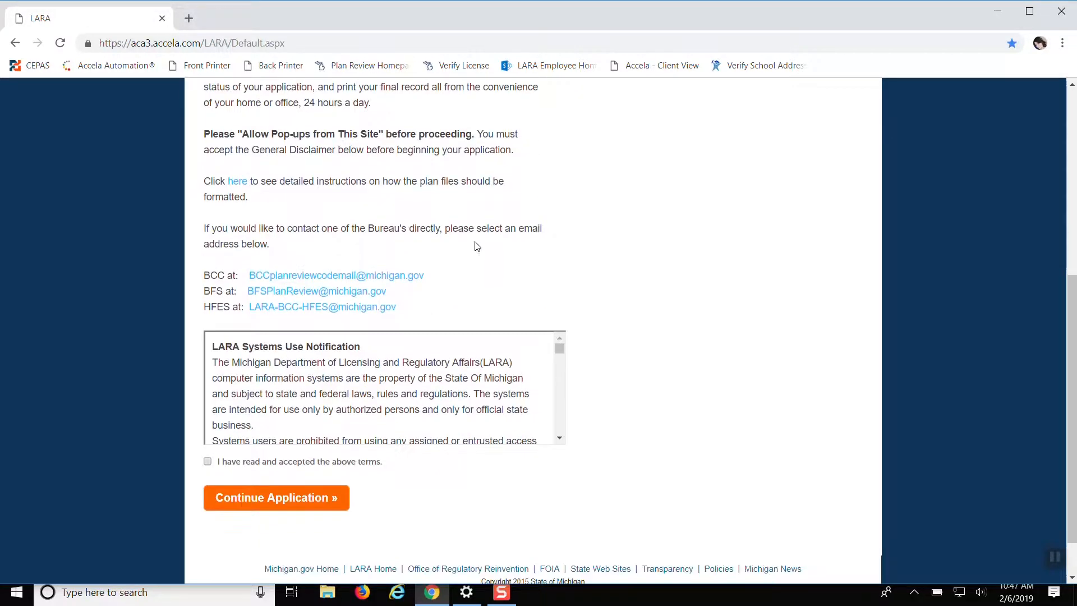
scroll(down, 3)
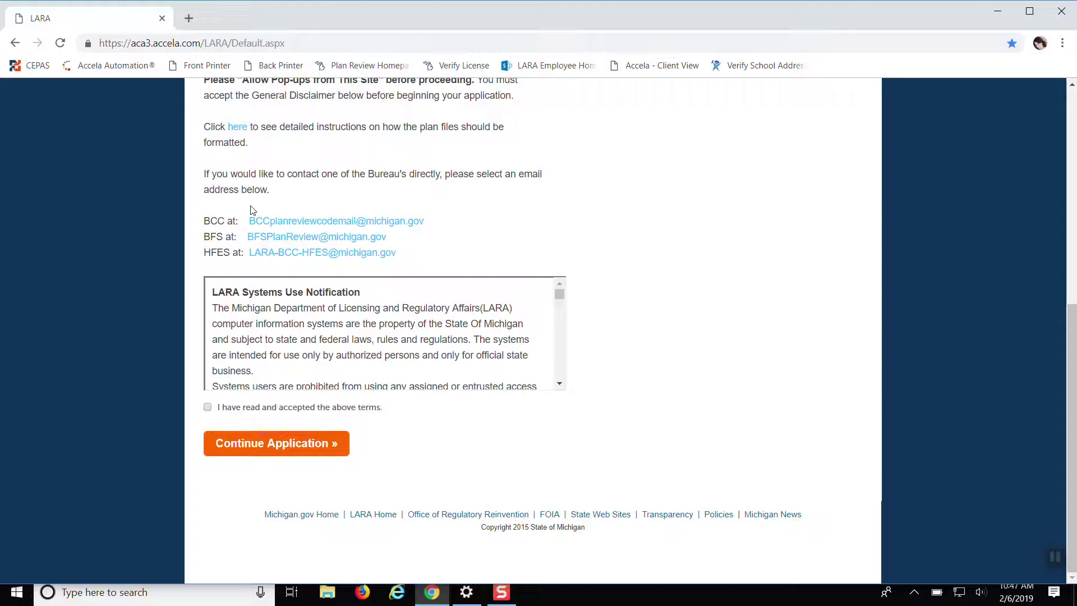
mouse_move(444, 263)
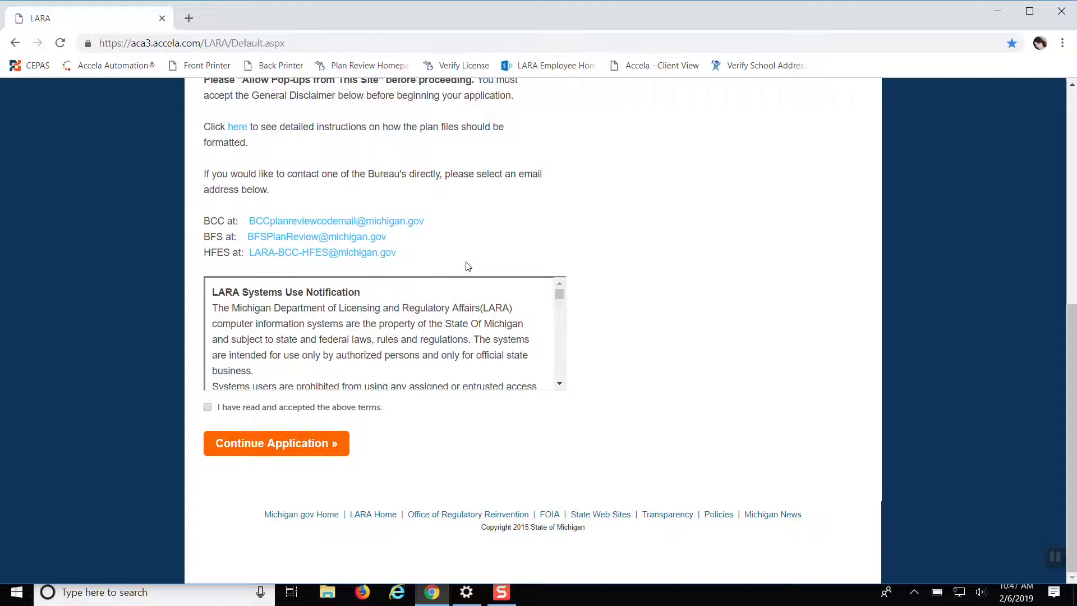
mouse_move(489, 262)
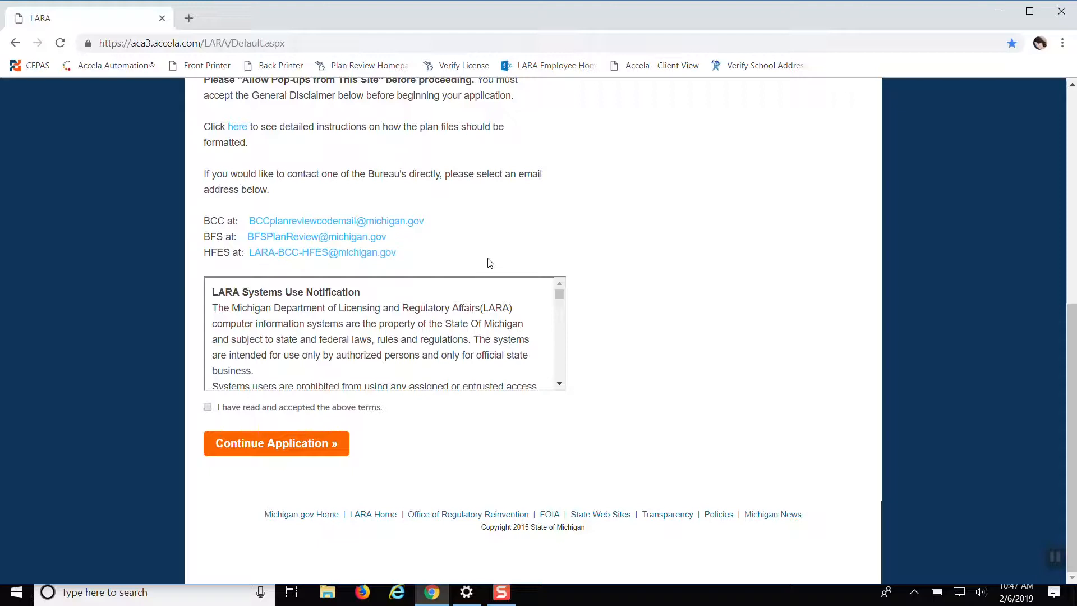
mouse_move(586, 314)
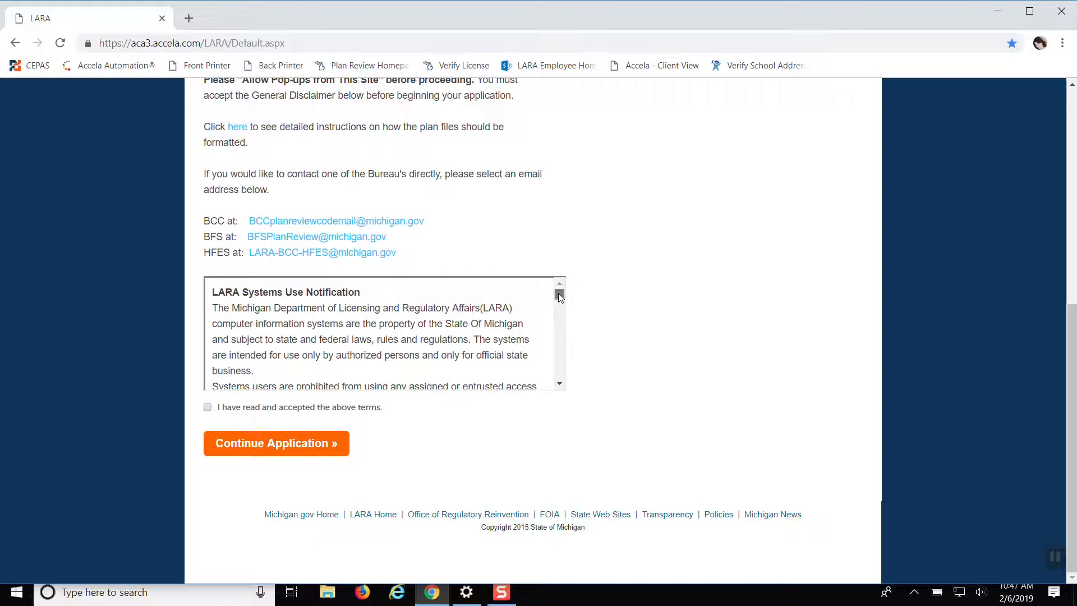
click(559, 384)
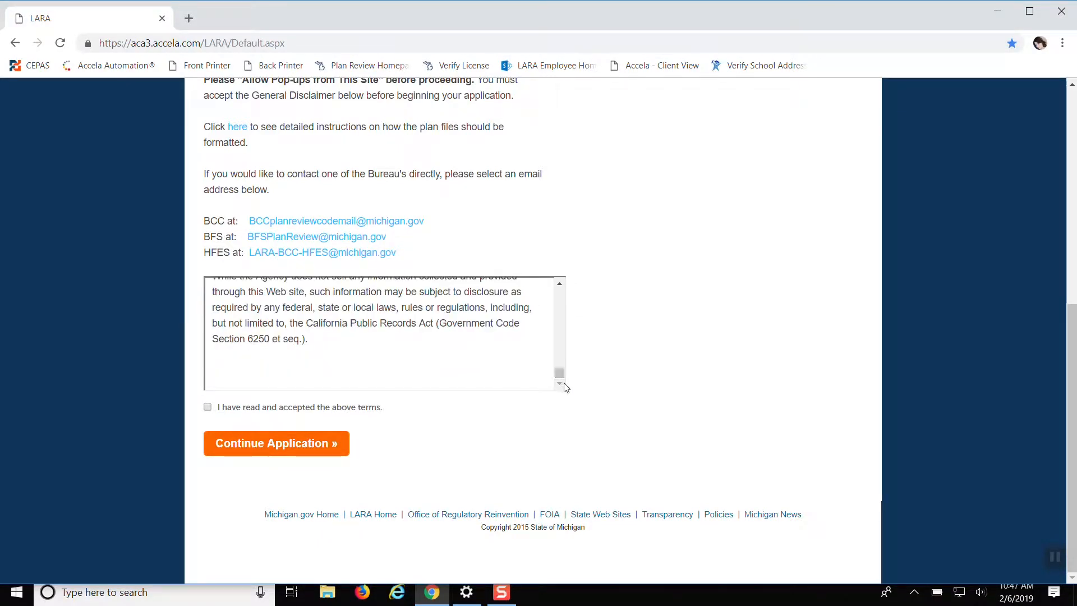
click(207, 407)
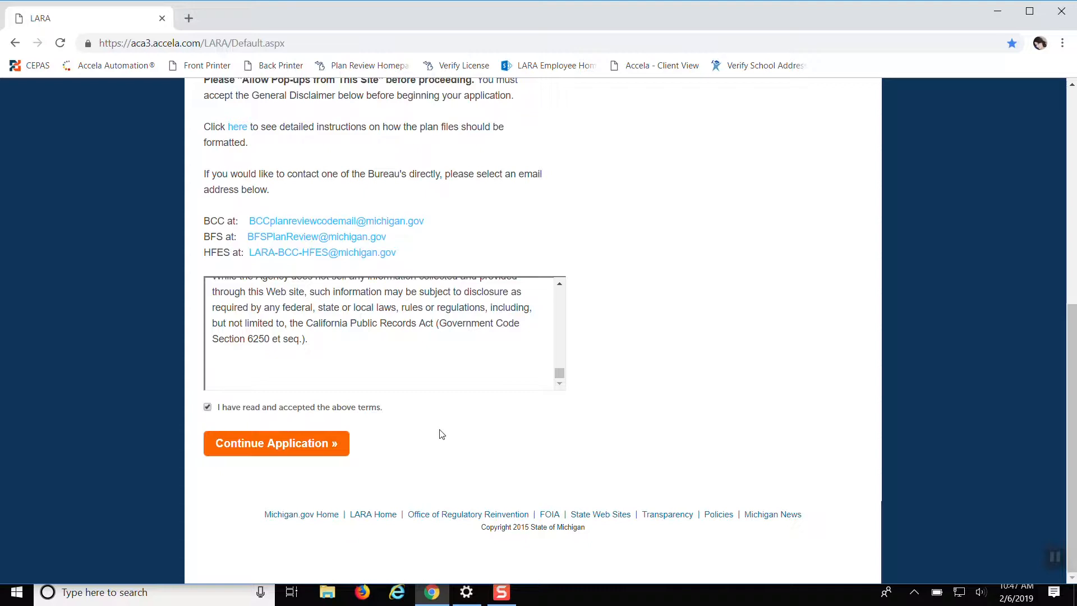
mouse_move(463, 420)
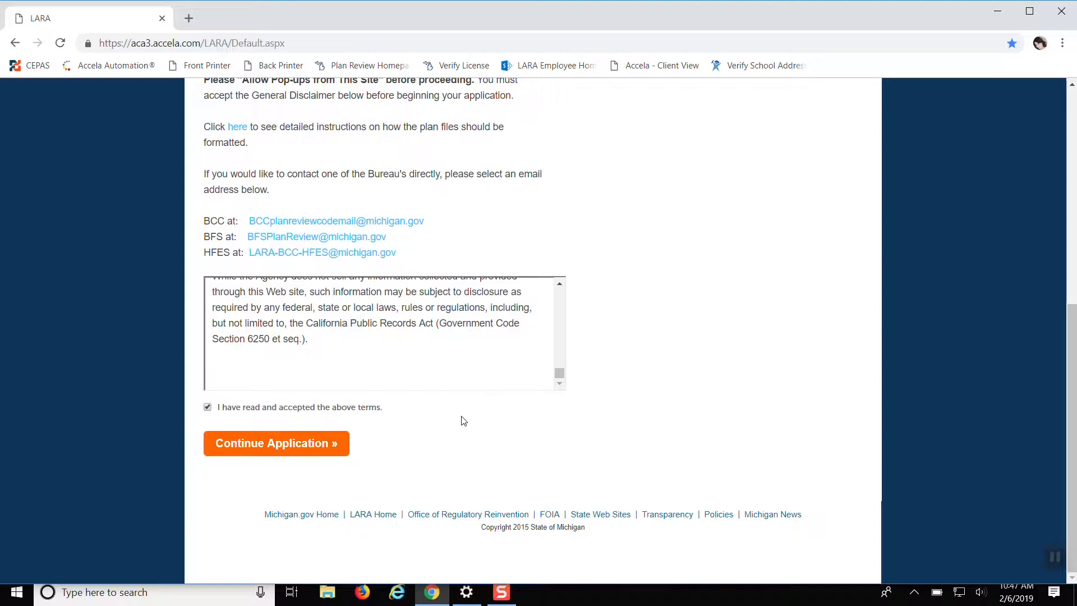
Continue to step 1 and enter 'BFS Facility' as the Facility Name / Project
click(276, 443)
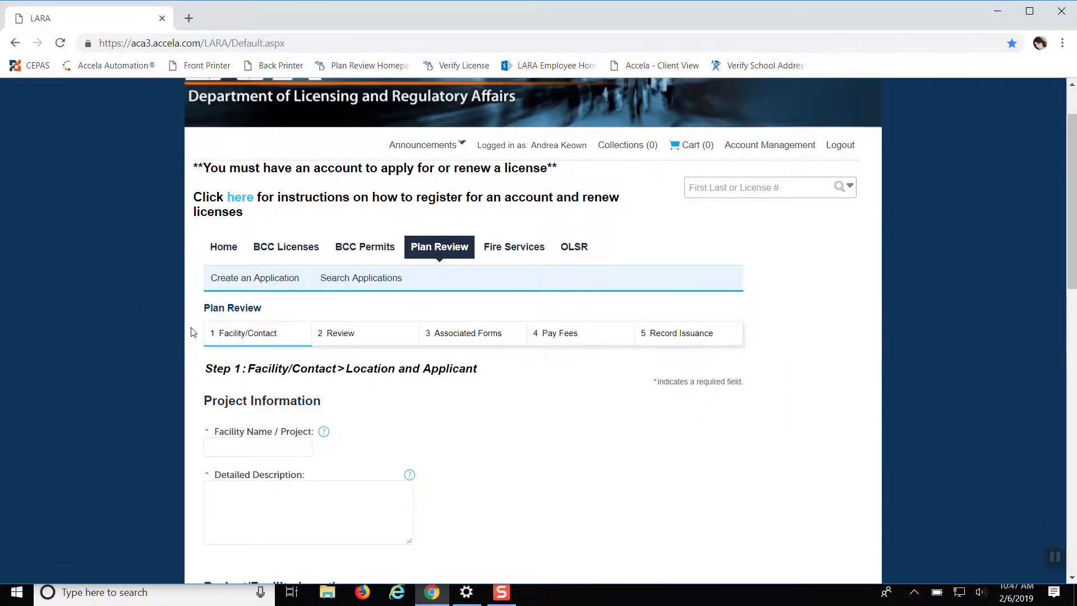
scroll(down, 3)
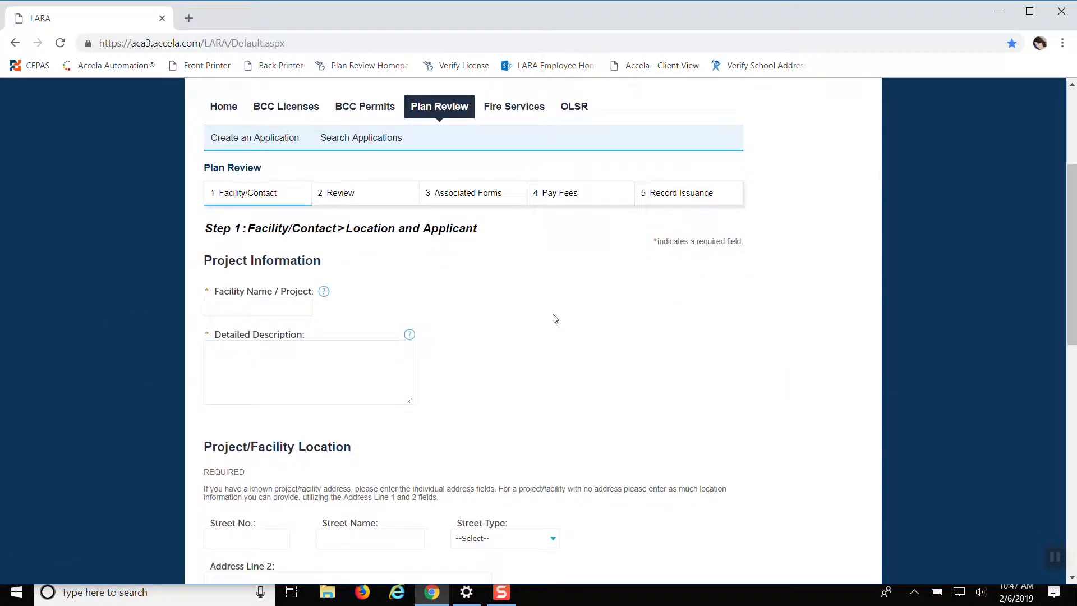
scroll(down, 3)
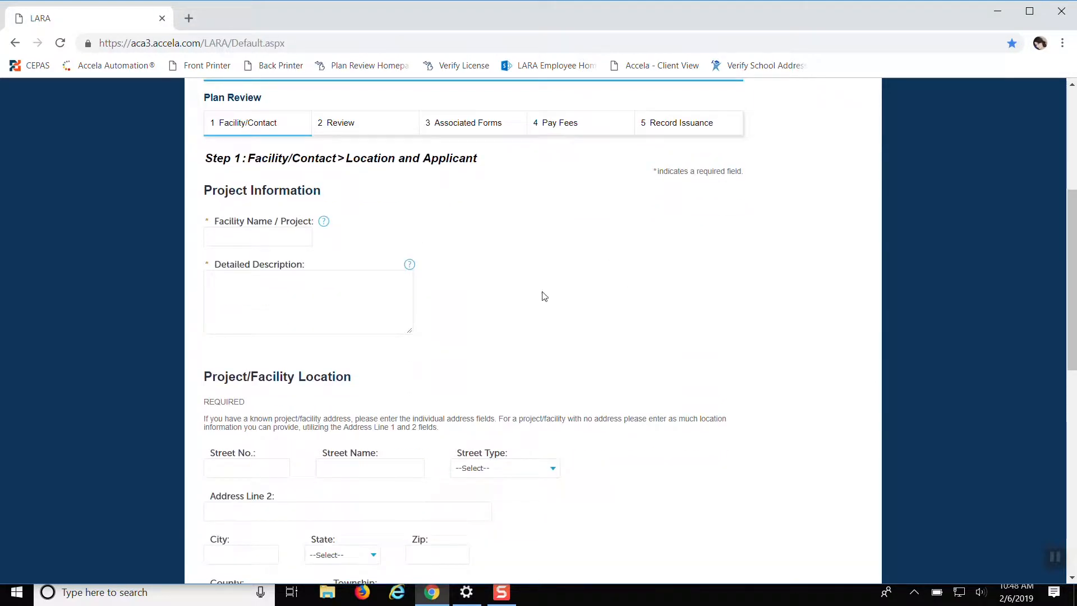
click(257, 237)
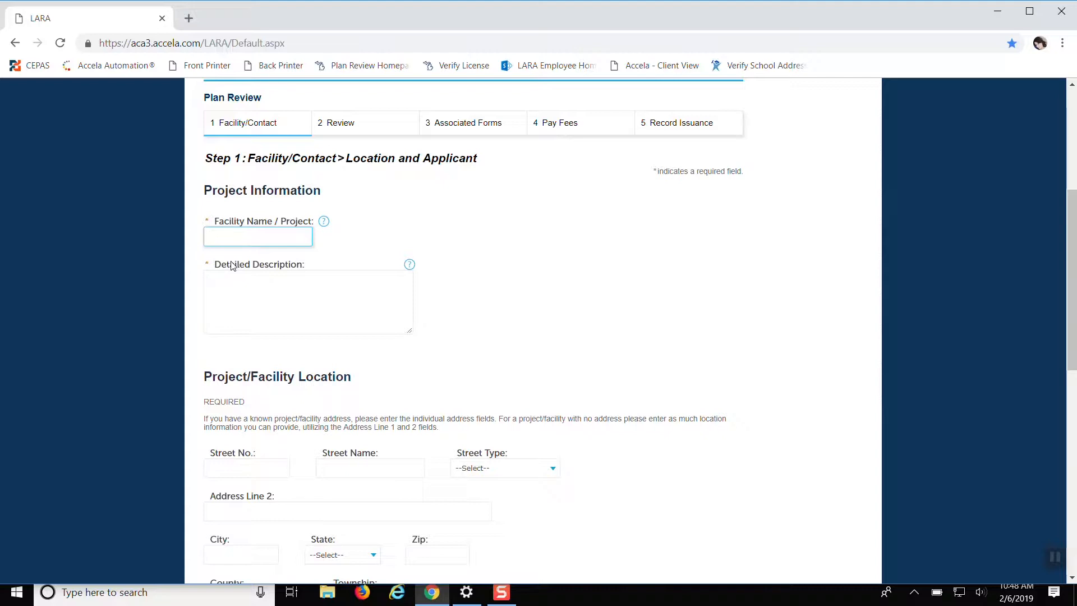
click(257, 235)
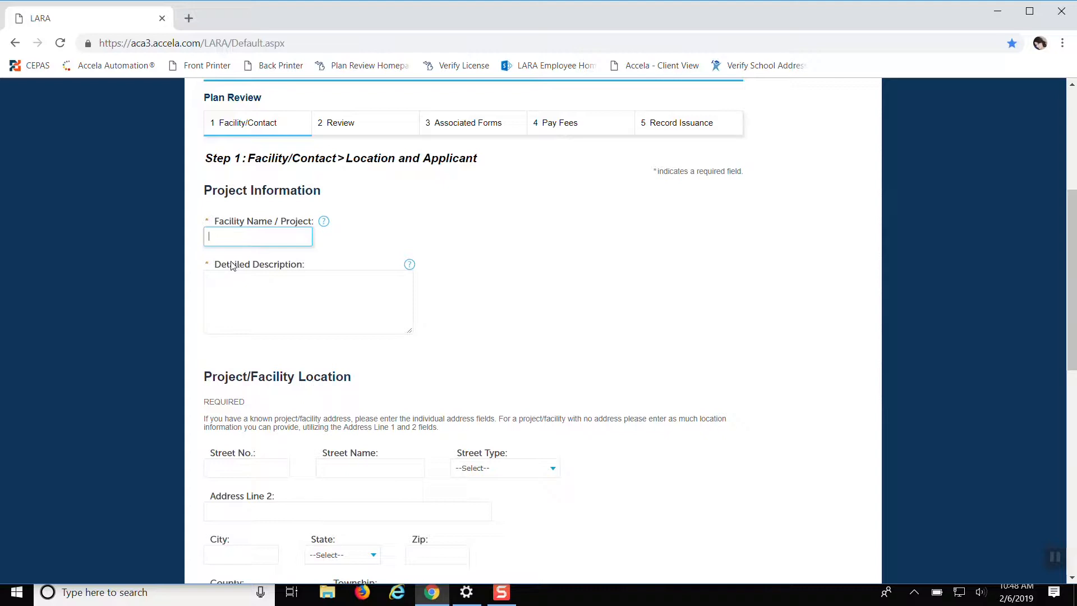
text(BFS)
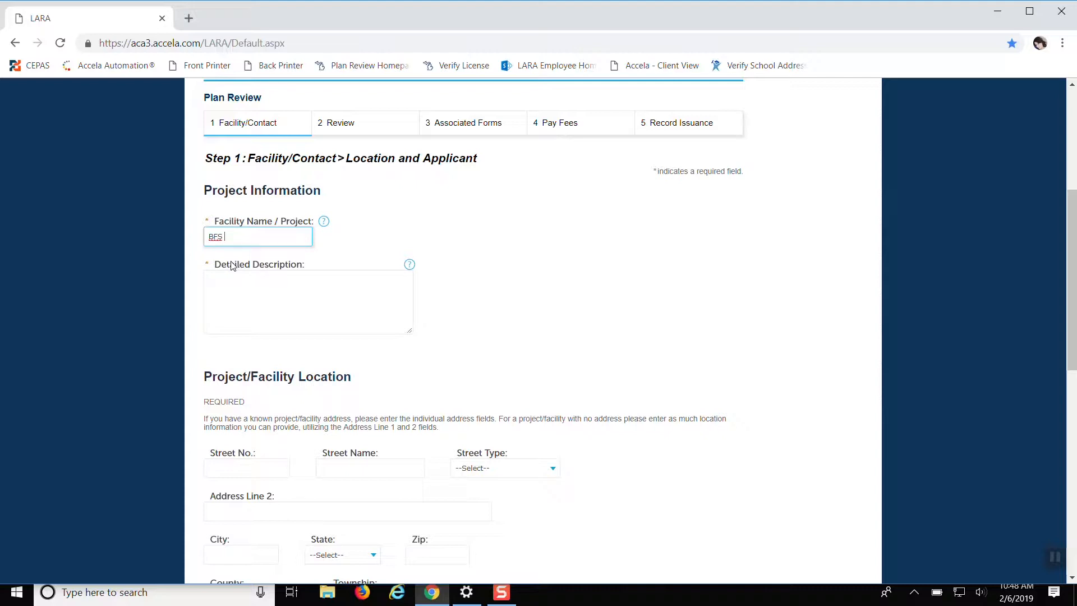
text(Facility)
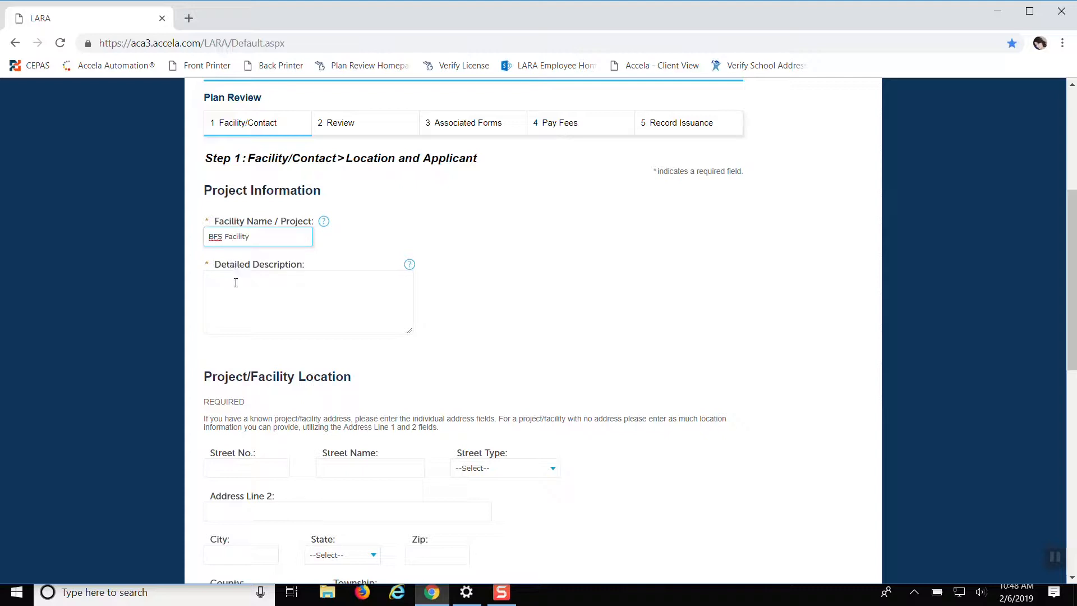
Move into the Detailed Description field, leaving it empty for now
click(308, 301)
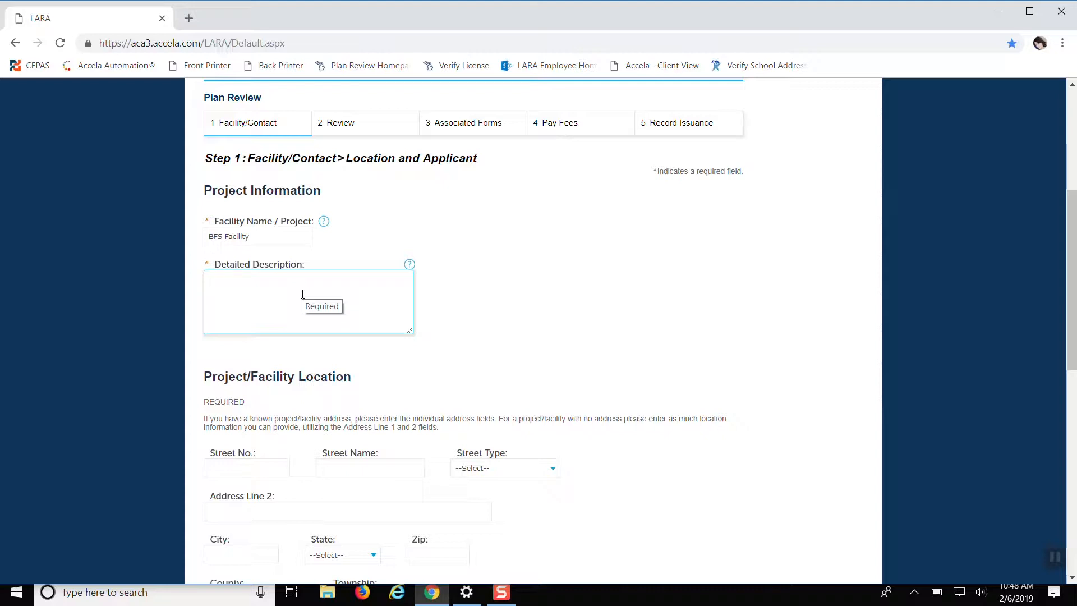
scroll(down, 3)
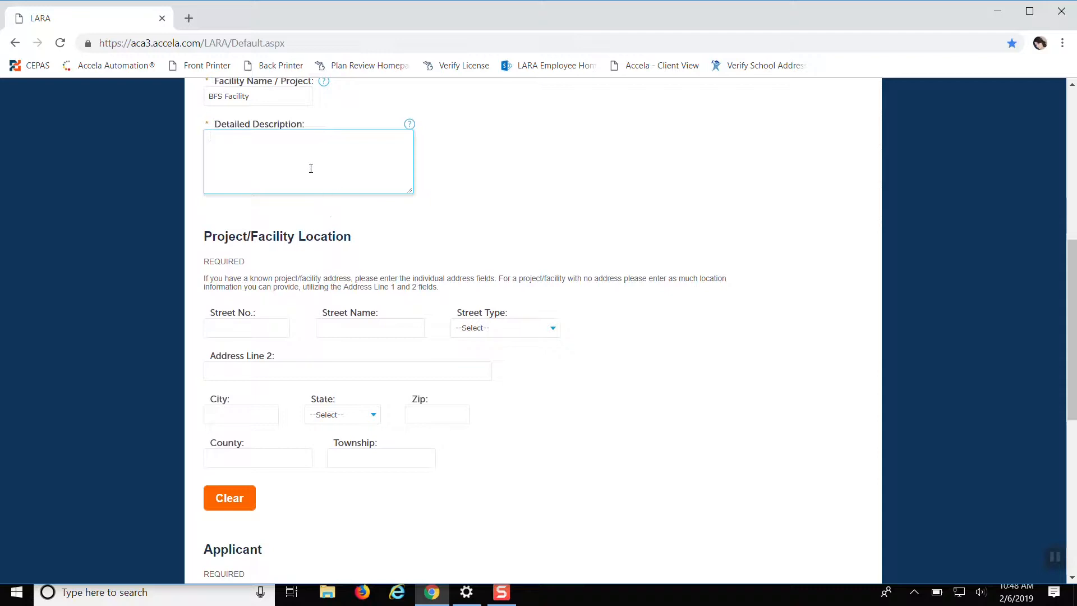
click(391, 226)
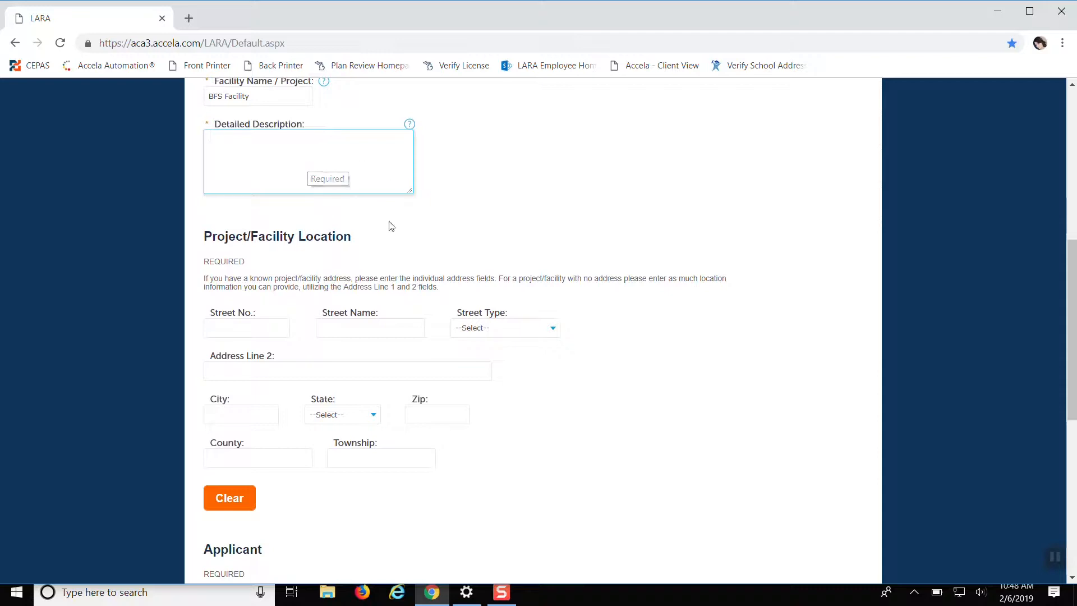
Set the location to 3101 Technology Blvd, 48910, letting Lansing, MI, Ingham, City of Lansing auto-fill
scroll(down, 3)
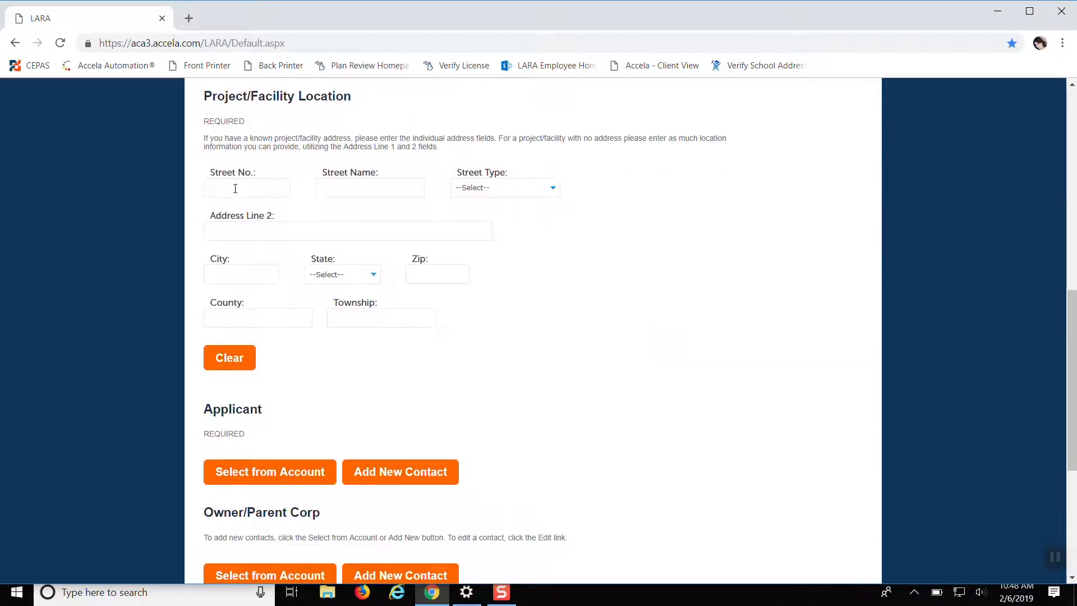
click(247, 187)
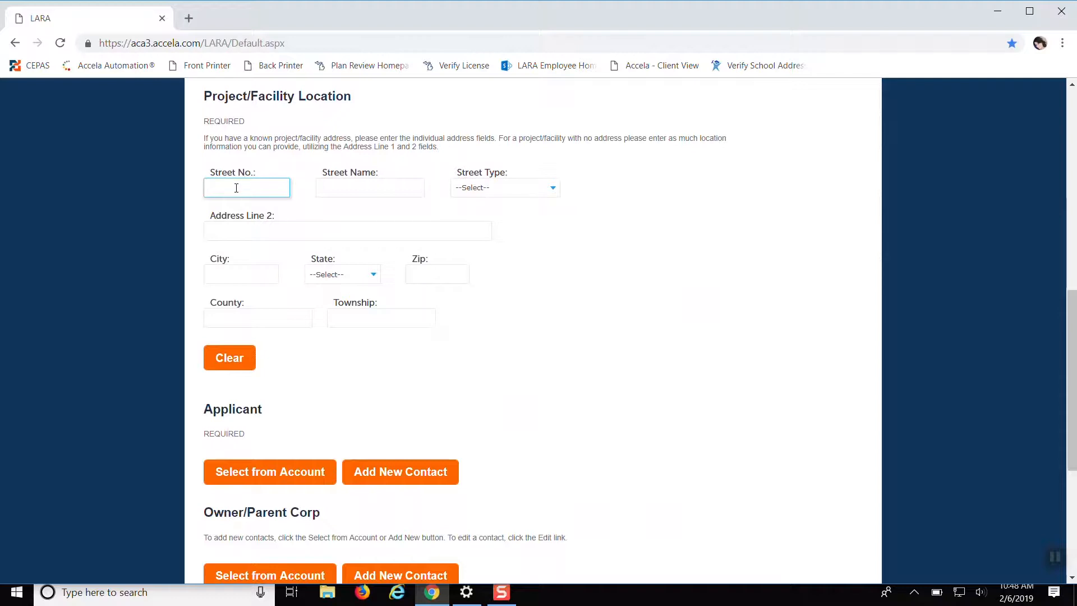
text(3101)
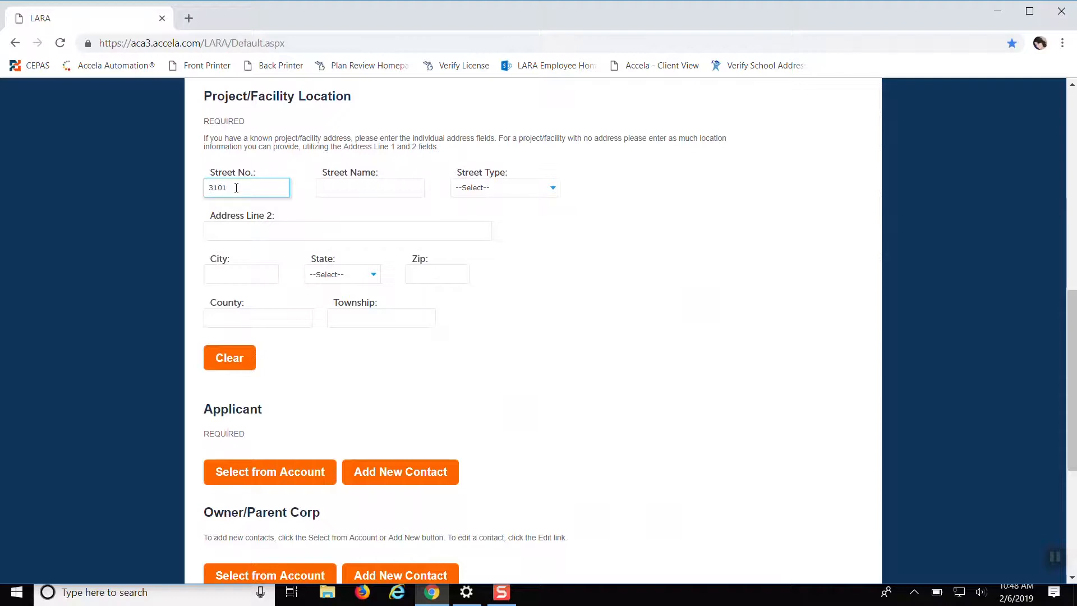
text(Technology)
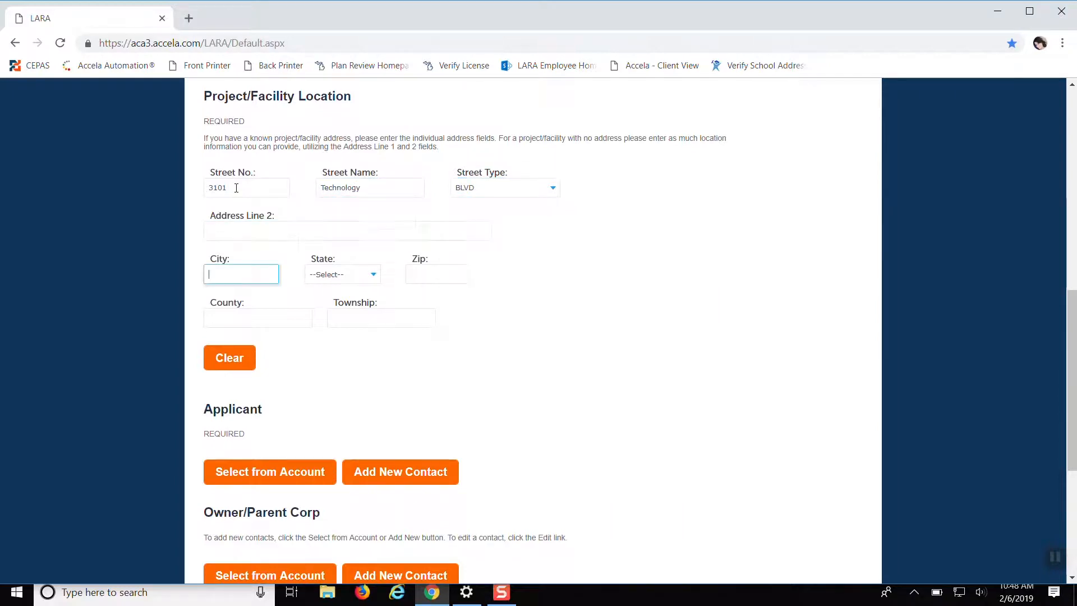
click(438, 274)
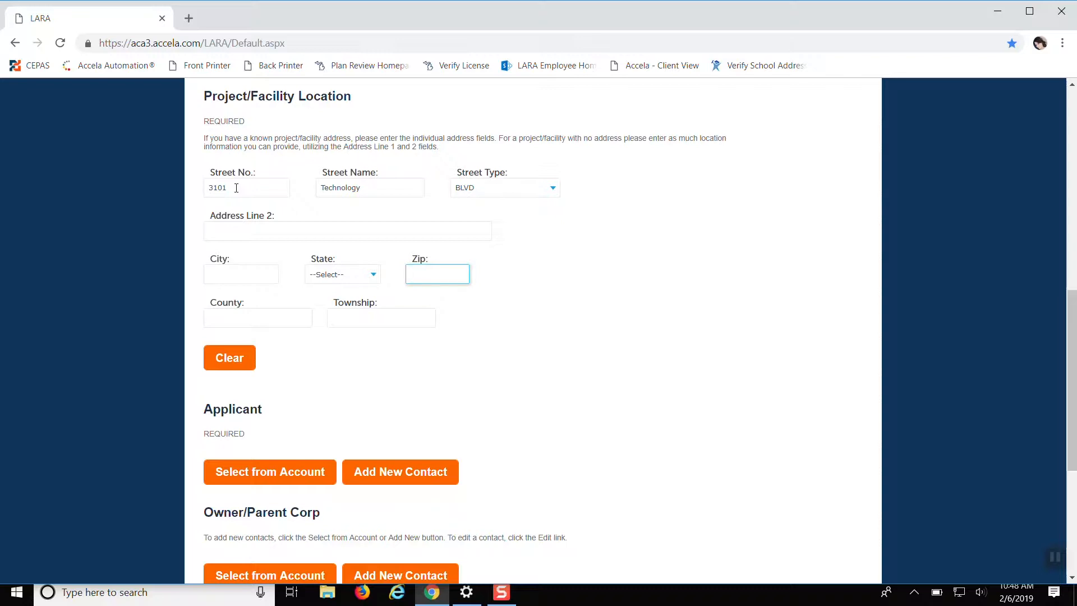
text(48910)
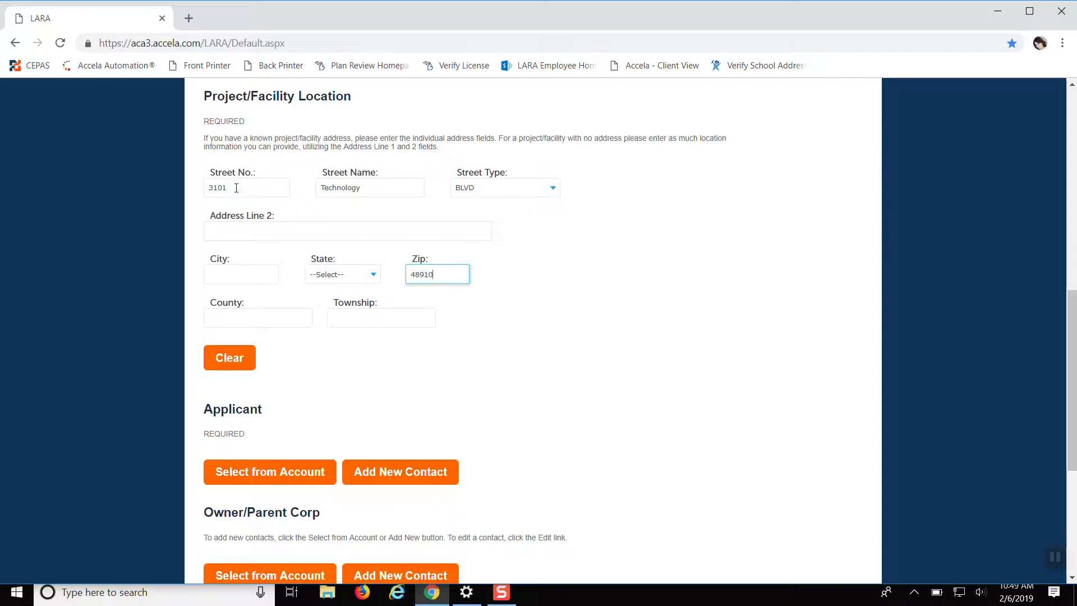
click(258, 317)
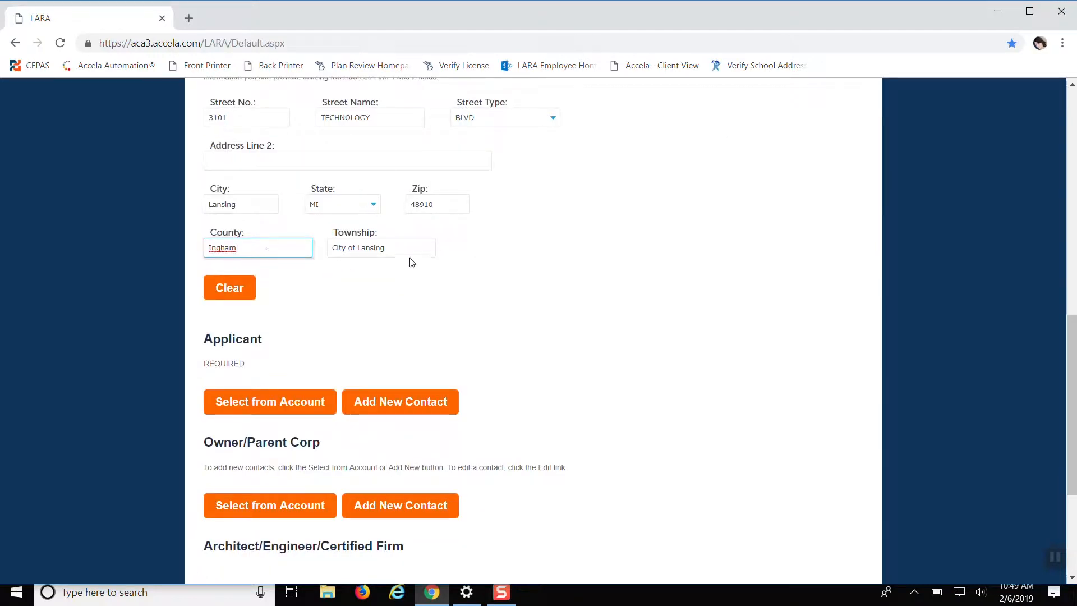
scroll(down, 3)
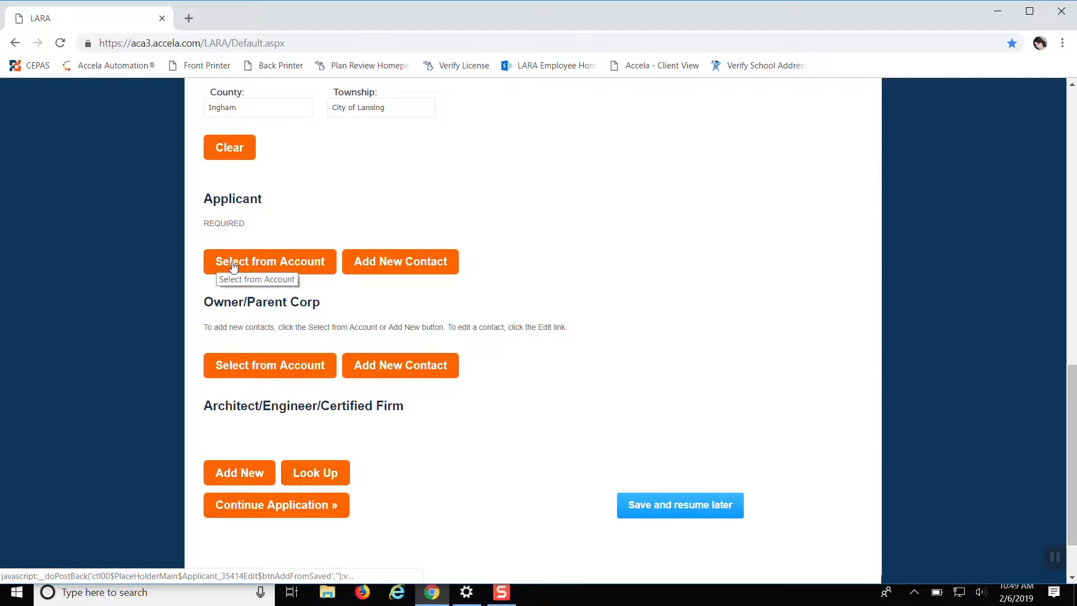
Select the applicant contact from the account, which flags a required Mailing address
click(269, 261)
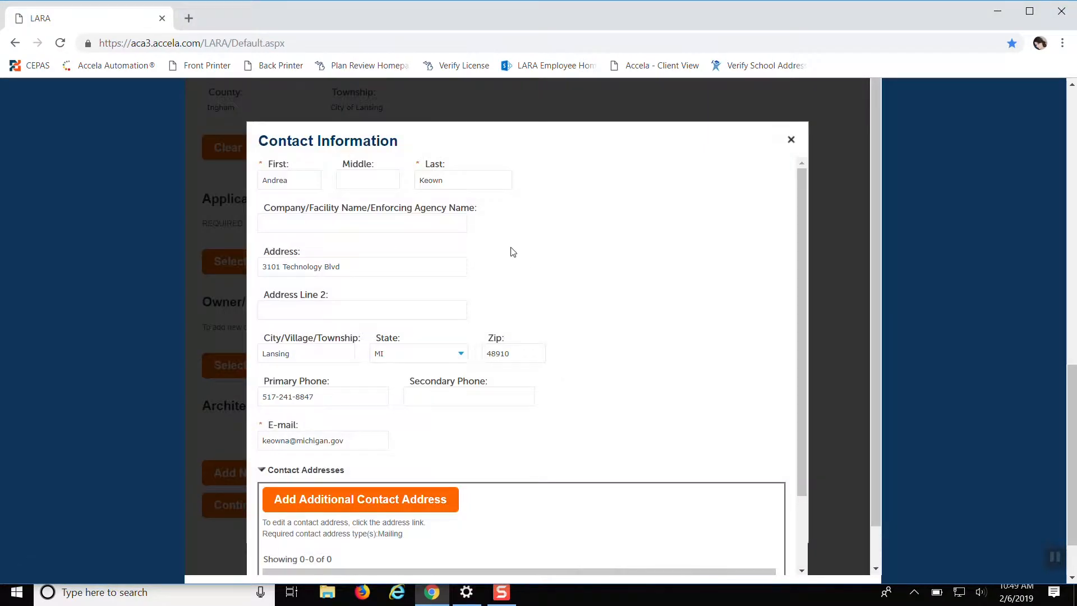
mouse_move(534, 271)
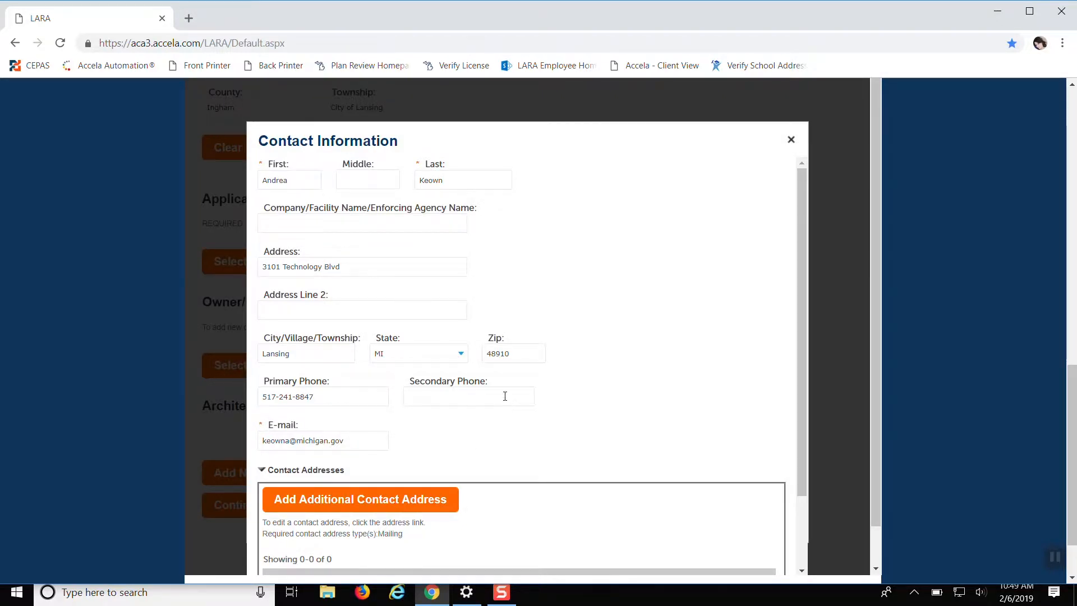
scroll(down, 3)
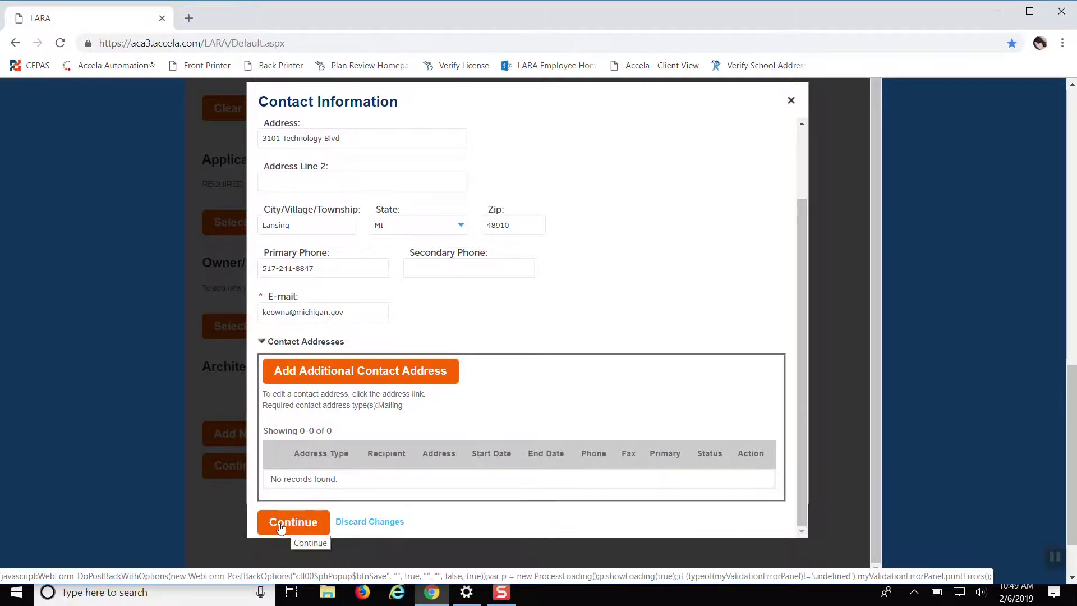
click(293, 522)
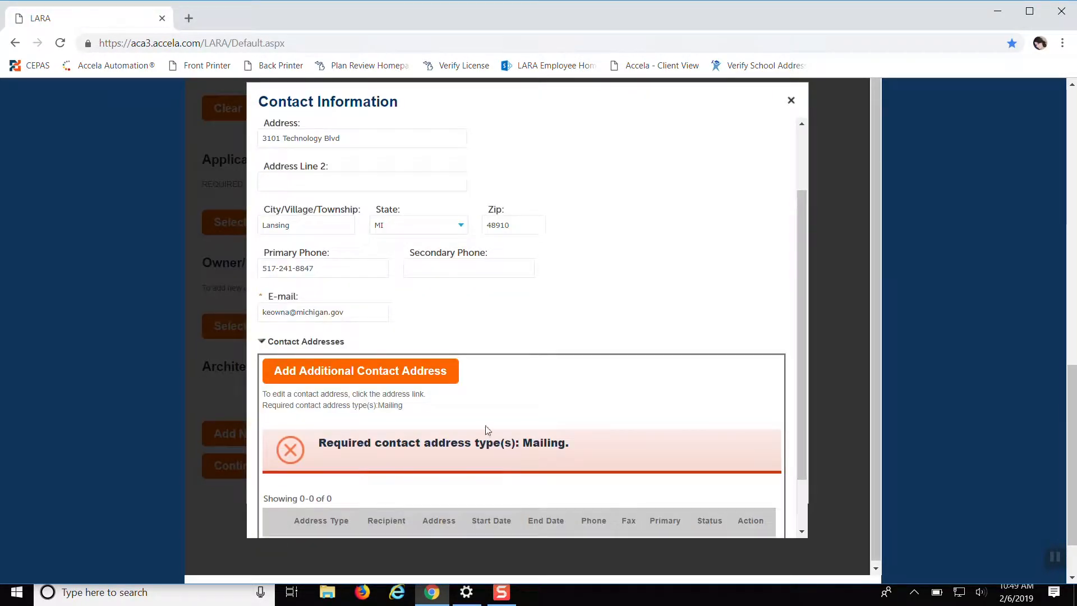
scroll(down, 3)
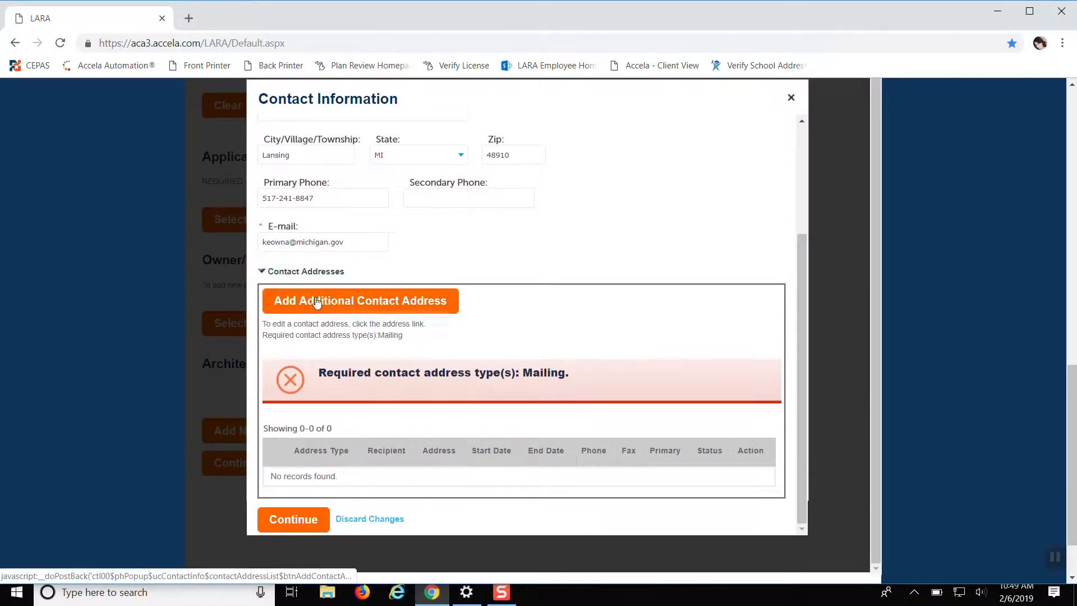
click(359, 300)
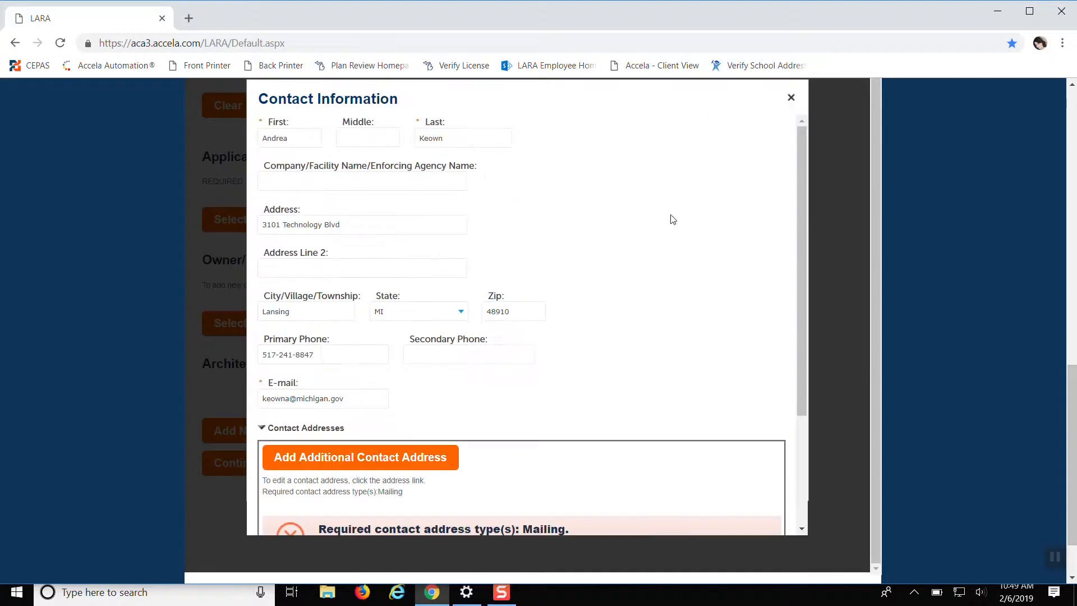
mouse_move(597, 260)
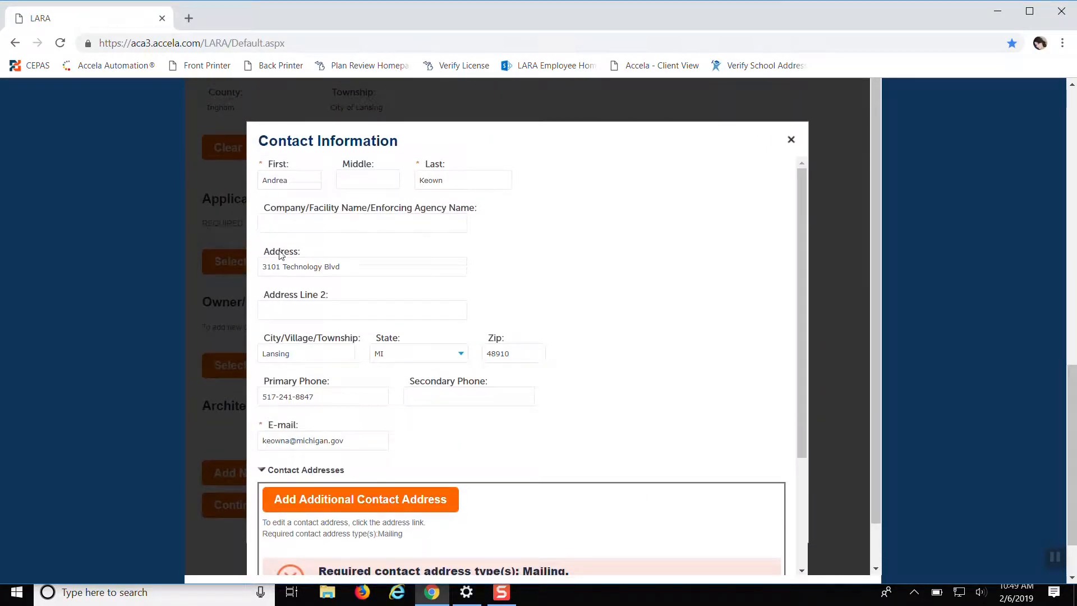
scroll(down, 3)
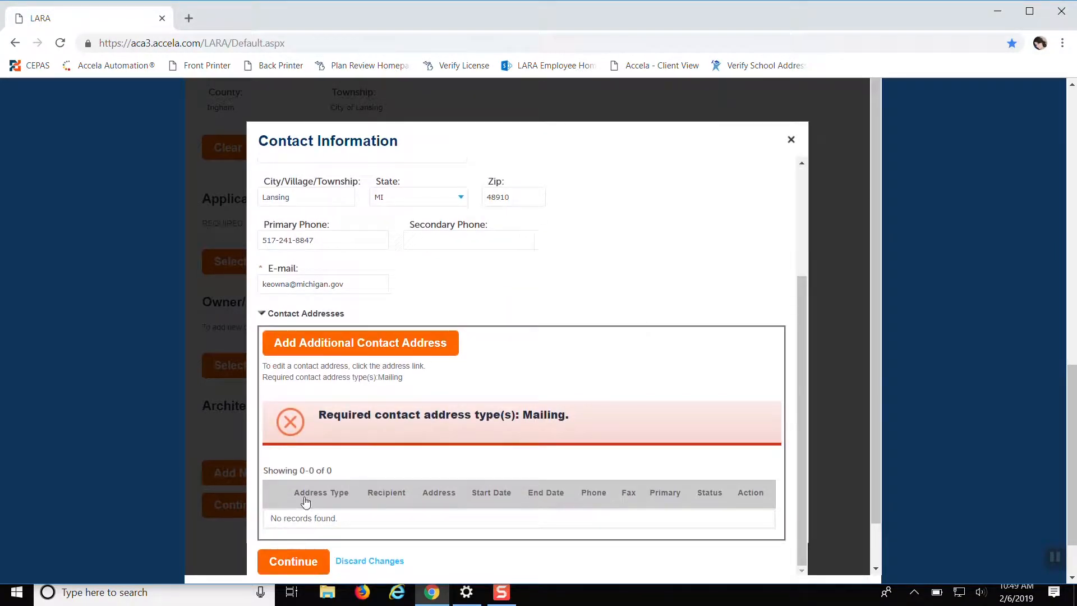
click(359, 343)
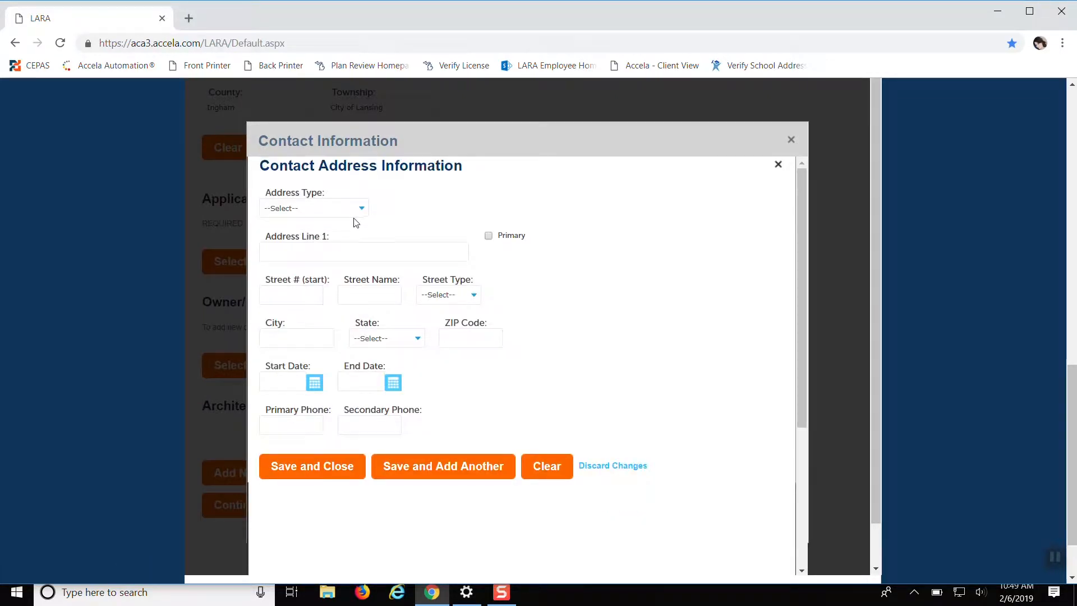
click(314, 207)
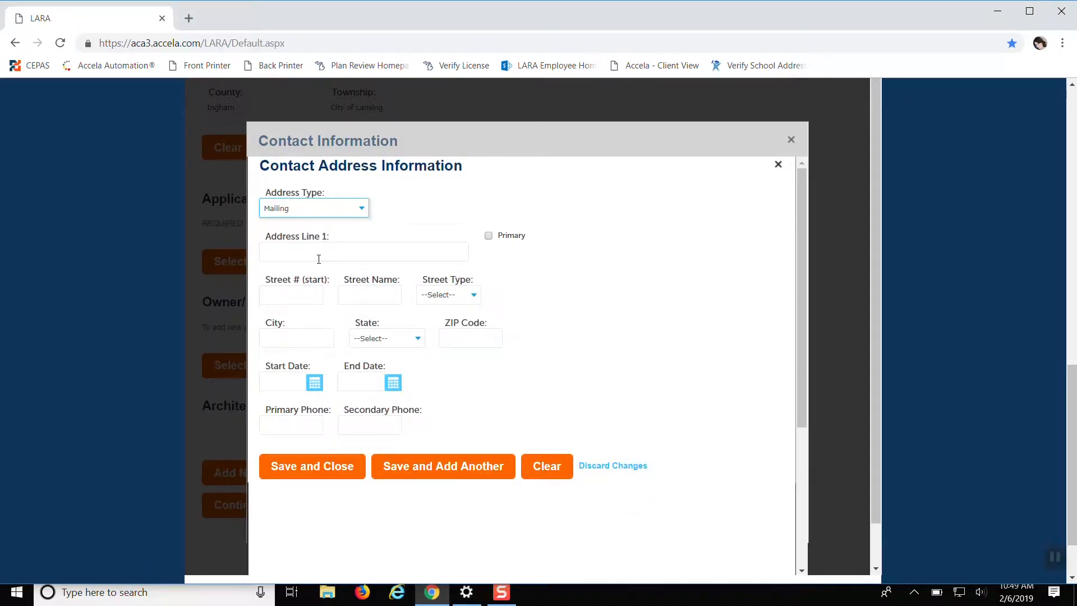
text(3101 Technology B)
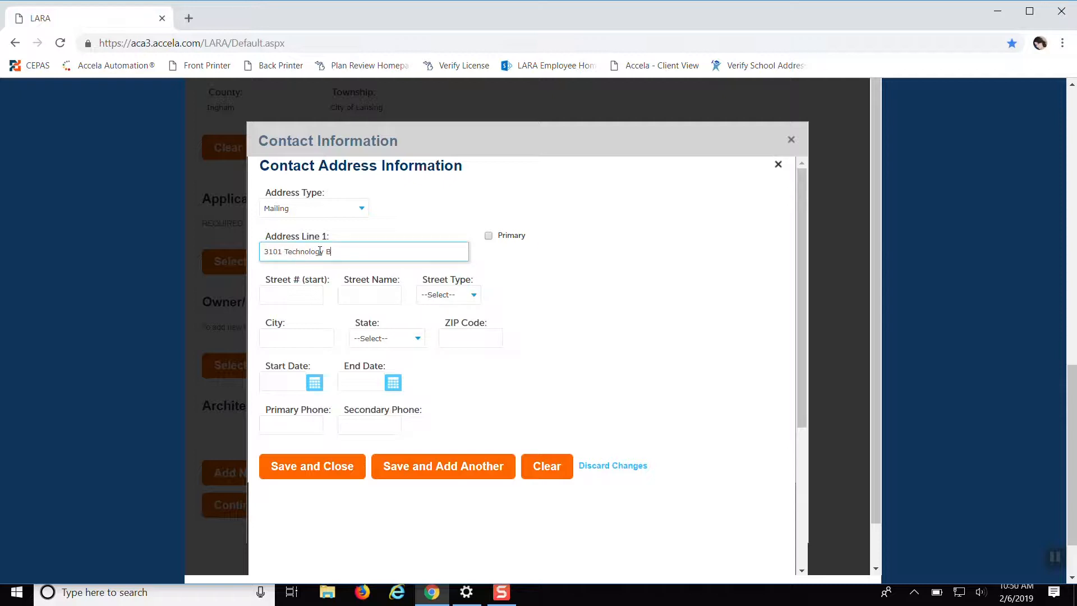
text(lvd)
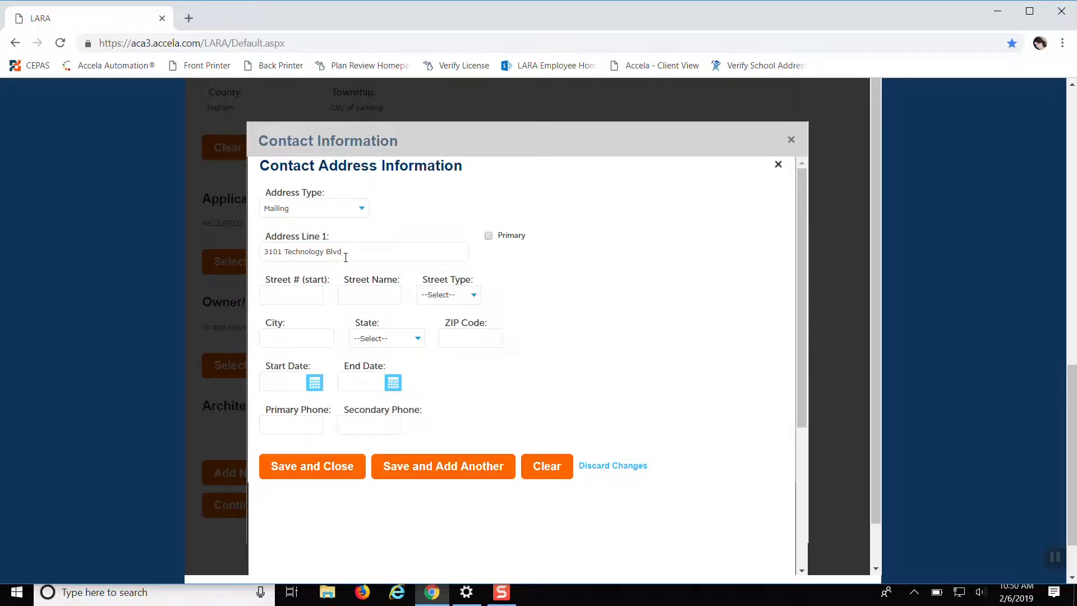
double_click(303, 251)
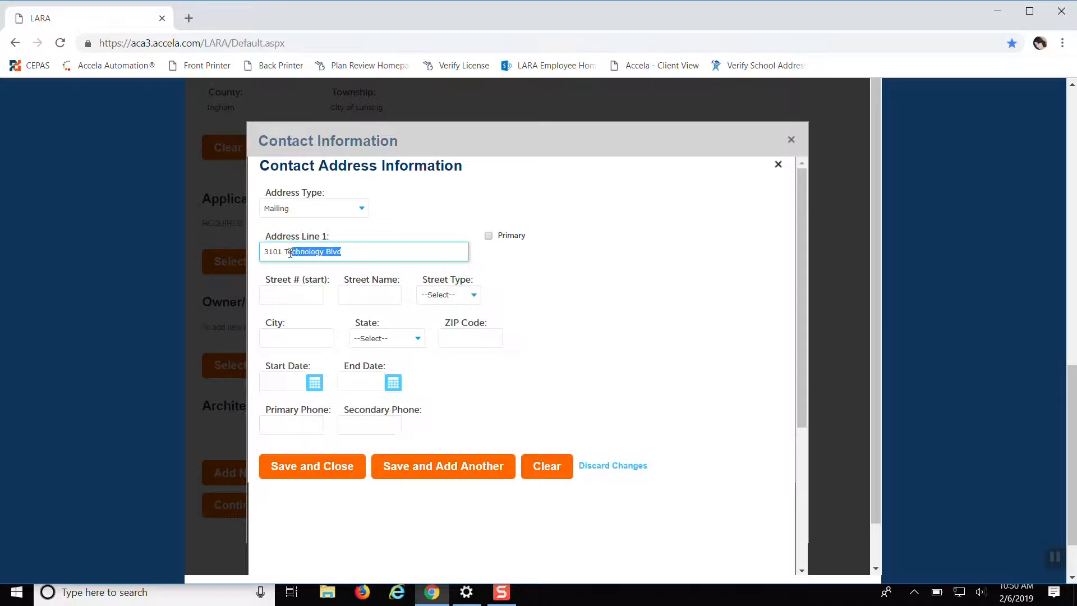
key(Delete)
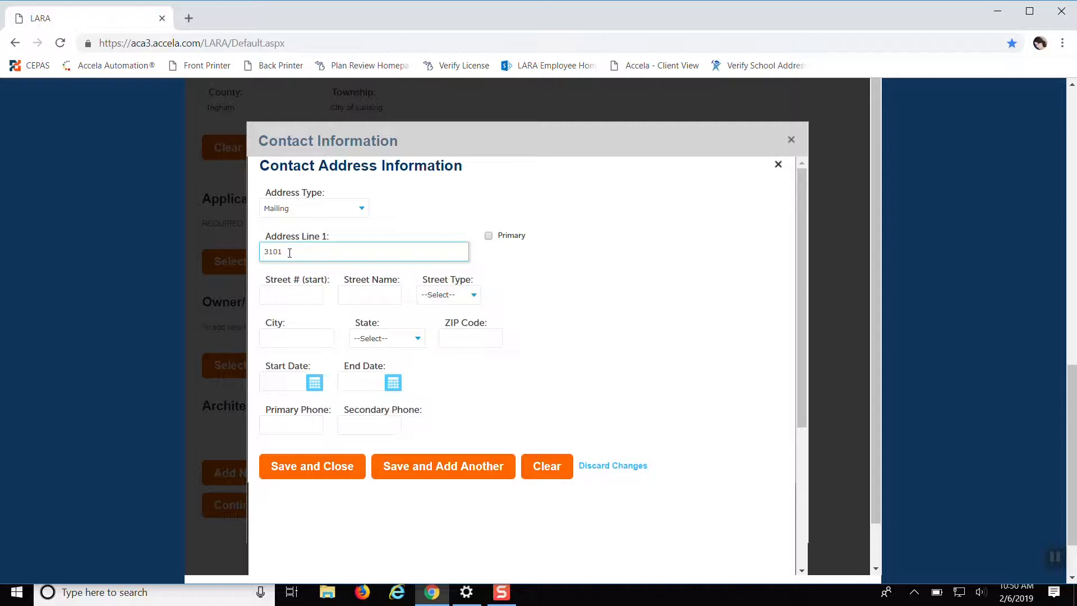
text(Technology)
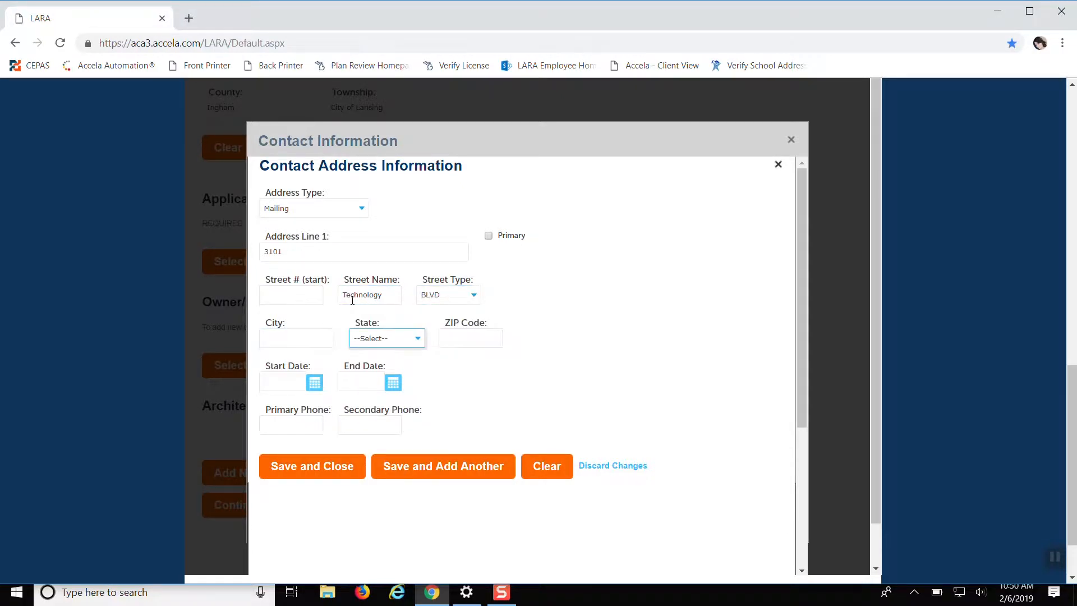
text(48910)
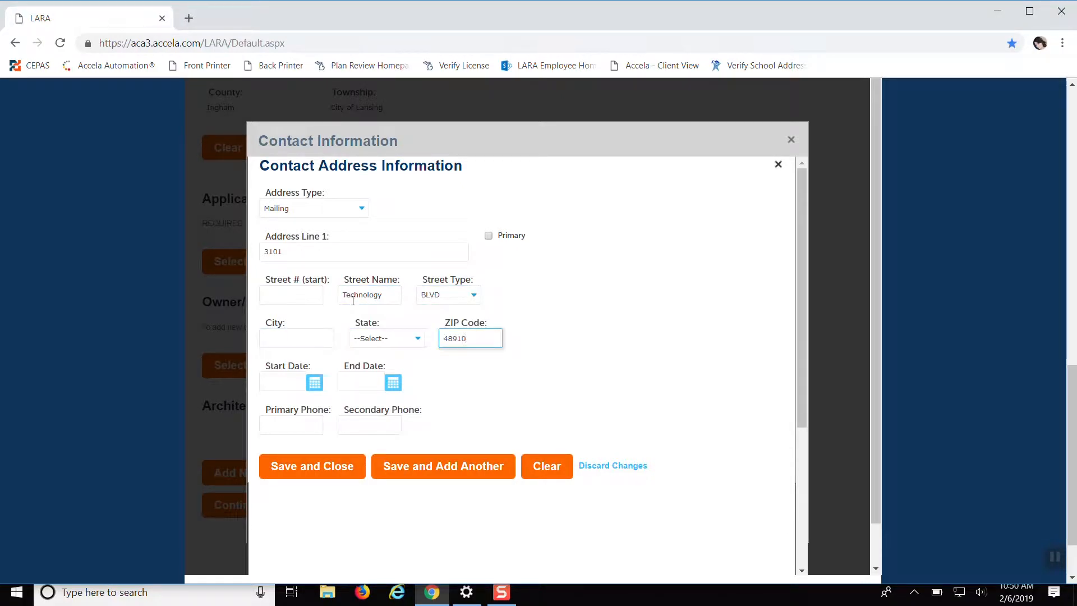
Save and close the address form so the Mailing address is added successfully
scroll(down, 3)
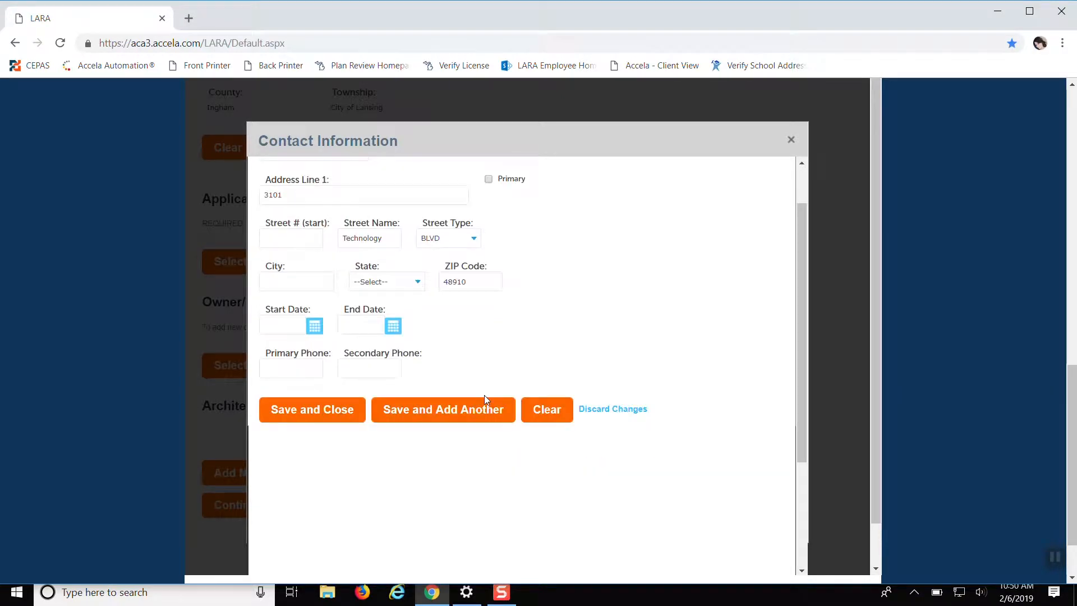
click(312, 410)
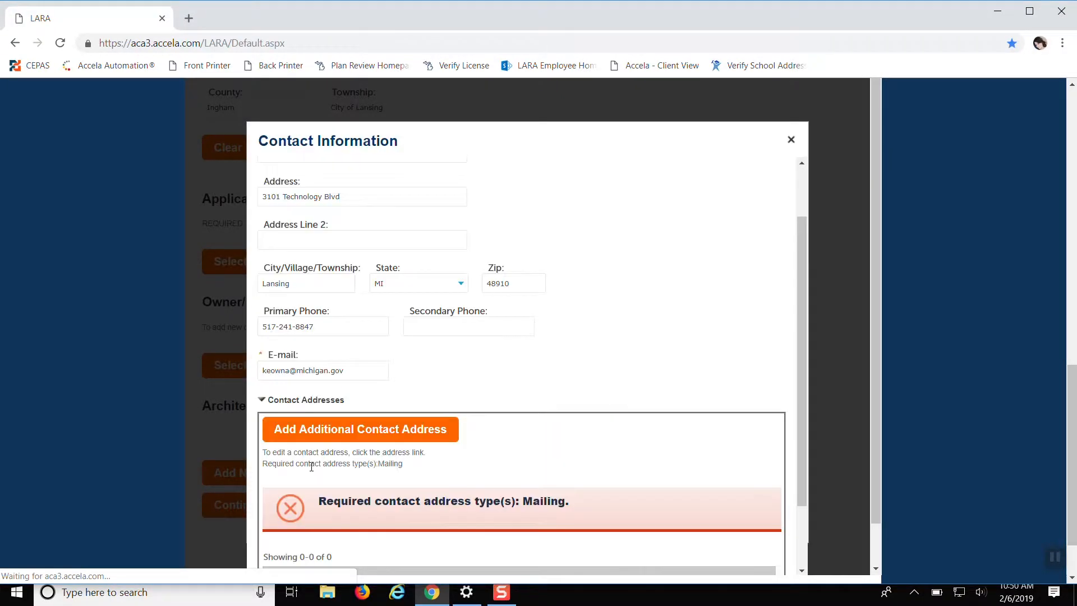
click(360, 428)
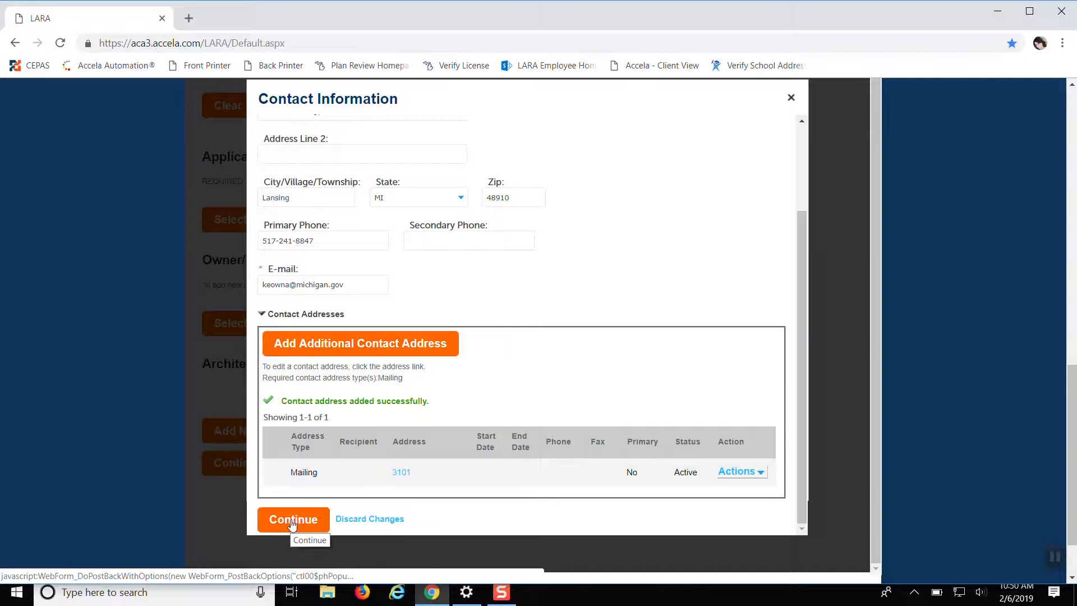
Confirm the applicant contact and attempt to continue, exposing the missing description error
click(294, 518)
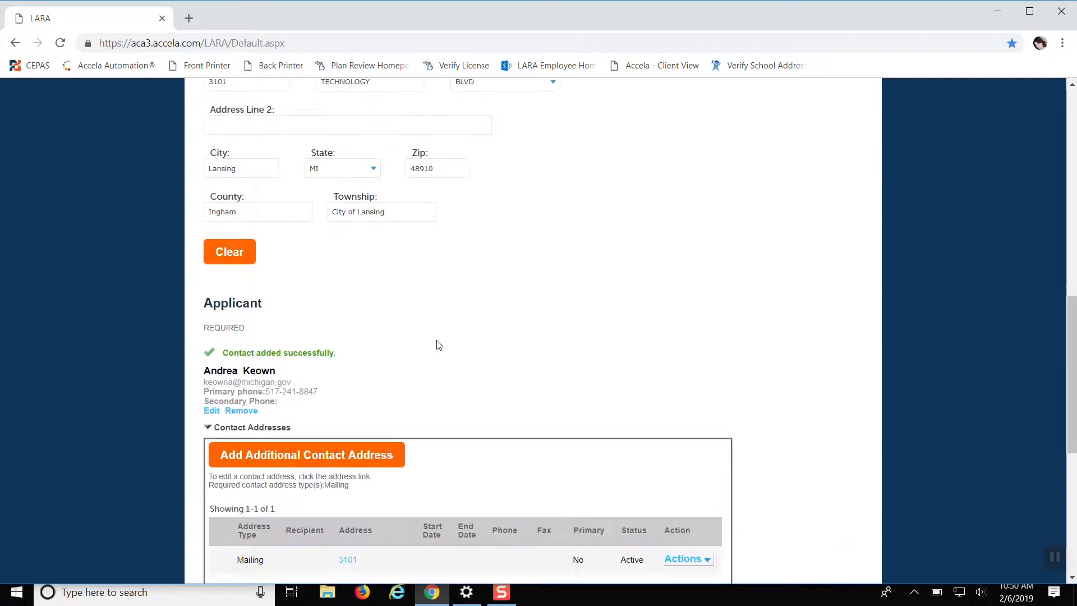
scroll(down, 3)
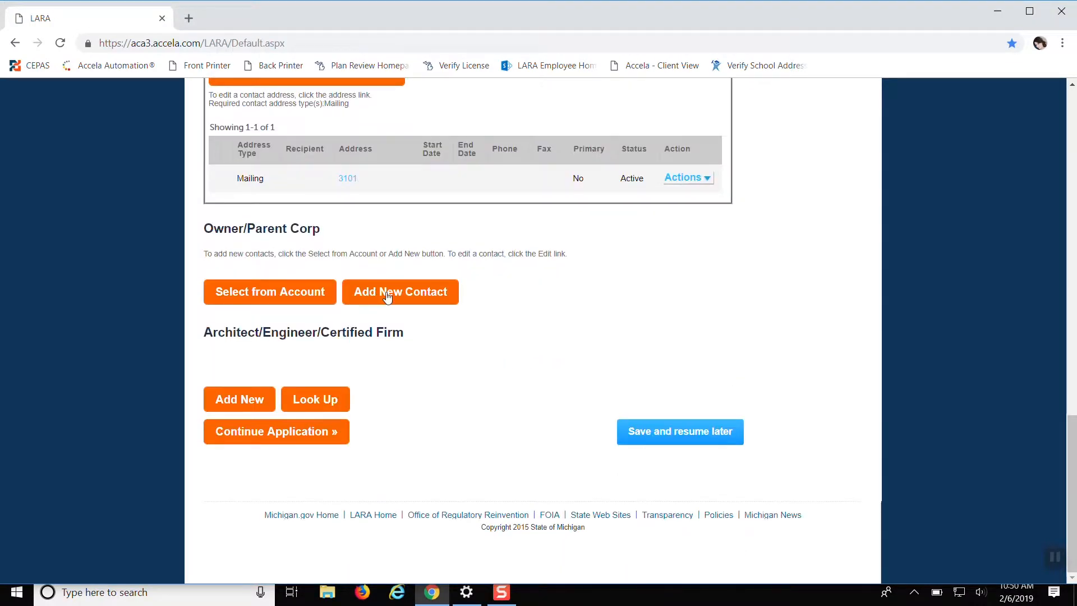
mouse_move(283, 426)
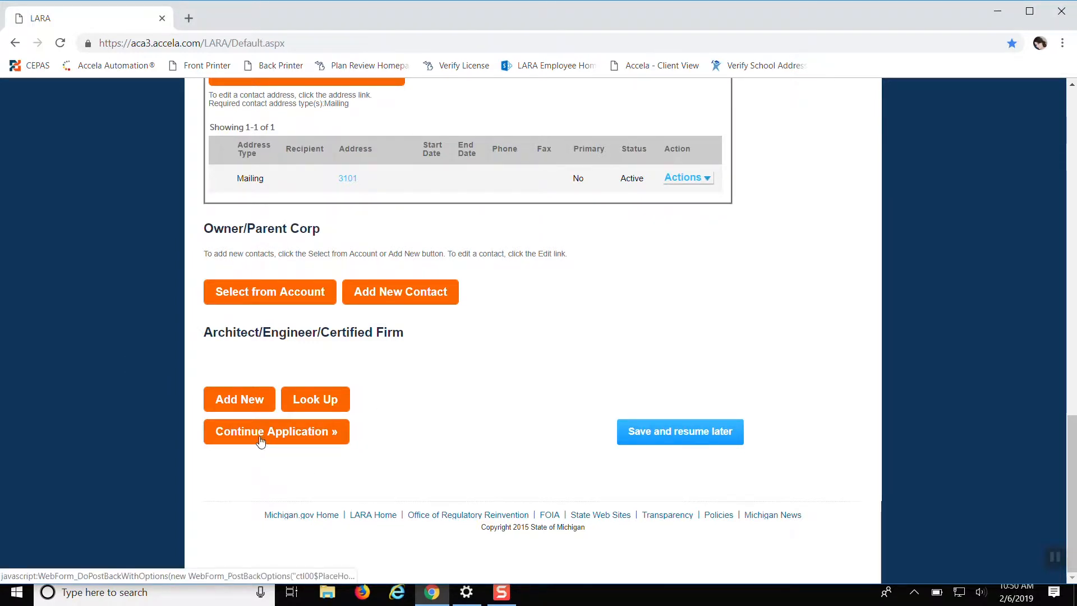
click(274, 431)
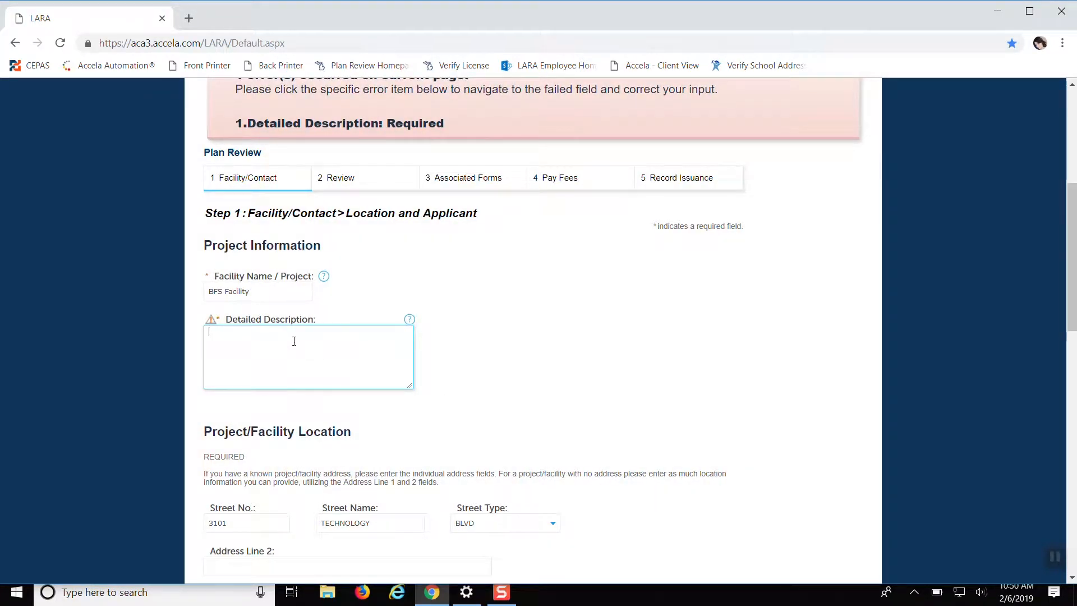
Enter 'Add/Modify existing partition' as the Detailed Description
text(Add/Mo)
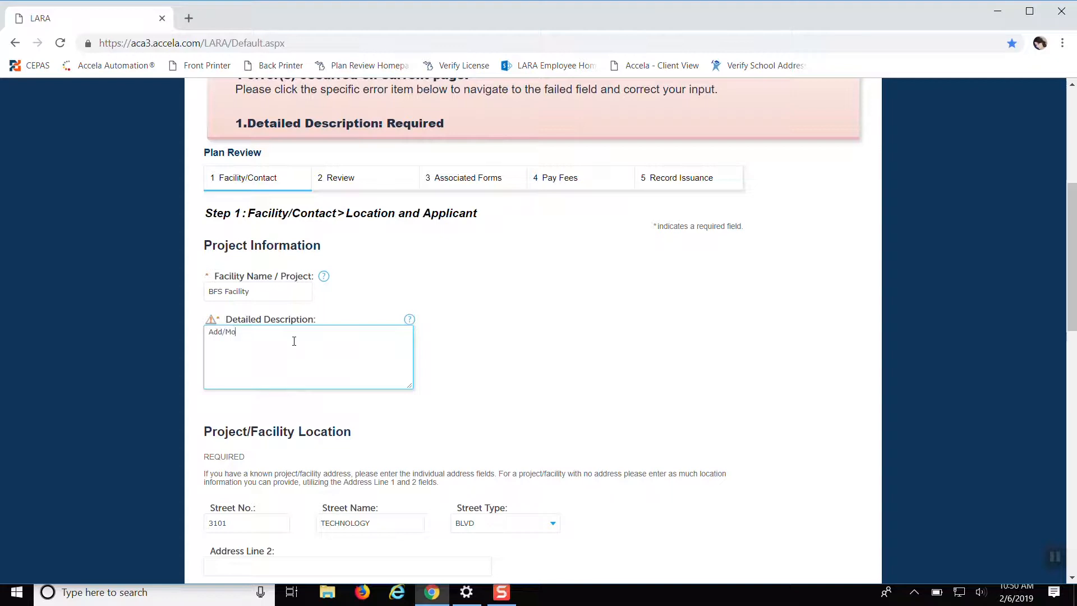
text(dify)
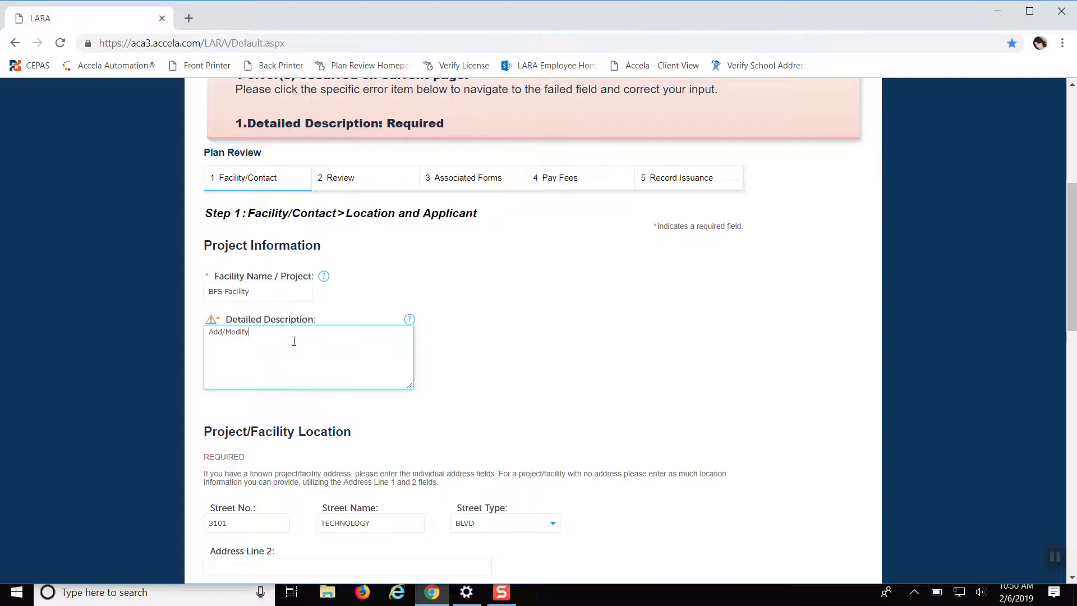
text(existing)
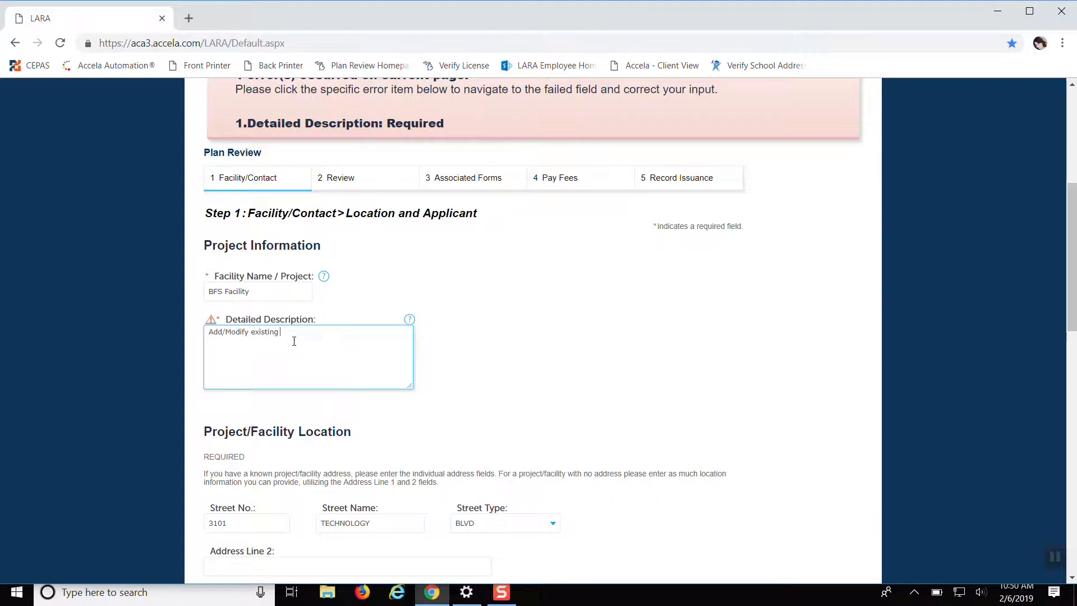
text(parti)
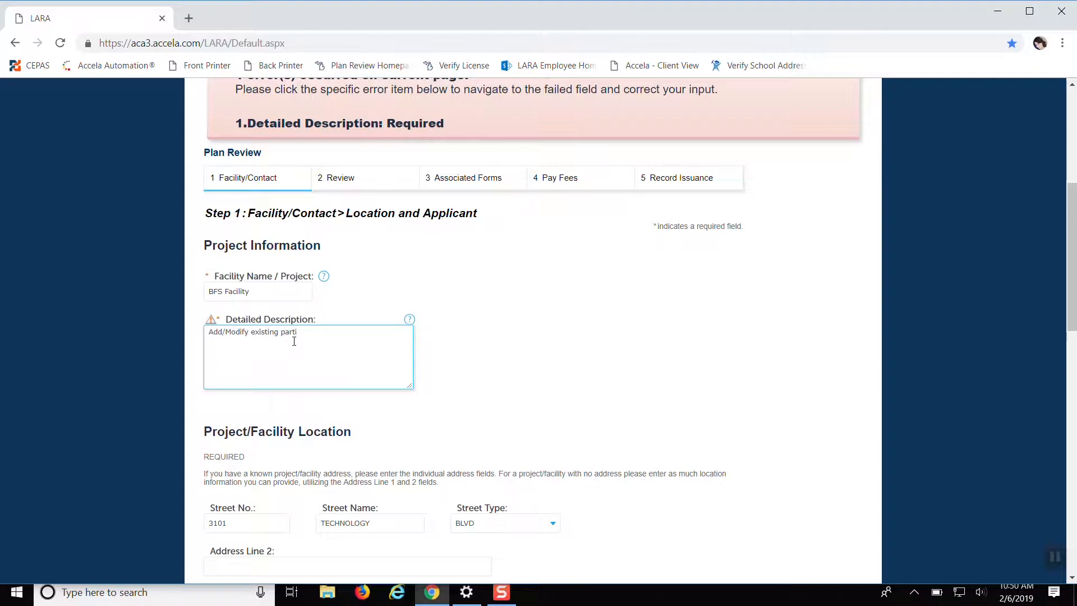
text(tion)
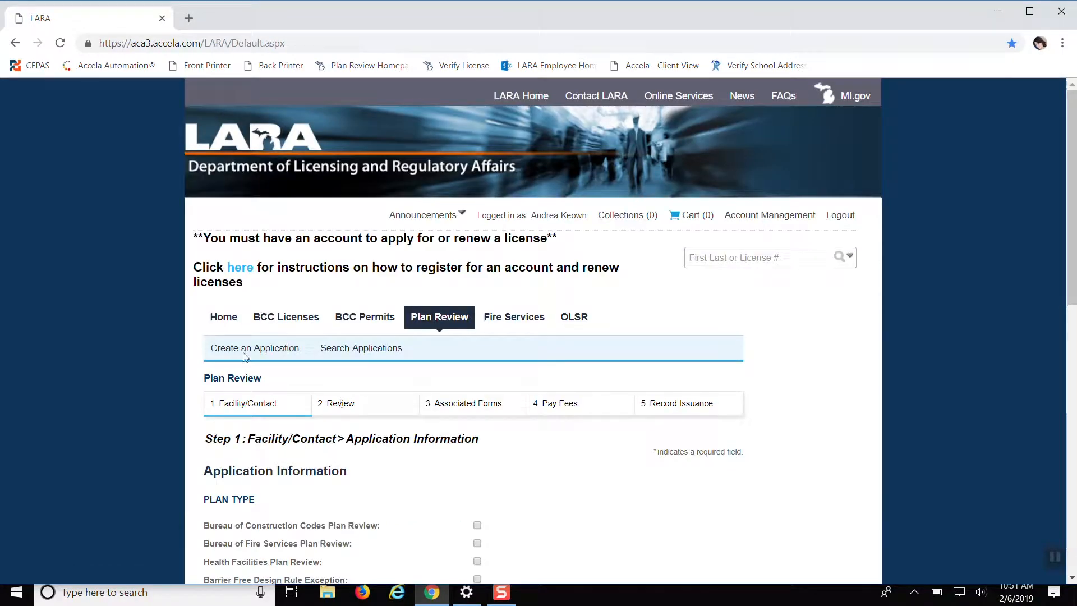
Mark Bureau of Fire Services Plan Review as the only plan type
scroll(down, 3)
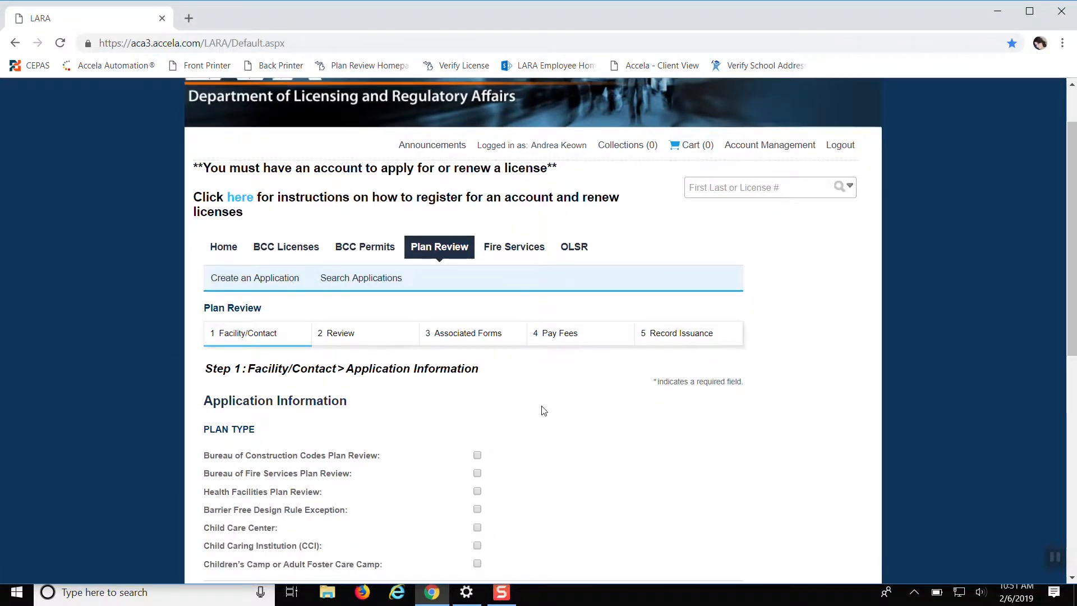
scroll(down, 3)
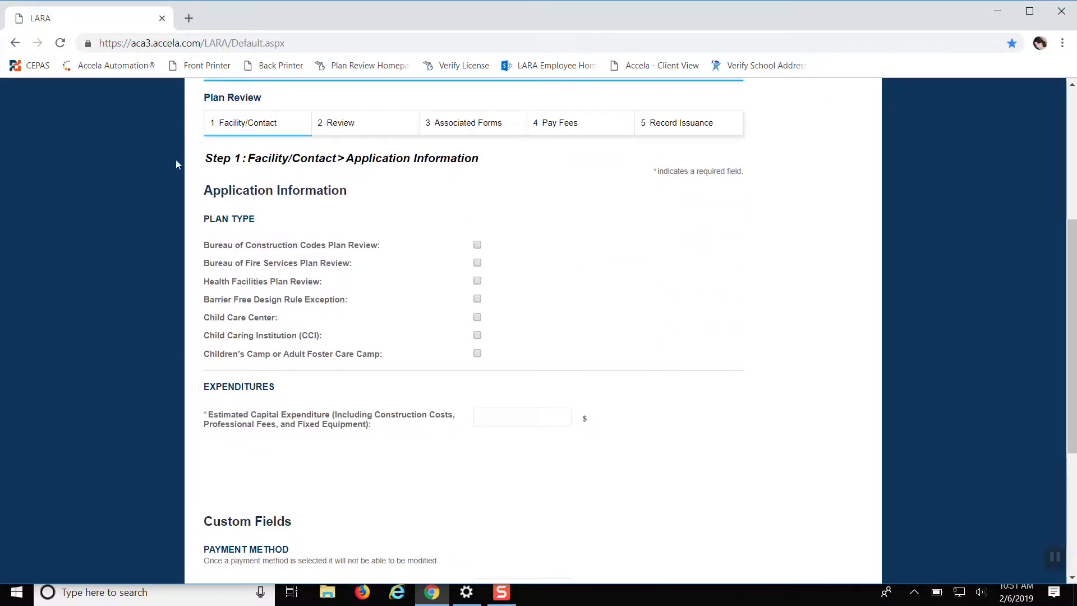
mouse_move(155, 290)
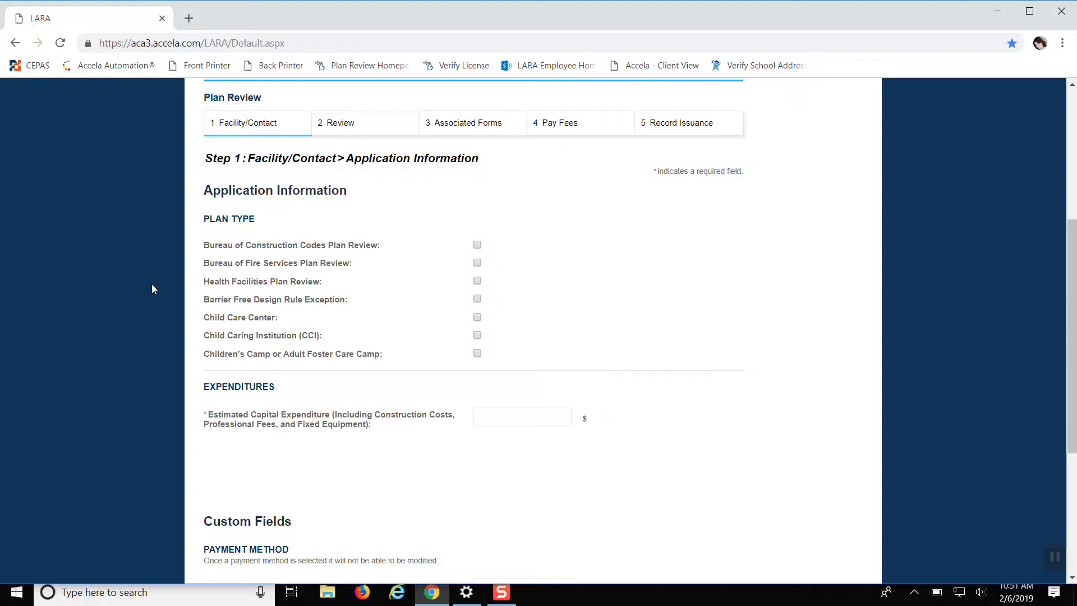
mouse_move(538, 262)
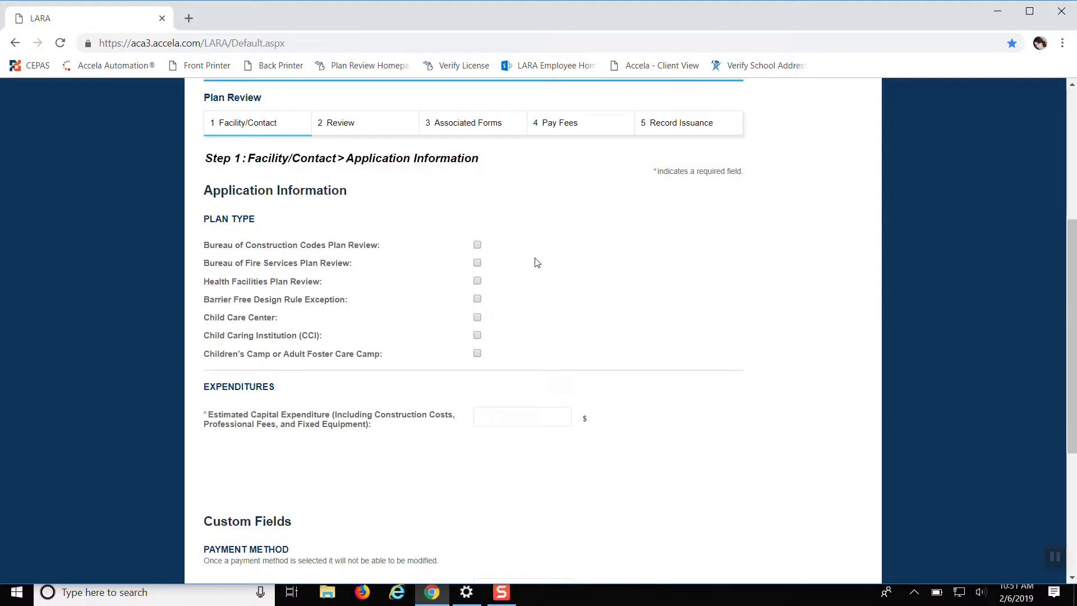
scroll(down, 3)
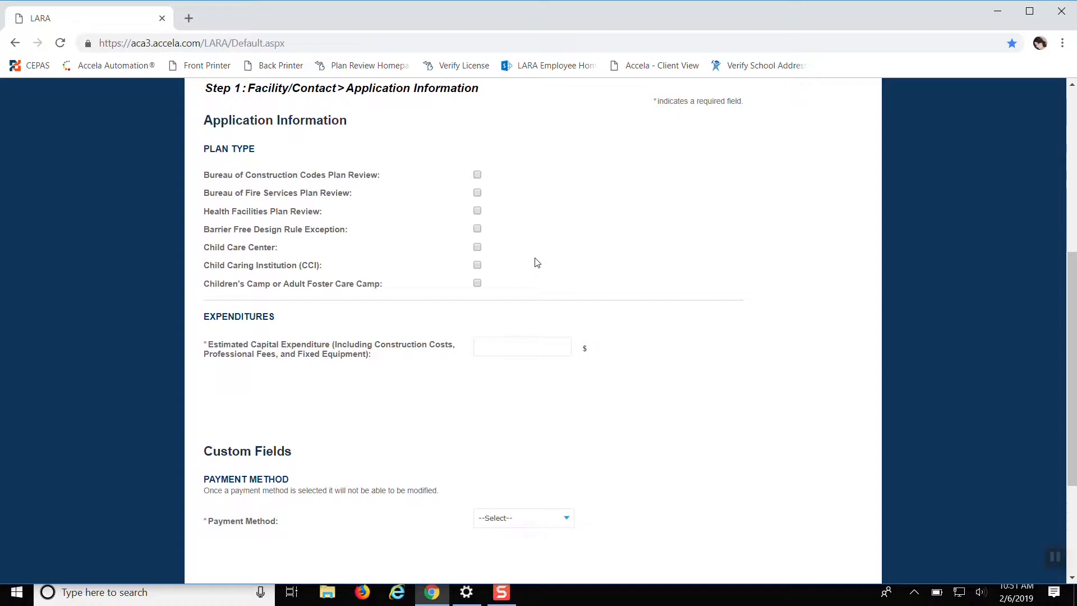
mouse_move(528, 238)
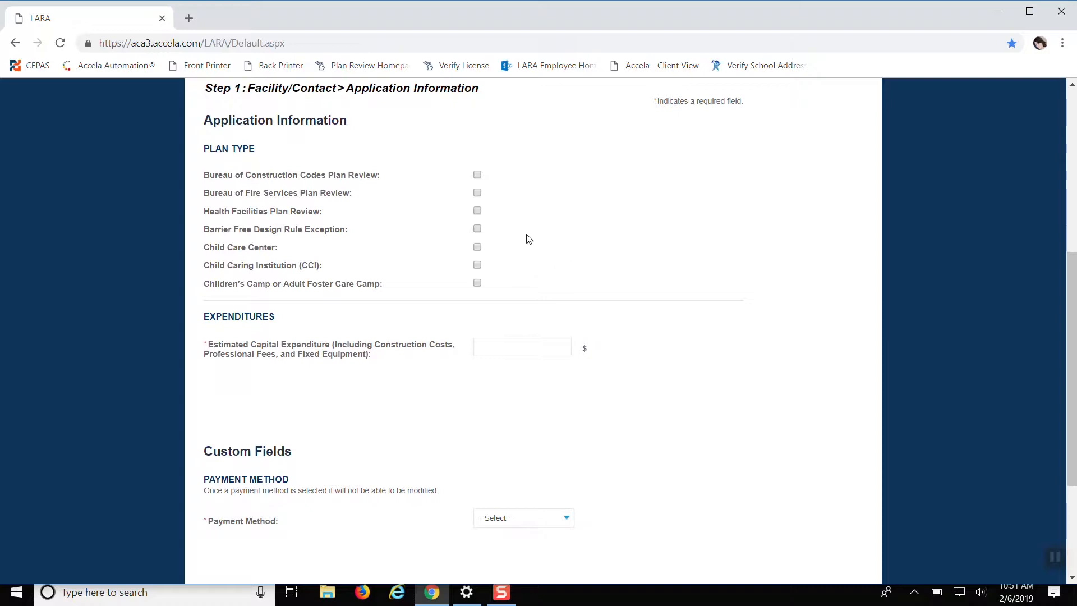
click(478, 193)
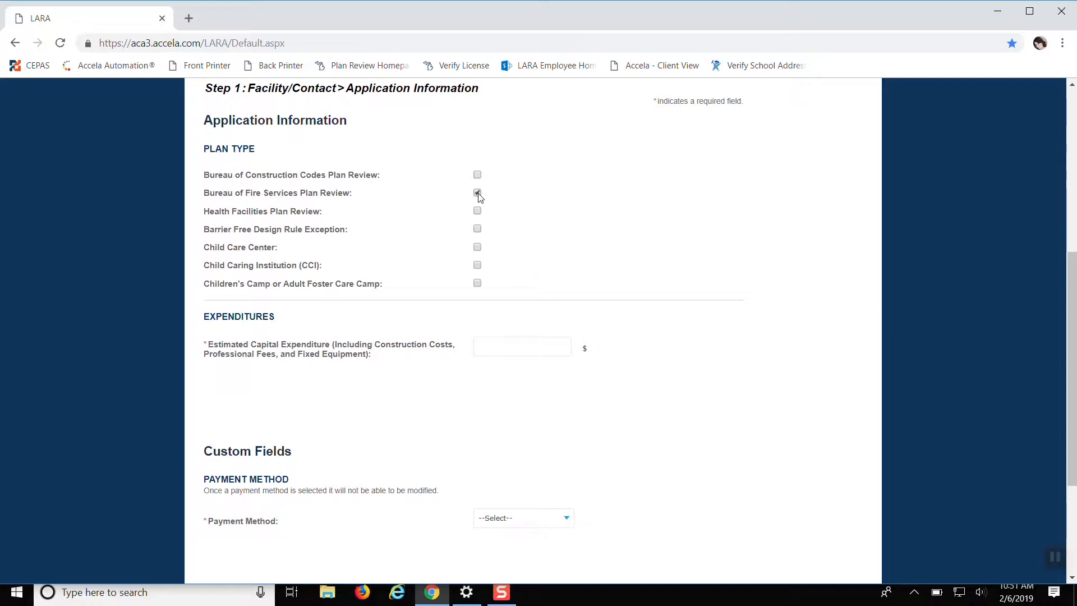
click(478, 193)
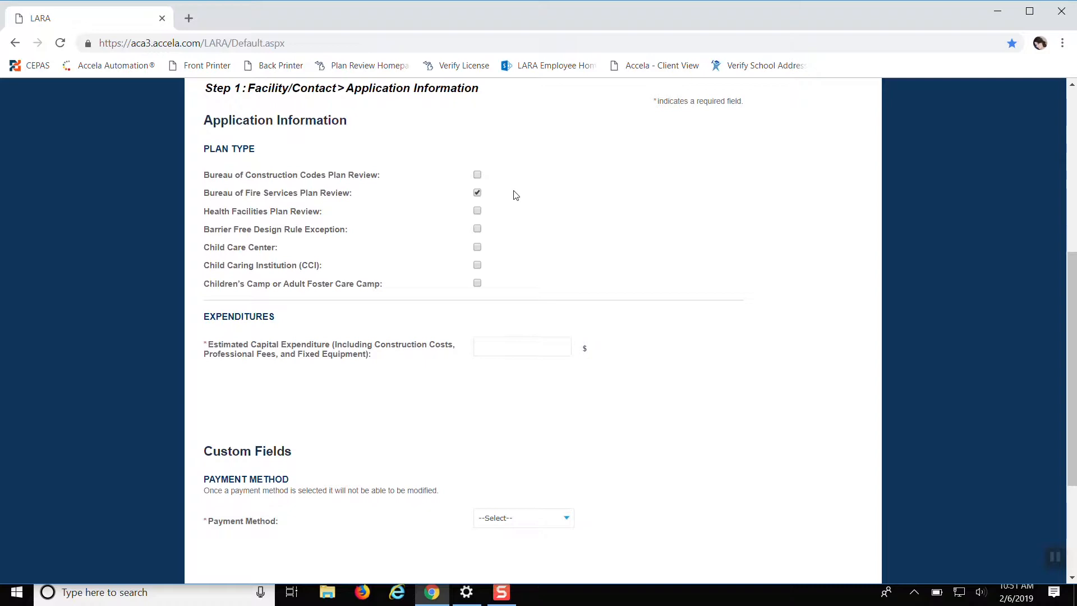
mouse_move(477, 175)
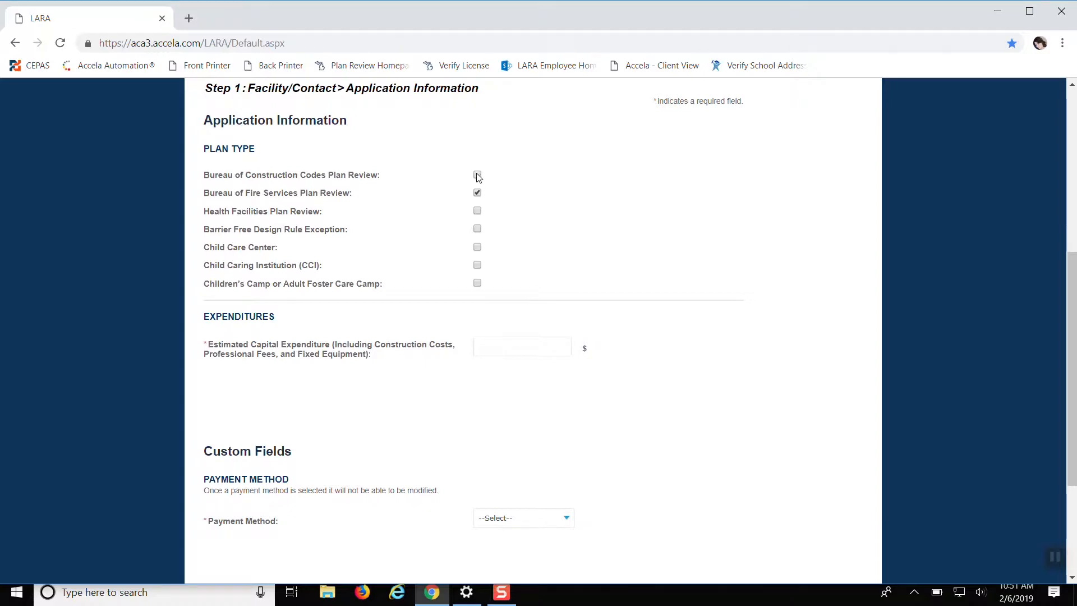
click(478, 211)
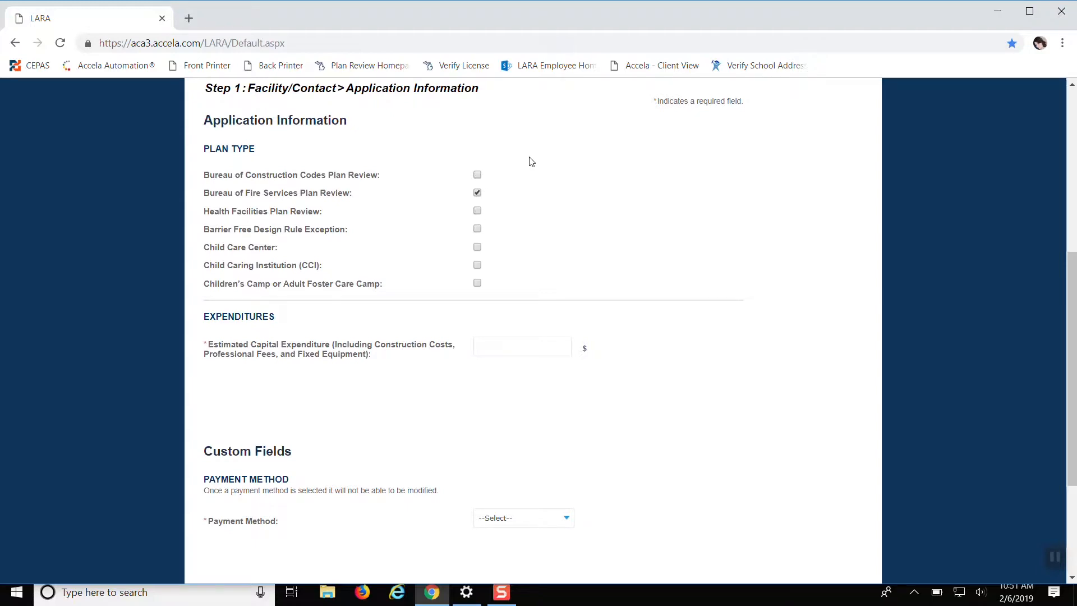
mouse_move(538, 223)
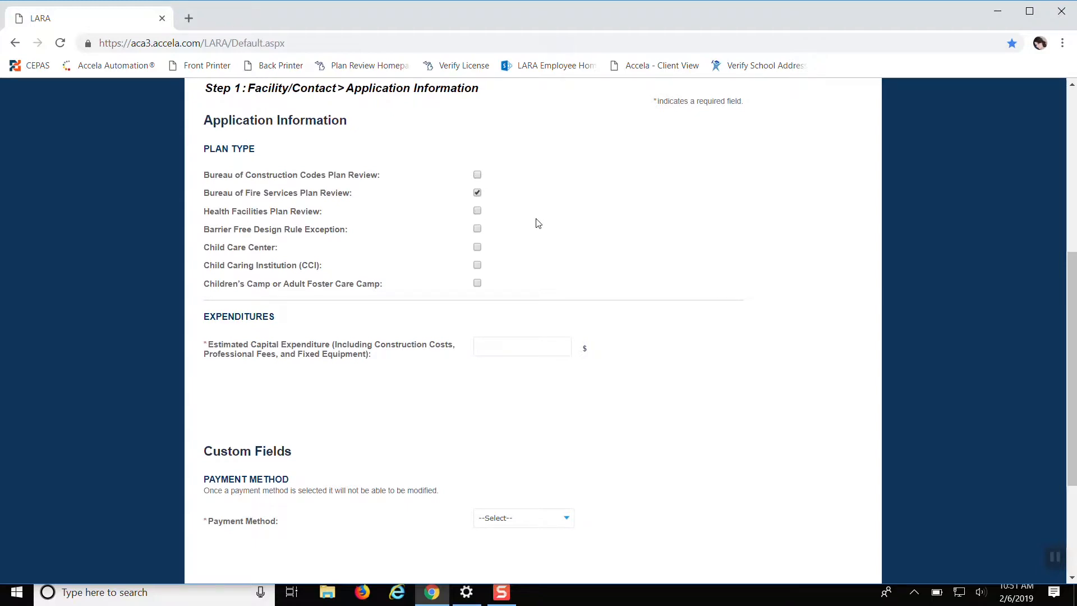
scroll(down, 3)
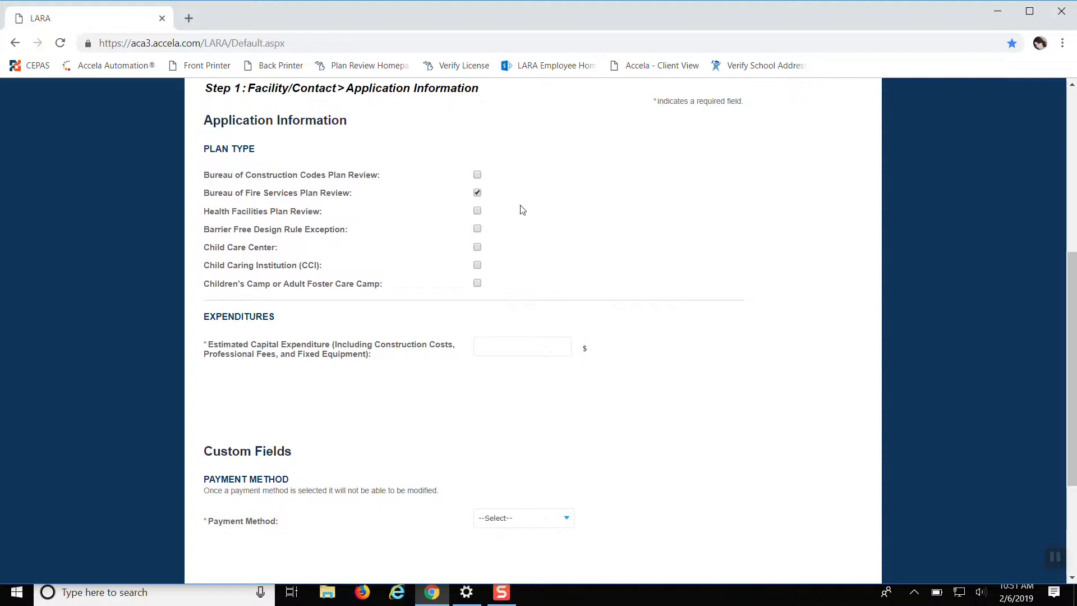
mouse_move(428, 260)
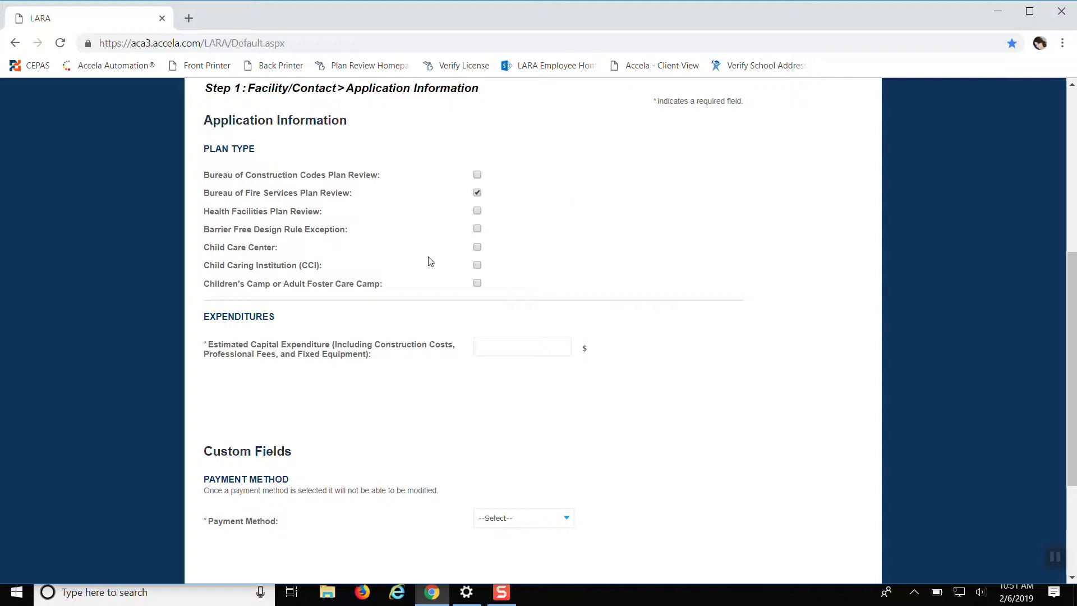
Enter an estimated capital expenditure of 120000.00 and choose Paper Check as payment method
scroll(down, 3)
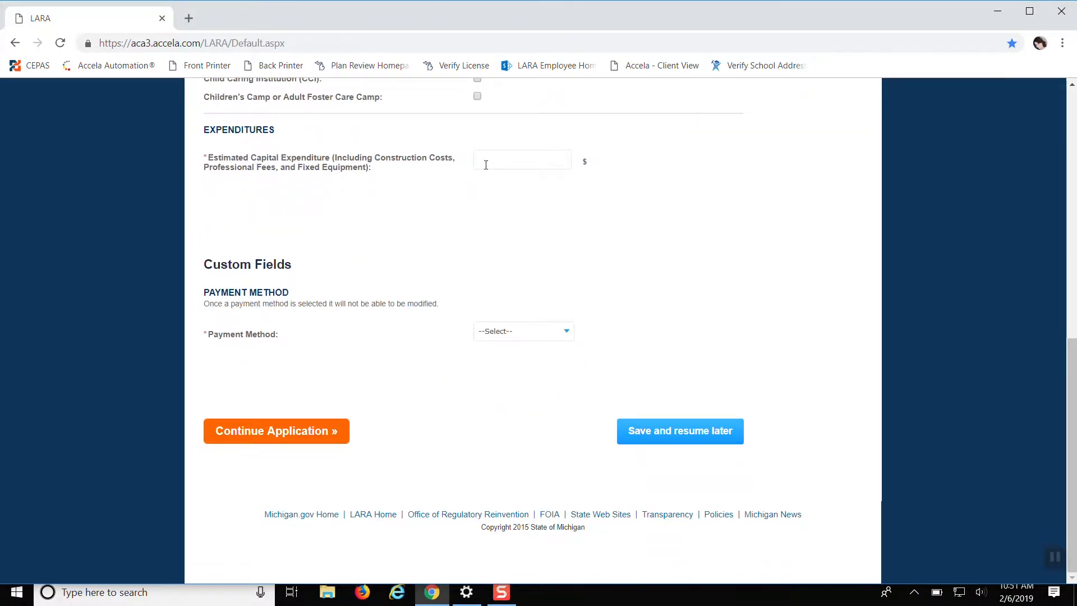
click(523, 161)
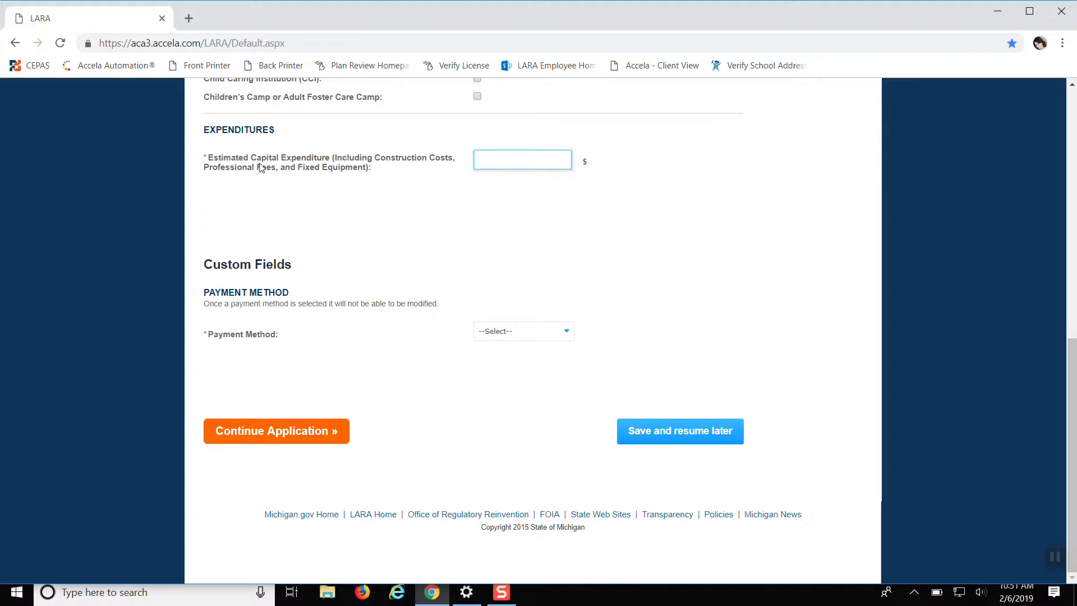
click(522, 159)
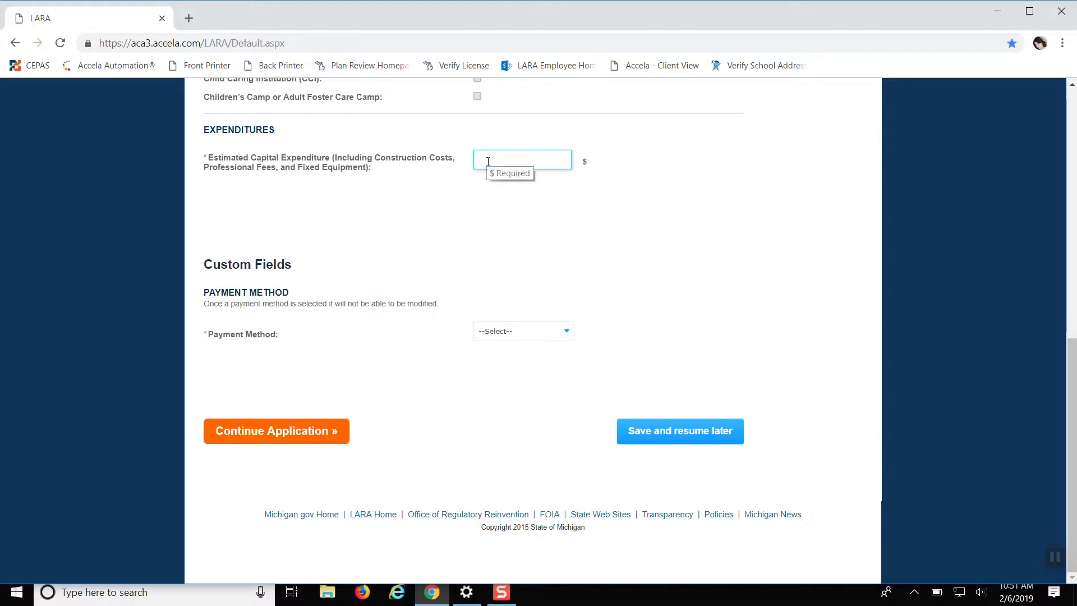
click(521, 160)
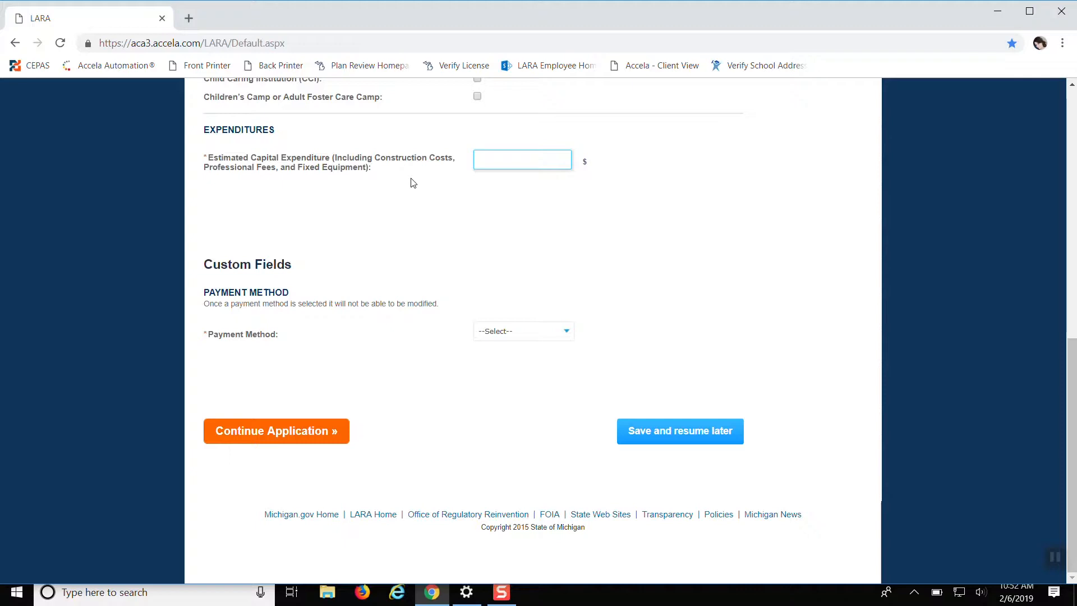
text(120000.00)
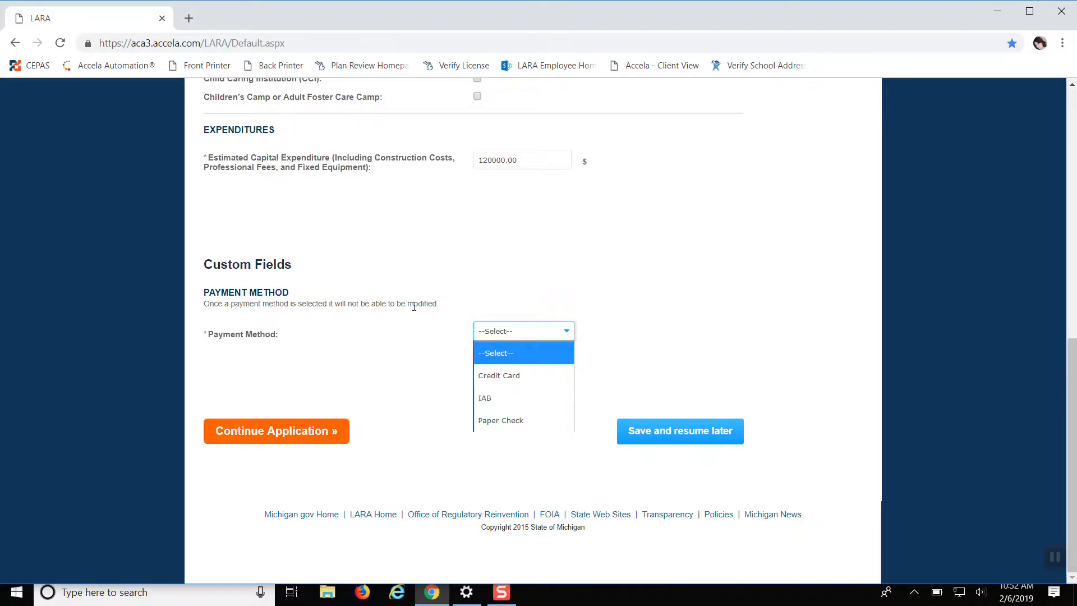
mouse_move(496, 380)
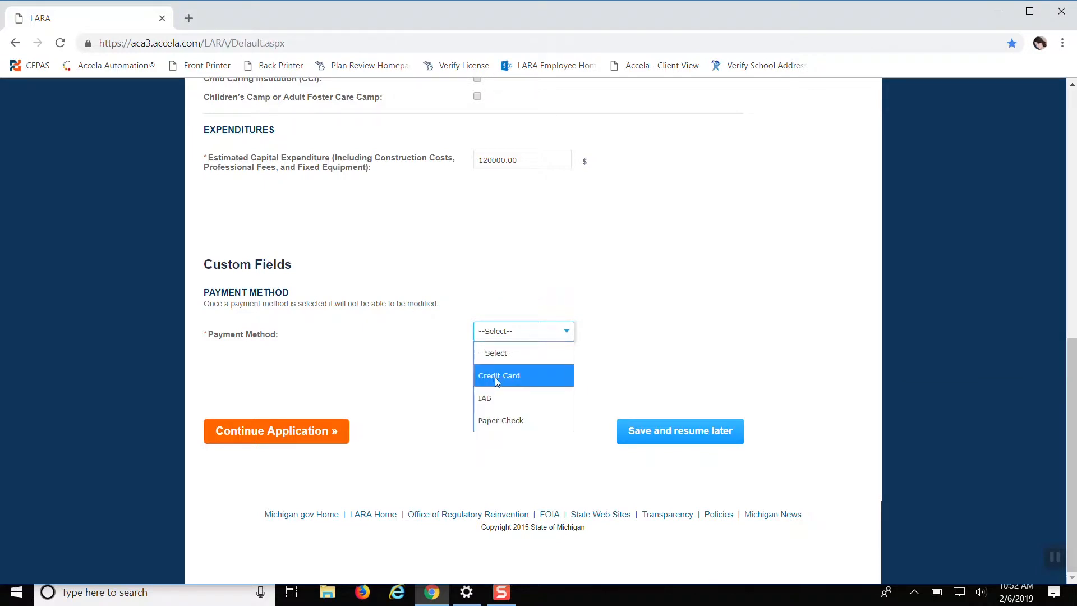
mouse_move(470, 403)
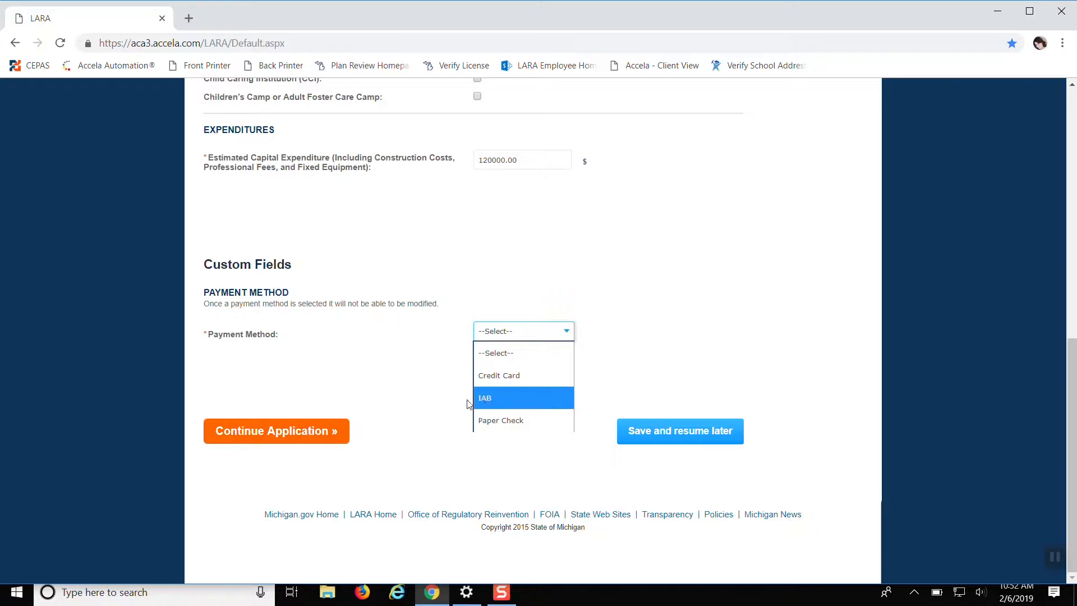
mouse_move(482, 421)
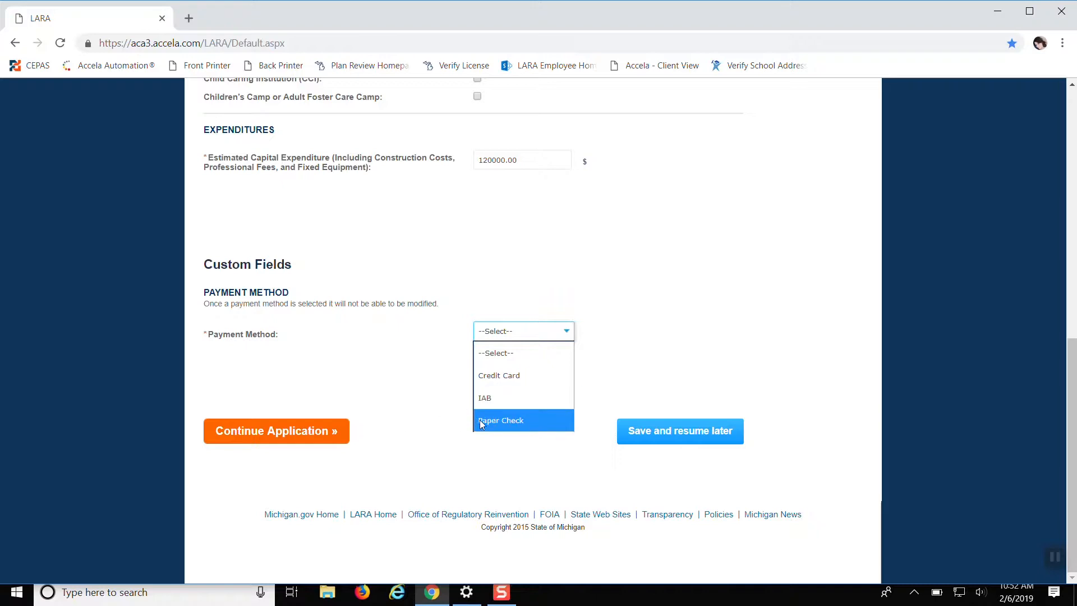
click(500, 419)
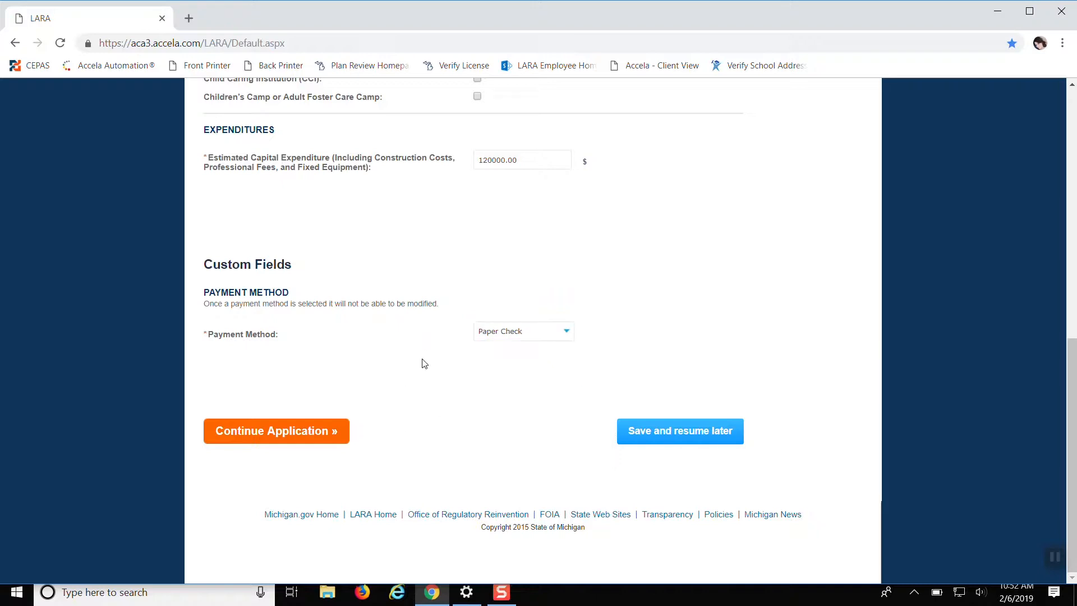
mouse_move(420, 377)
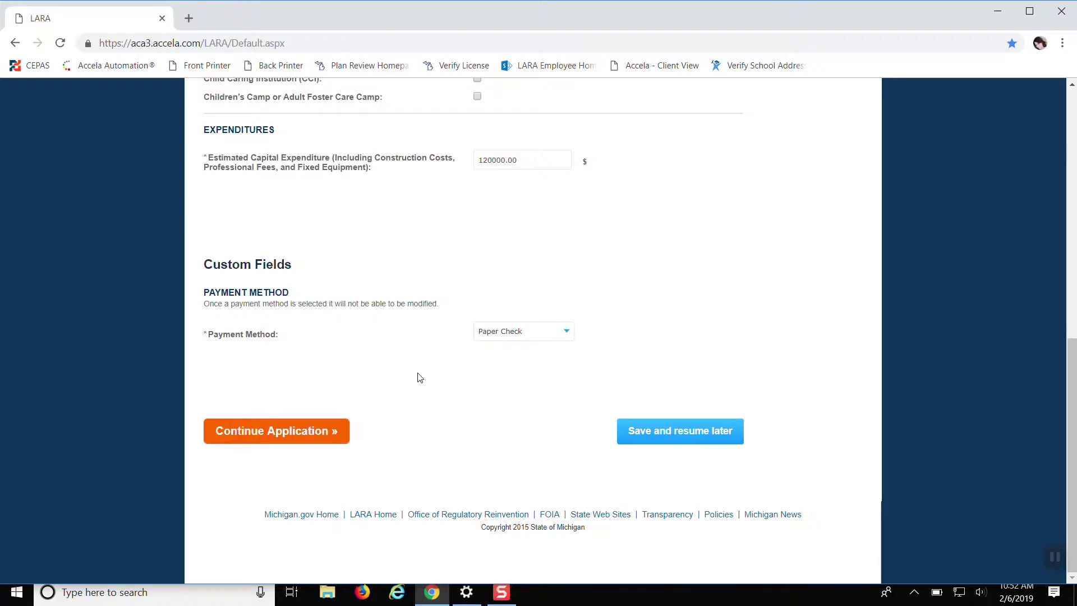
mouse_move(252, 435)
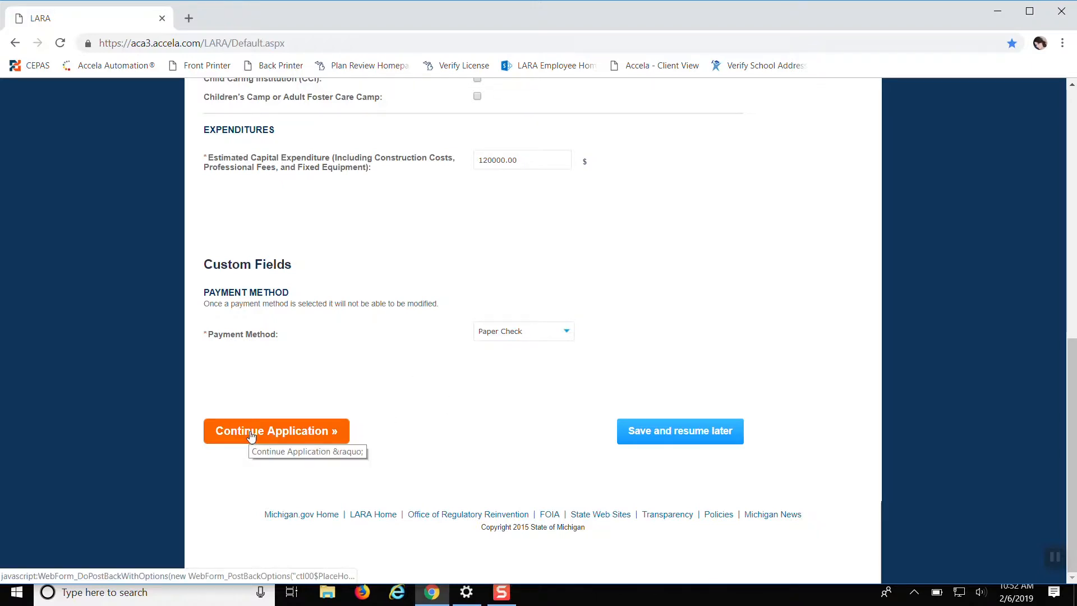
Continue to the Step 2 Review page and scroll through the plan review details
click(253, 431)
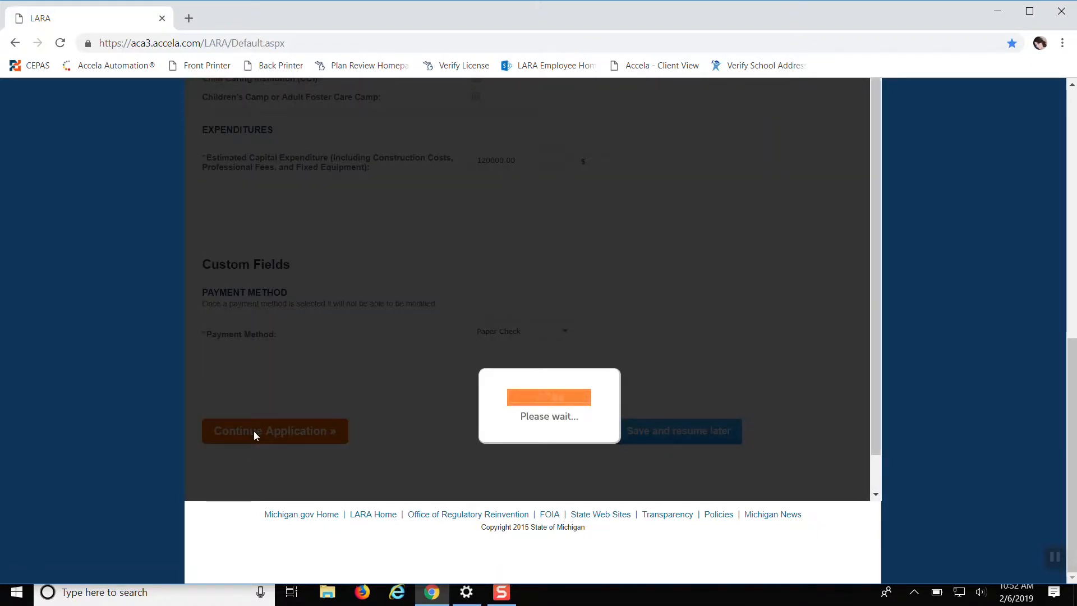
click(275, 431)
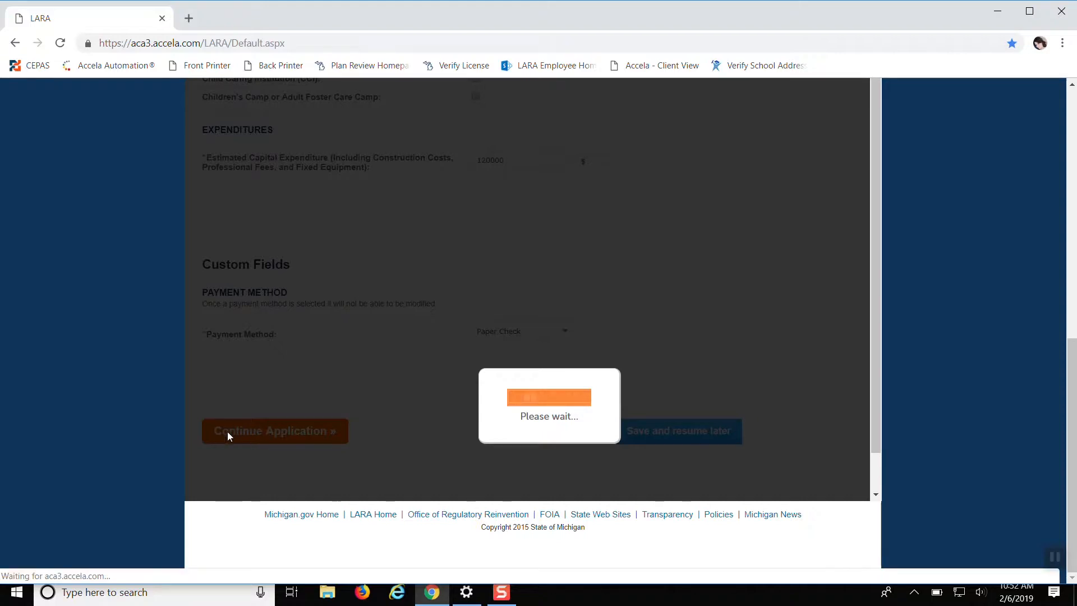
click(275, 431)
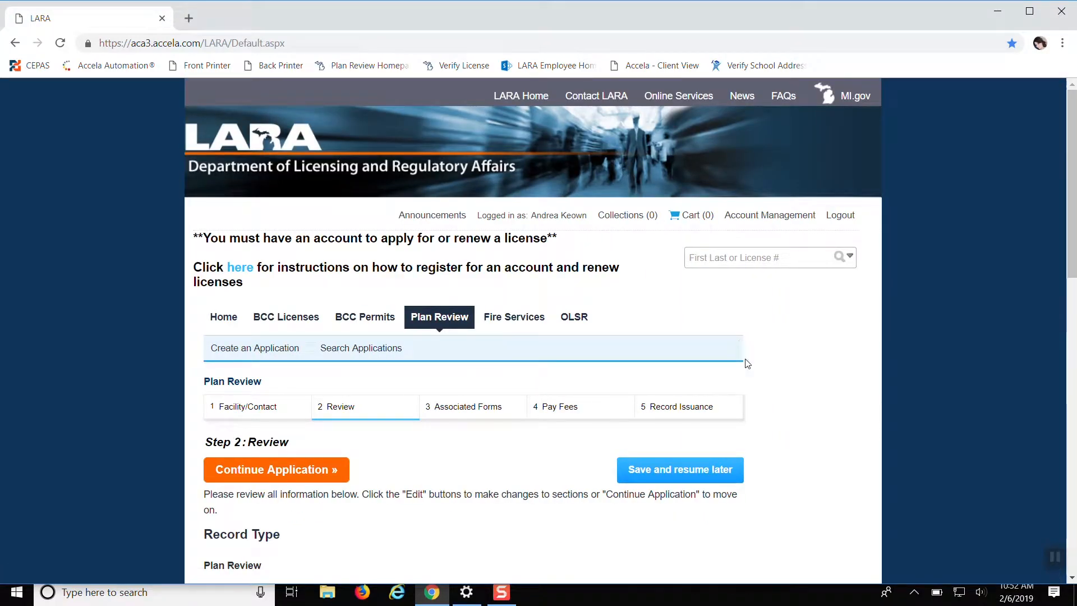
scroll(down, 3)
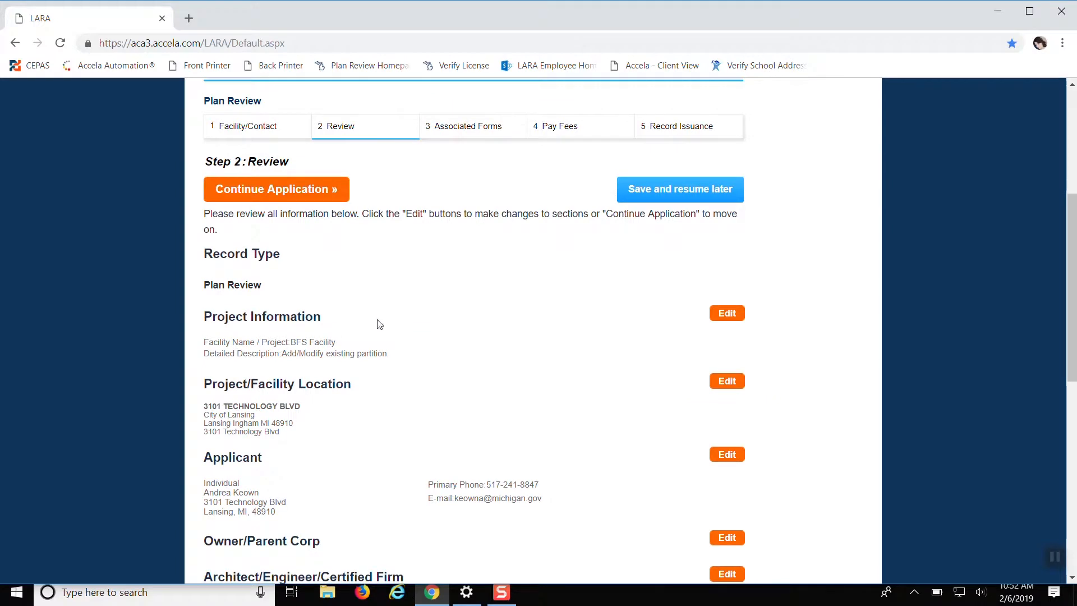
mouse_move(341, 258)
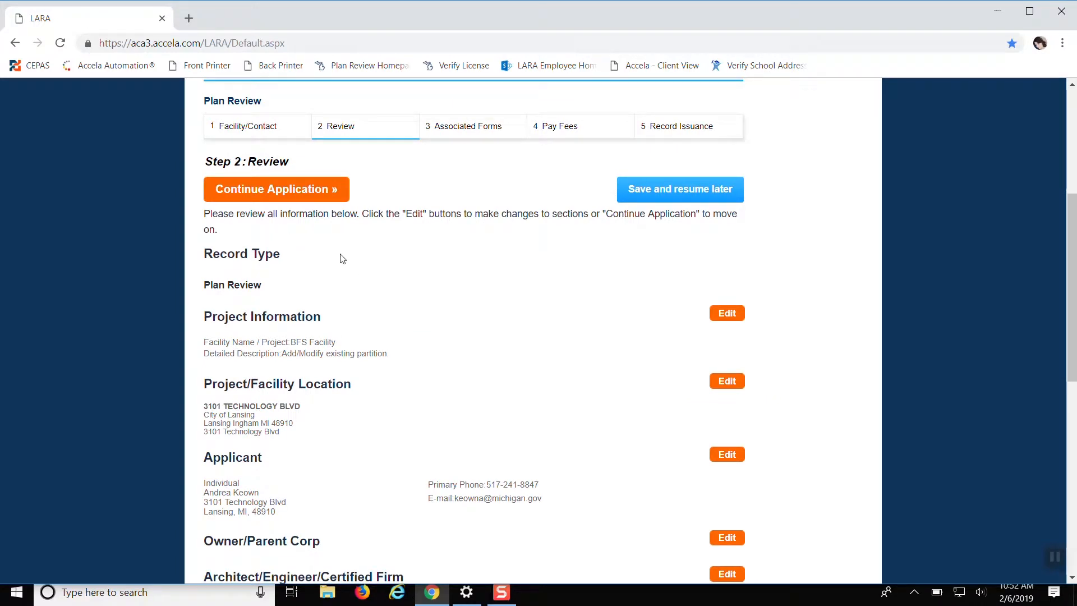
mouse_move(305, 247)
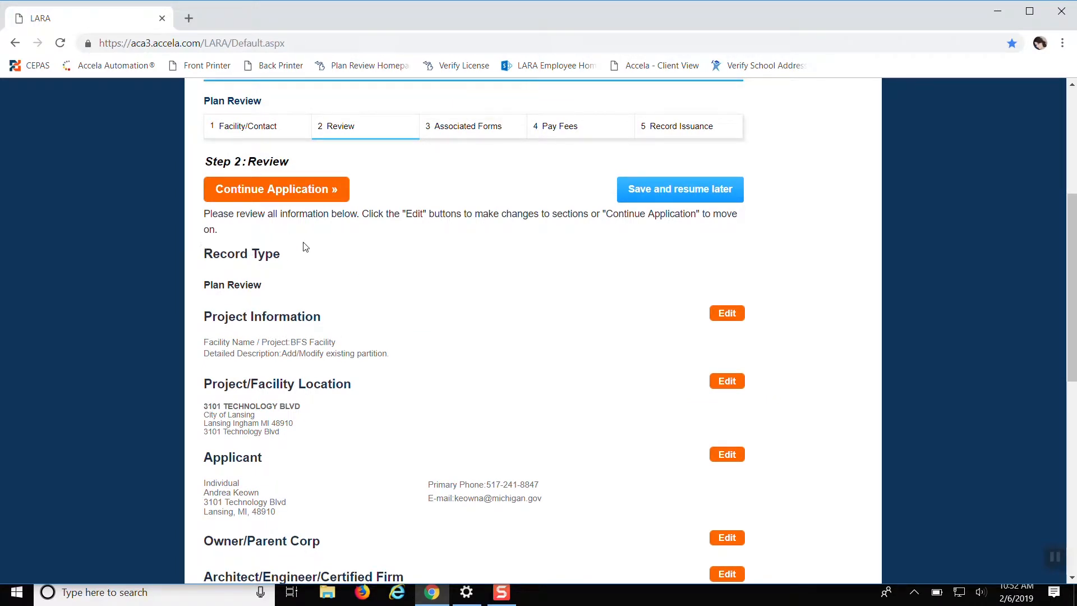
scroll(down, 3)
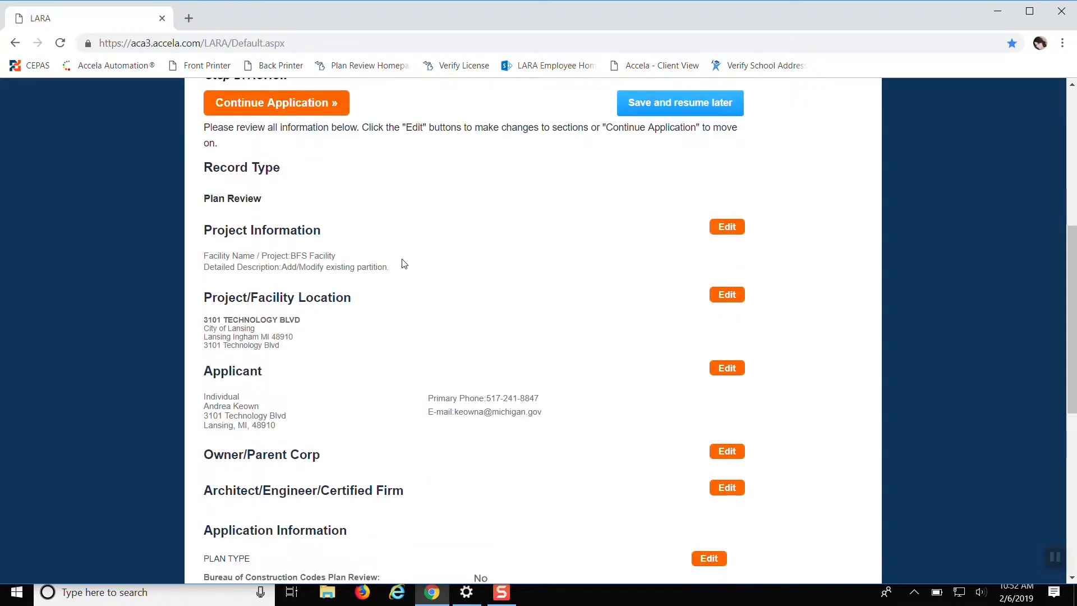
scroll(down, 3)
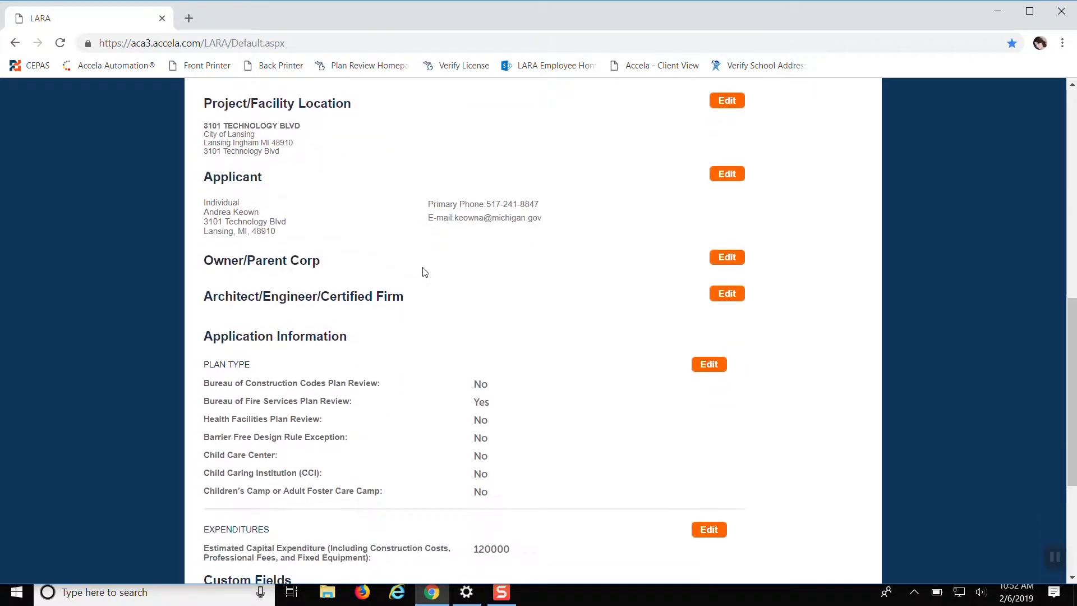
scroll(down, 3)
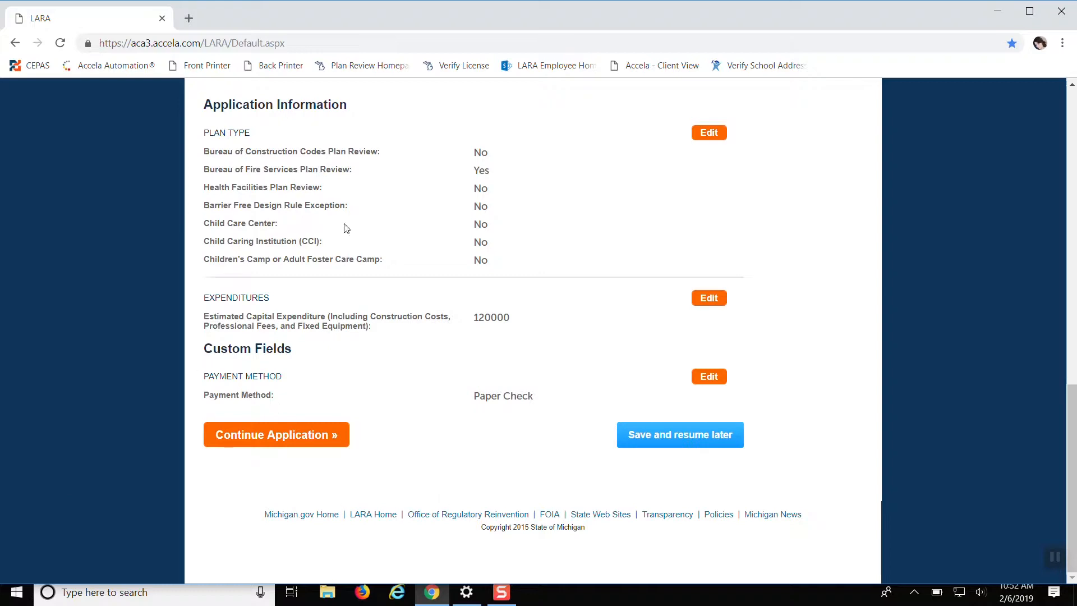
mouse_move(249, 439)
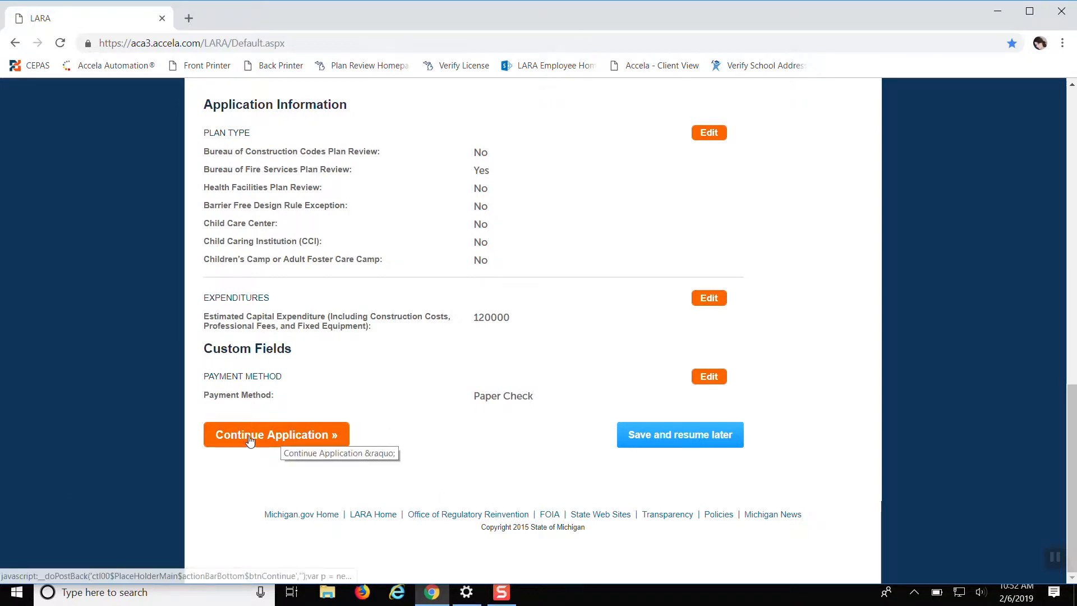
Continue from the review to Step 3: Associated Forms listing the Fire Safety Plan Review
click(251, 434)
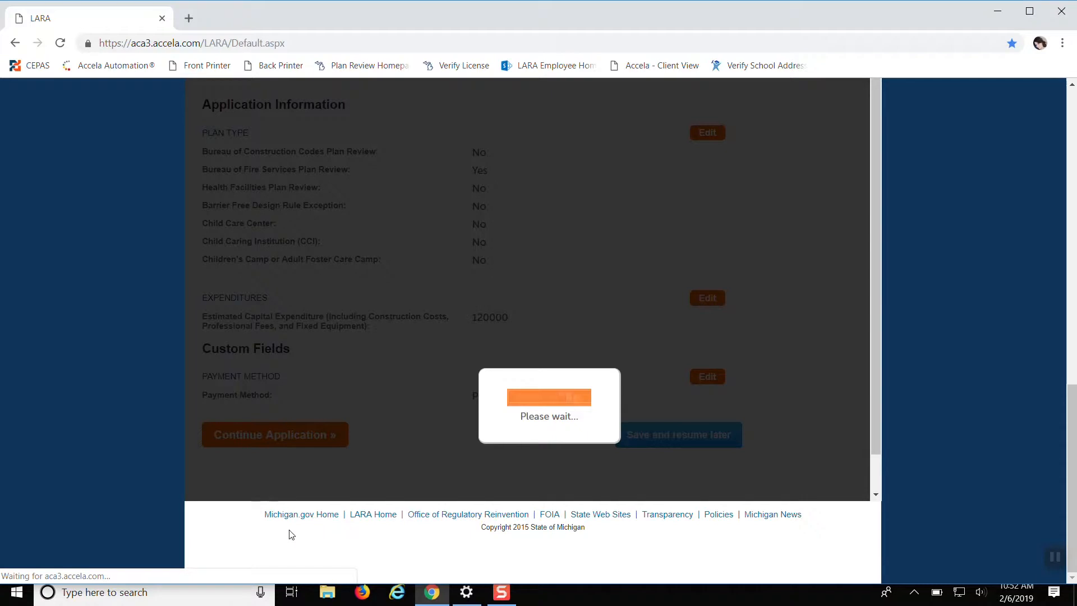
click(275, 434)
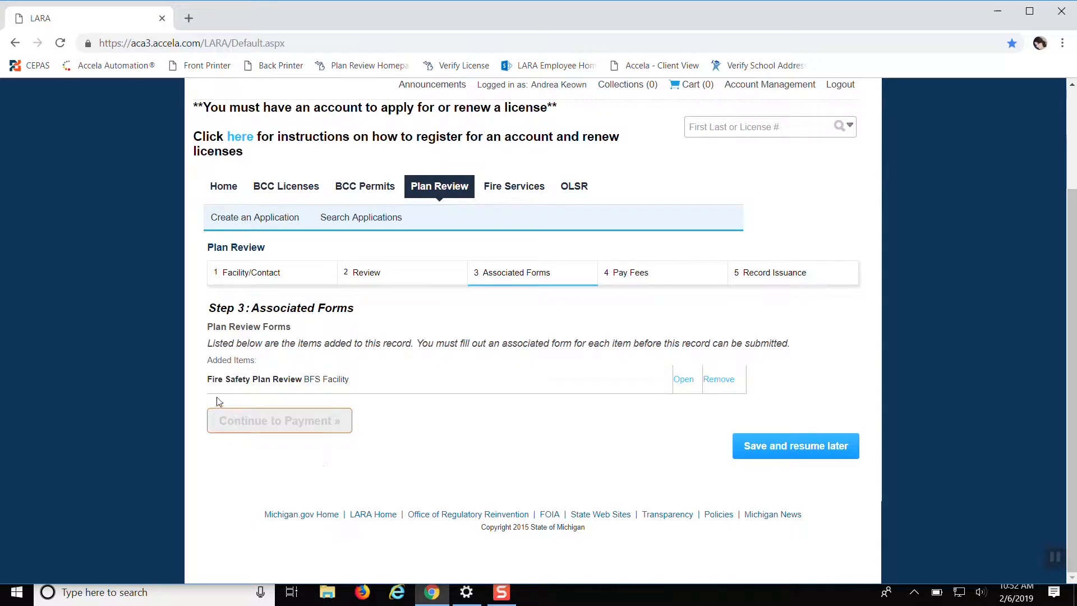
mouse_move(204, 395)
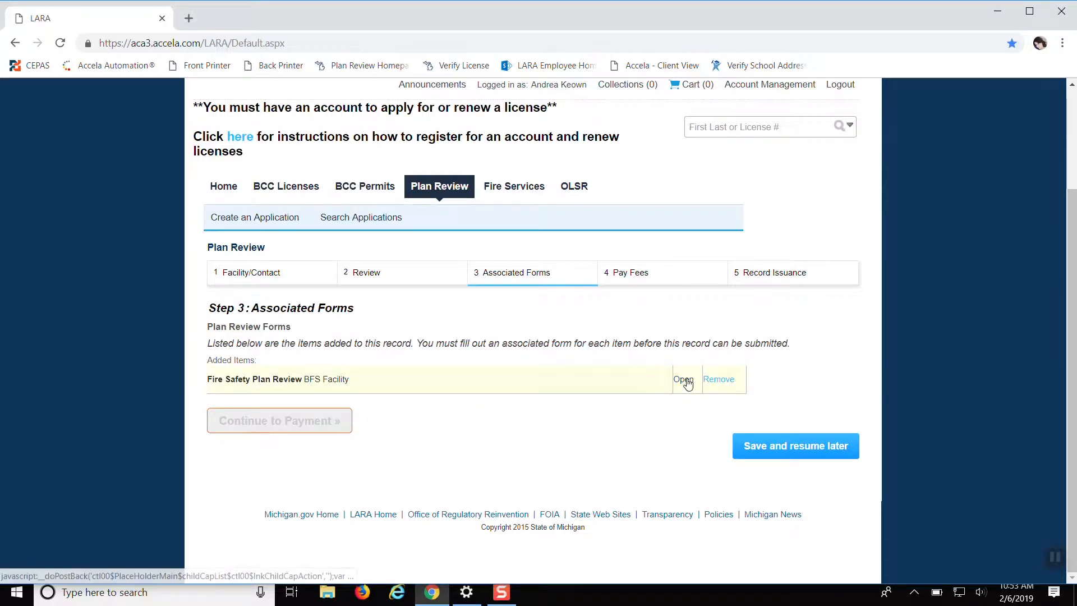
Open the Fire Safety Plan Review form for the BFS Facility item
click(683, 379)
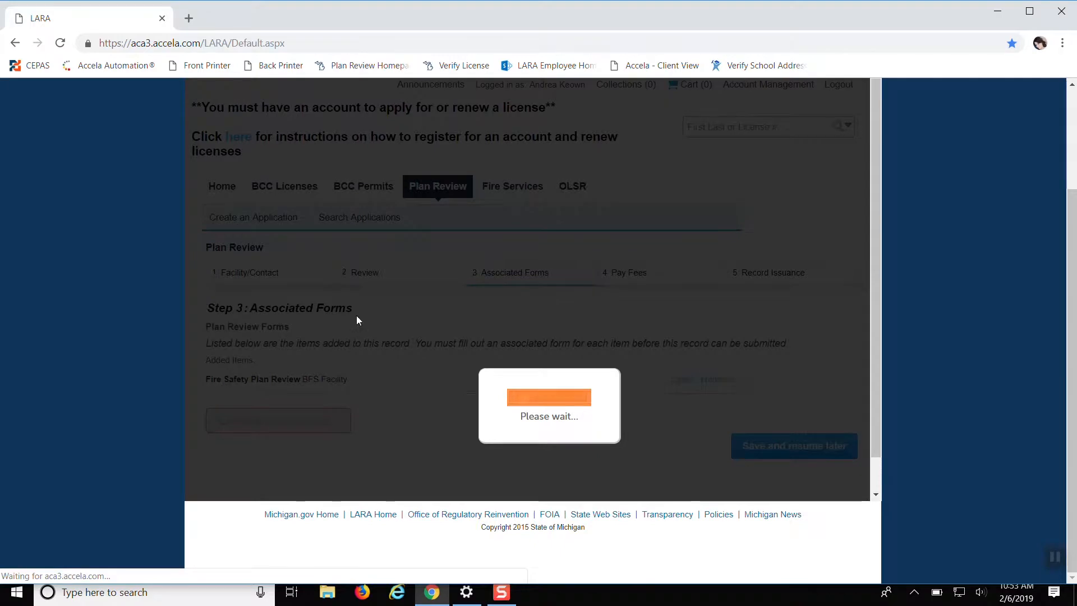
mouse_move(462, 346)
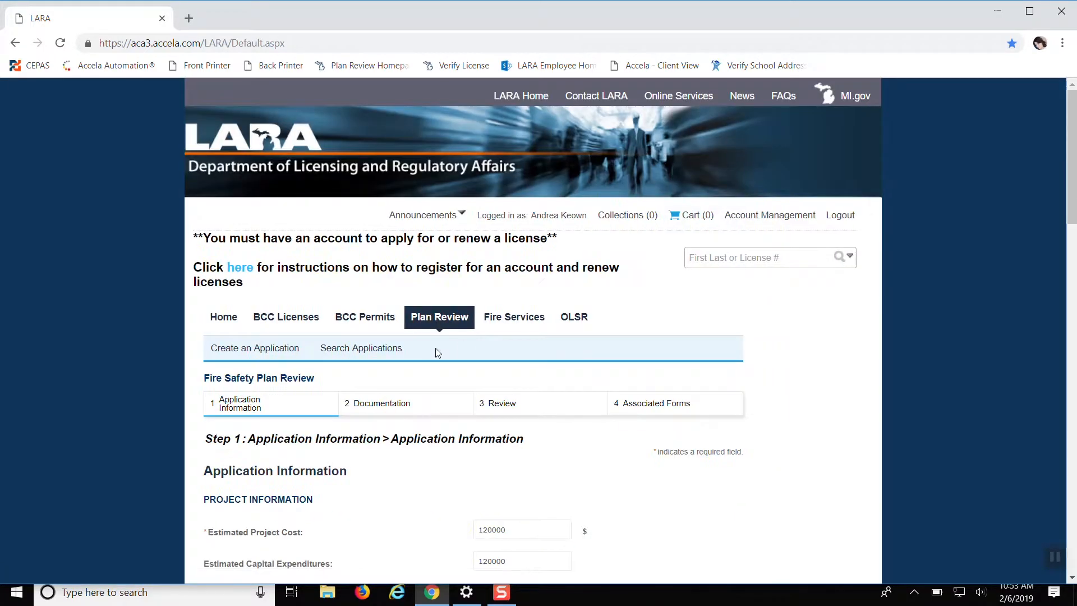
scroll(down, 3)
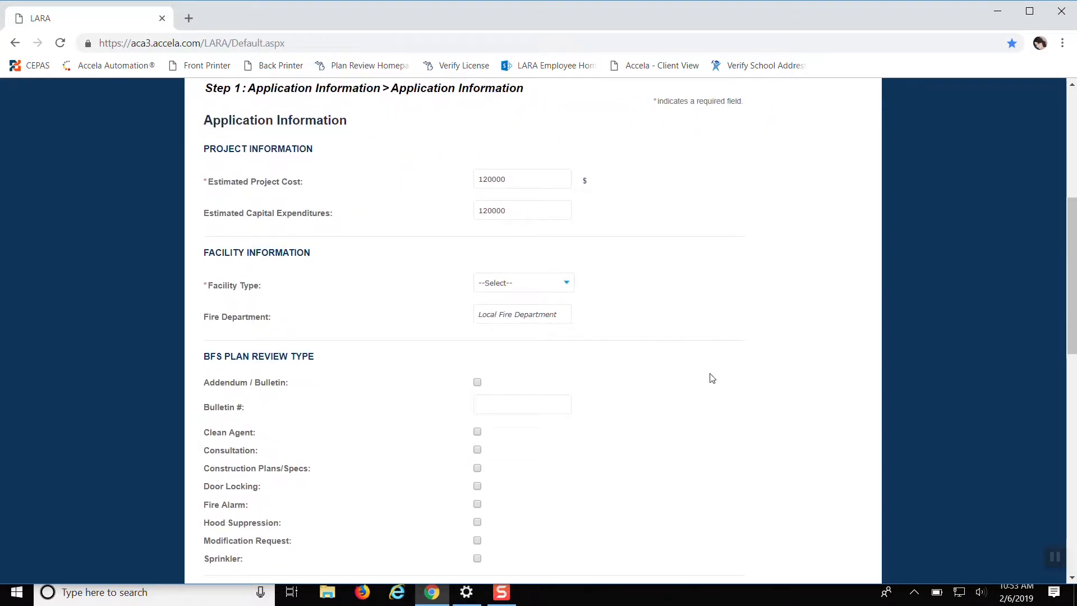
scroll(up, 3)
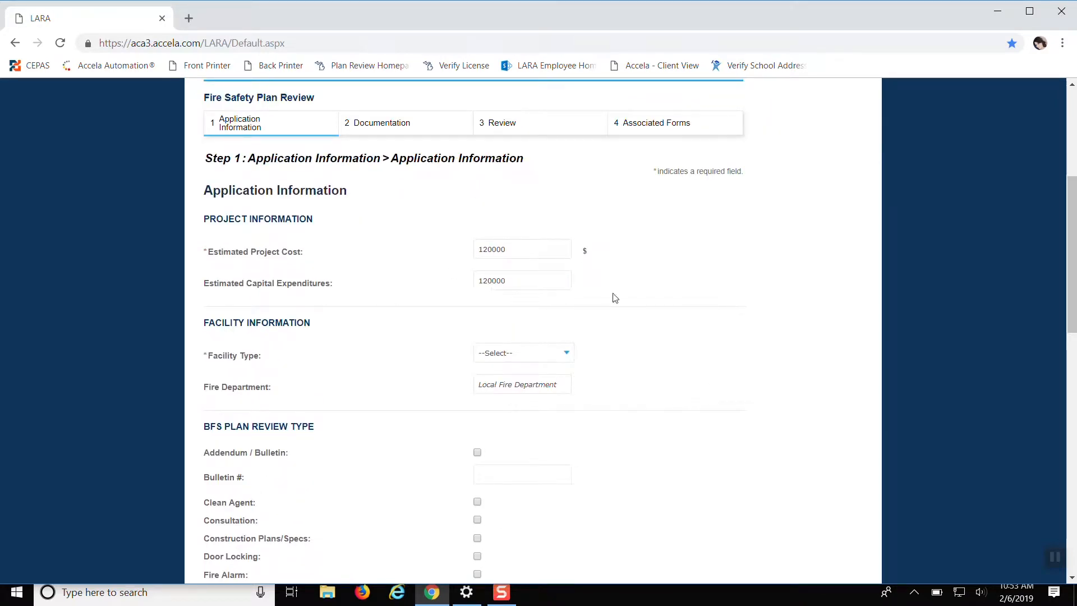
mouse_move(655, 285)
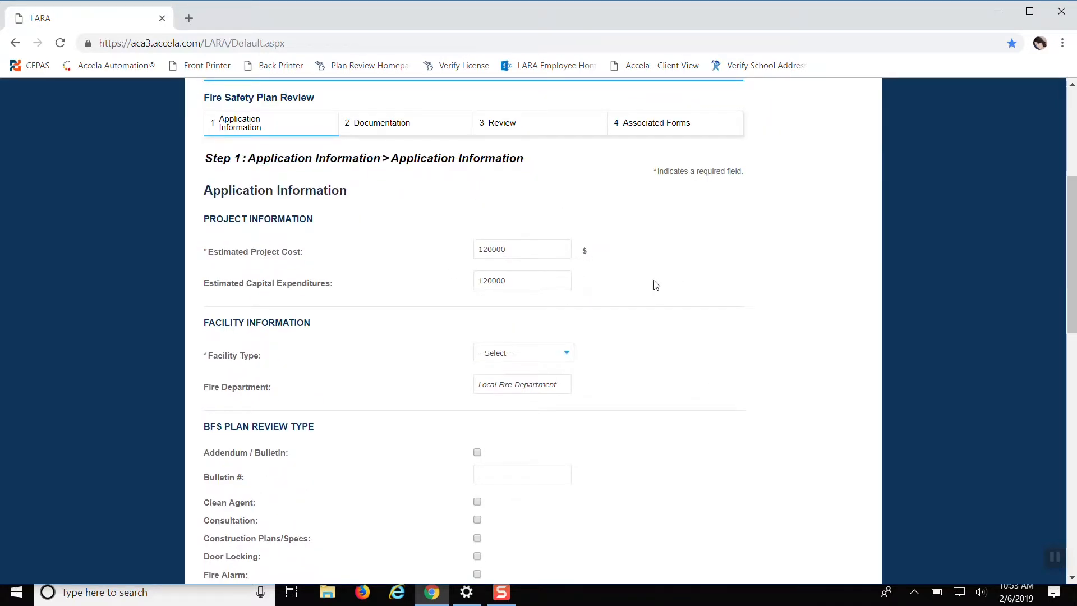
scroll(down, 3)
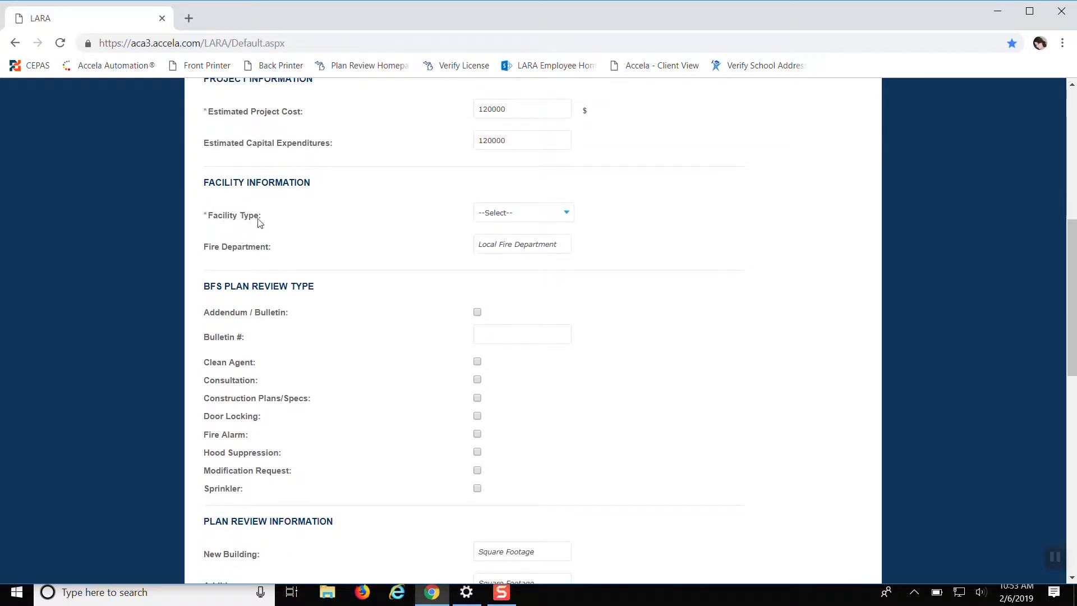
mouse_move(565, 214)
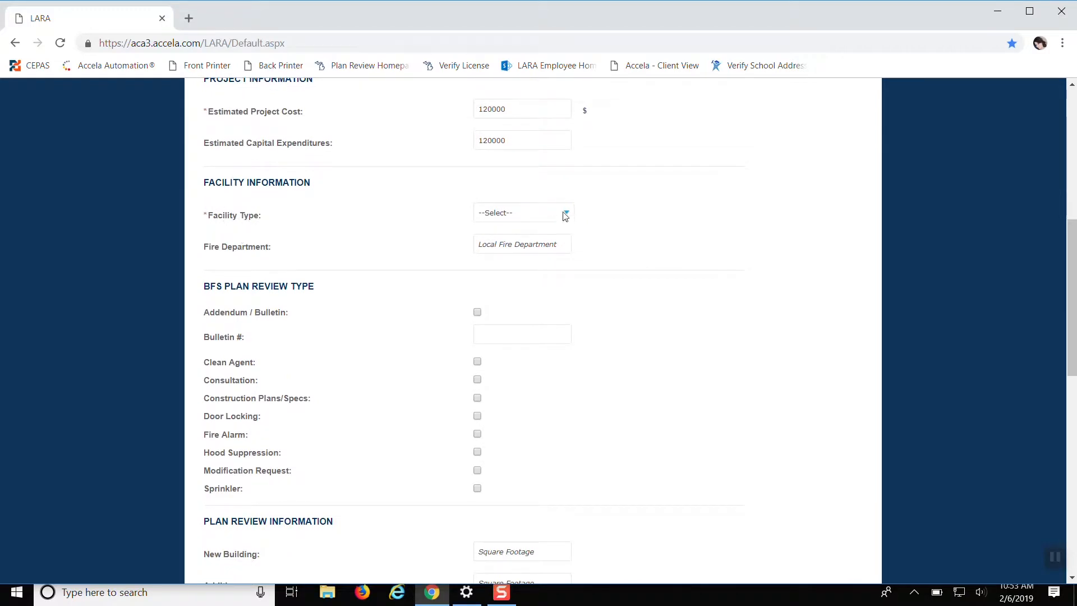
Set Facility Type to Hospital and enter Lansing as the Fire Department
click(566, 213)
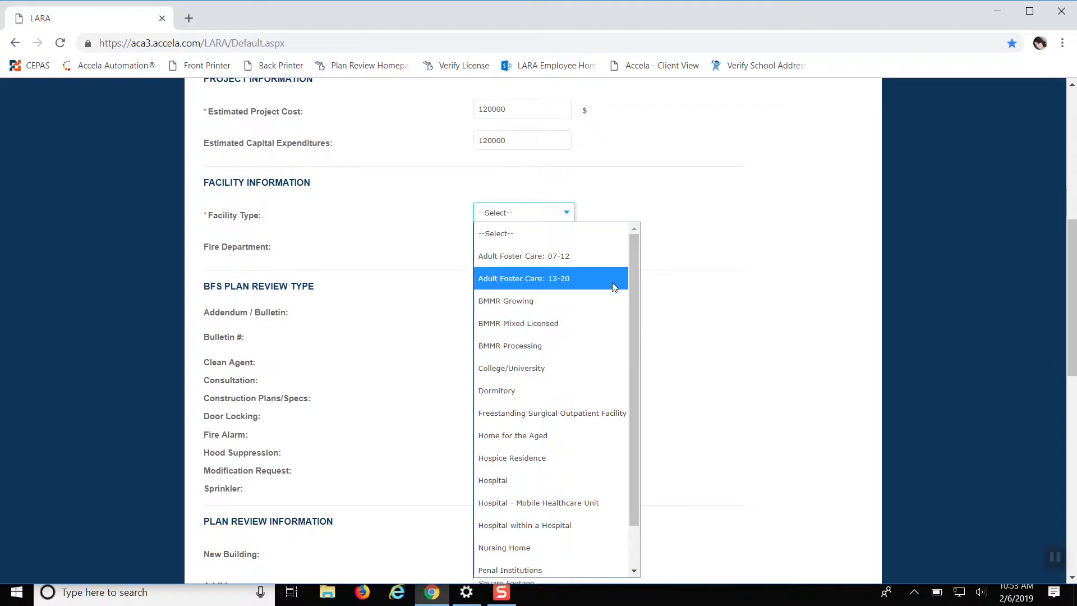
scroll(down, 3)
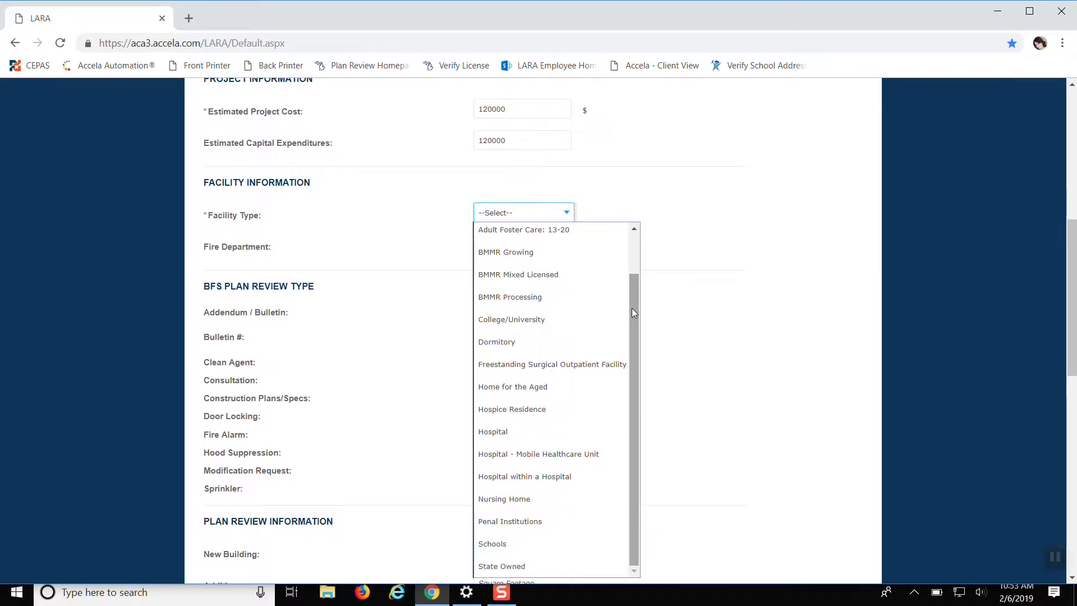
mouse_move(487, 435)
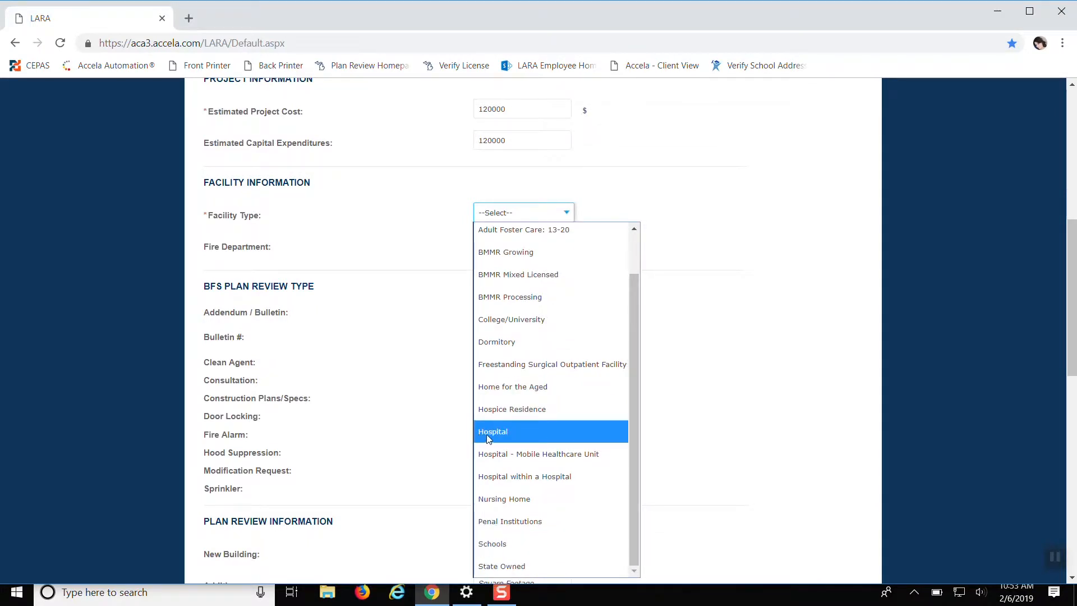
click(493, 431)
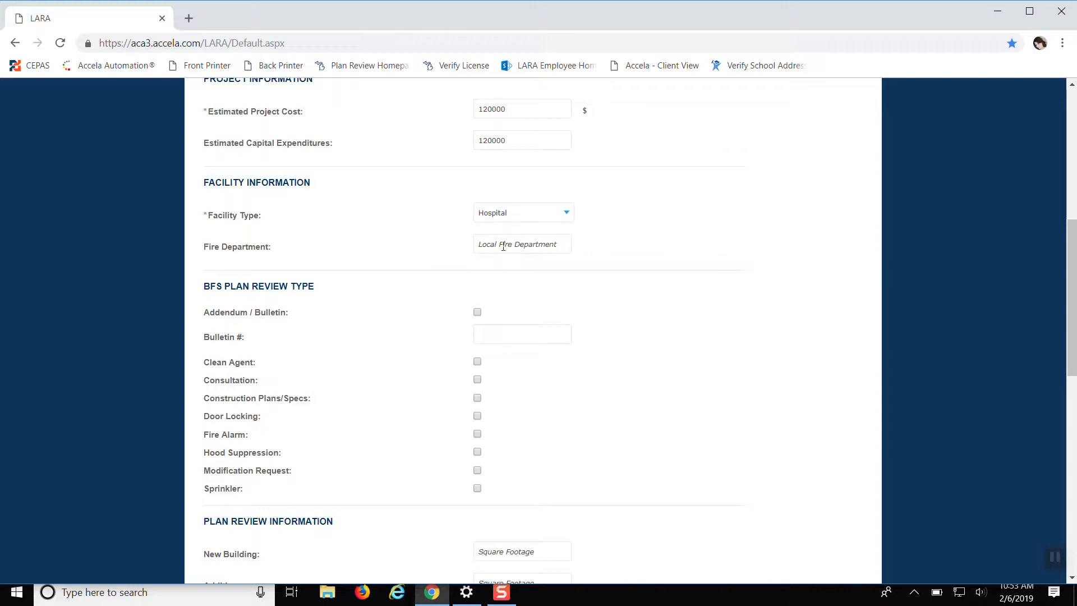
click(522, 243)
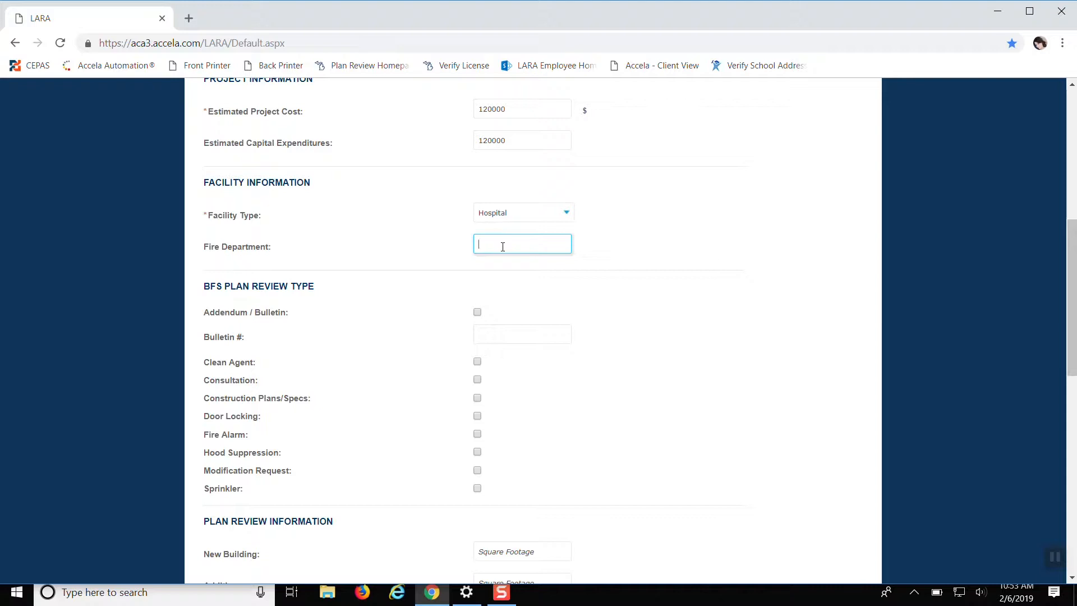
text(Lansing)
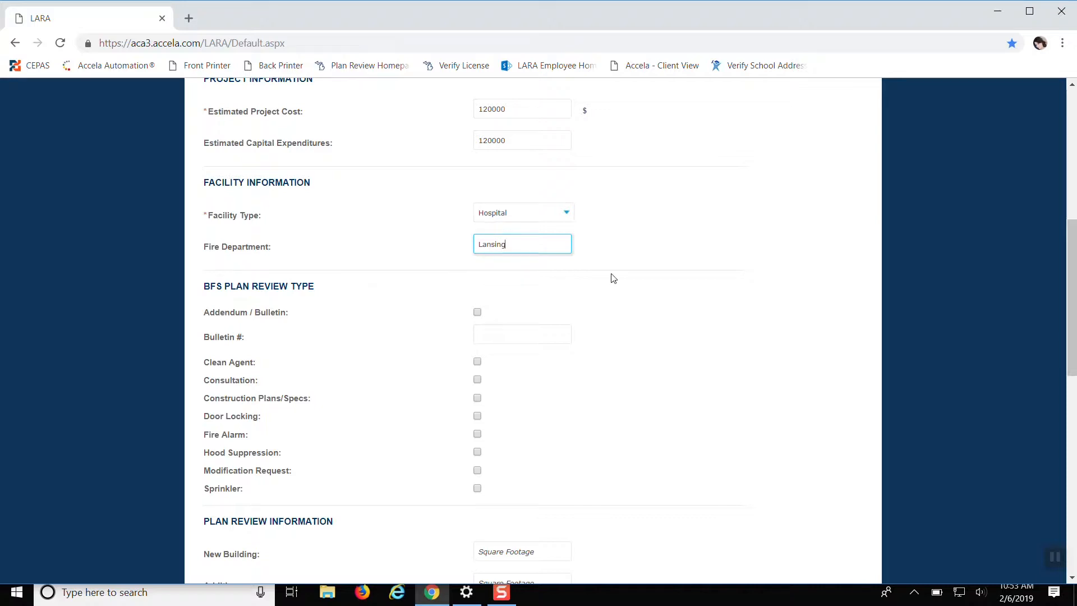
scroll(down, 3)
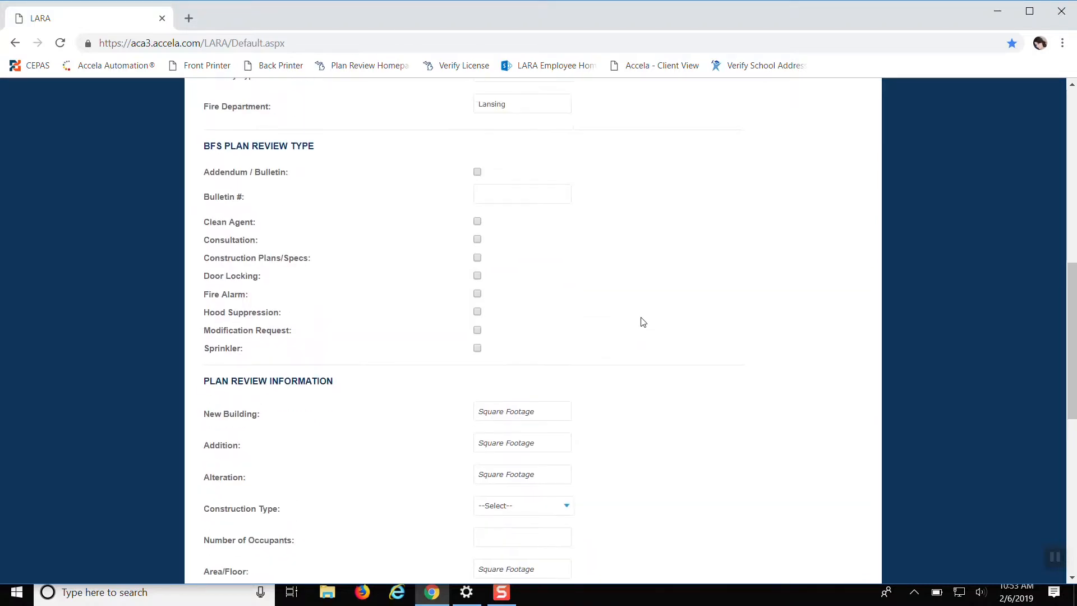
mouse_move(209, 164)
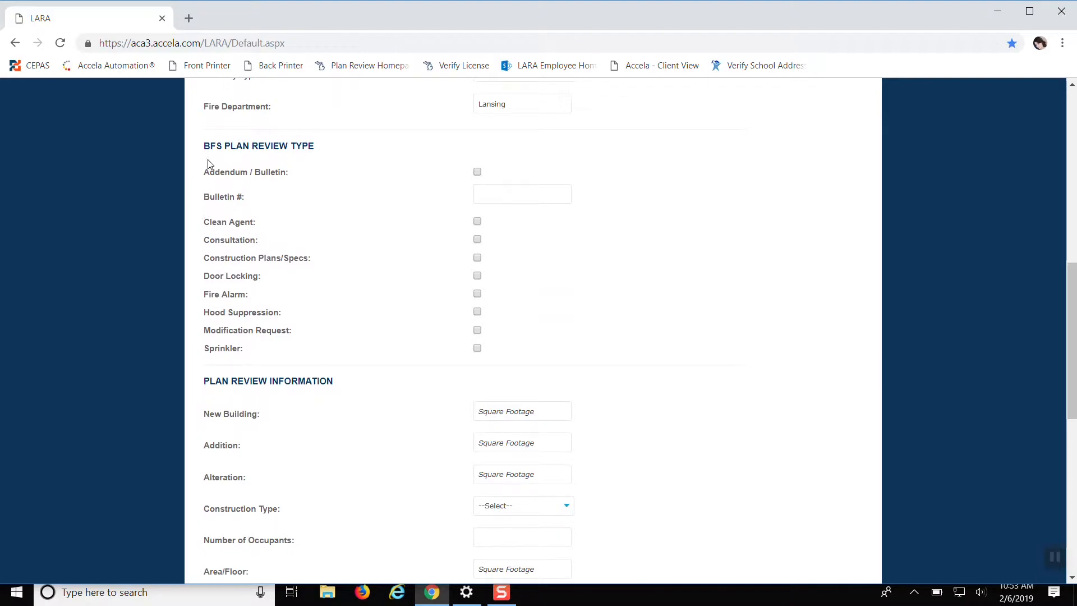
mouse_move(341, 263)
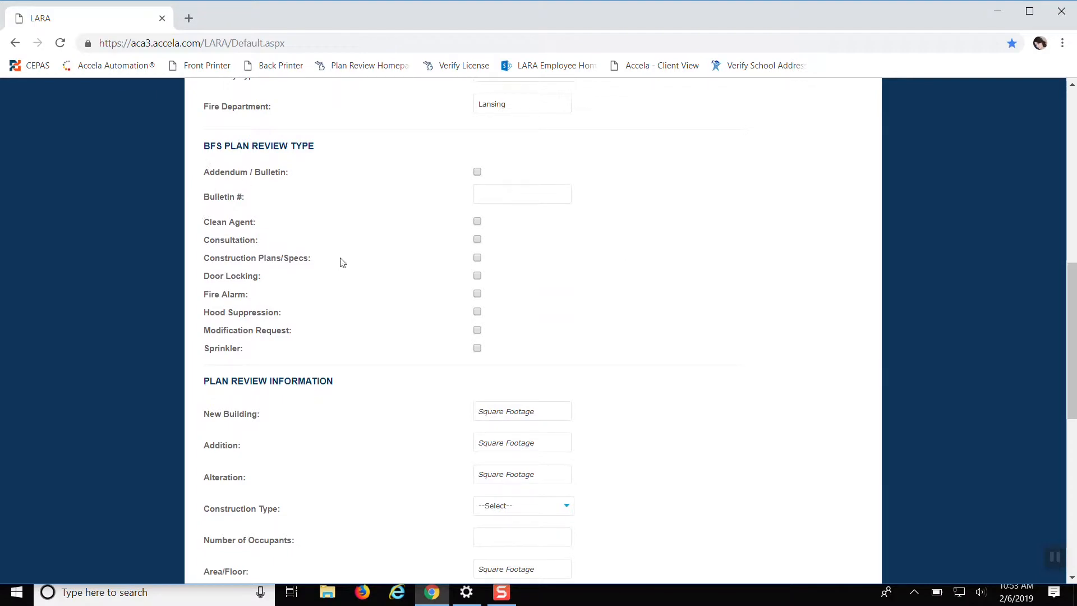
click(477, 258)
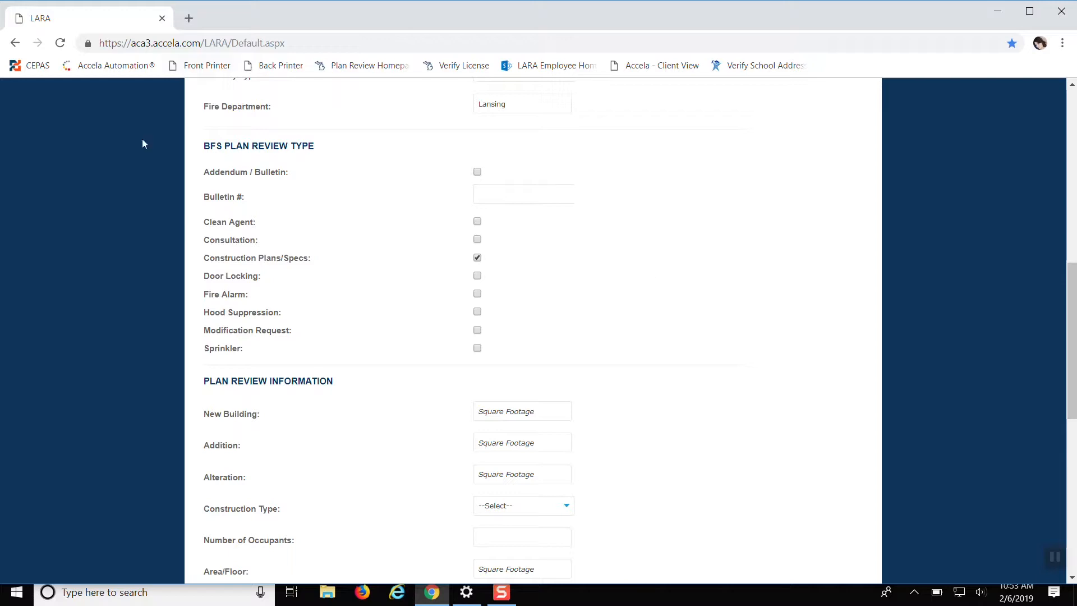
mouse_move(625, 312)
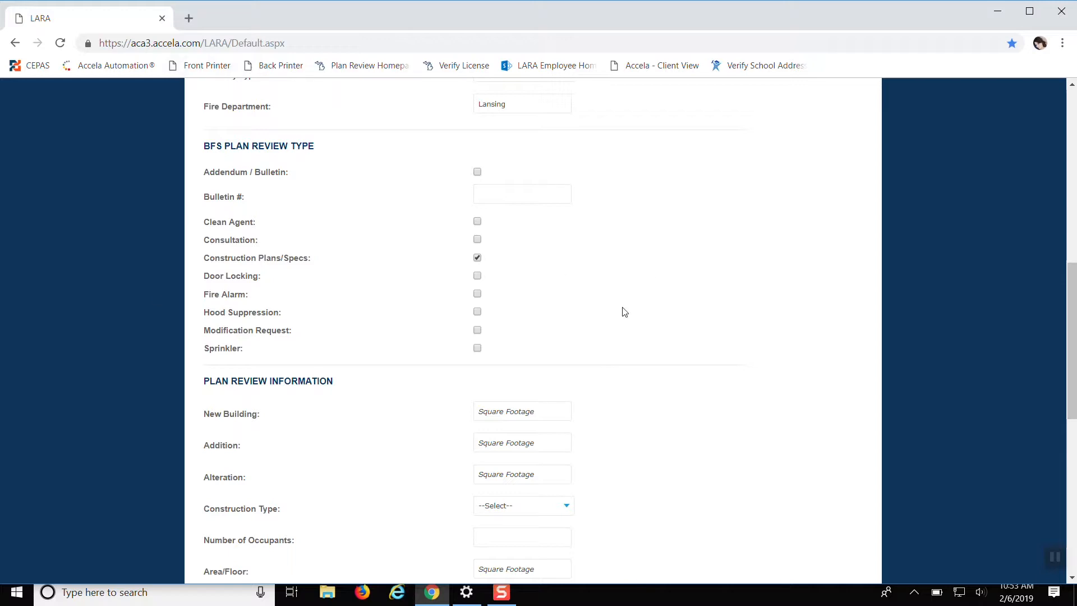
mouse_move(630, 314)
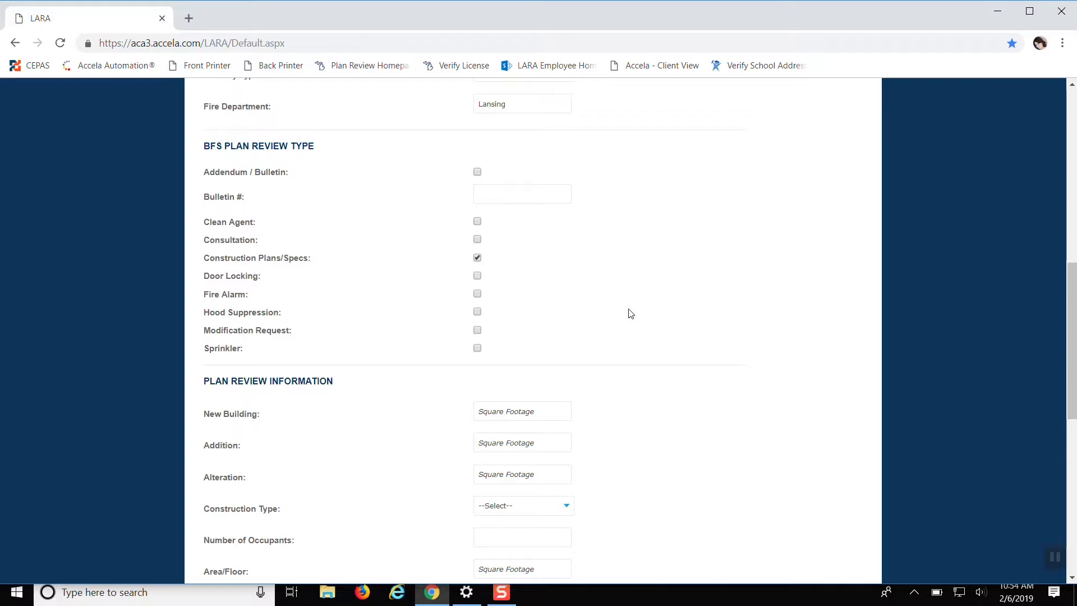
mouse_move(491, 259)
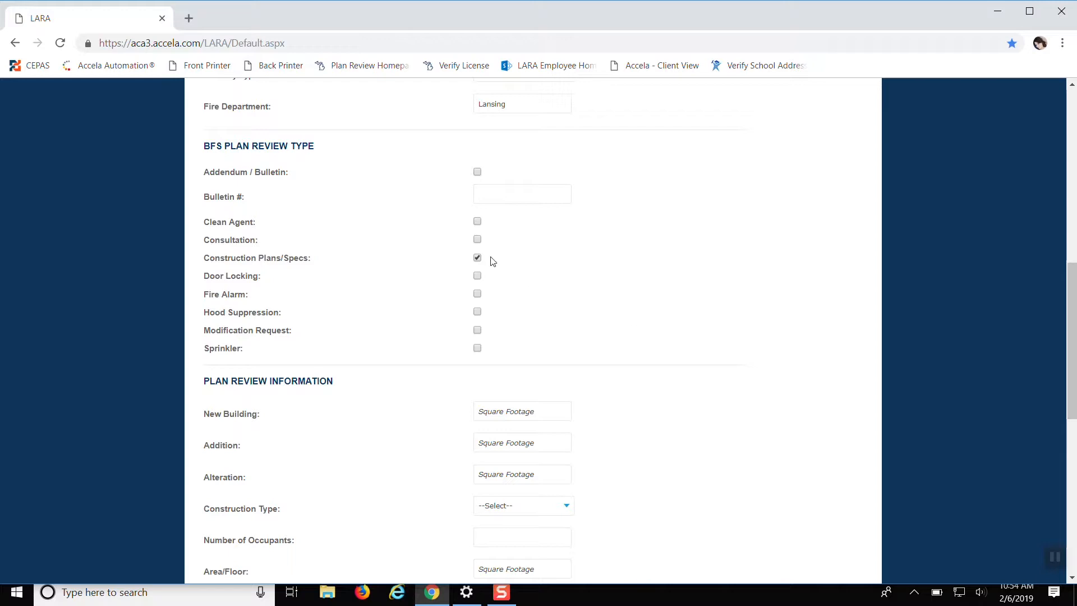
mouse_move(586, 292)
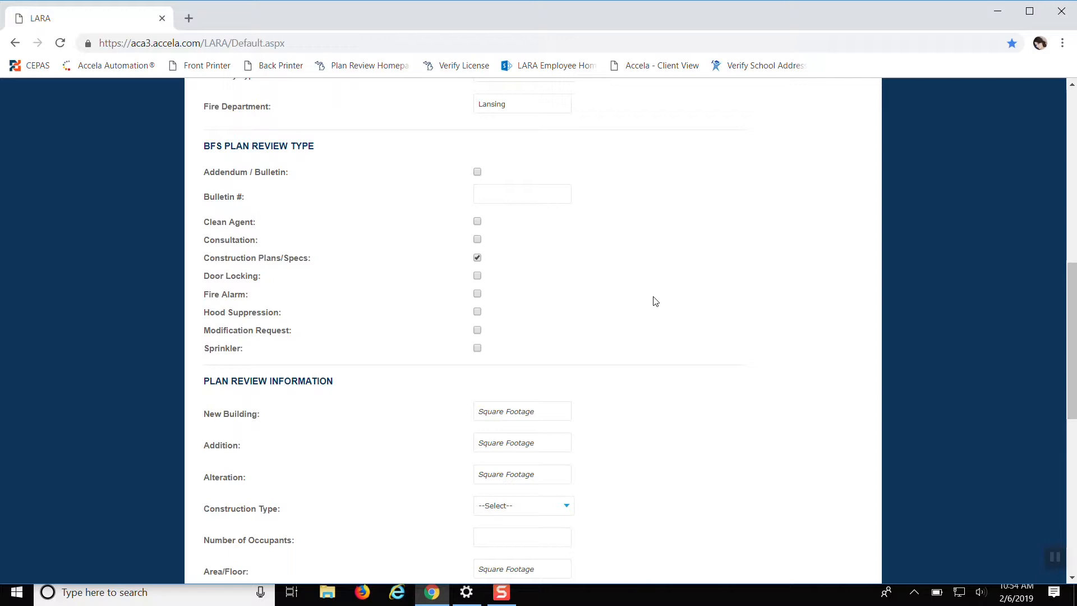
mouse_move(270, 342)
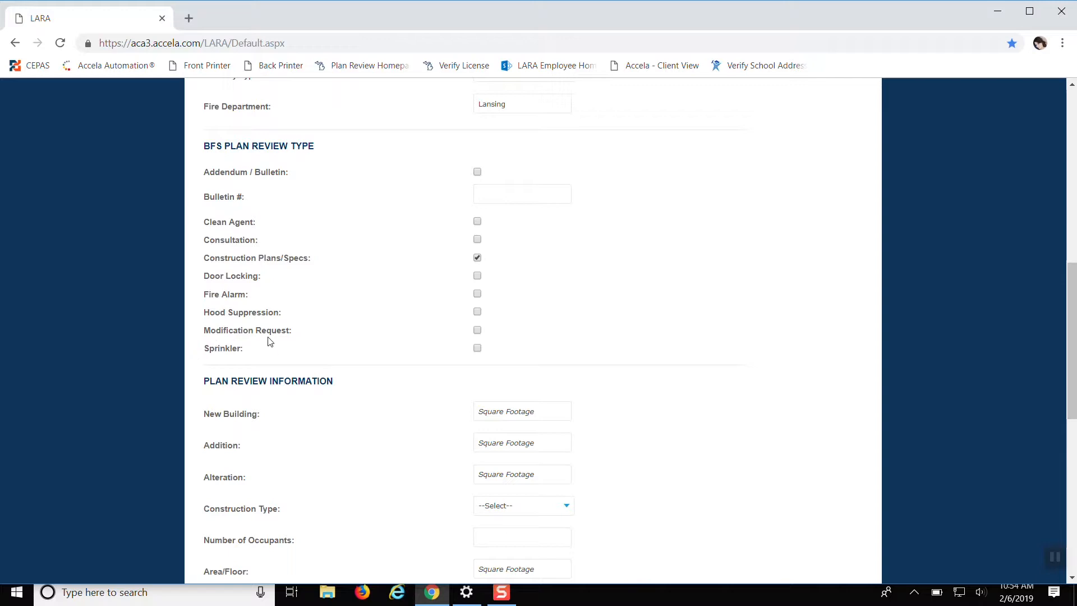
mouse_move(188, 334)
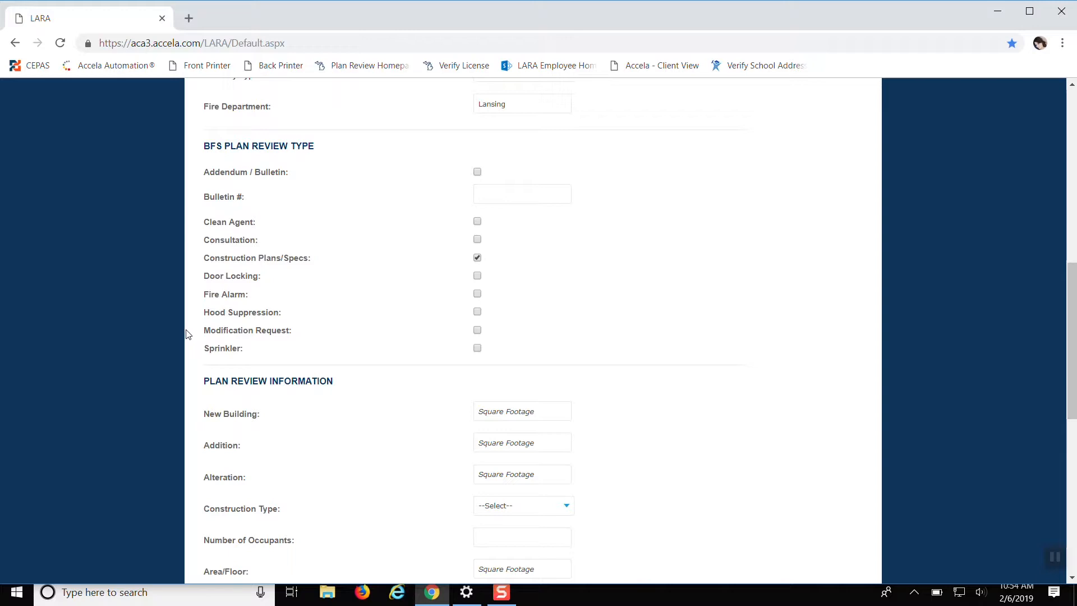
mouse_move(478, 174)
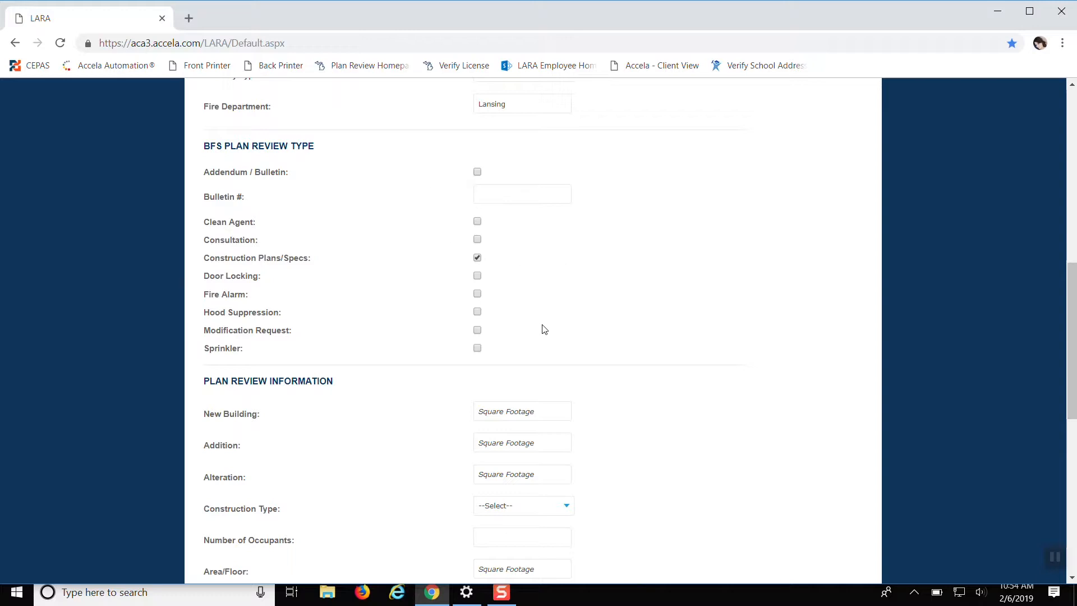
scroll(down, 3)
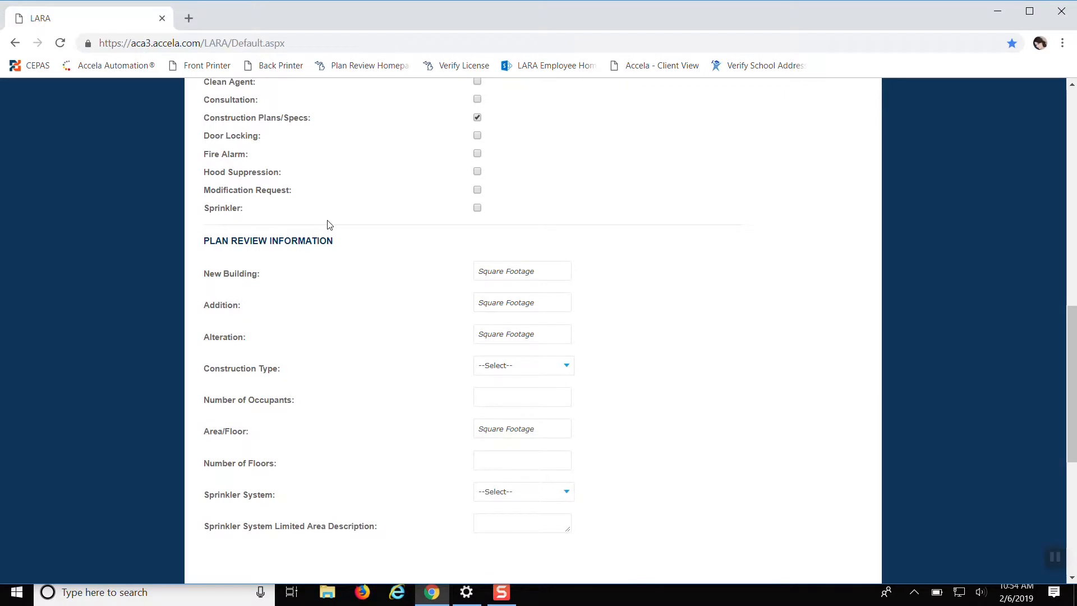
scroll(down, 3)
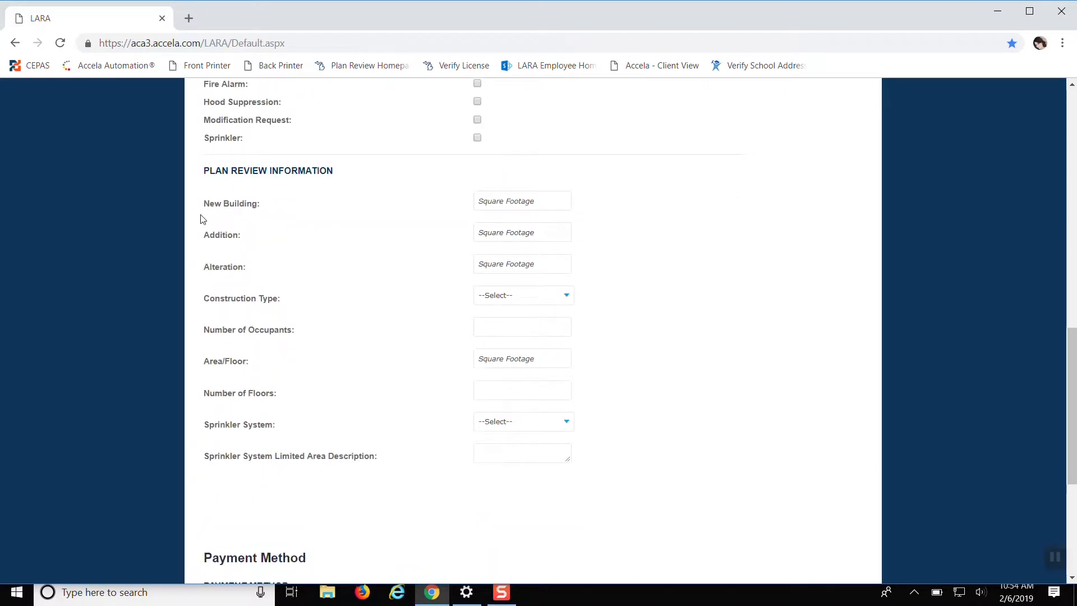
mouse_move(464, 209)
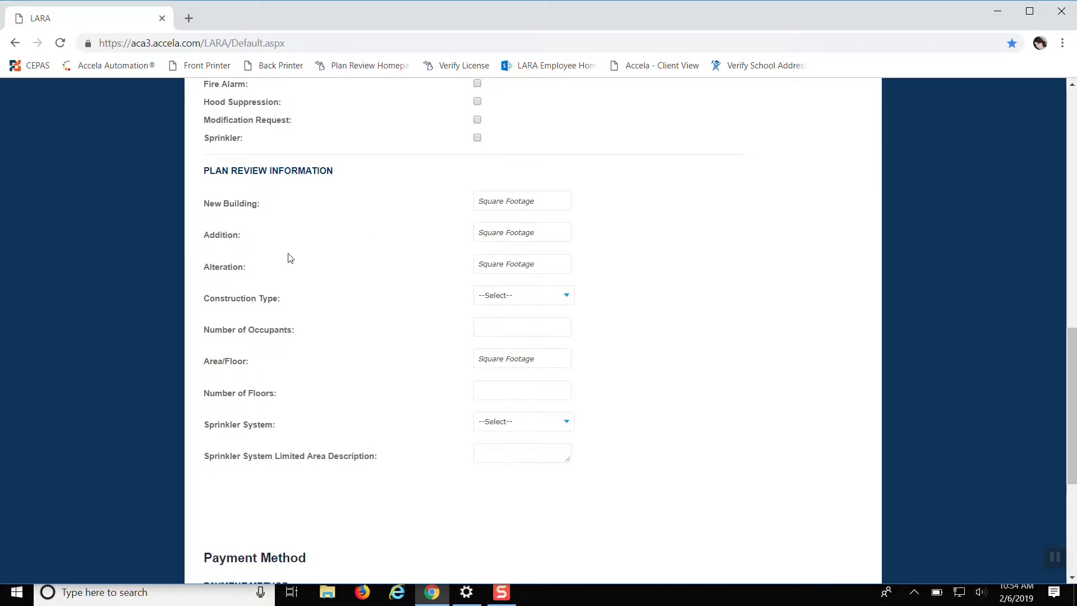
mouse_move(433, 316)
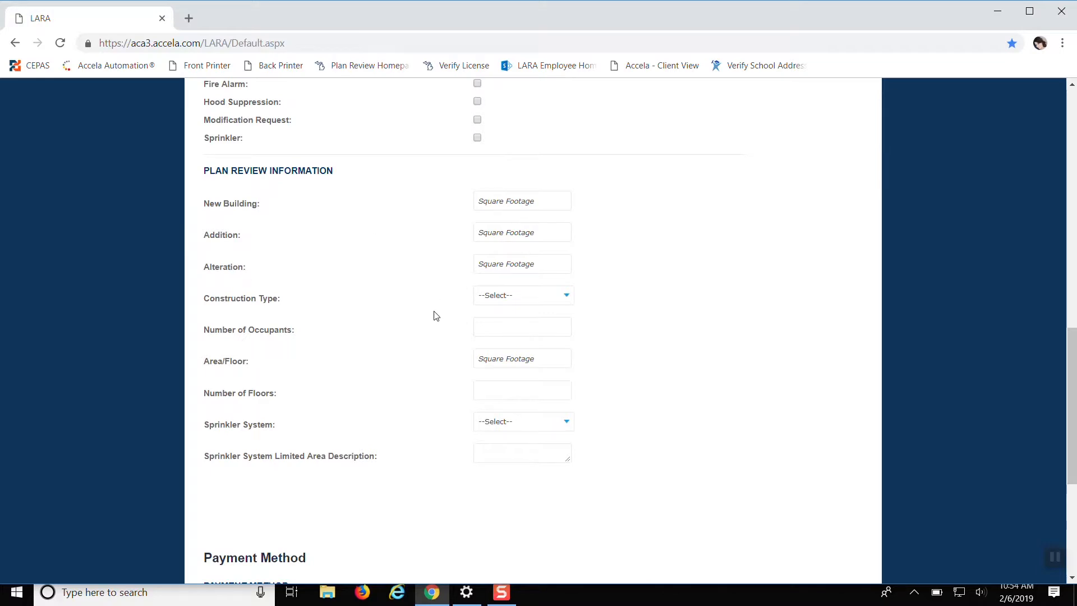
scroll(down, 3)
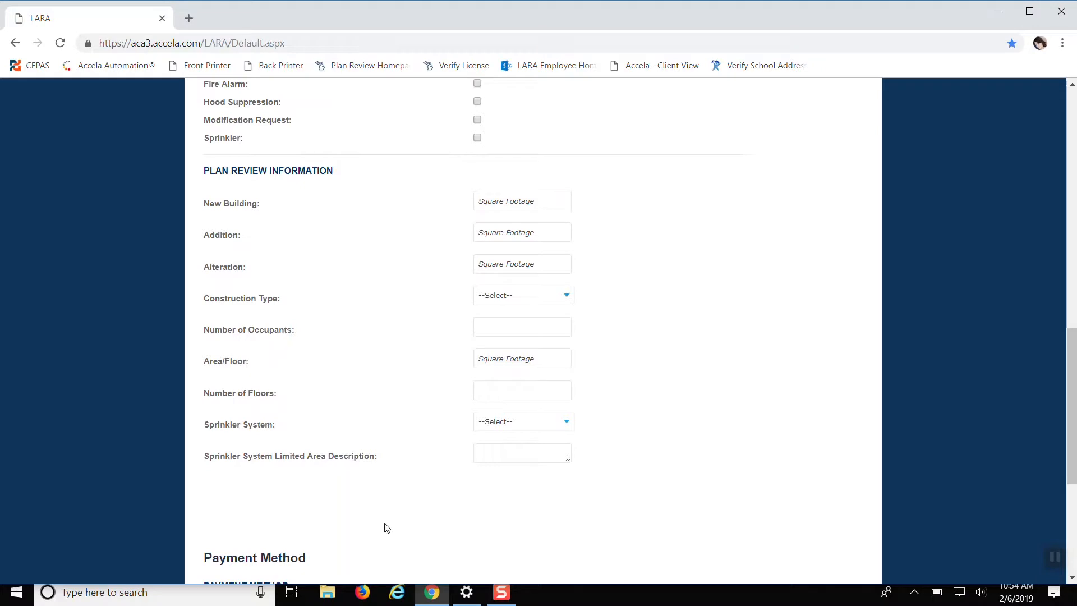
mouse_move(660, 444)
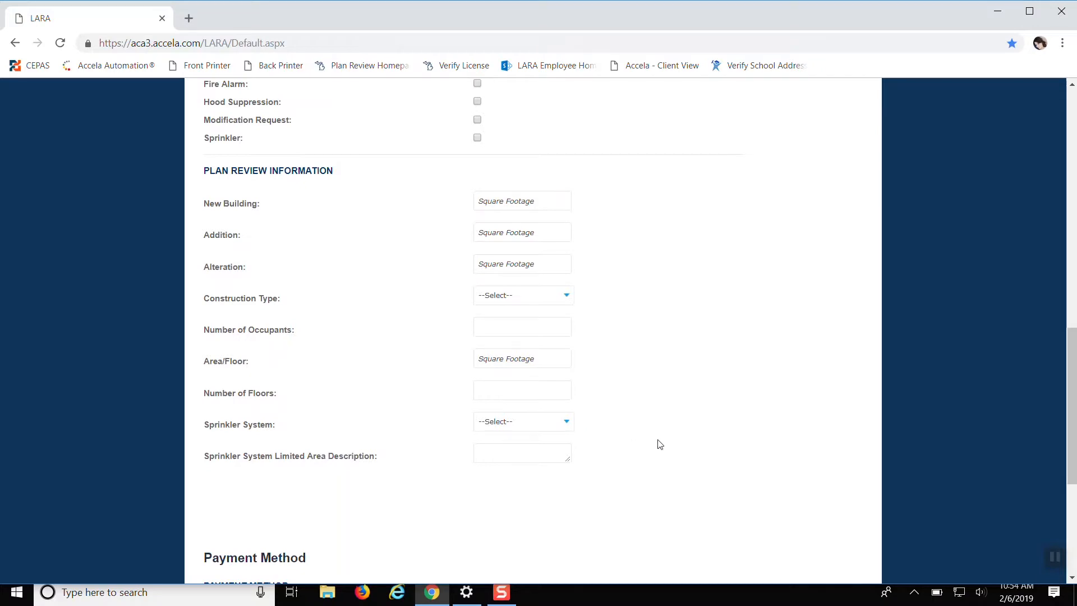
mouse_move(599, 359)
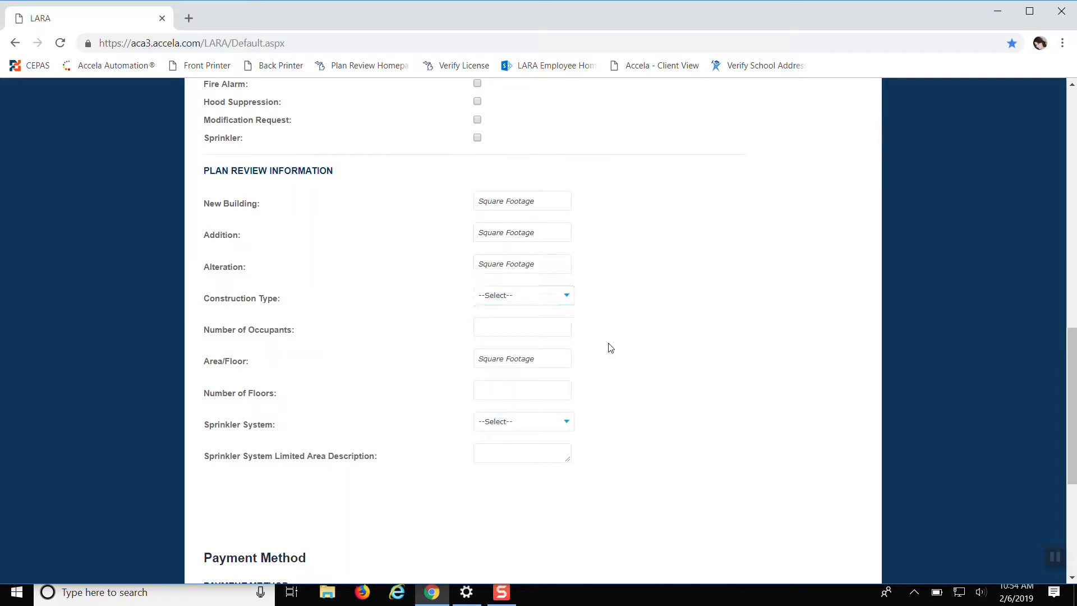
scroll(down, 3)
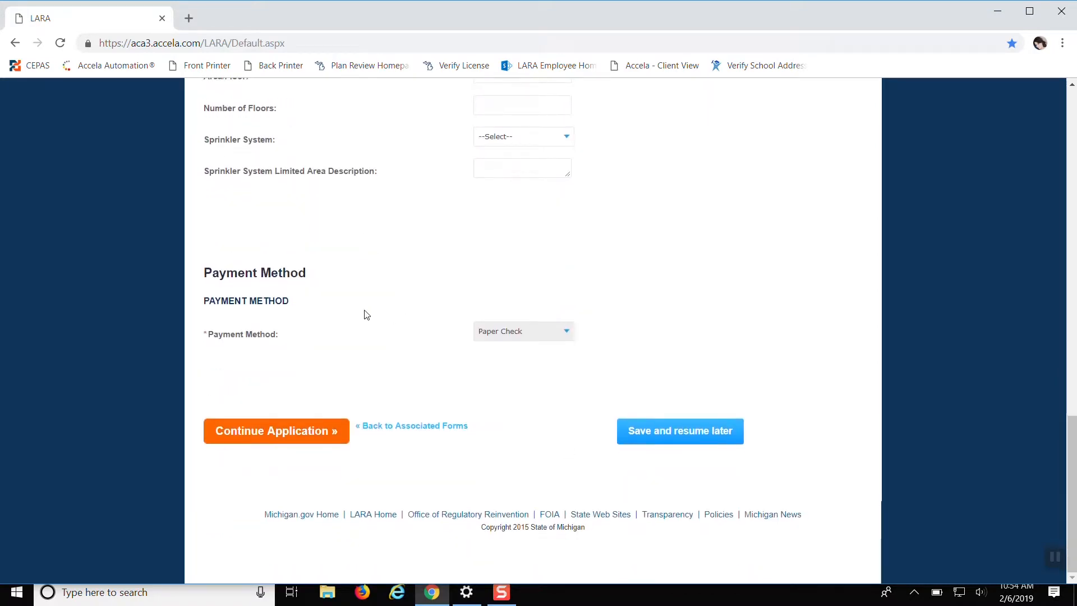
mouse_move(563, 370)
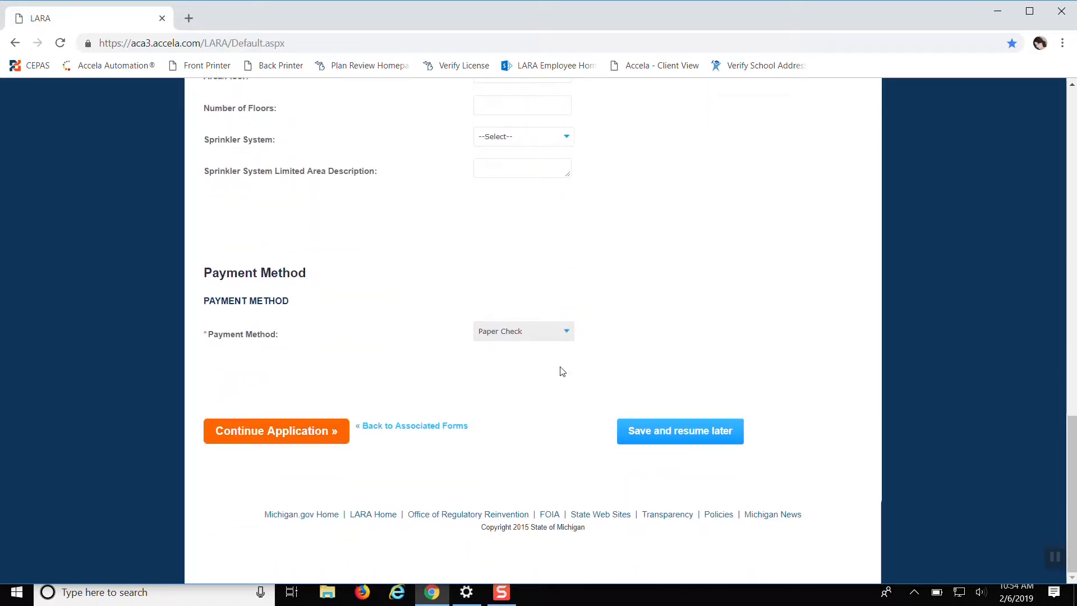
mouse_move(198, 319)
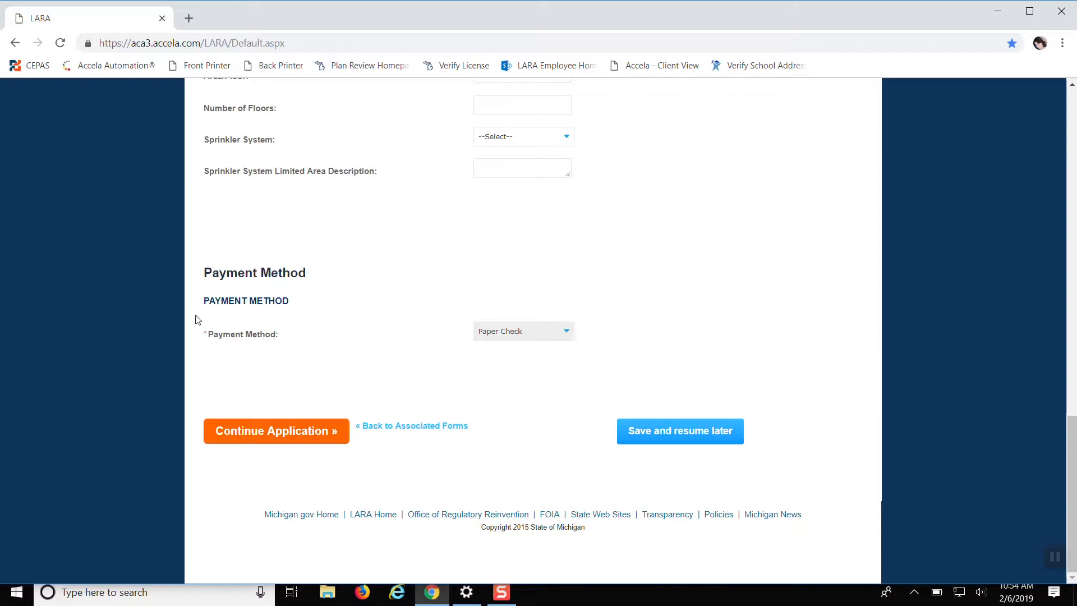
mouse_move(510, 267)
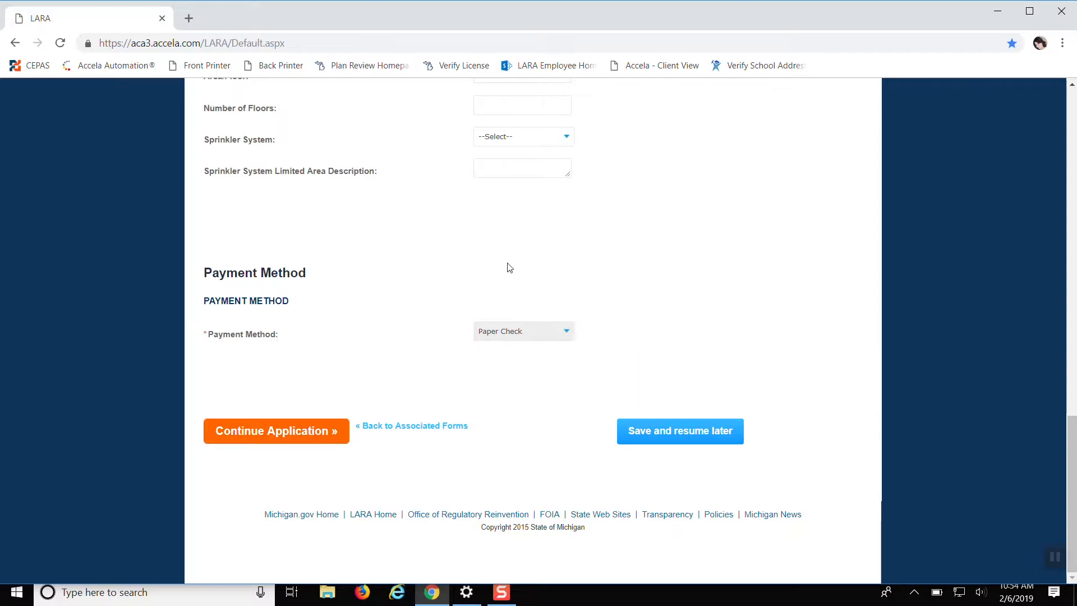
mouse_move(282, 434)
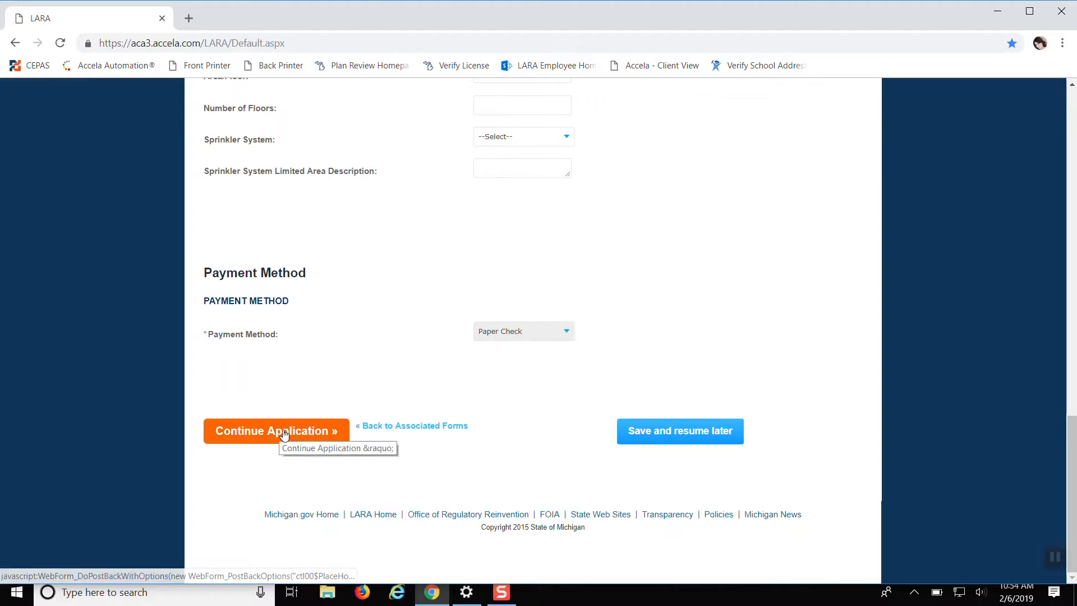
Continue through the Payment Information page showing the $192.00 total fee toward documentation
click(274, 430)
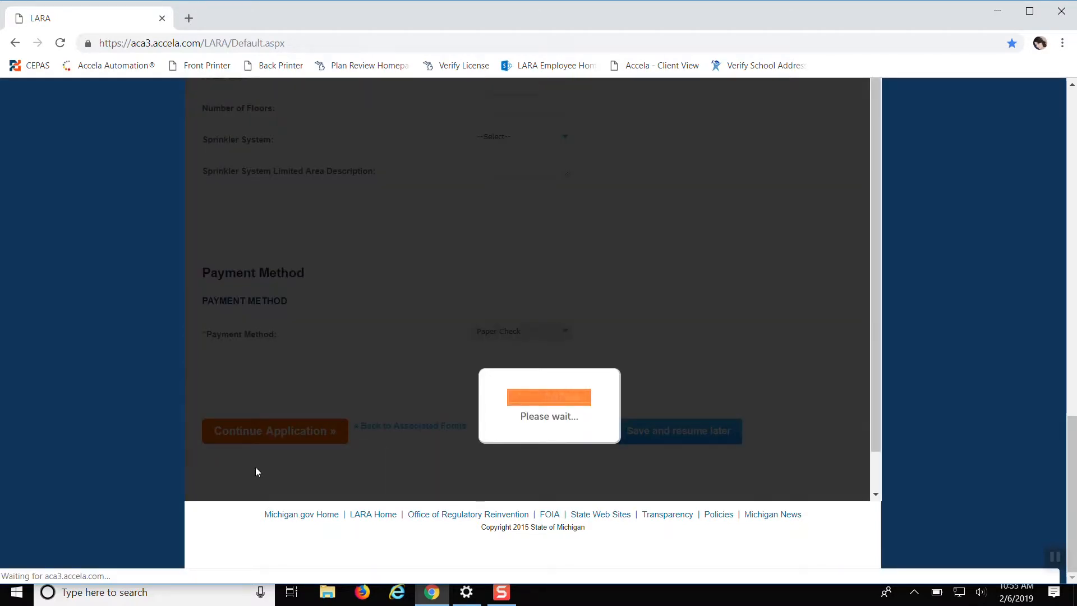
click(273, 430)
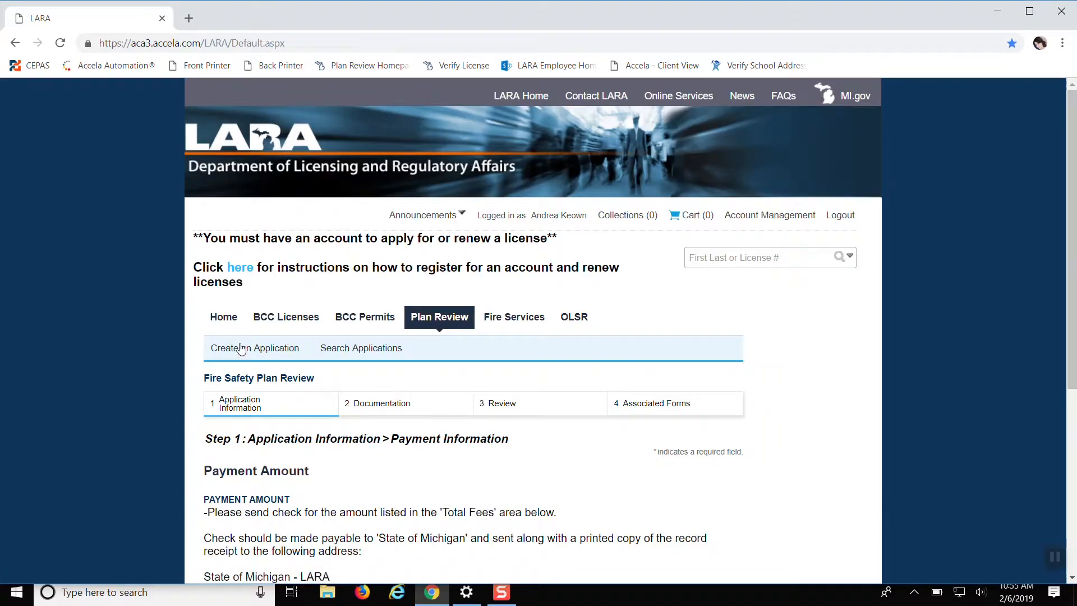
scroll(down, 3)
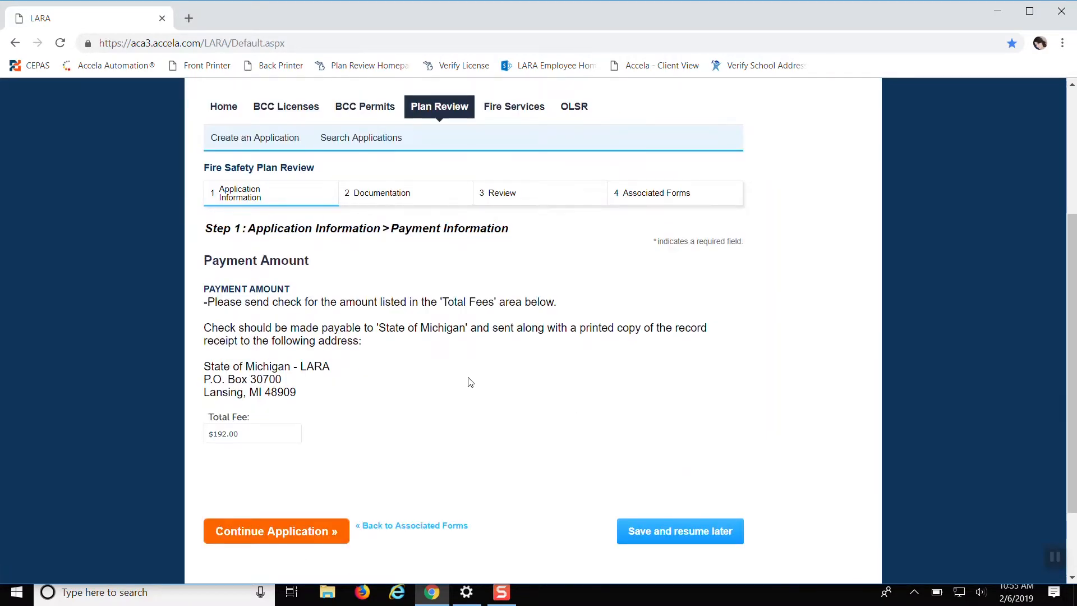
scroll(down, 3)
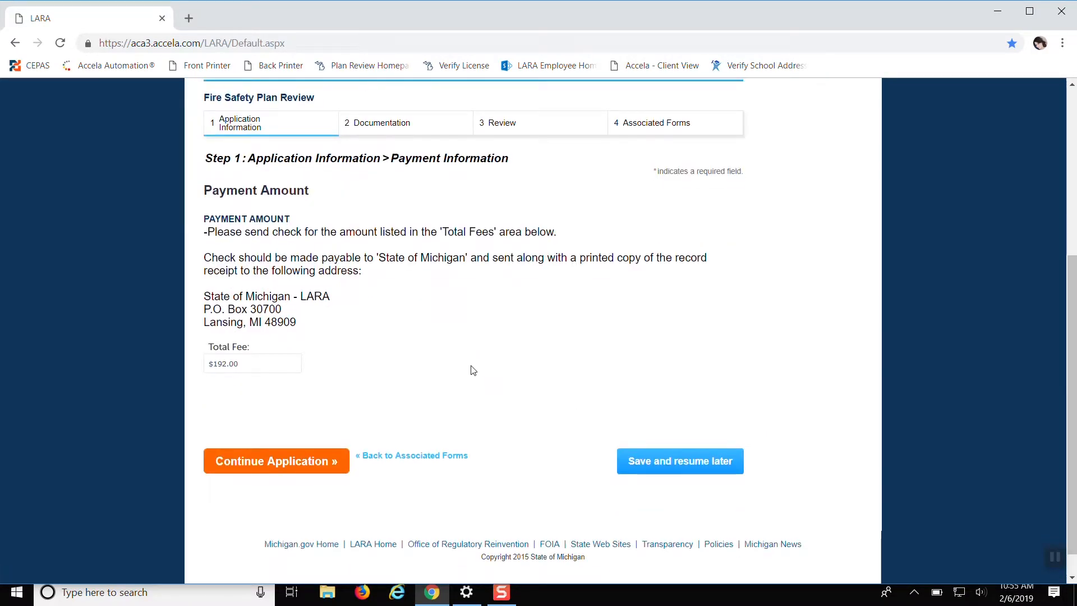
mouse_move(399, 292)
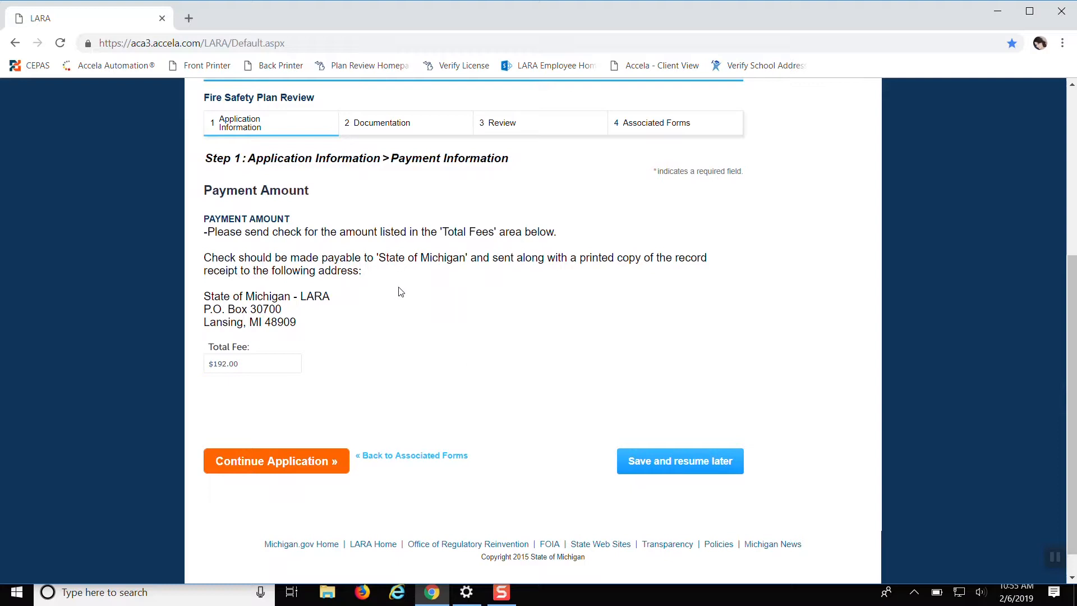
mouse_move(267, 387)
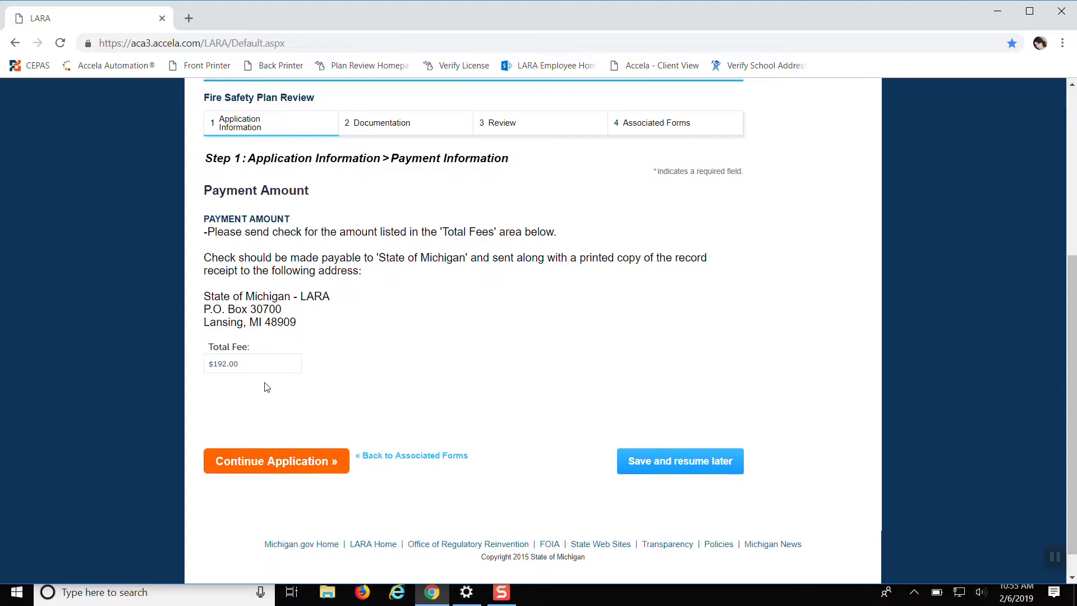
mouse_move(332, 381)
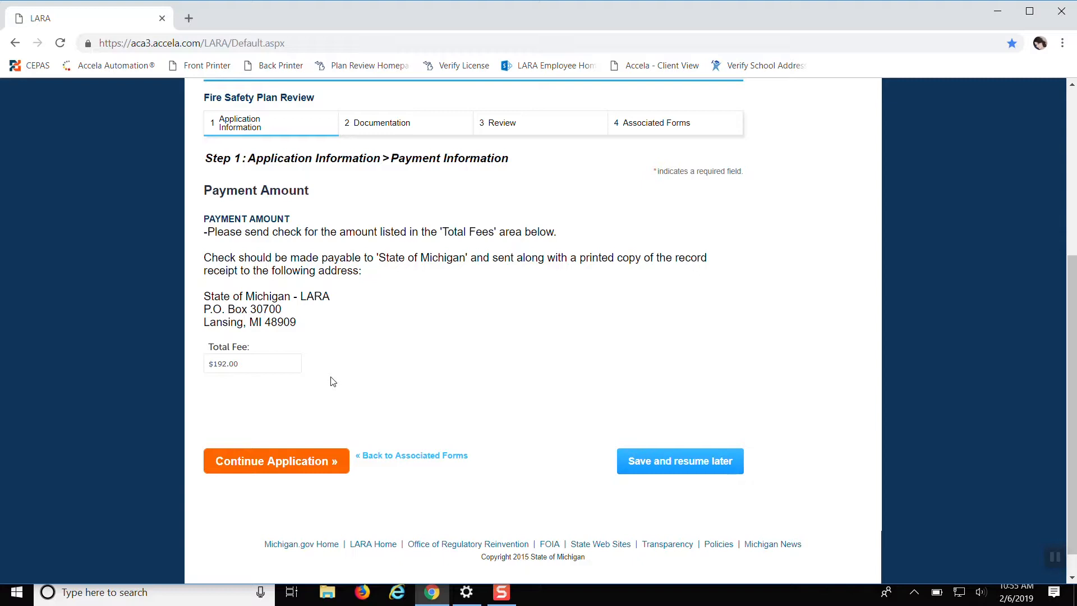
mouse_move(437, 341)
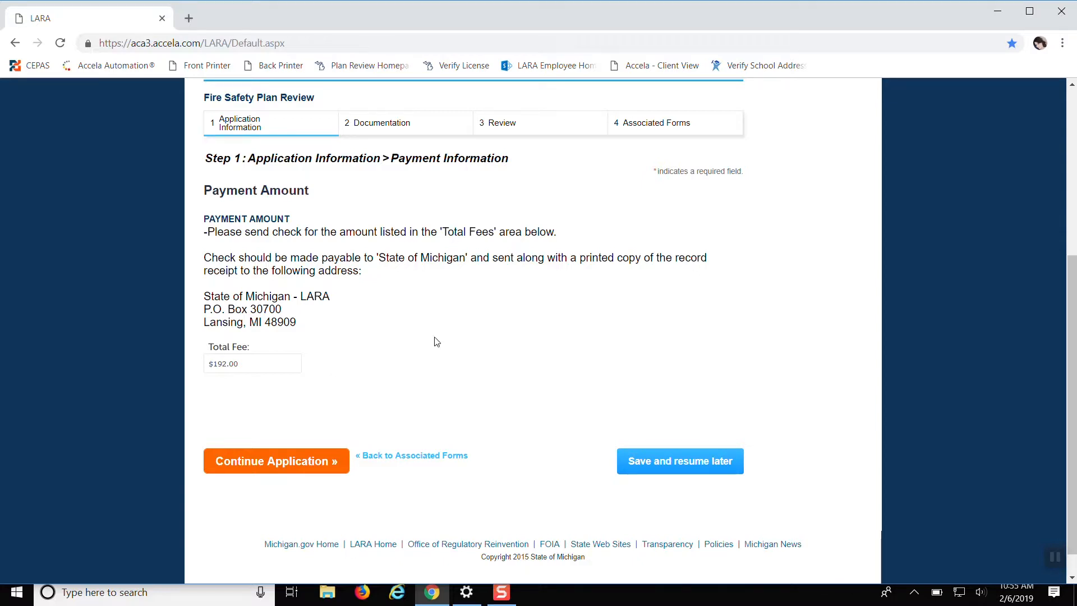
mouse_move(248, 469)
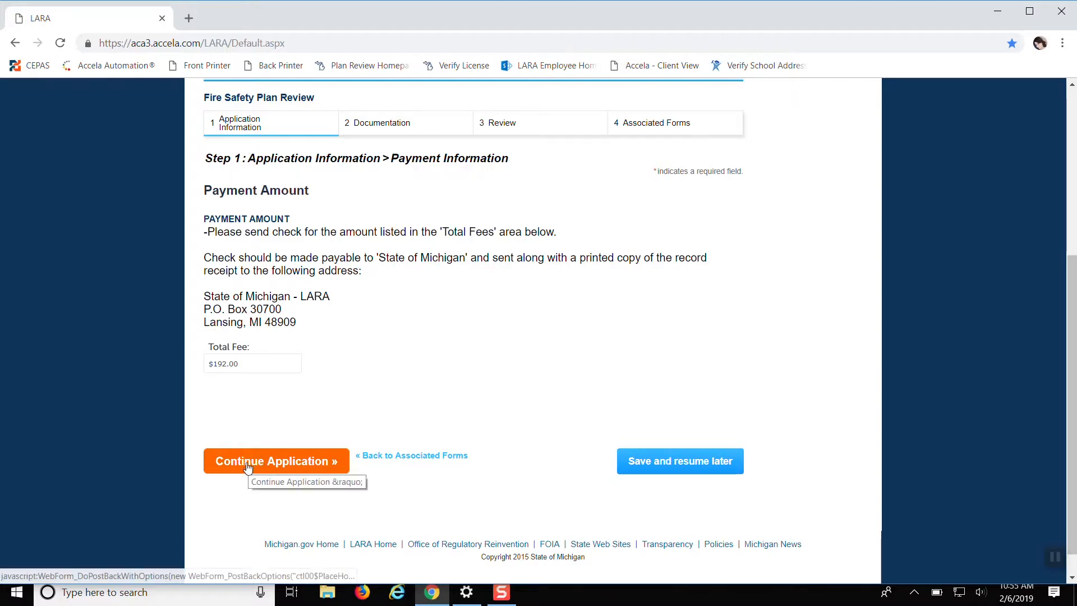
click(276, 461)
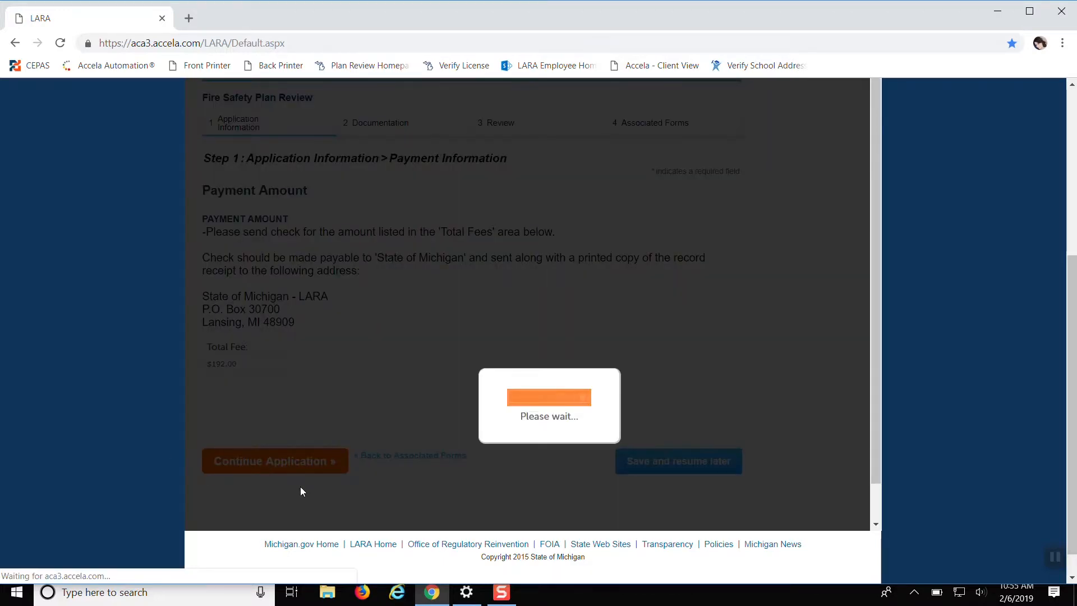
click(275, 460)
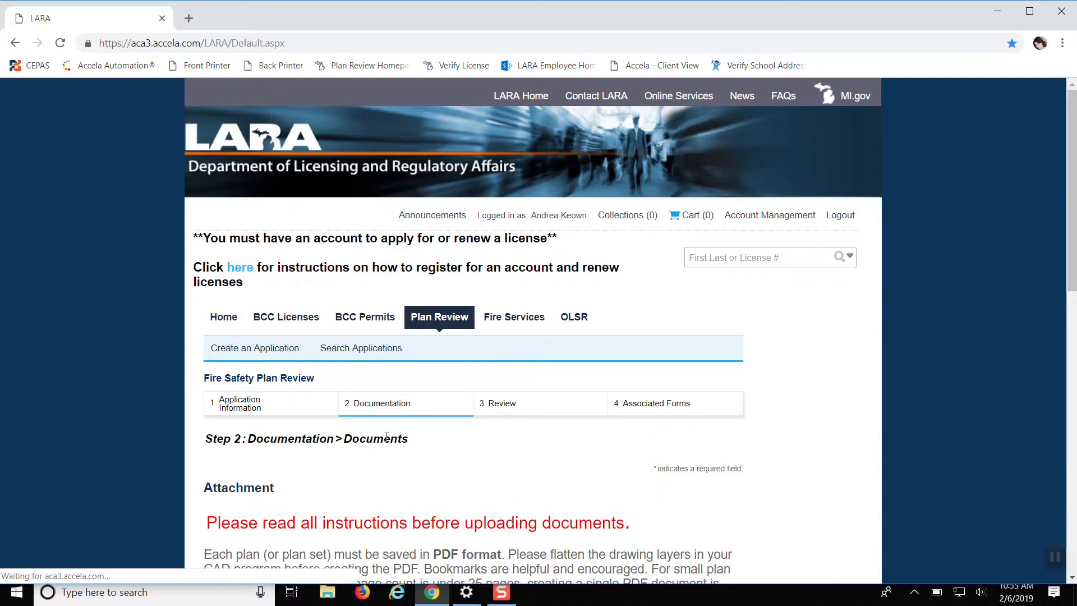
scroll(down, 3)
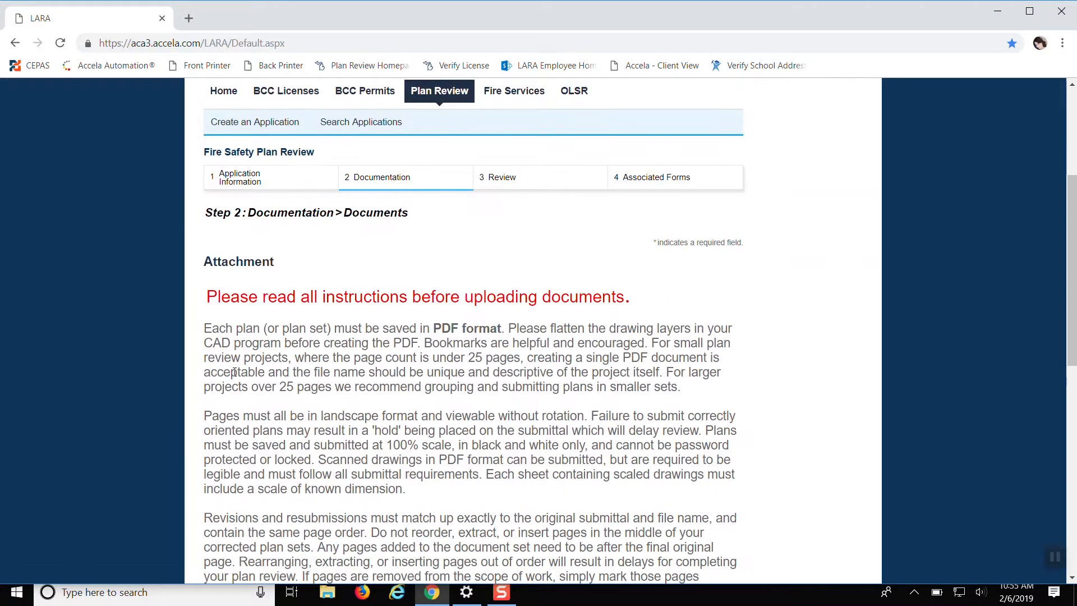
scroll(down, 3)
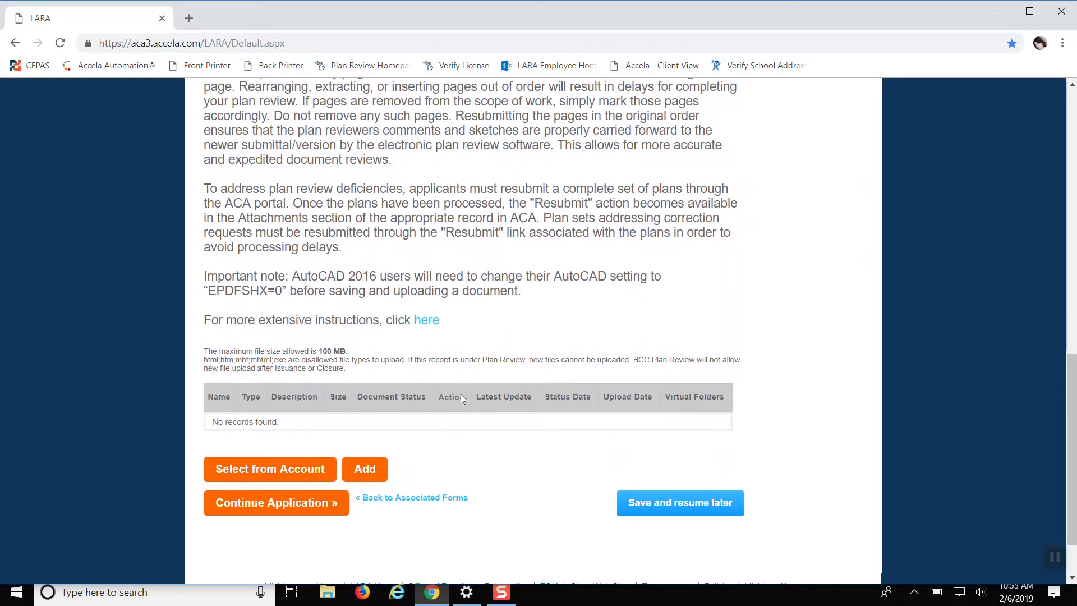
scroll(down, 3)
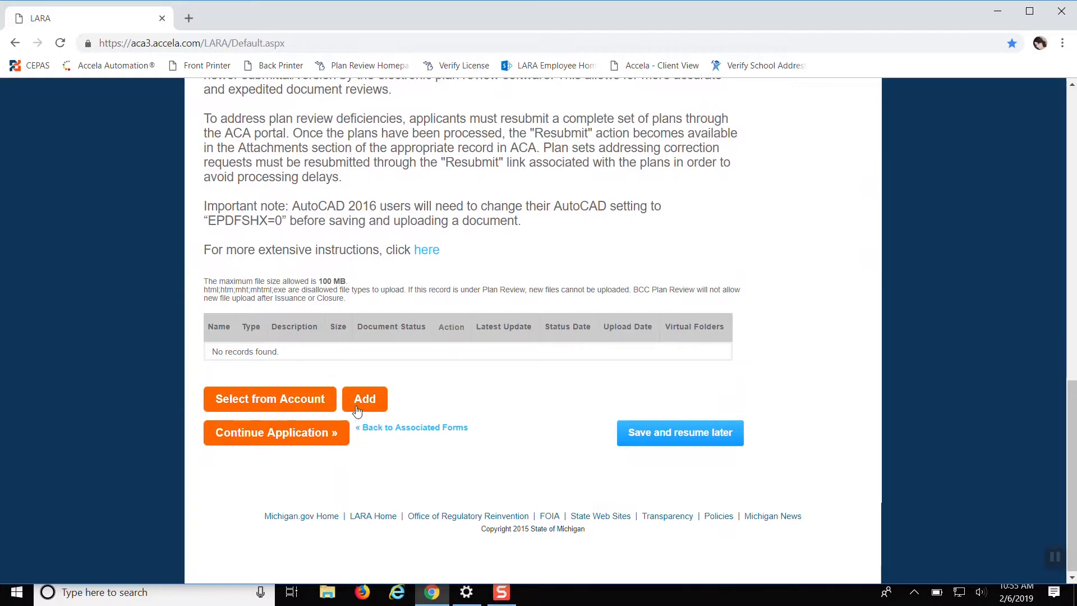
scroll(up, 3)
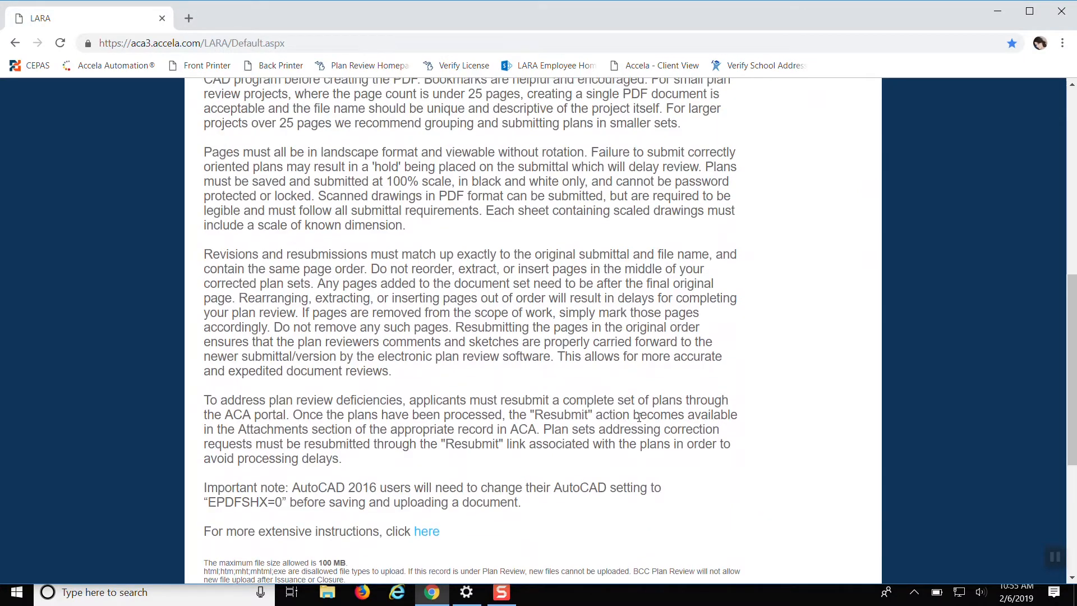
scroll(up, 3)
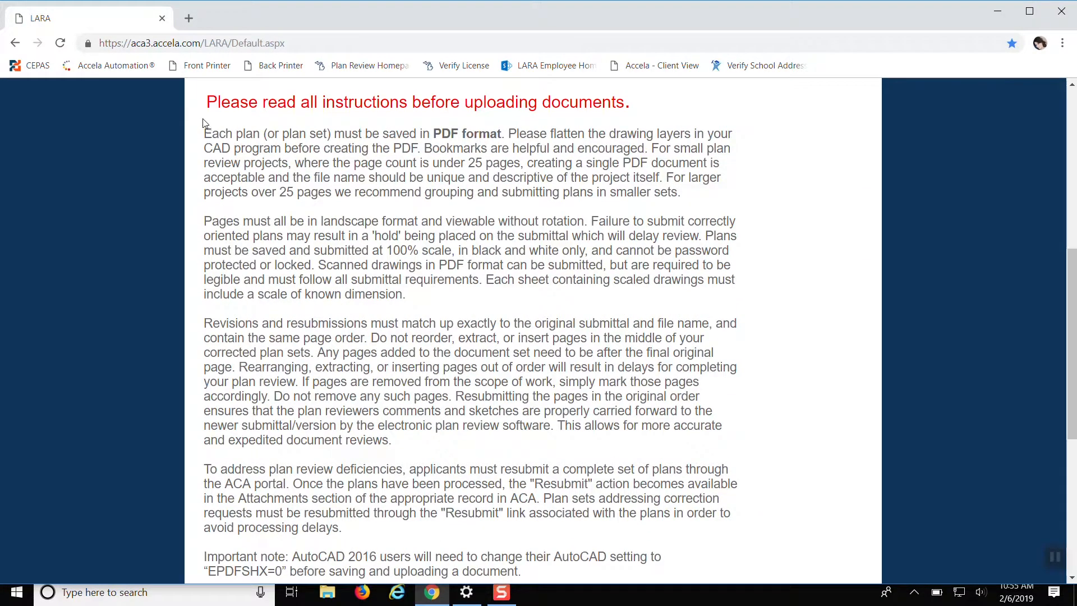
mouse_move(761, 470)
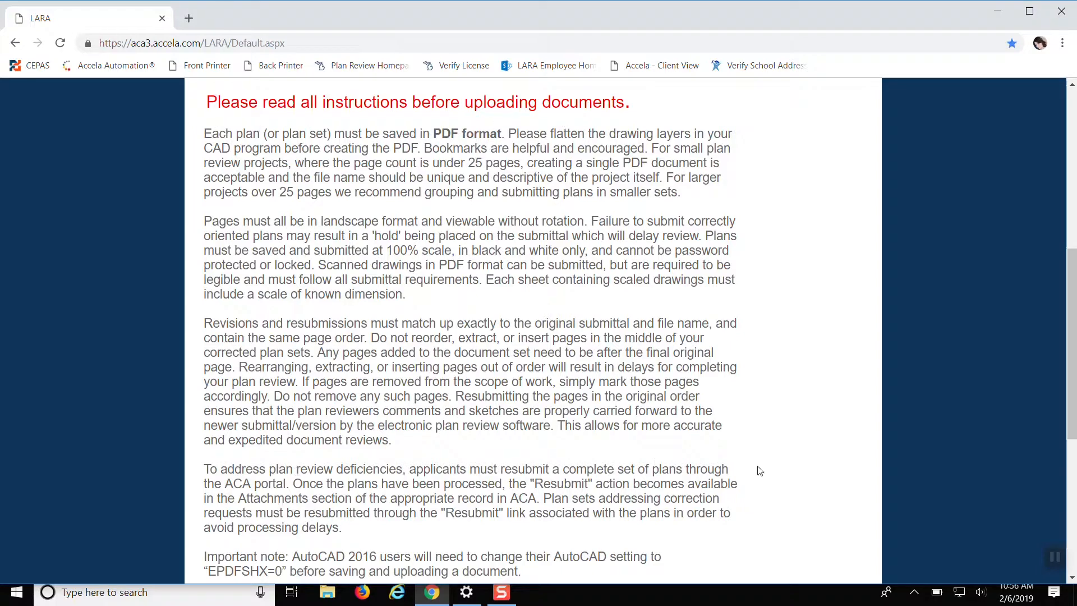
scroll(down, 3)
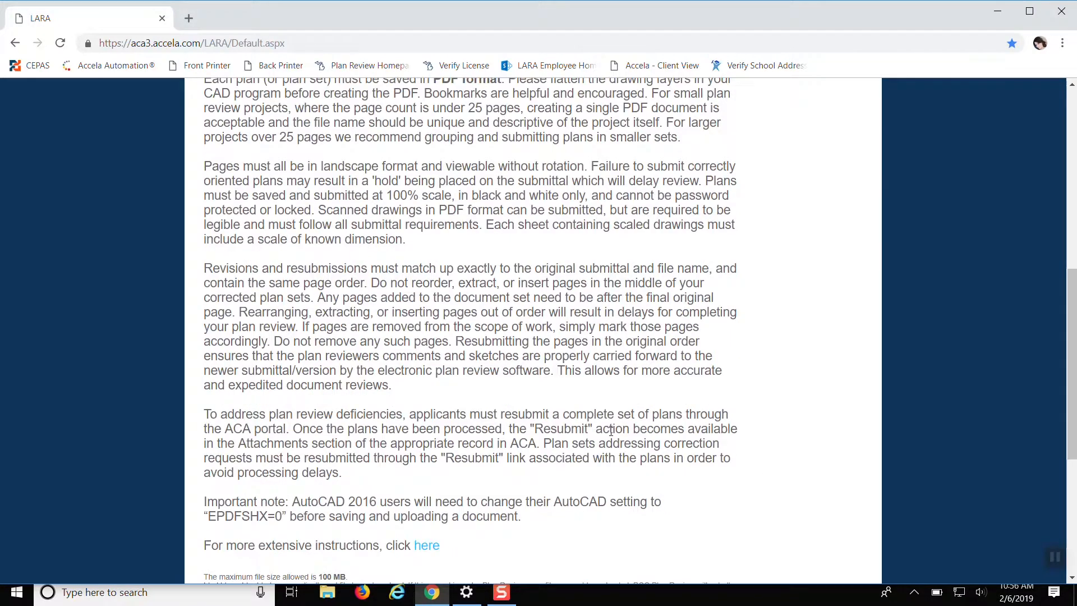
scroll(down, 3)
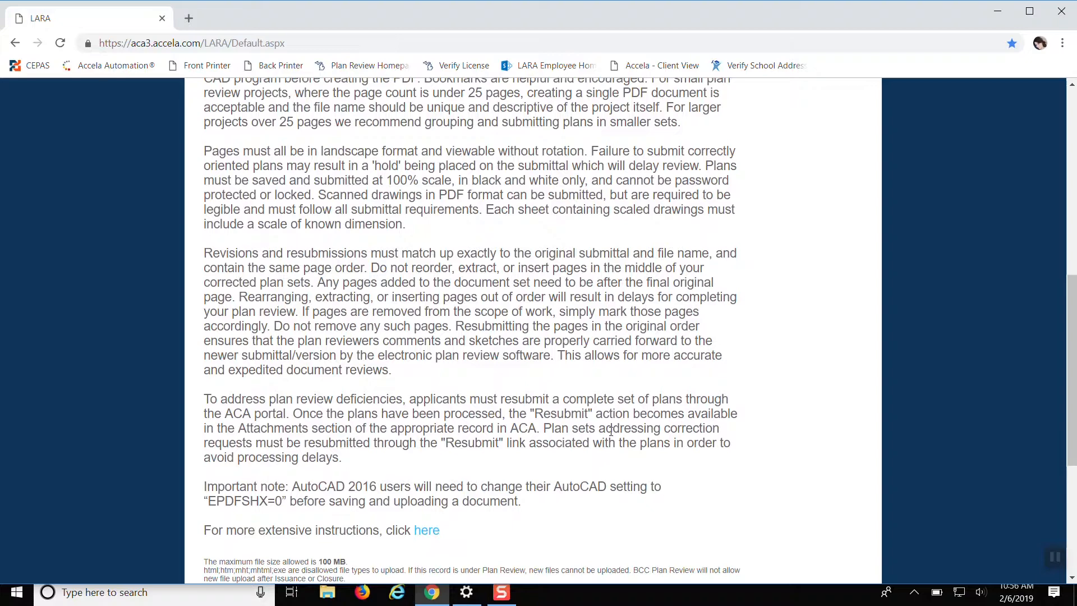
mouse_move(474, 395)
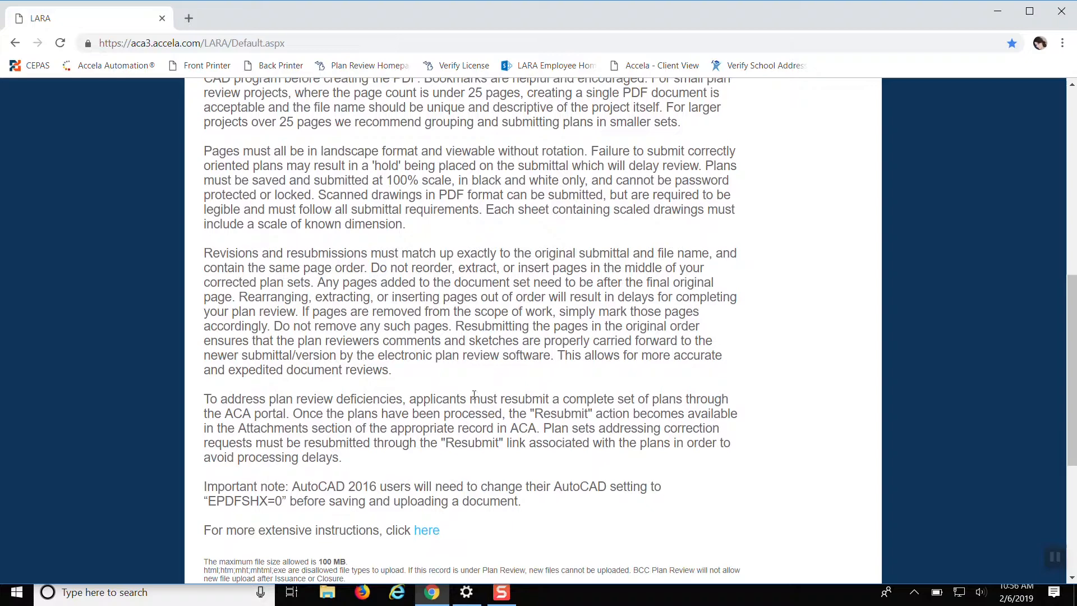
scroll(down, 3)
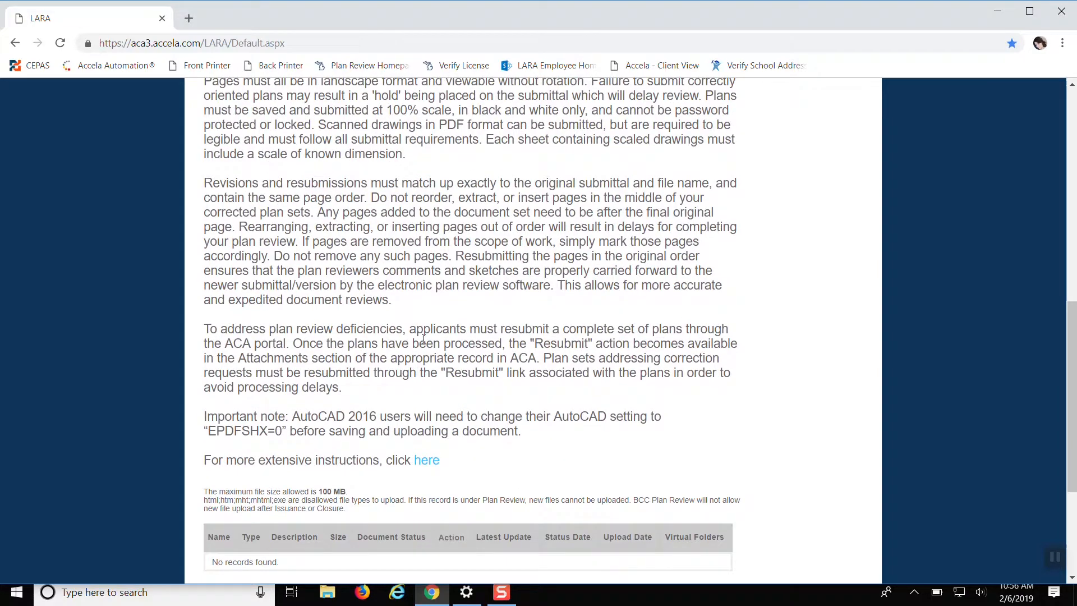
scroll(down, 3)
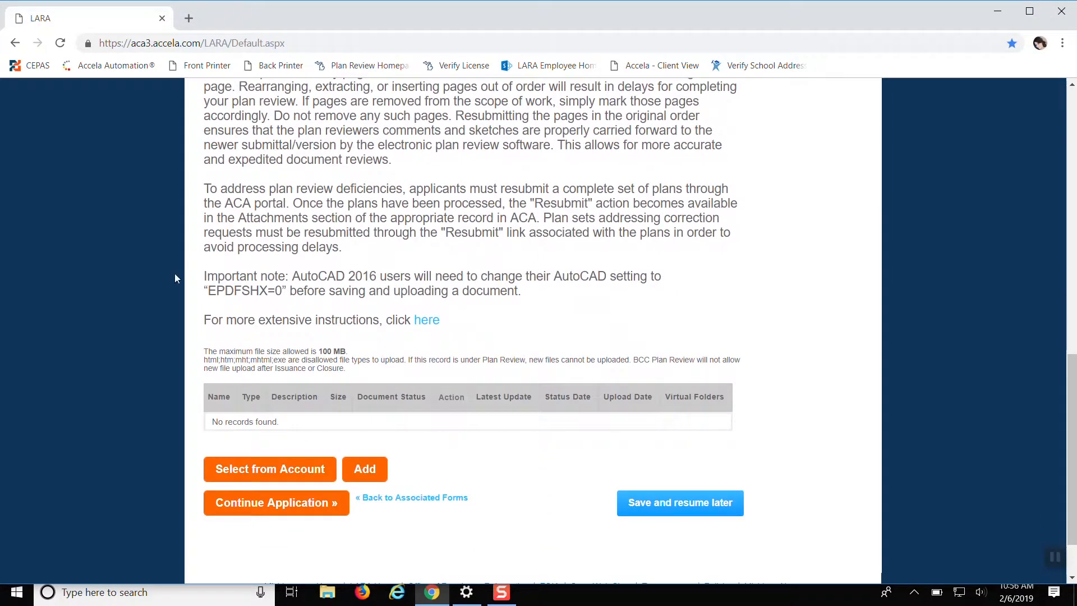
scroll(down, 3)
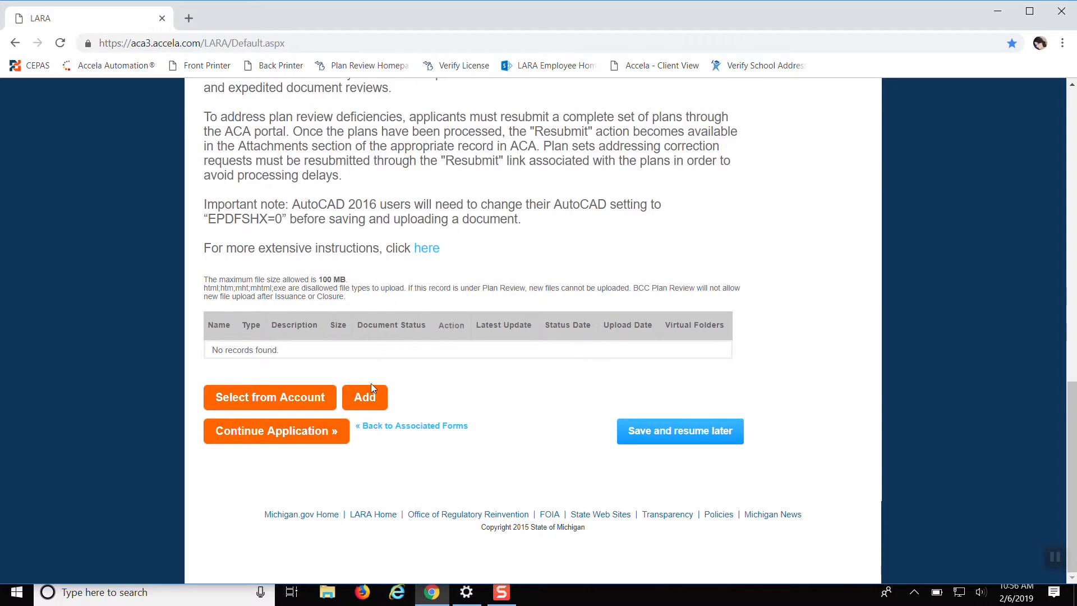
Upload the Application for Fire Safety Plan Examination PDF and classify it as Miscellaneous
click(363, 397)
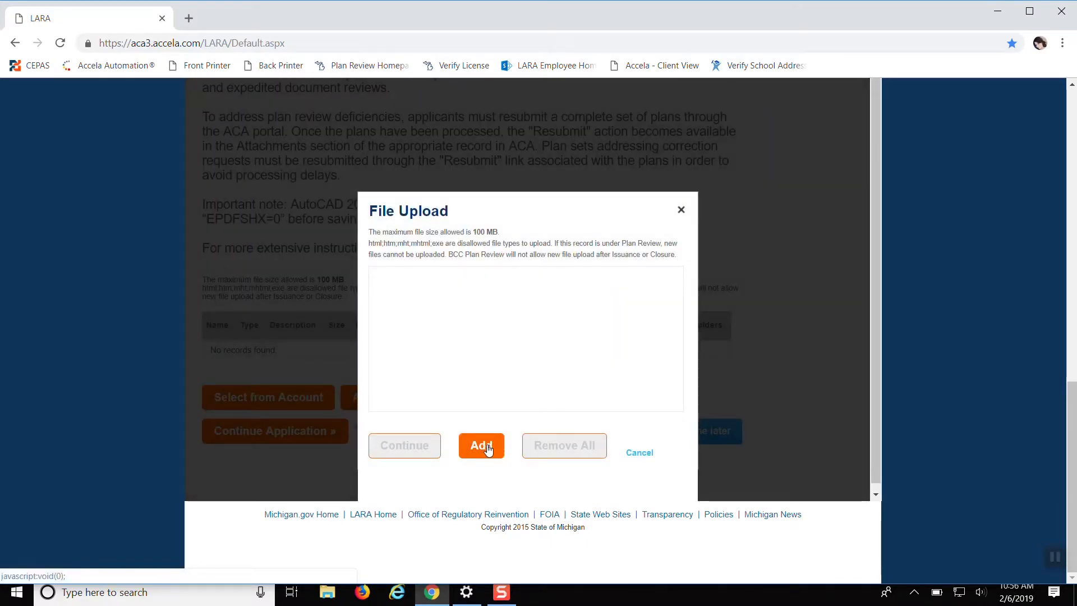
click(480, 445)
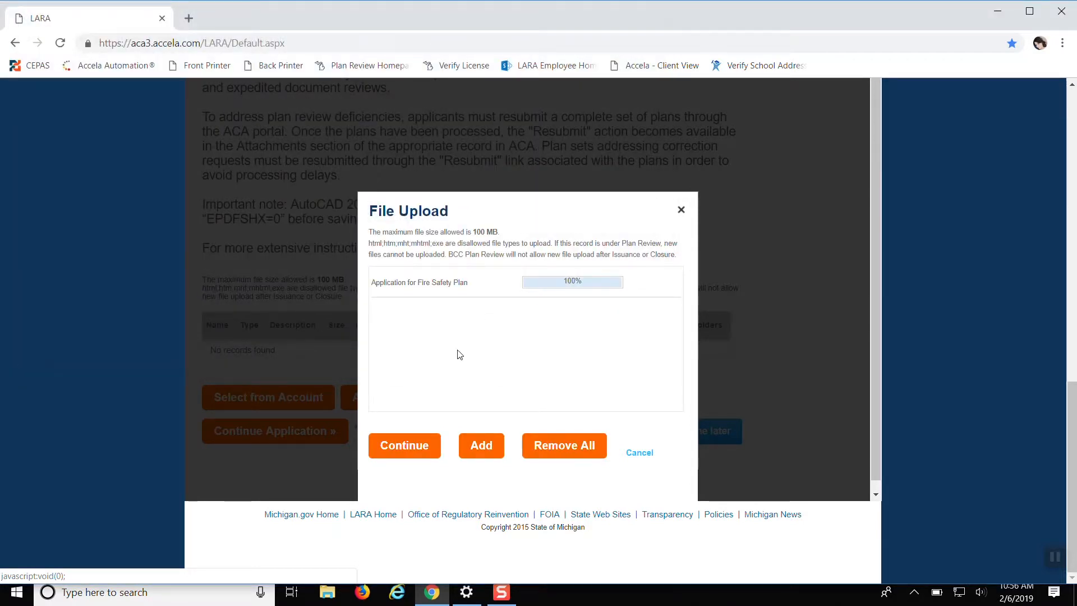
mouse_move(549, 482)
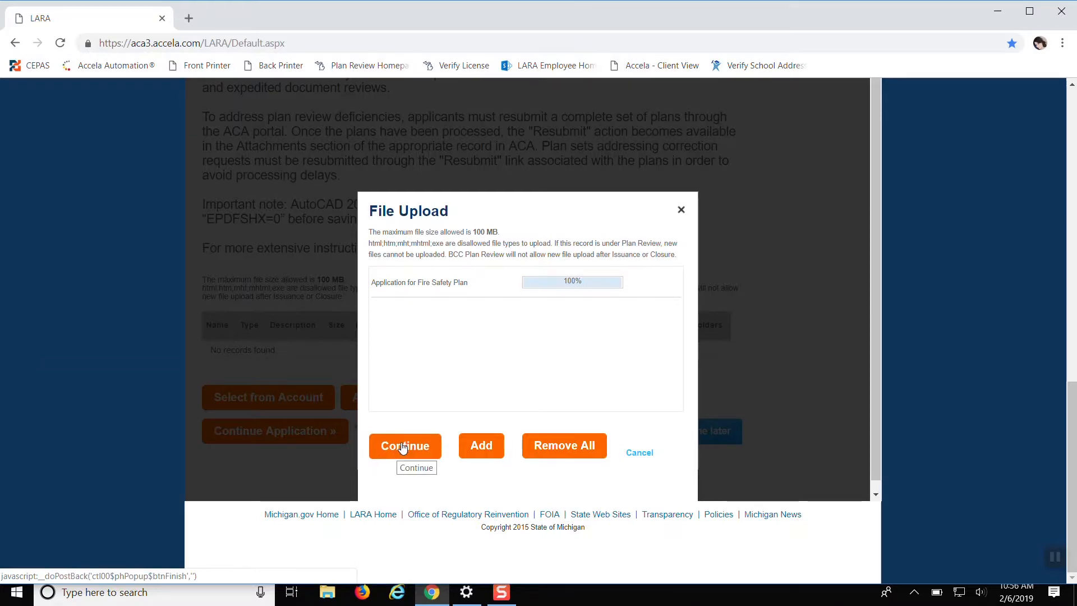
click(405, 447)
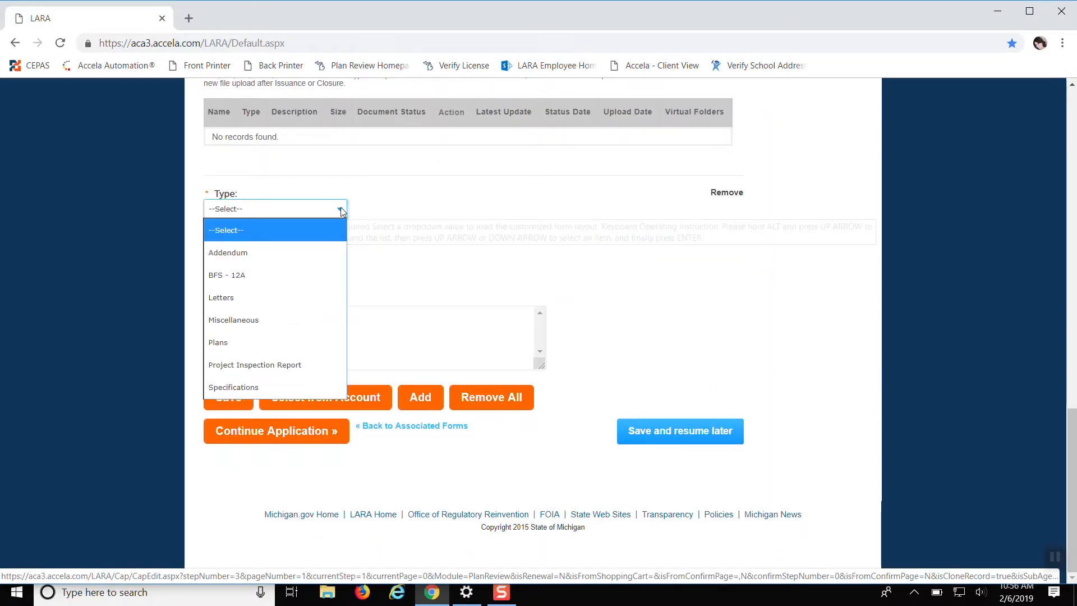
mouse_move(277, 337)
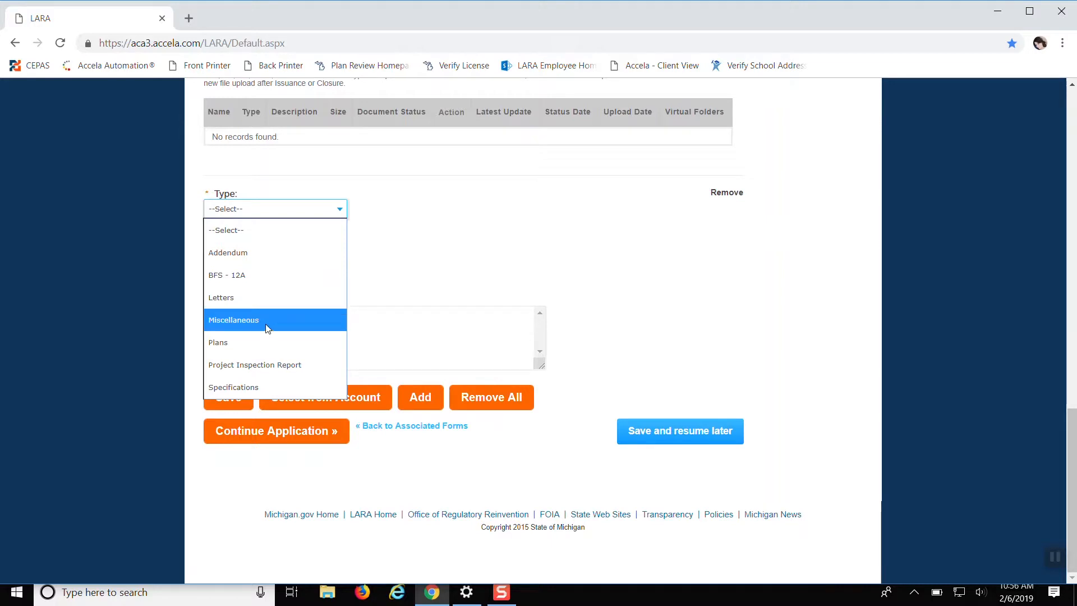
click(233, 320)
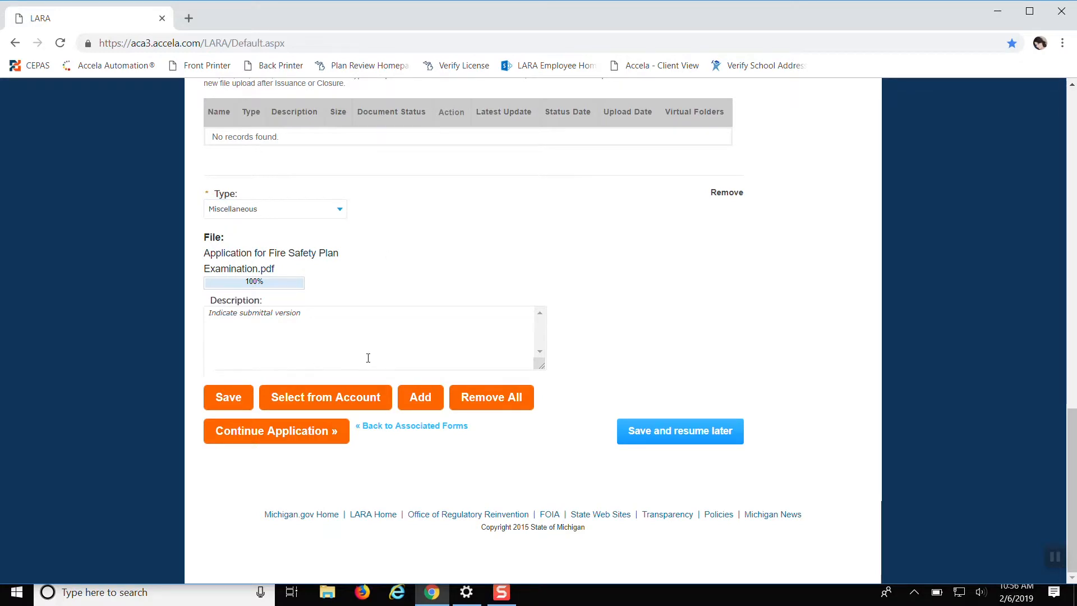
mouse_move(533, 269)
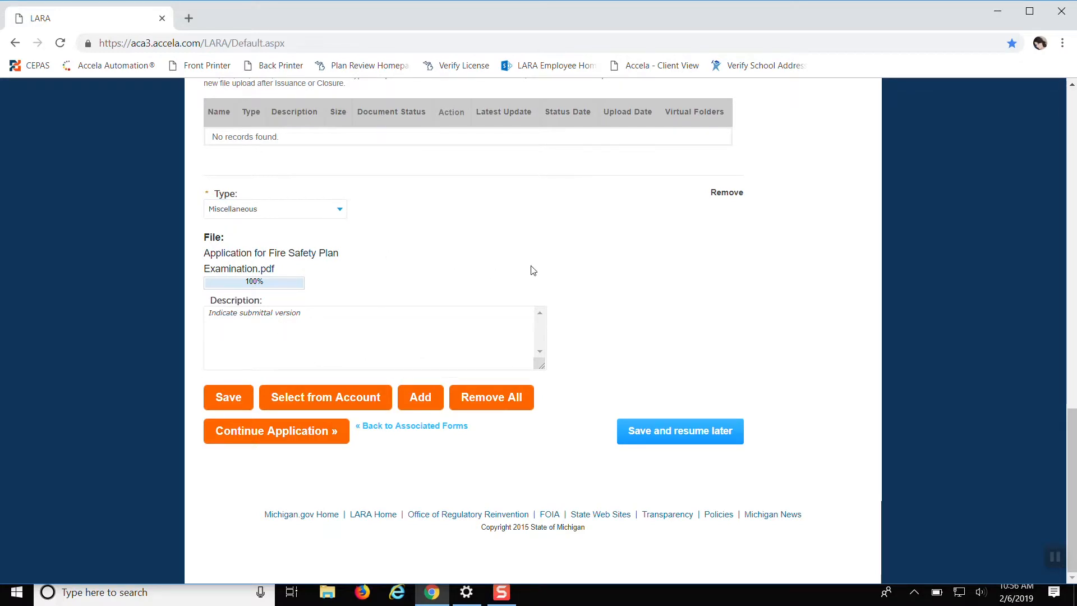
mouse_move(268, 436)
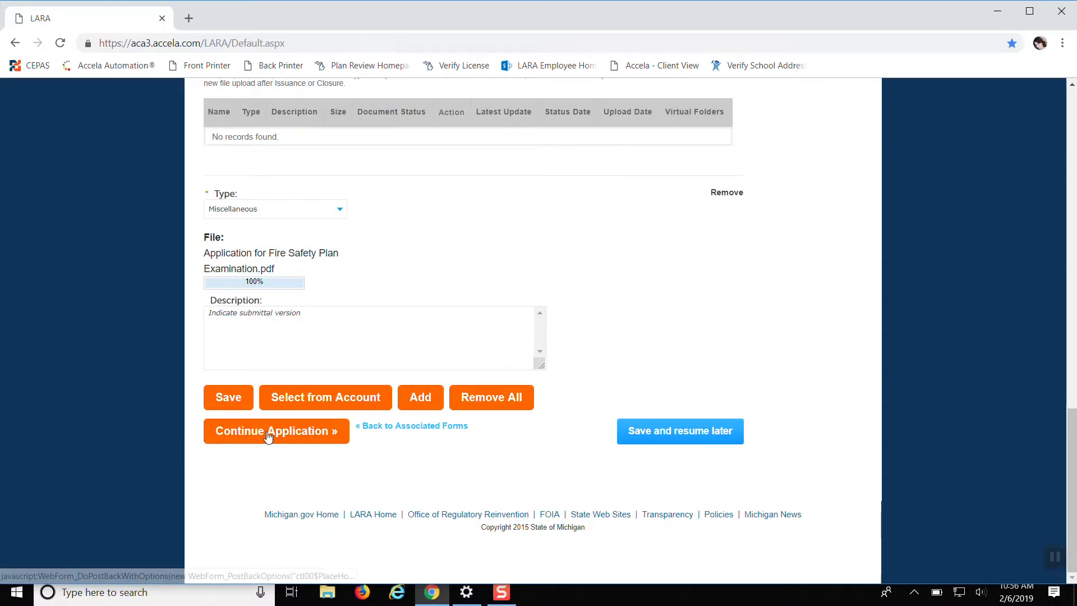
Save the attachment so it lists as Uploaded, then continue to the review step
click(270, 430)
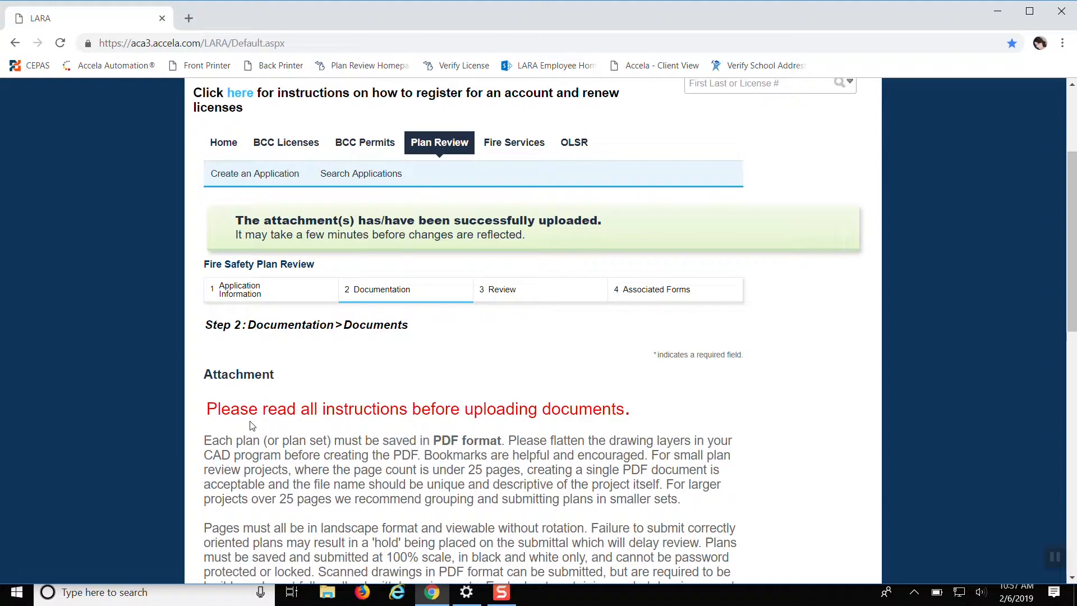
mouse_move(363, 426)
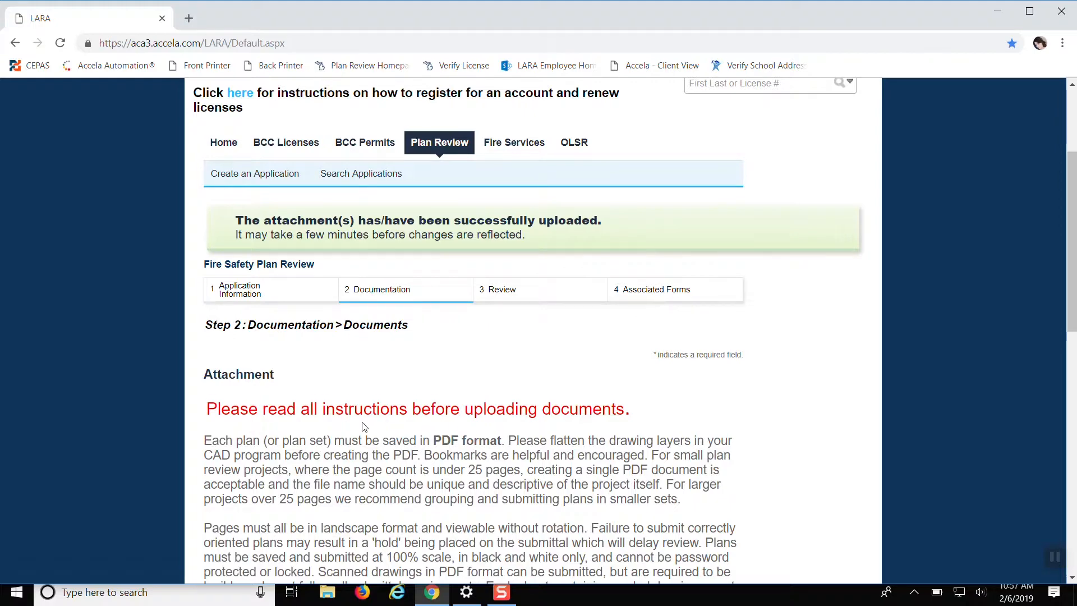
scroll(down, 3)
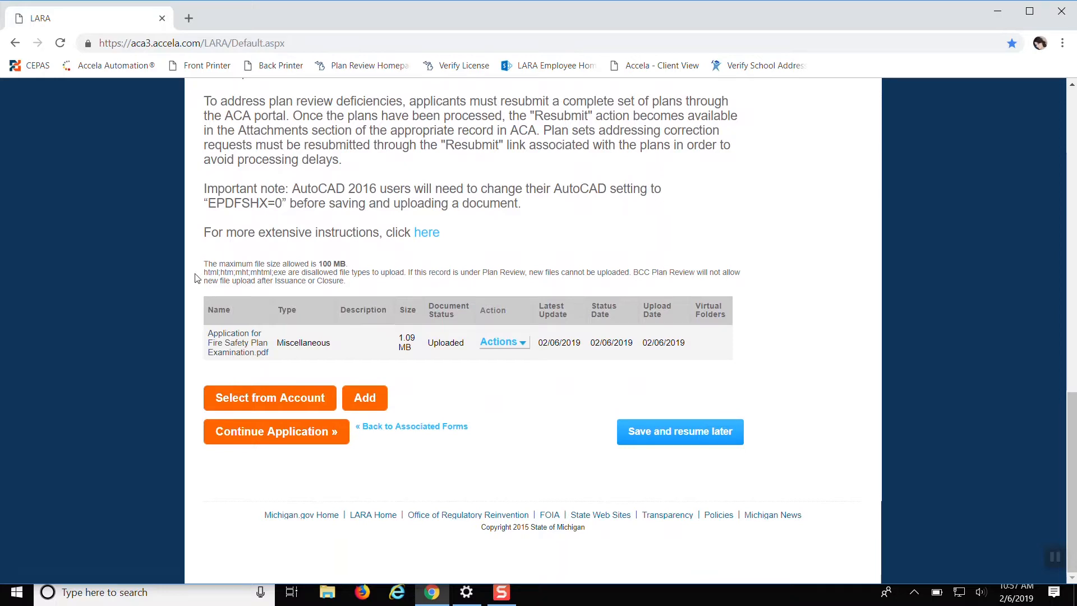
mouse_move(247, 345)
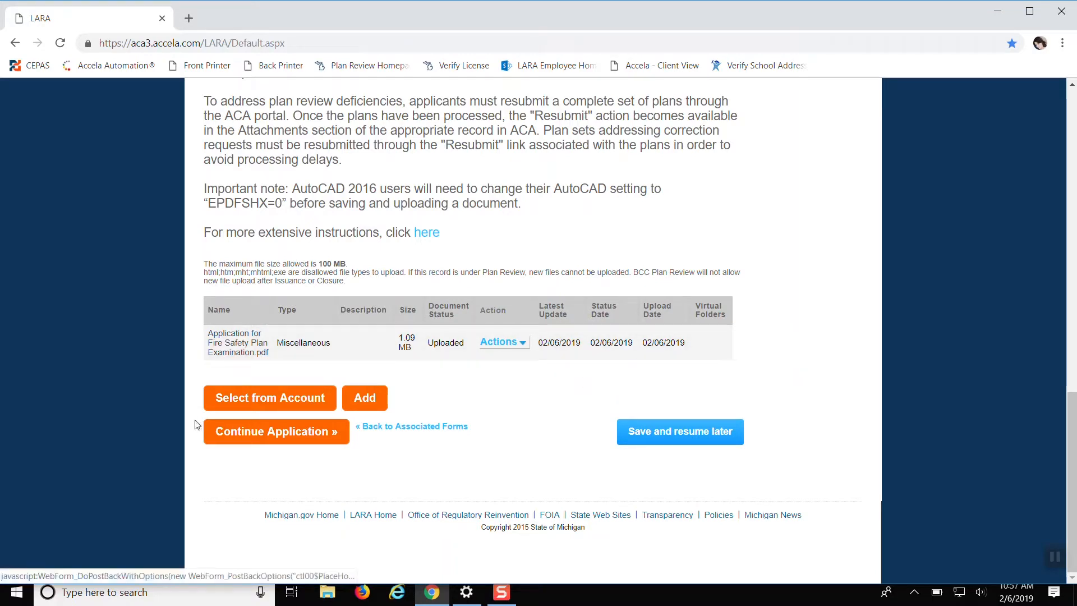
click(276, 430)
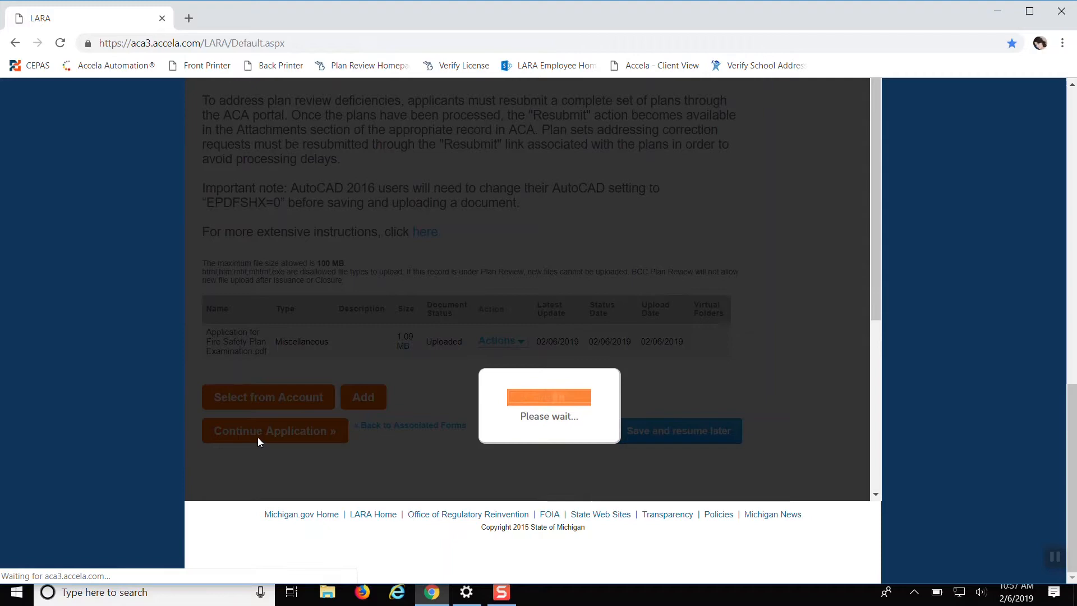
click(274, 431)
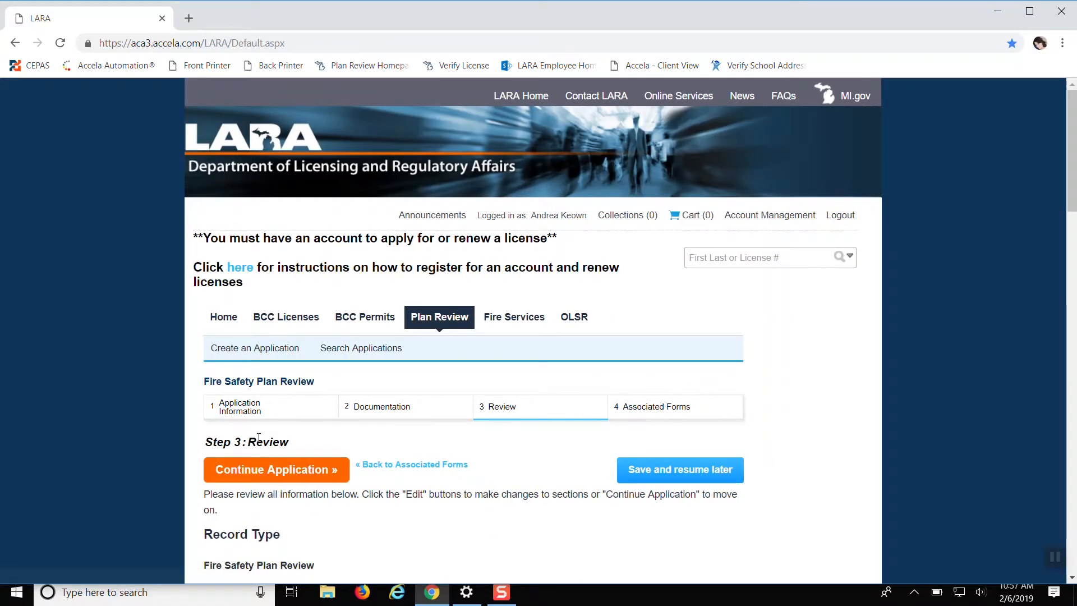
scroll(down, 3)
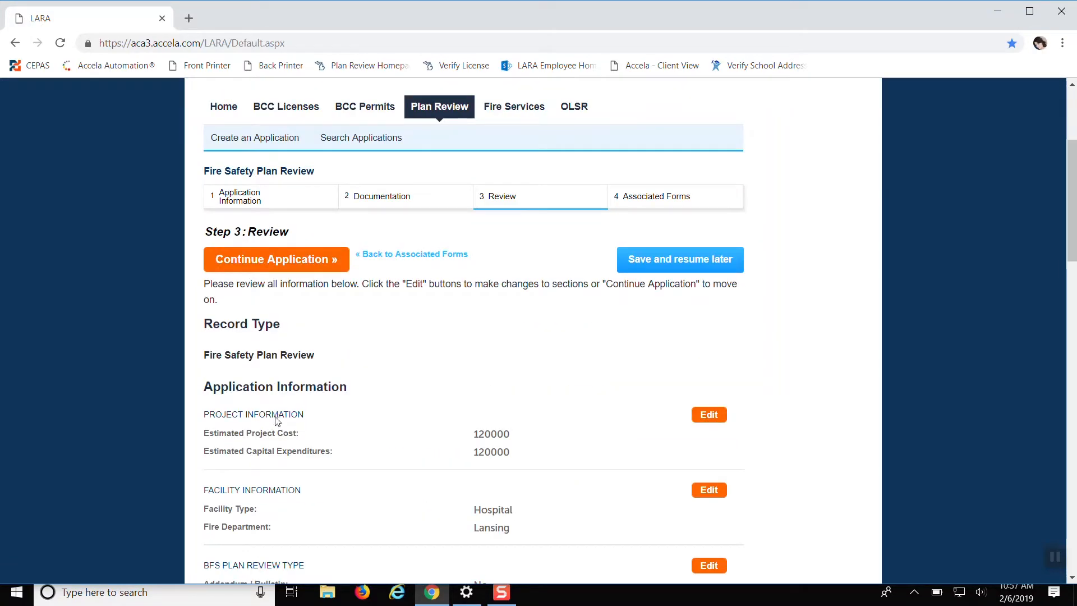
scroll(down, 3)
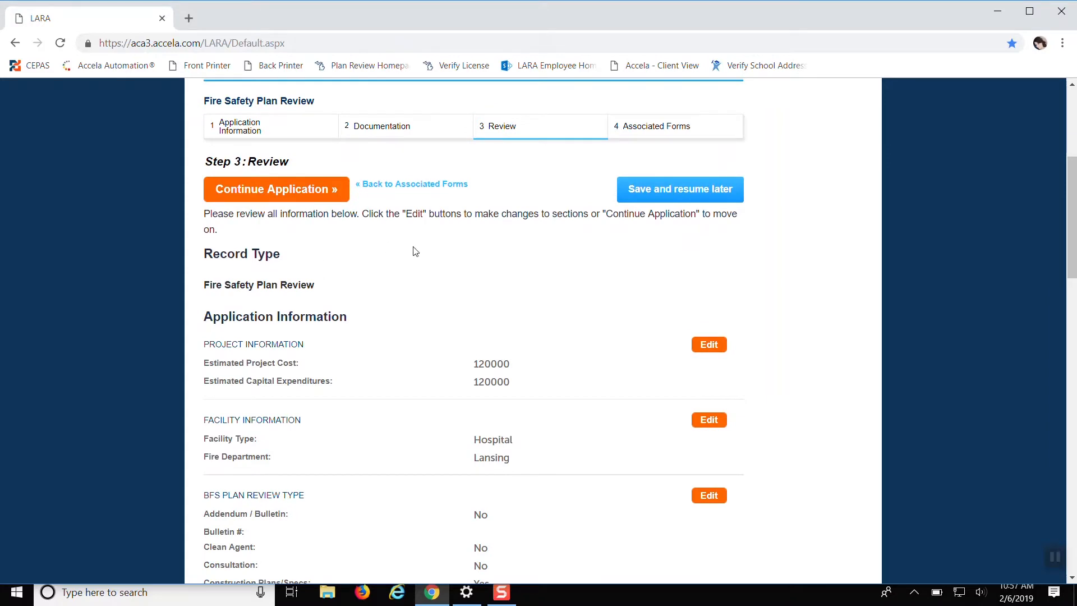
scroll(down, 3)
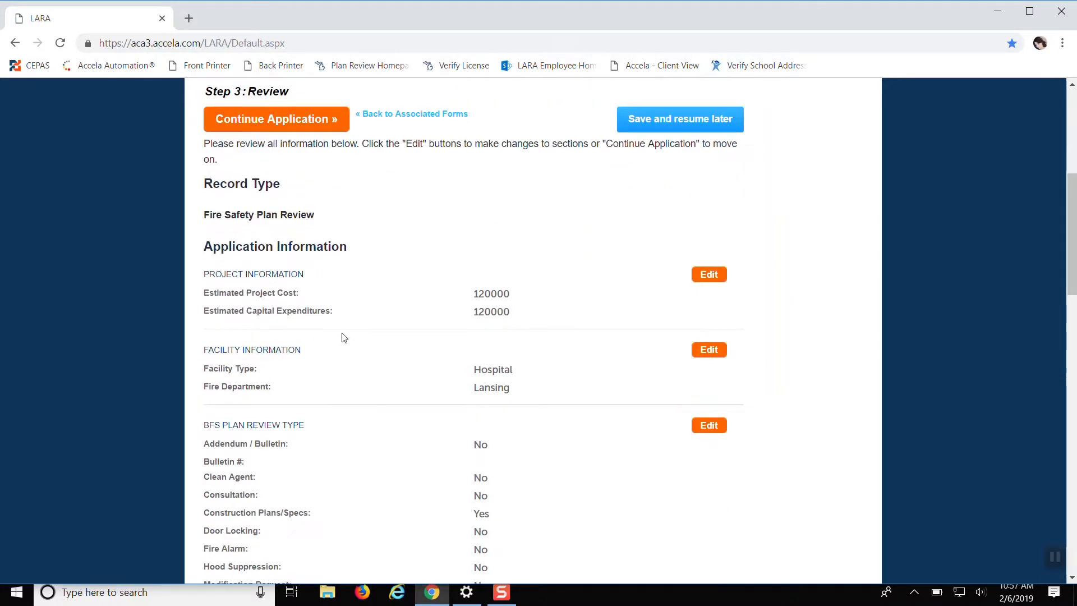
scroll(up, 3)
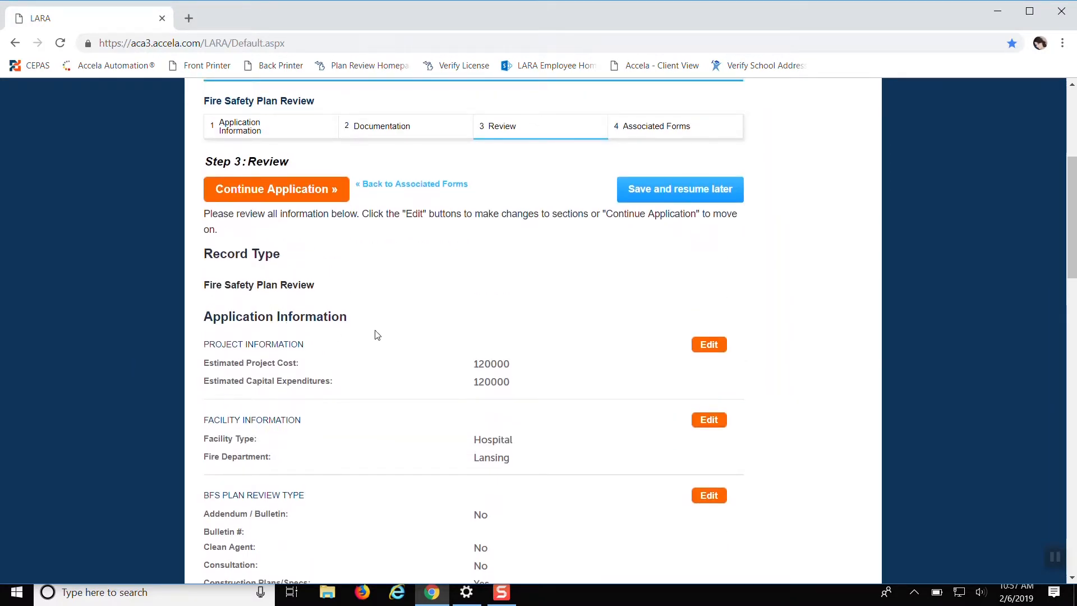
scroll(down, 3)
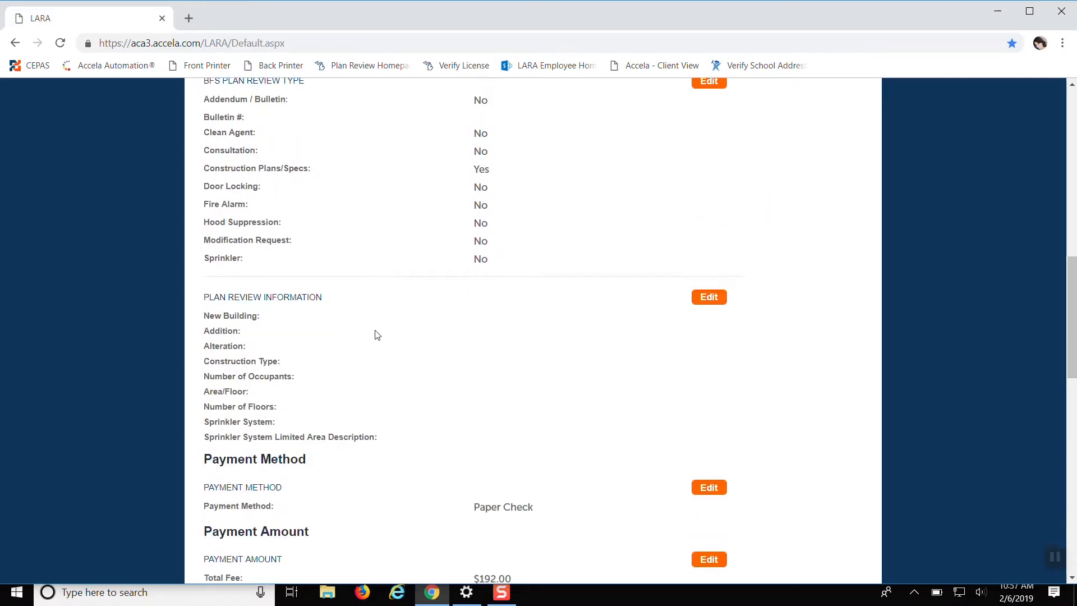
scroll(down, 3)
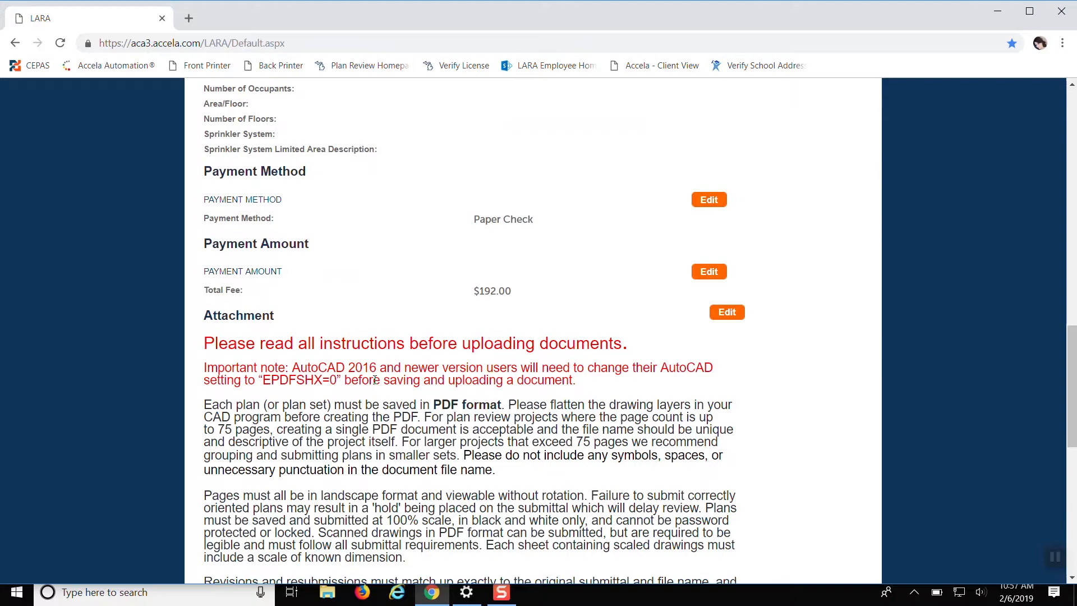
scroll(down, 3)
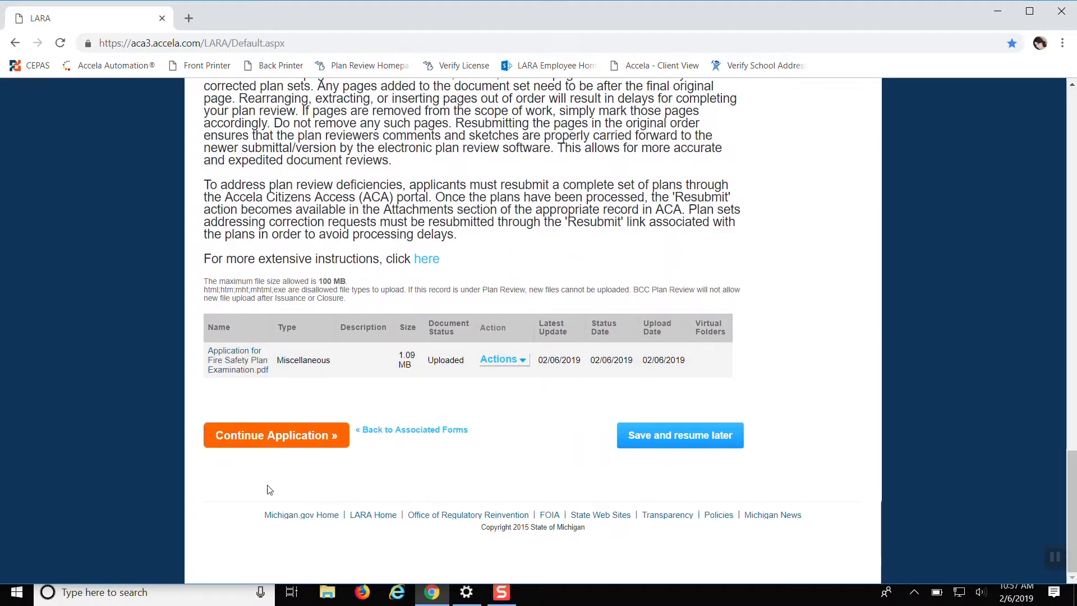
mouse_move(262, 444)
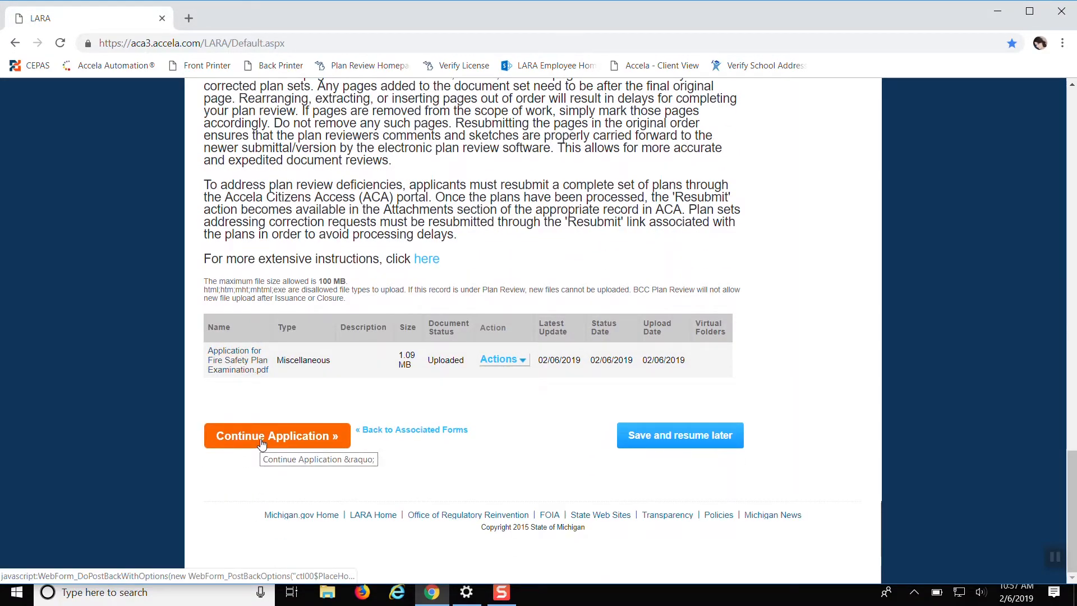
Continue past documents and view the Fire Safety Plan Review associated form
click(276, 435)
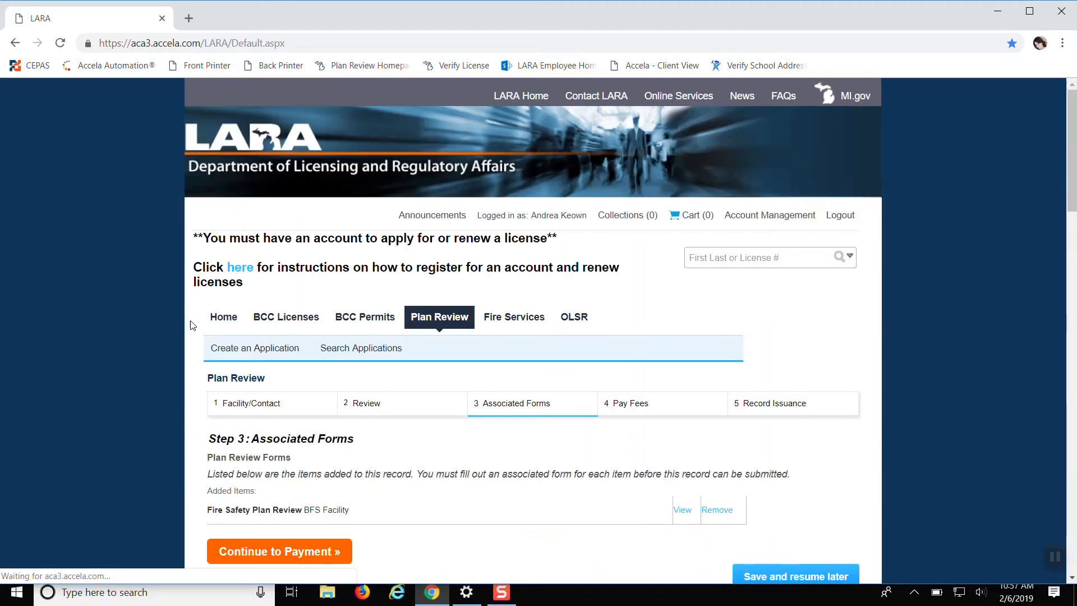
scroll(down, 3)
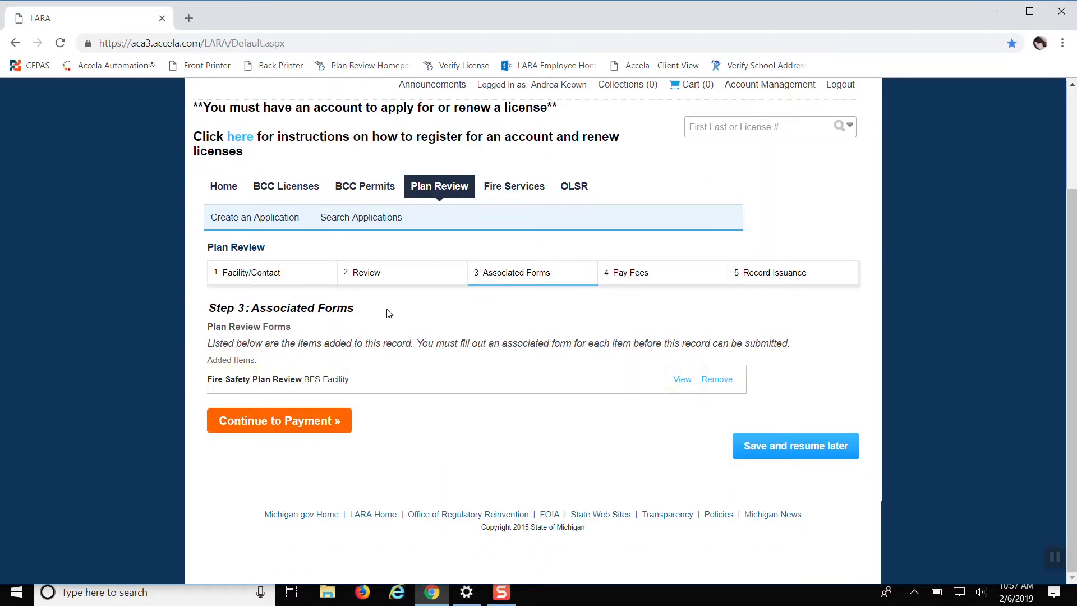
mouse_move(375, 334)
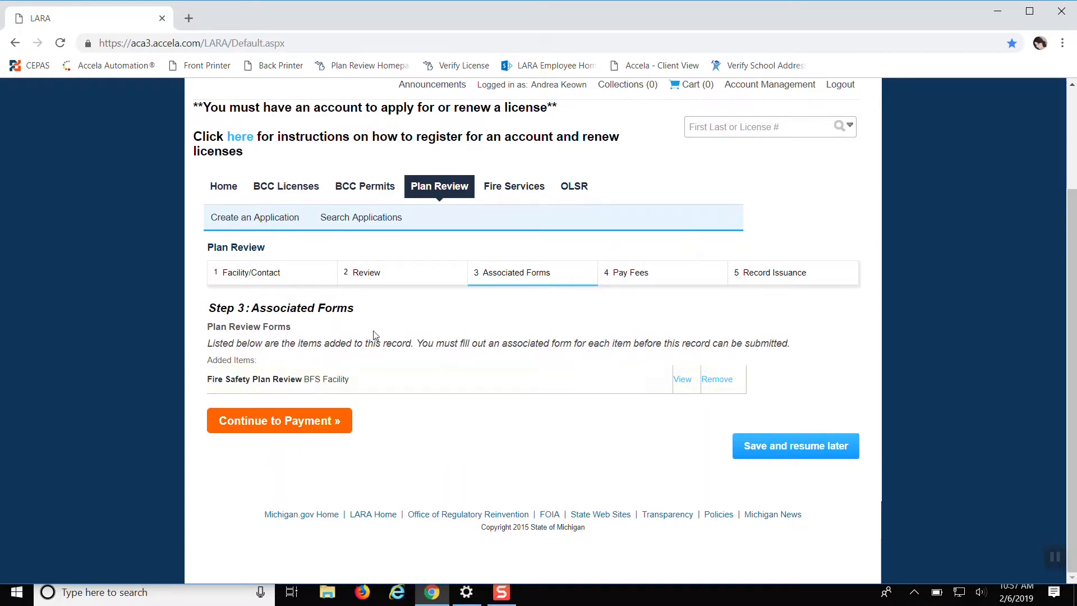
mouse_move(344, 397)
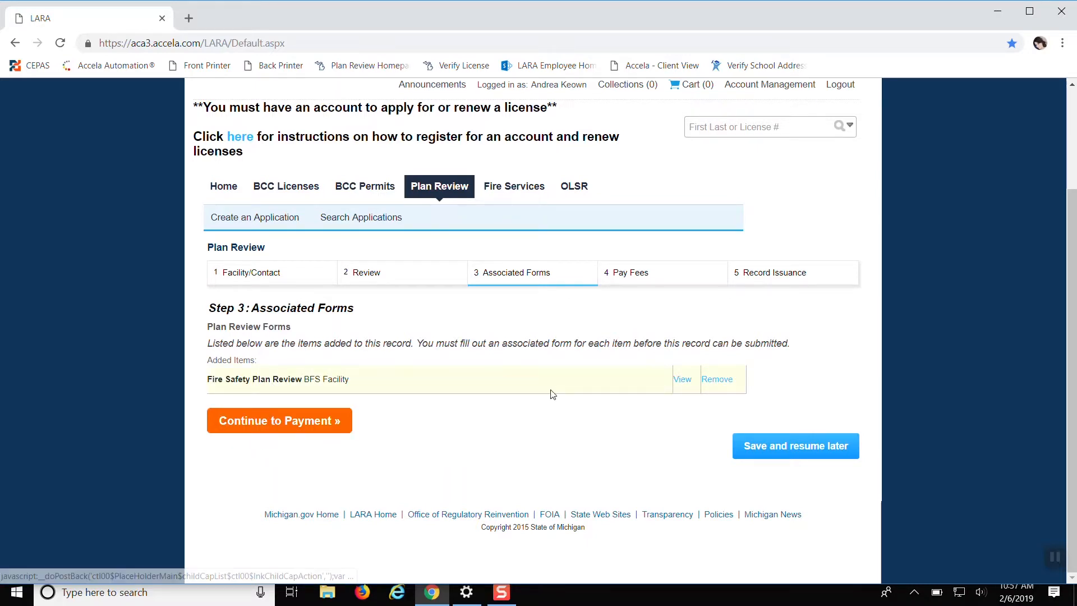
click(279, 420)
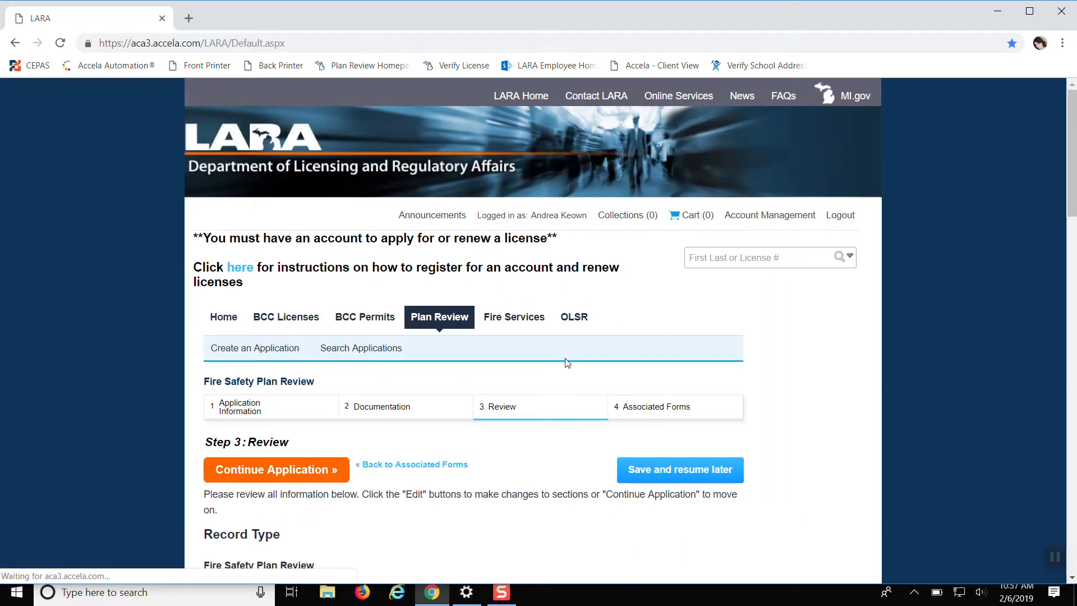
scroll(down, 3)
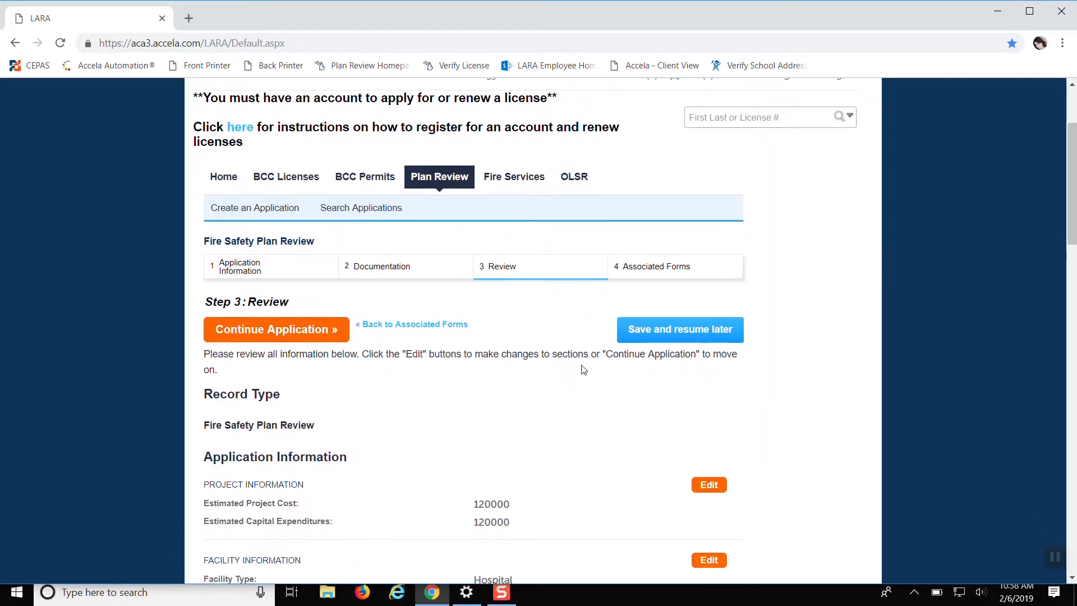
scroll(down, 3)
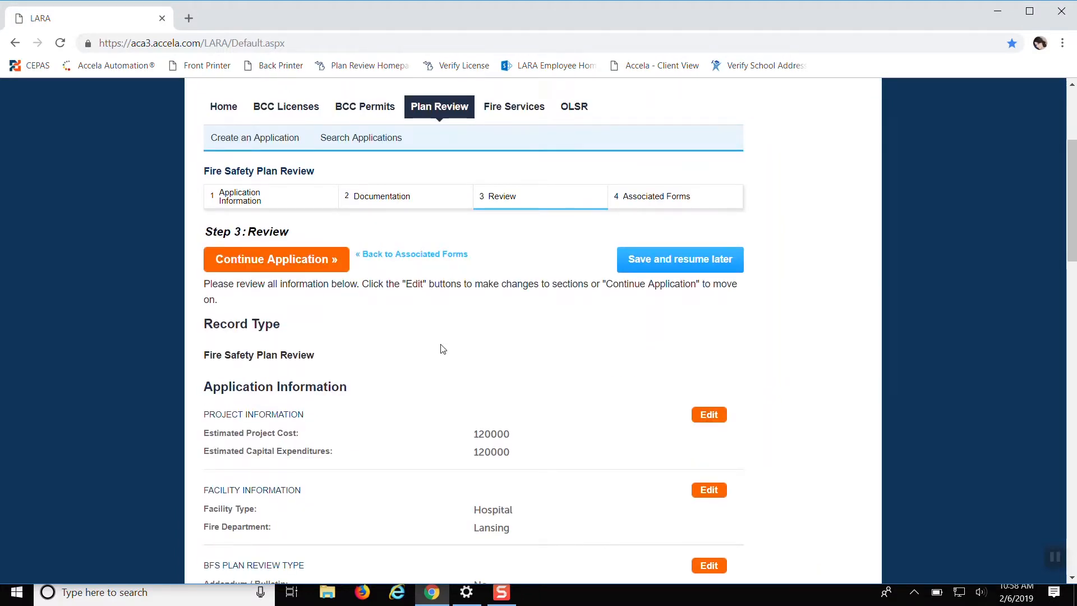
scroll(down, 3)
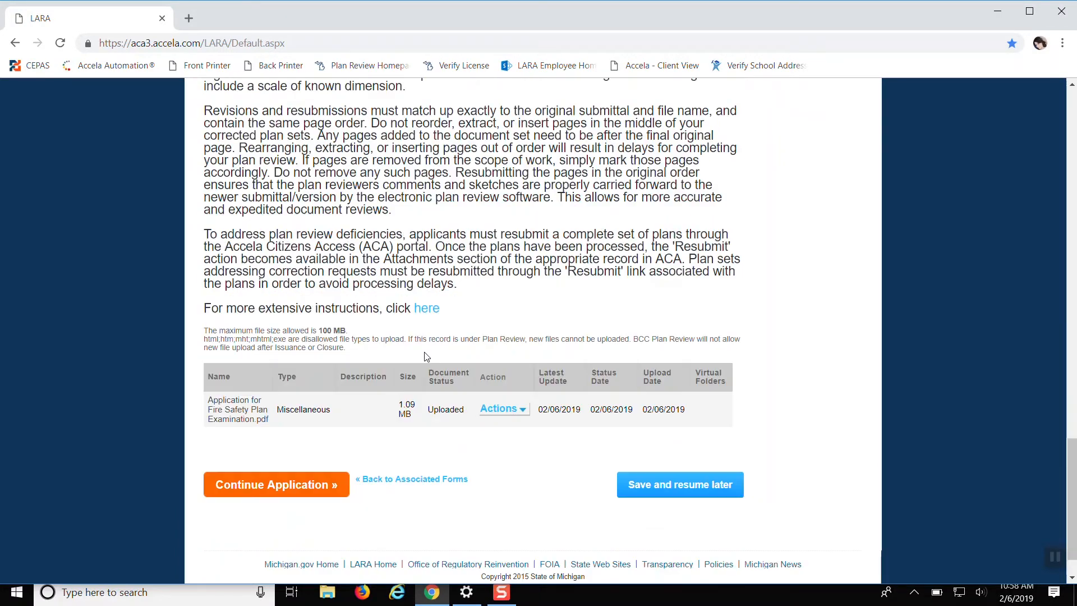
Continue the application from review and proceed to payment
click(276, 485)
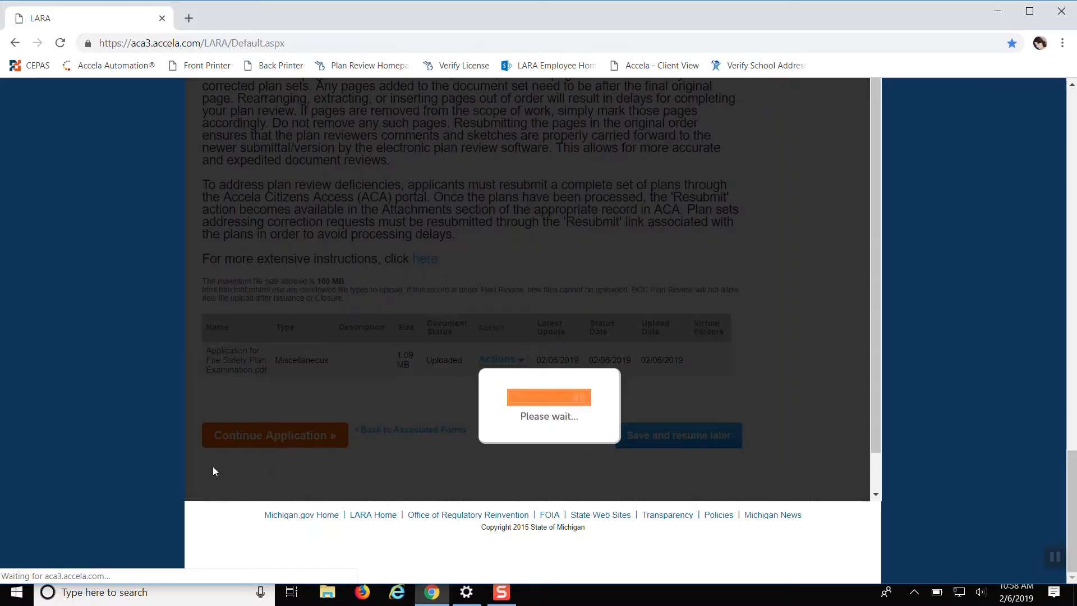
click(274, 435)
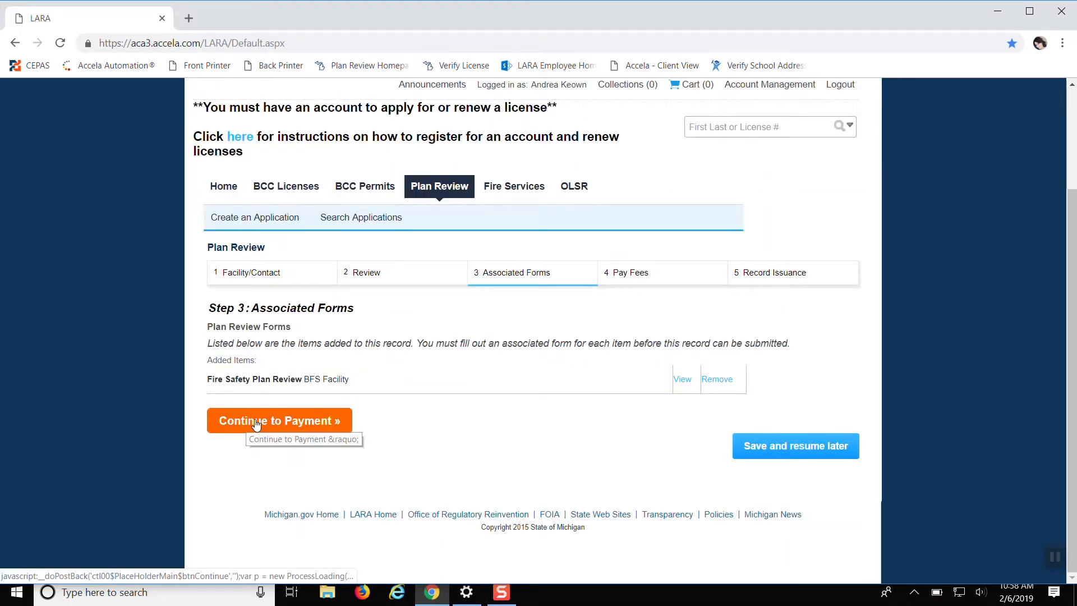
click(278, 420)
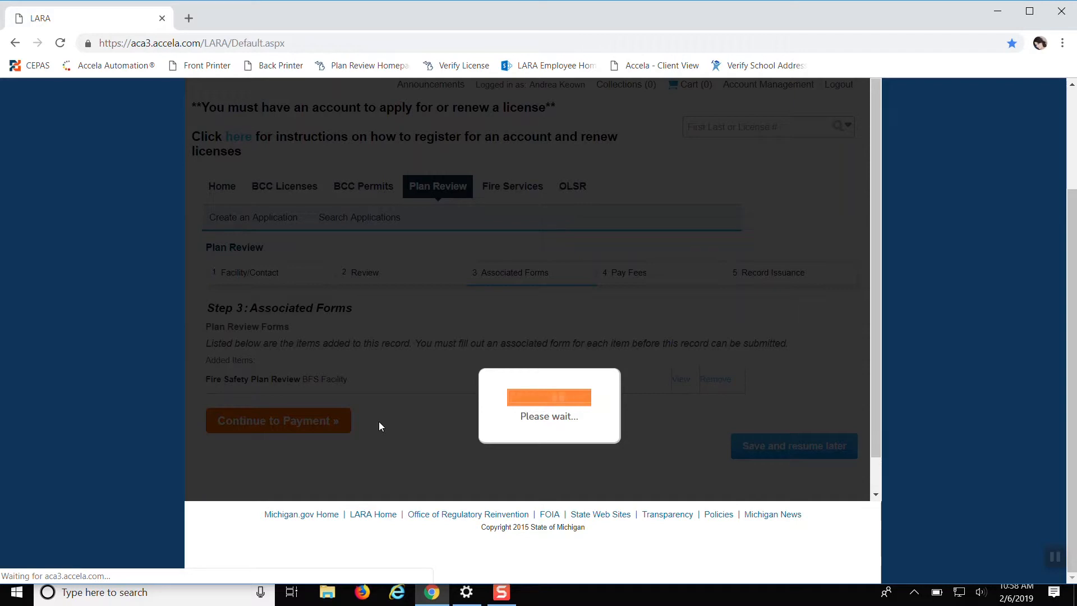
Complete payment and reach the receipt confirming submittal with the two record numbers
click(278, 420)
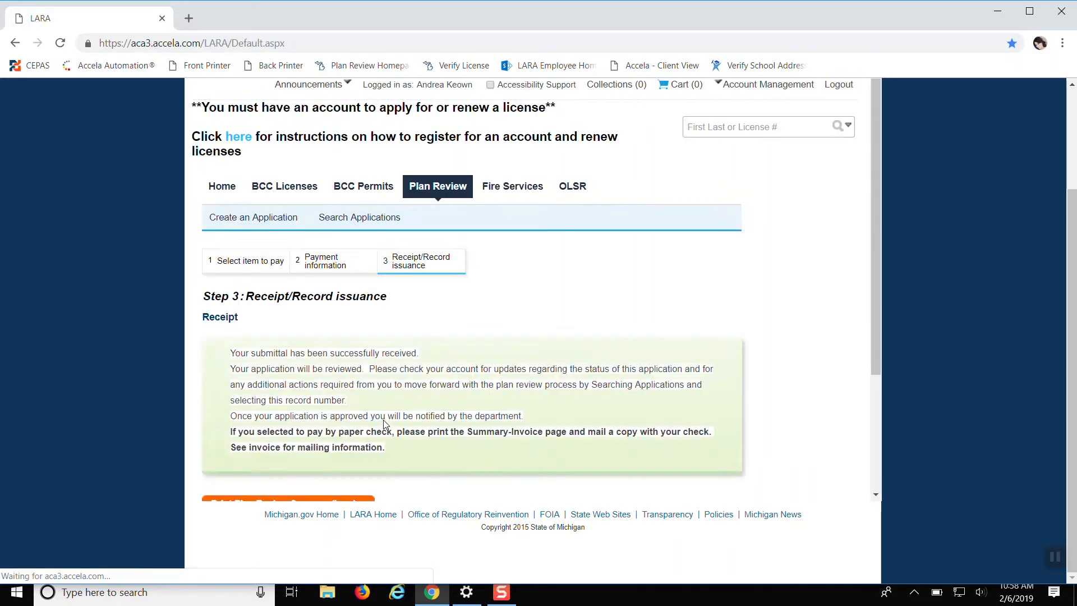
scroll(up, 3)
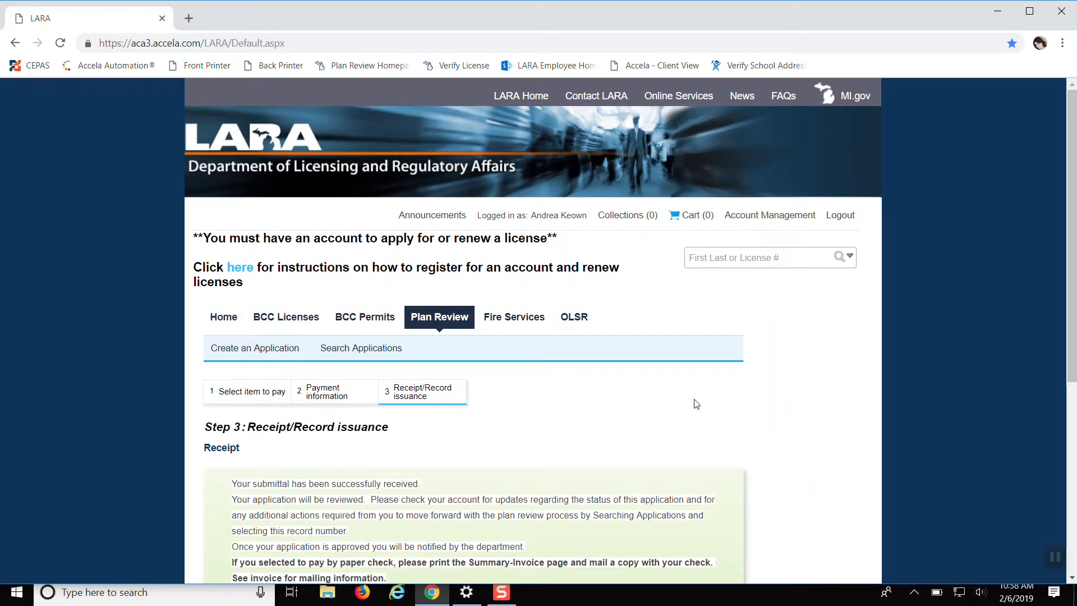
scroll(down, 3)
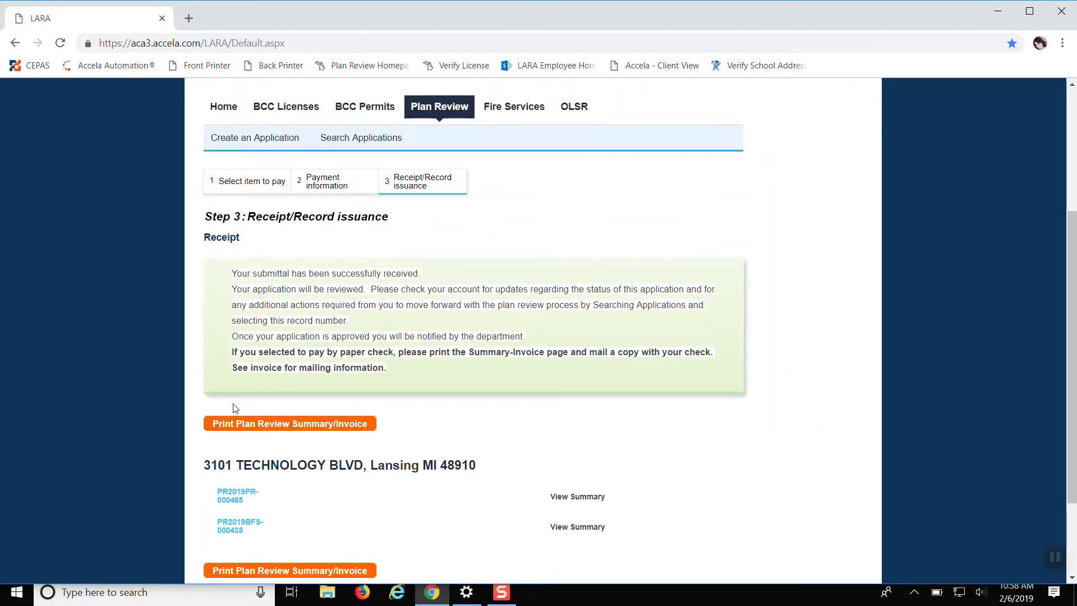
mouse_move(455, 446)
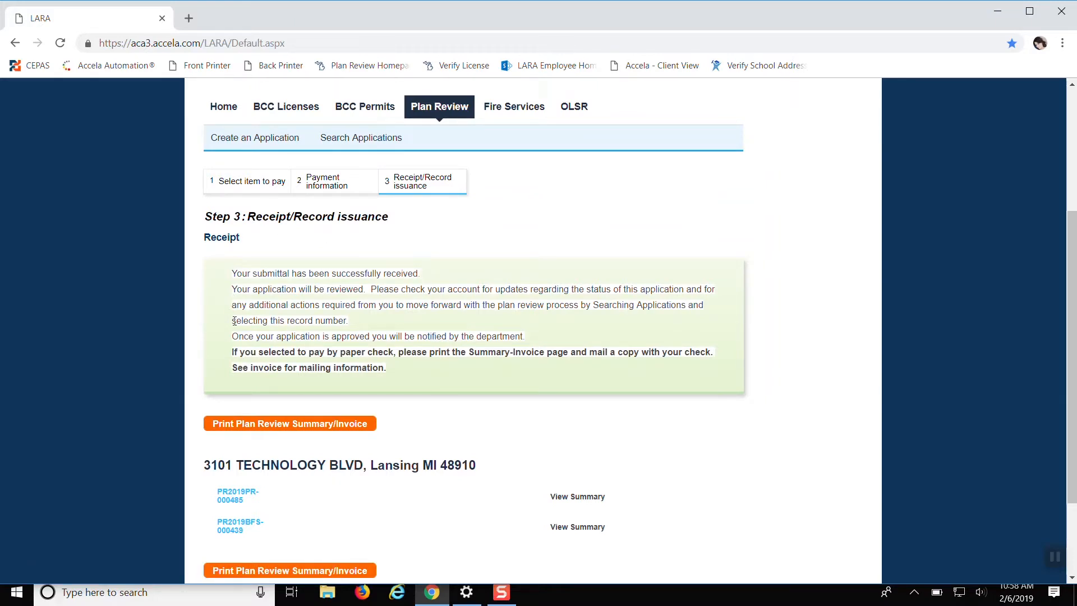
scroll(down, 3)
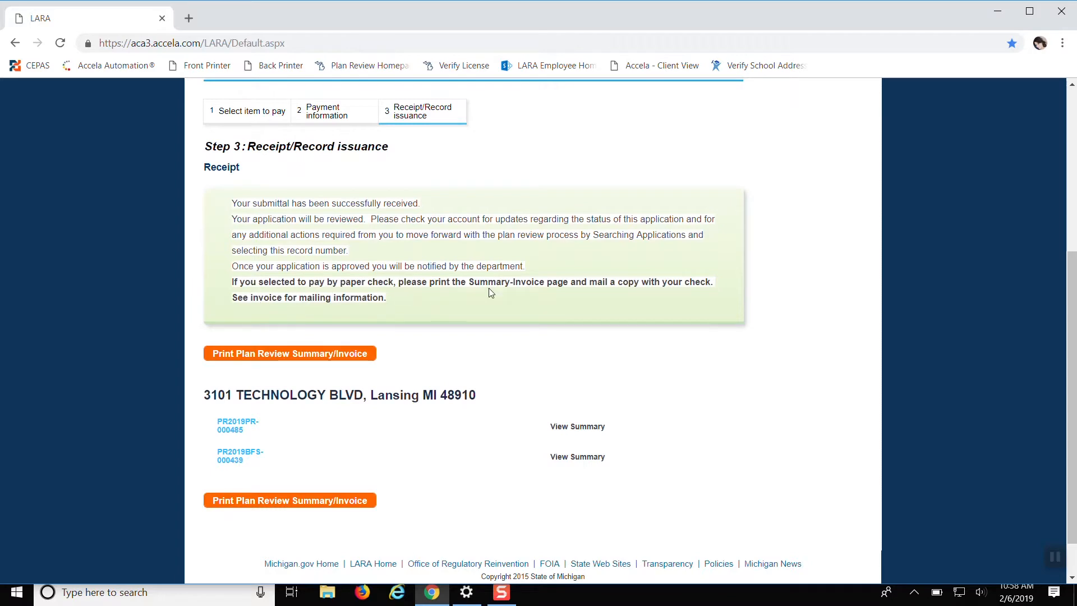
mouse_move(305, 314)
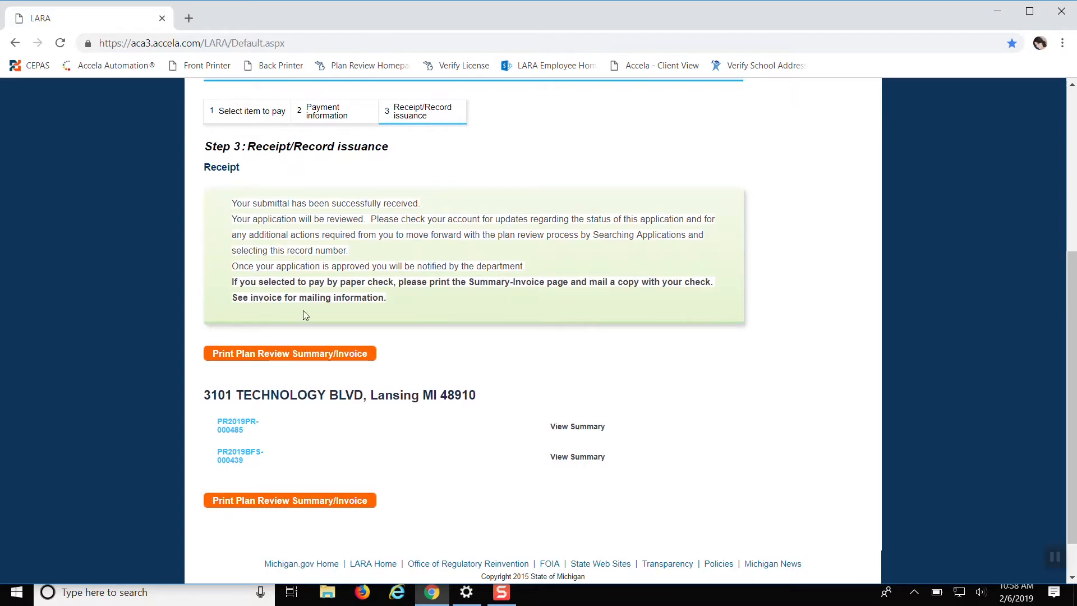
mouse_move(208, 506)
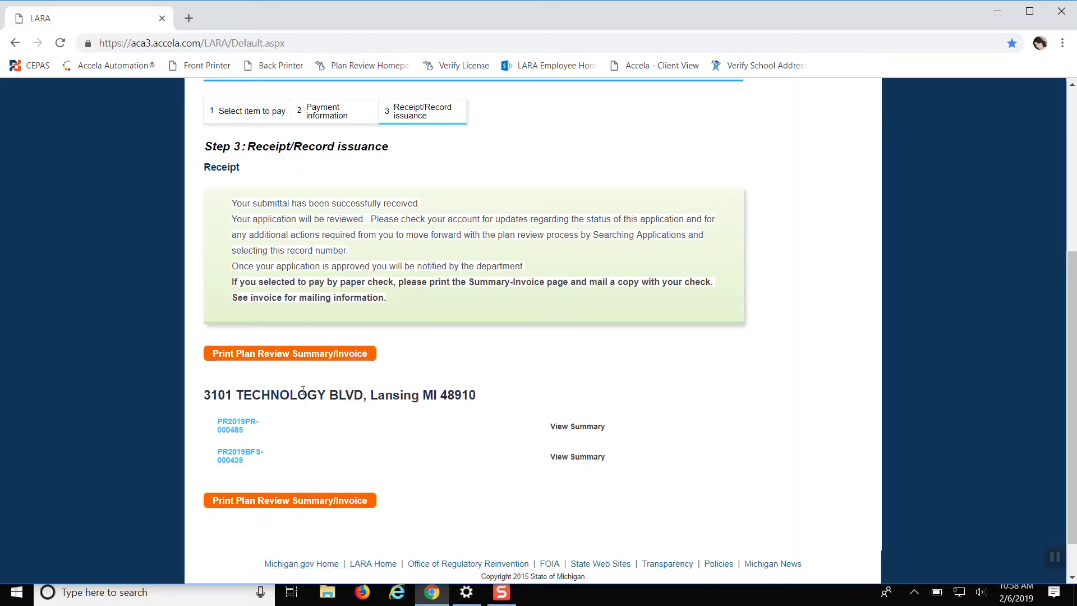
Open the Print Plan Review Summary/Invoice report showing the $192.00 examination fee
click(290, 353)
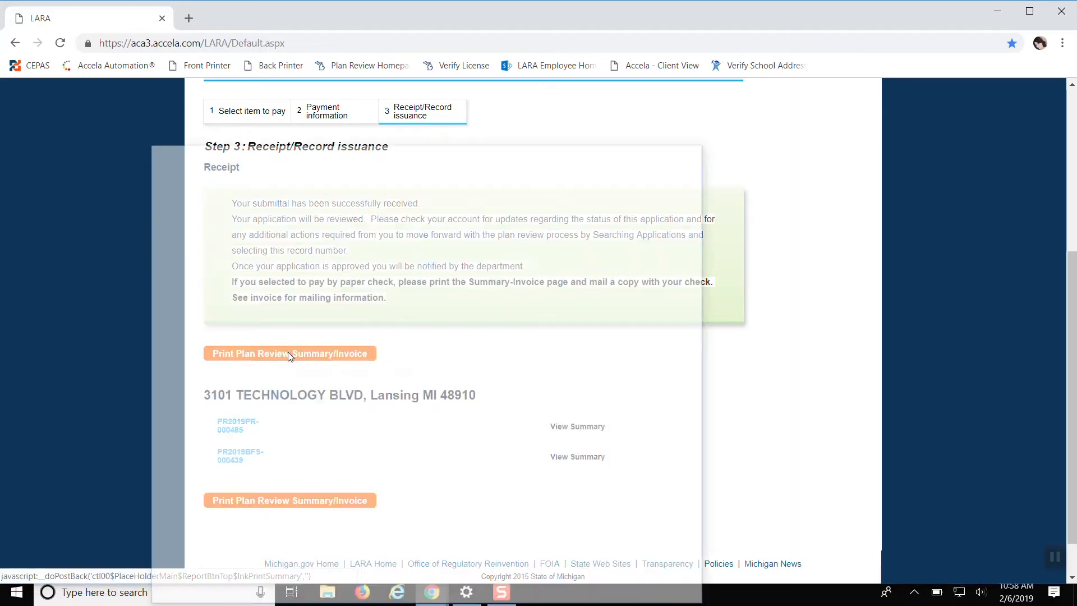
click(289, 354)
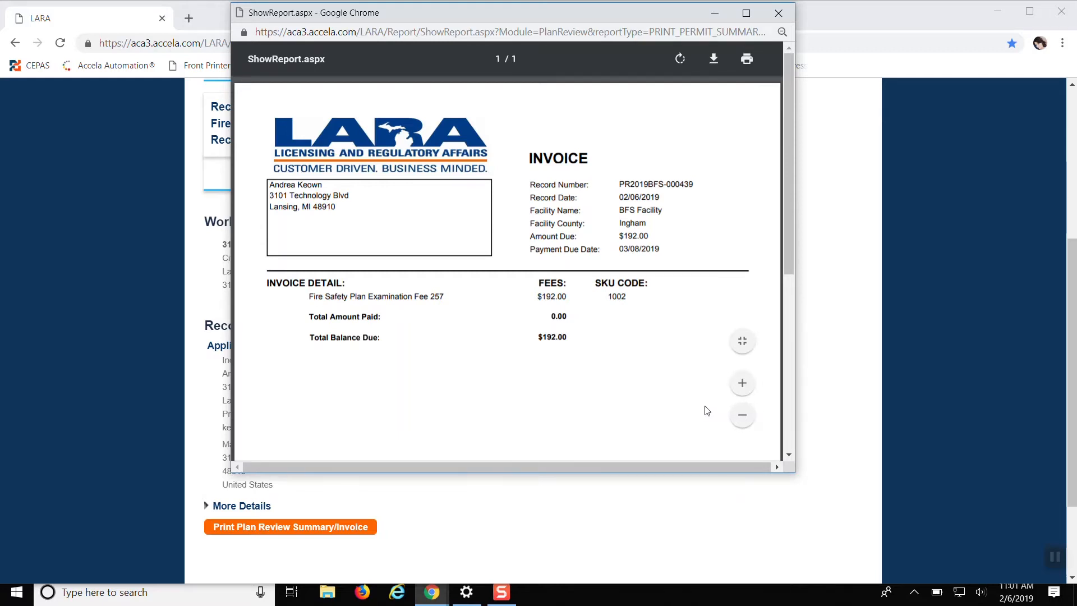
mouse_move(765, 472)
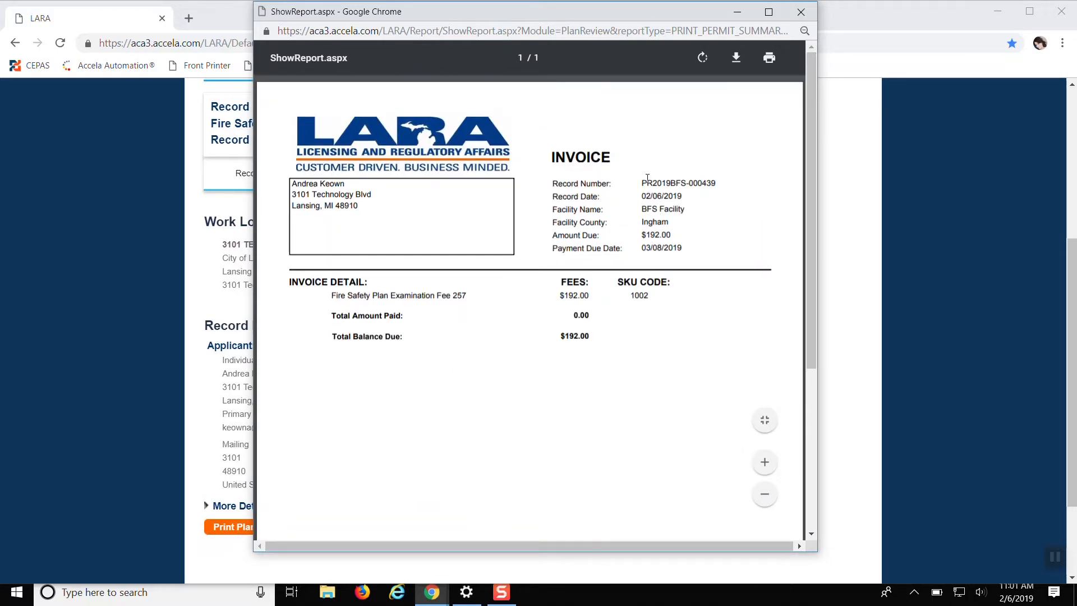
mouse_move(635, 186)
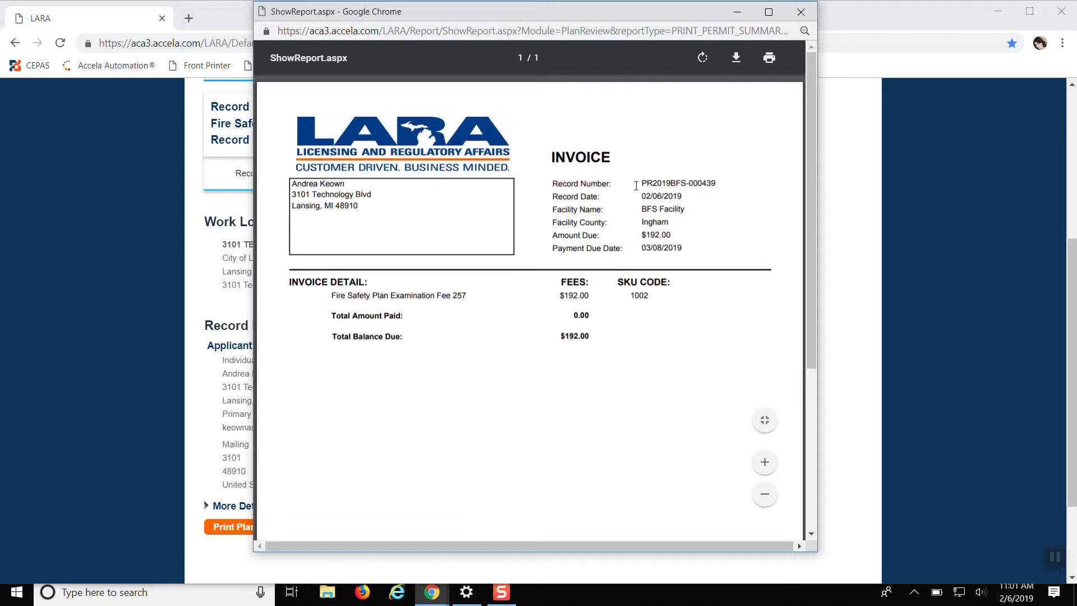
mouse_move(678, 433)
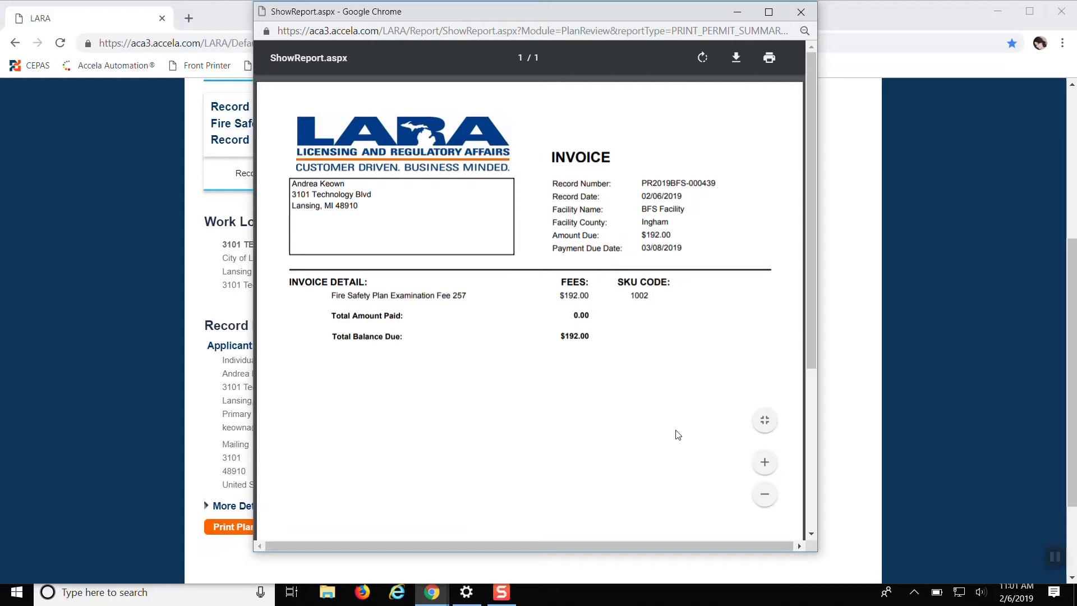
mouse_move(721, 65)
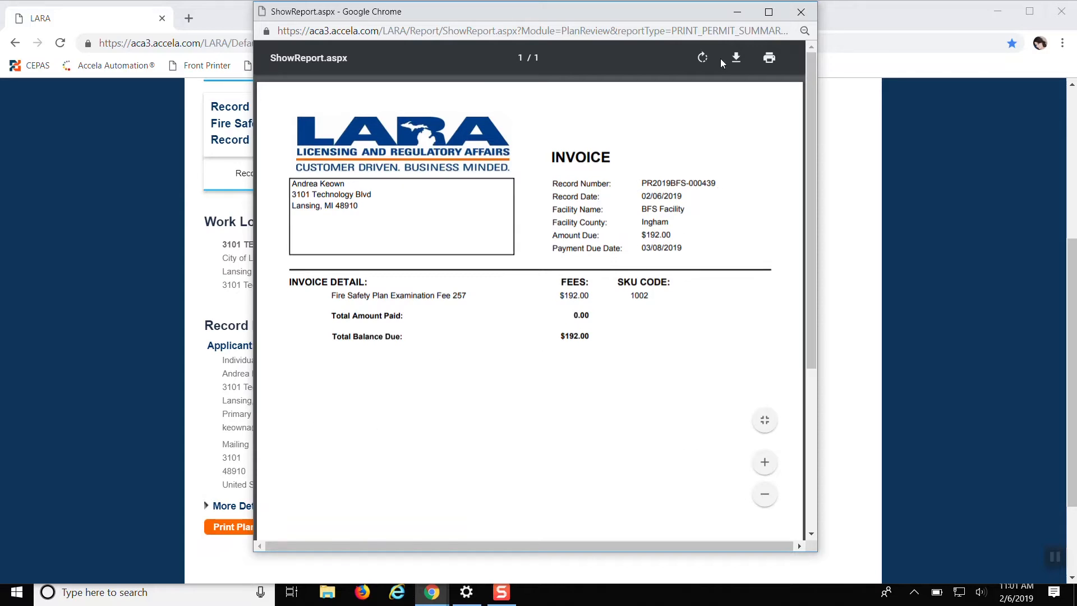
click(801, 11)
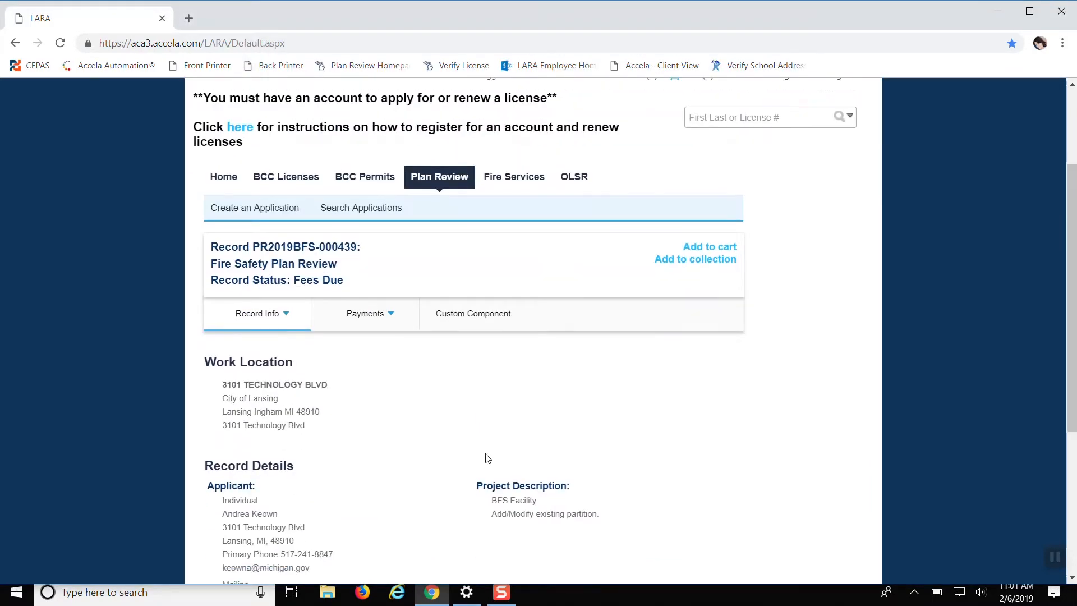
mouse_move(261, 283)
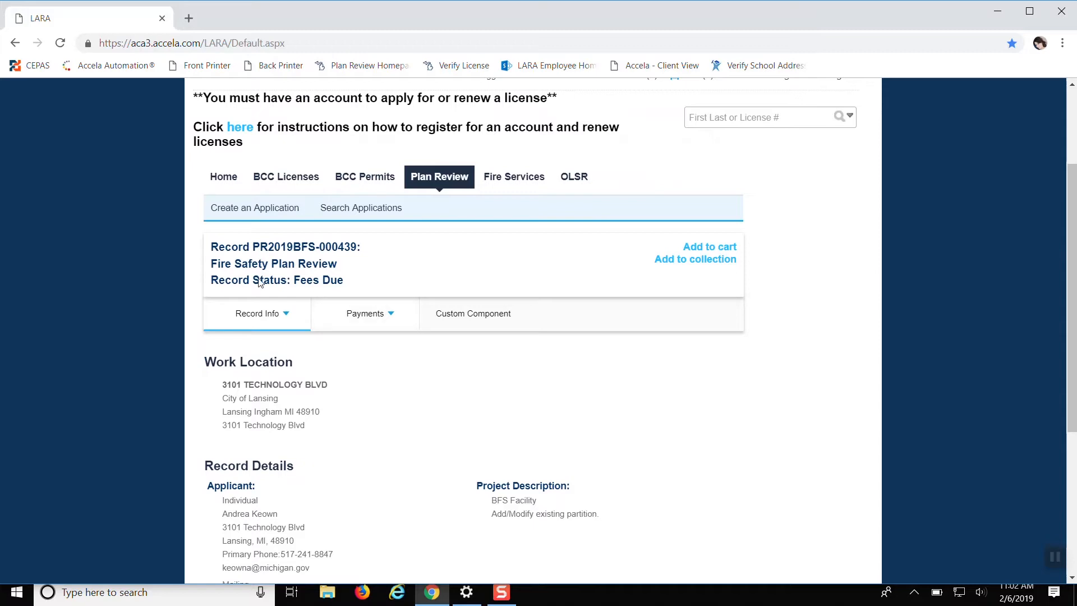
mouse_move(248, 249)
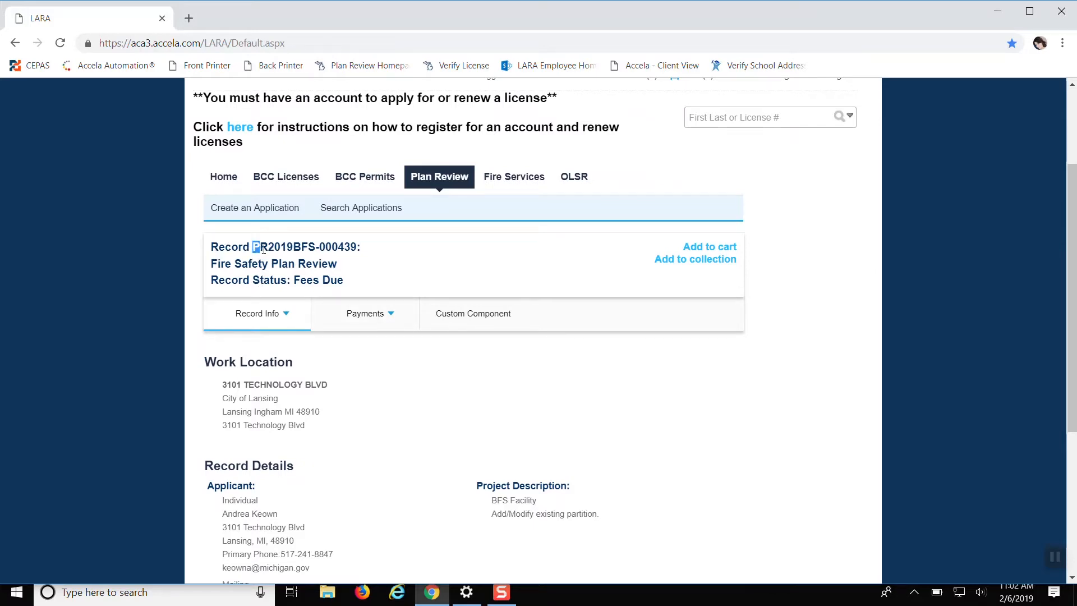
drag(252, 247, 360, 247)
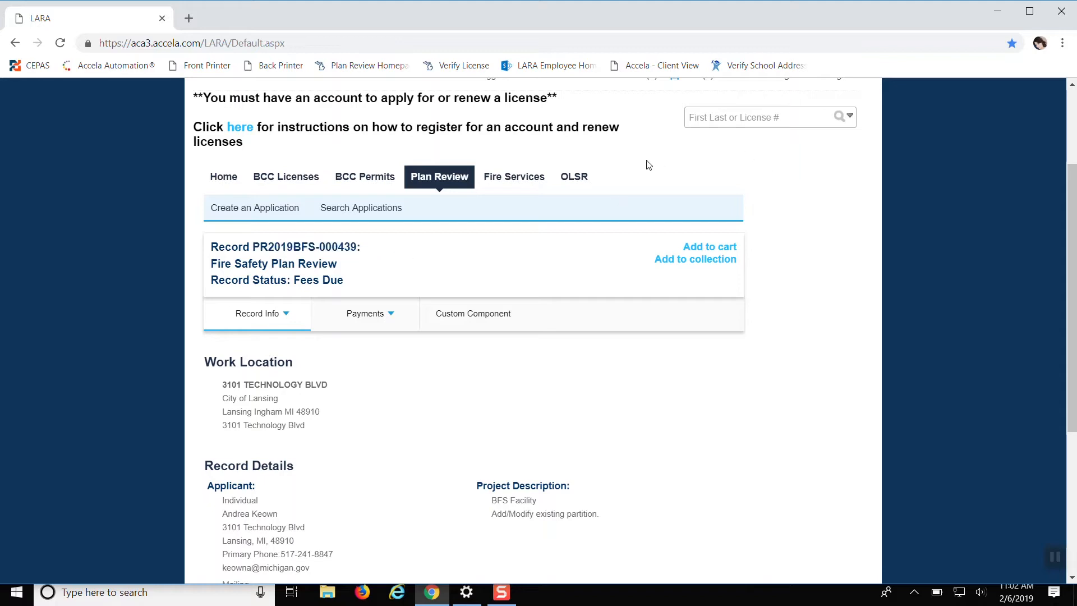
mouse_move(392, 285)
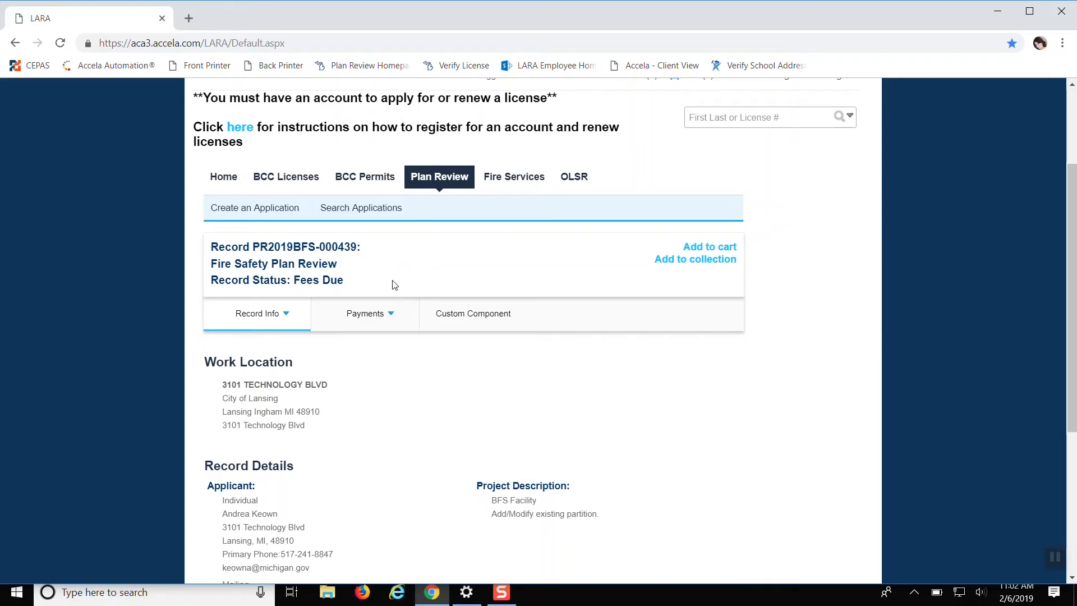
mouse_move(286, 321)
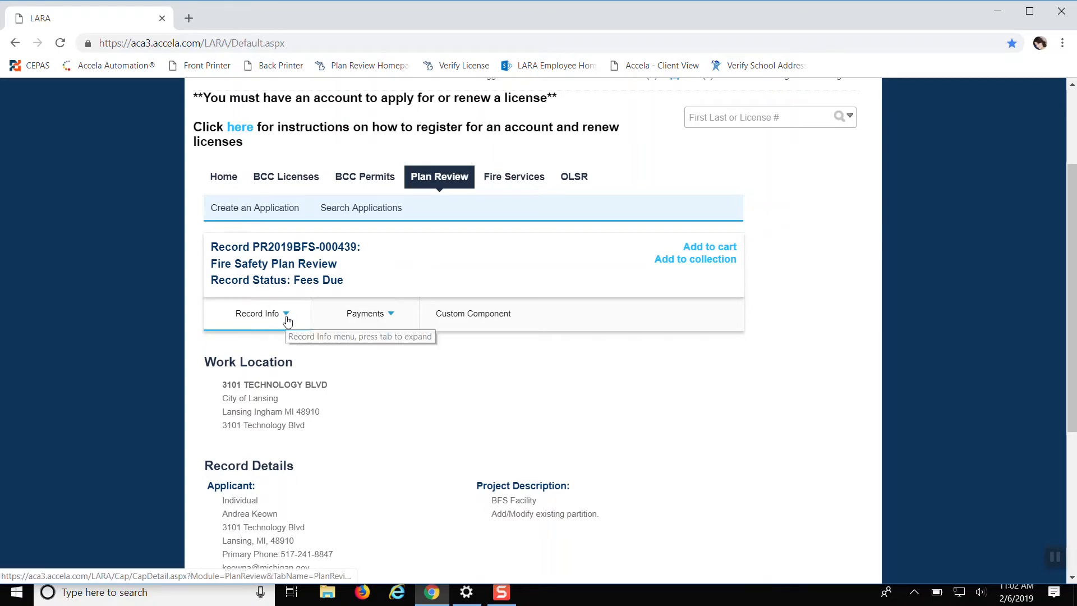
click(286, 314)
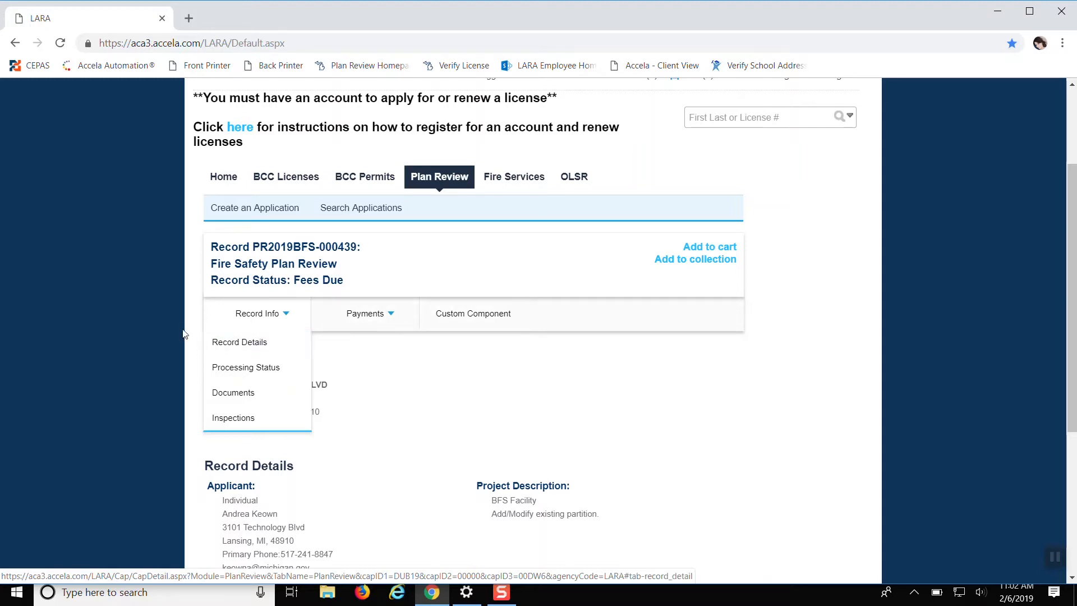
scroll(down, 3)
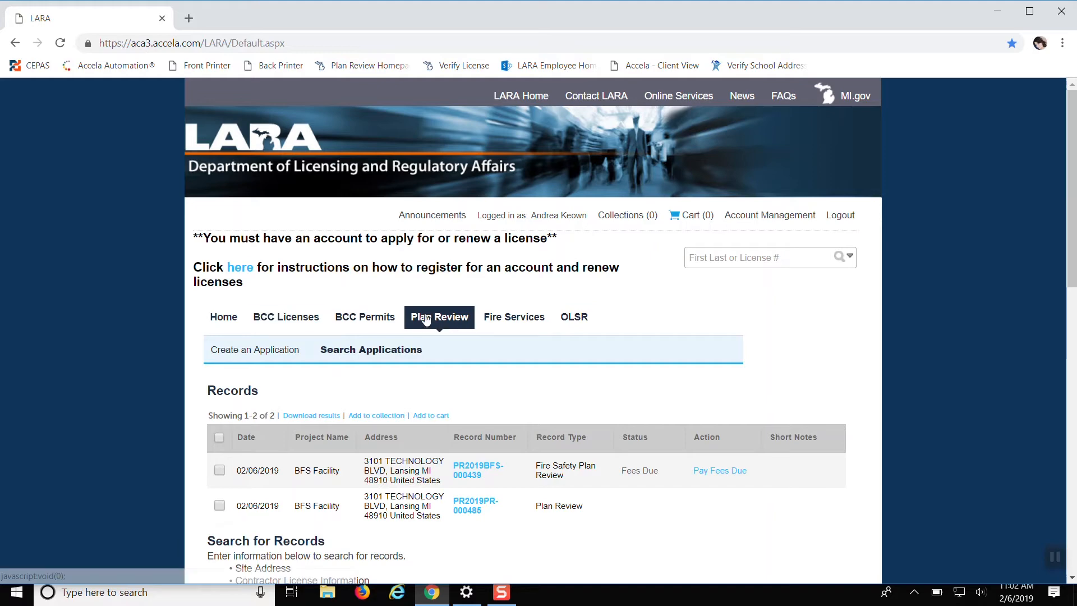
scroll(down, 3)
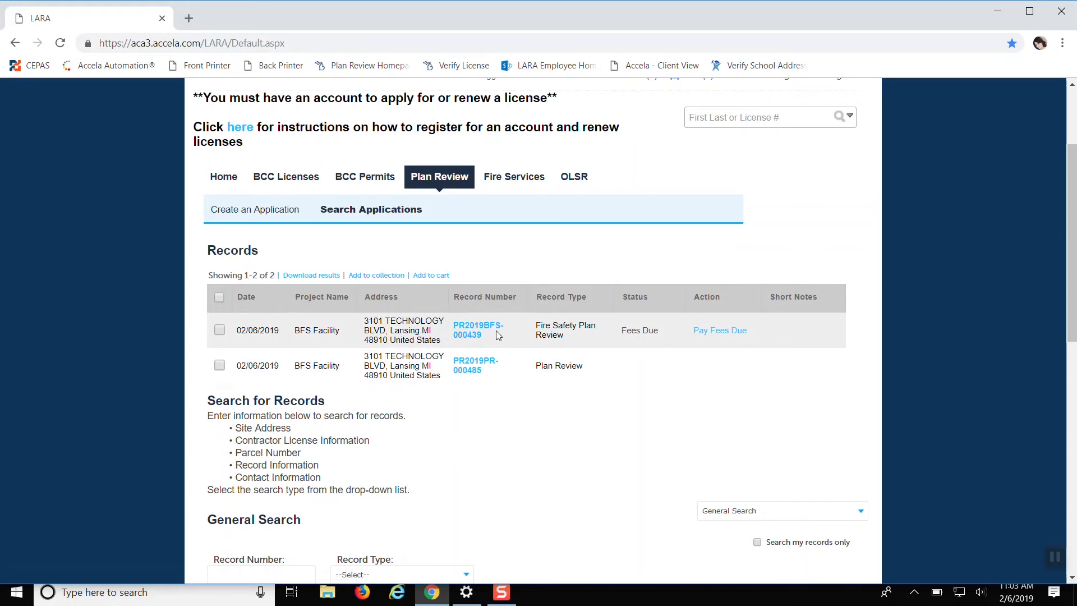
mouse_move(438, 353)
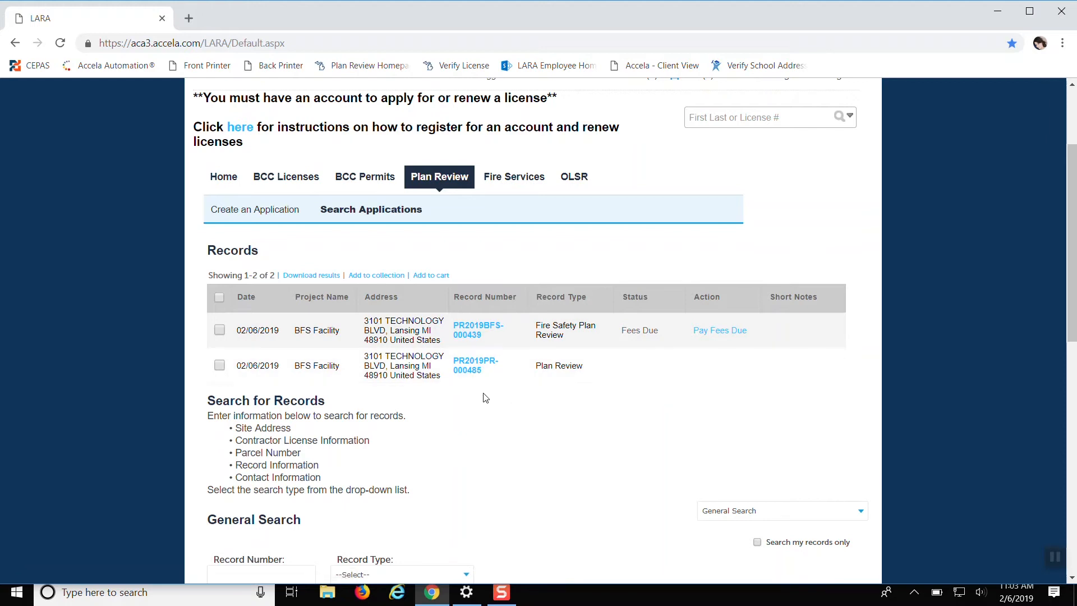
mouse_move(471, 407)
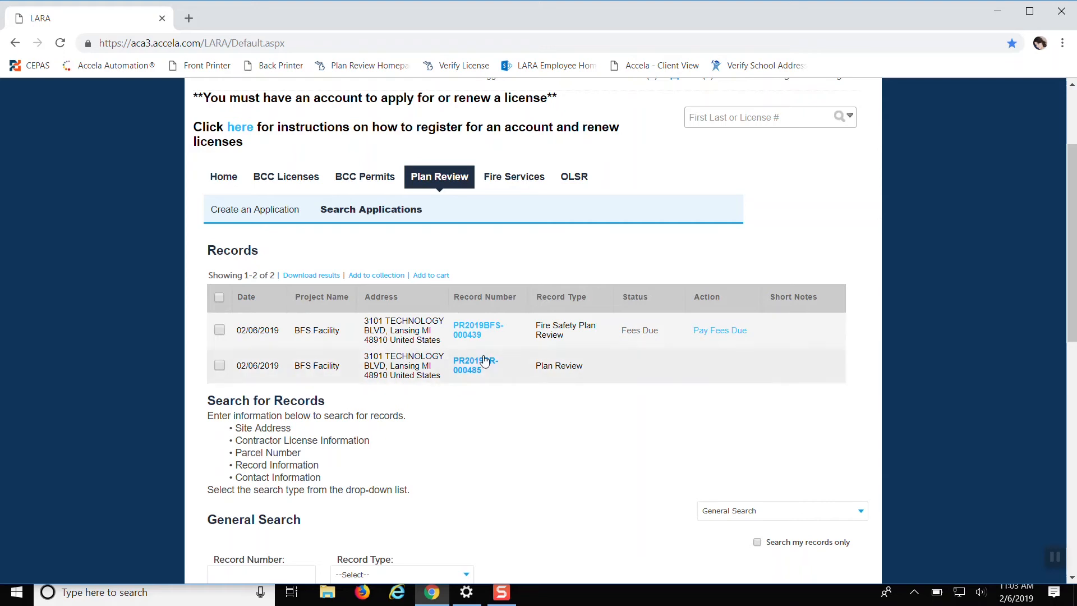
mouse_move(465, 332)
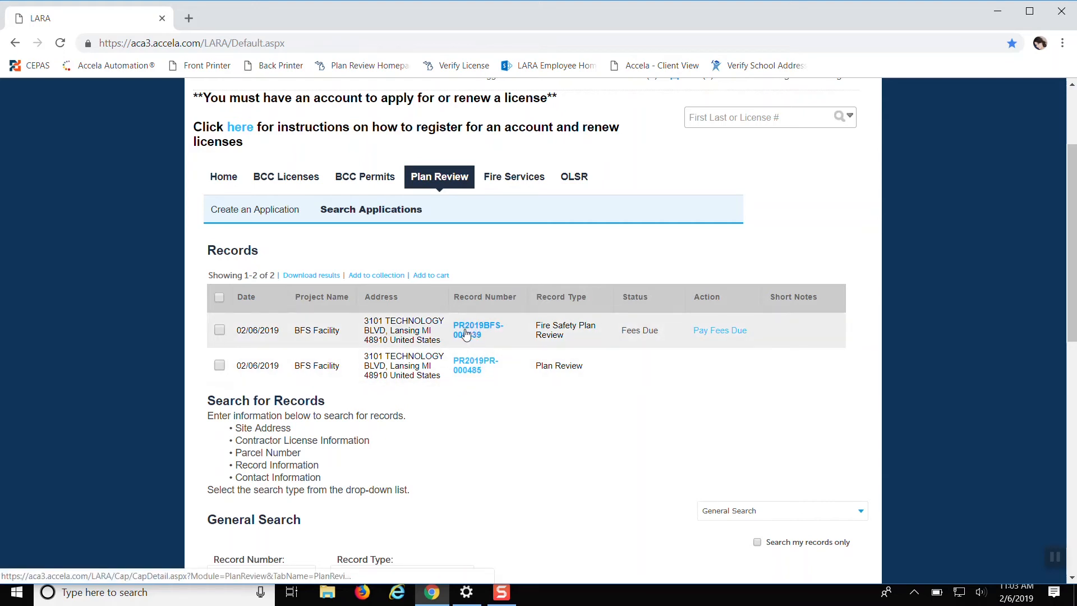
click(476, 329)
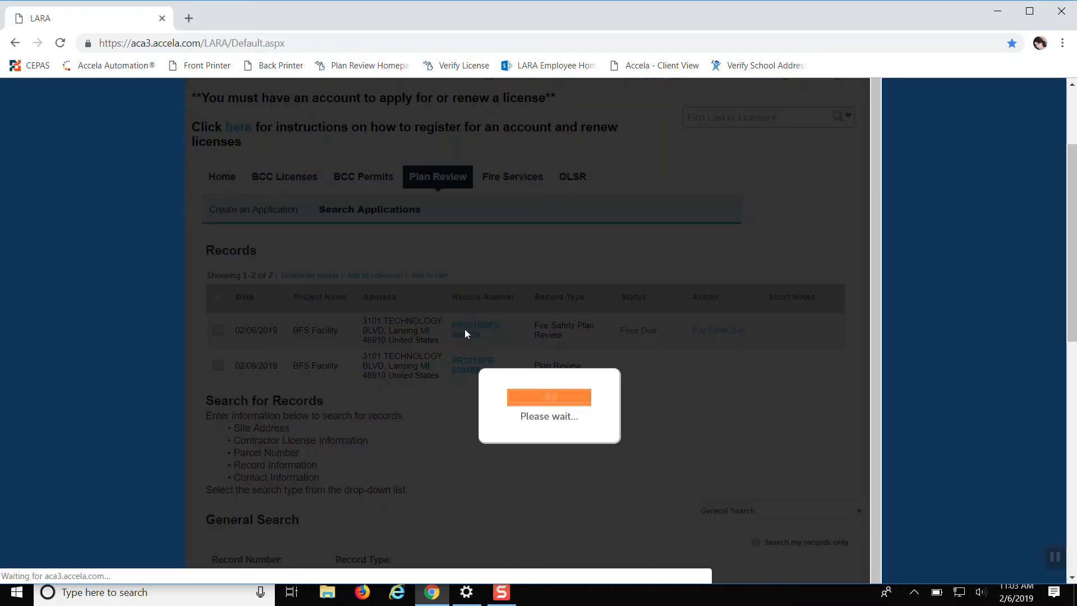
click(474, 330)
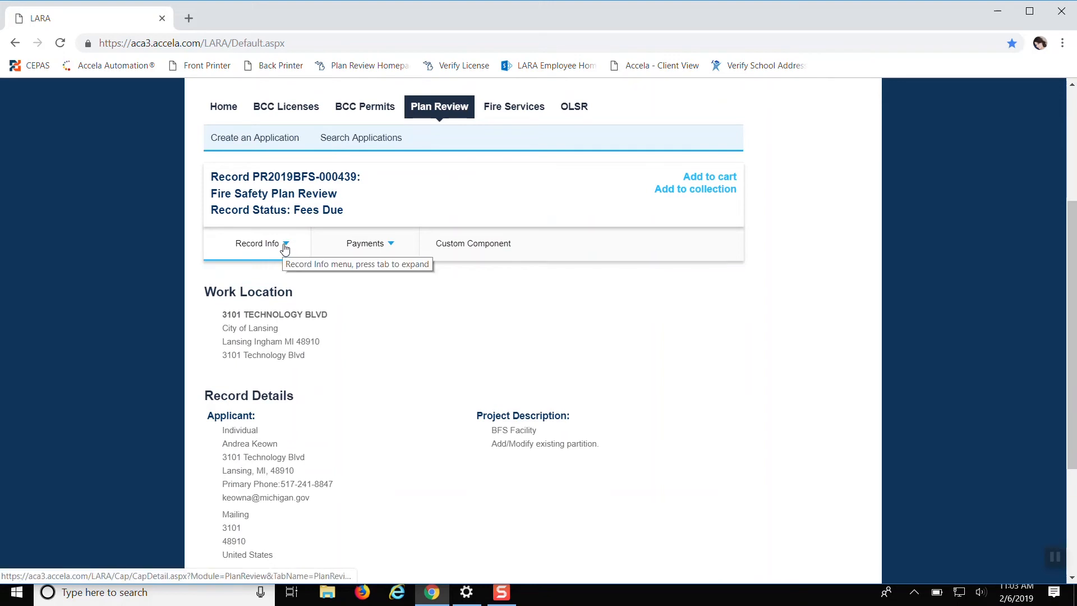
Show Record Info > Processing Status with the Application Submittal step expanded to its TBD details
click(257, 243)
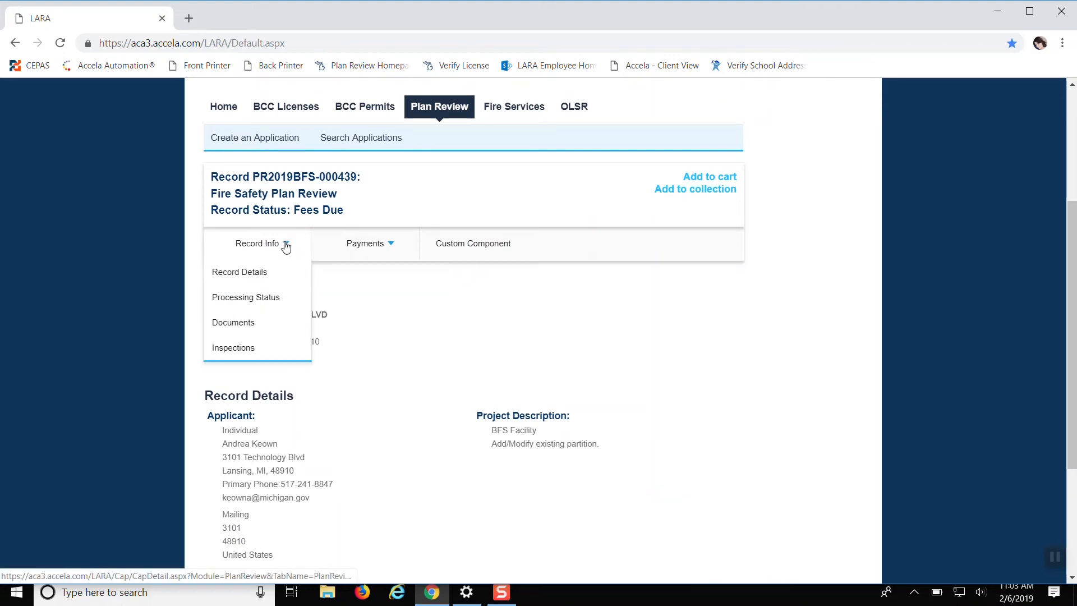
mouse_move(266, 301)
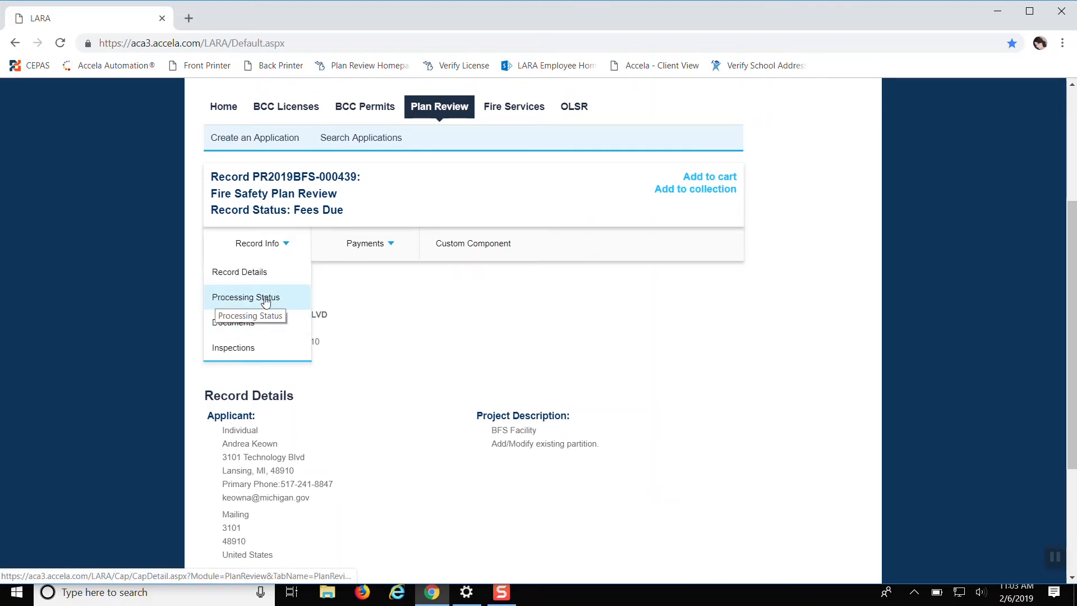
click(246, 297)
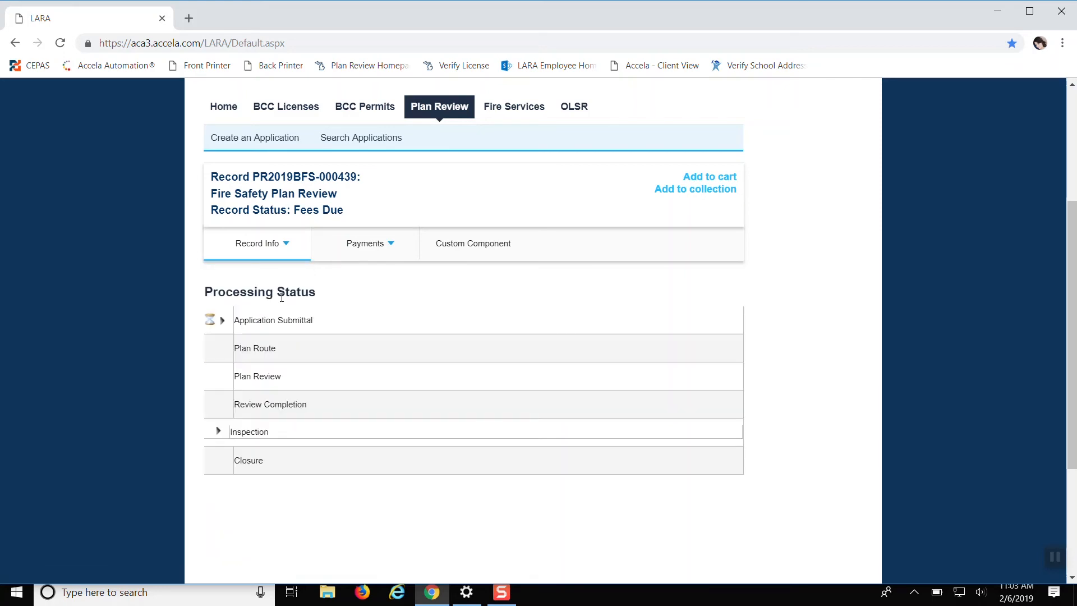
scroll(down, 3)
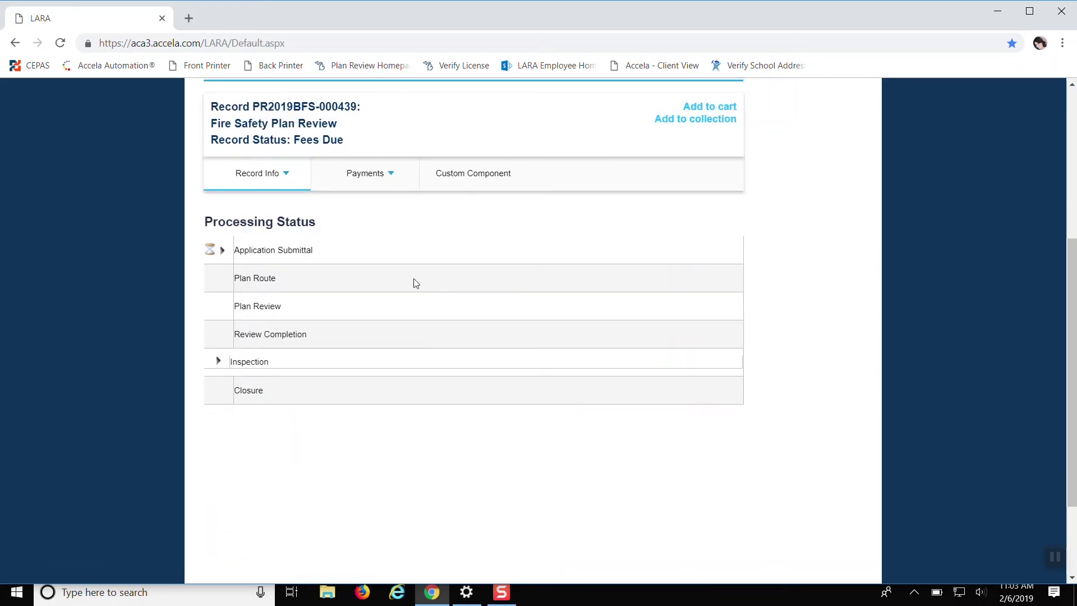
mouse_move(222, 250)
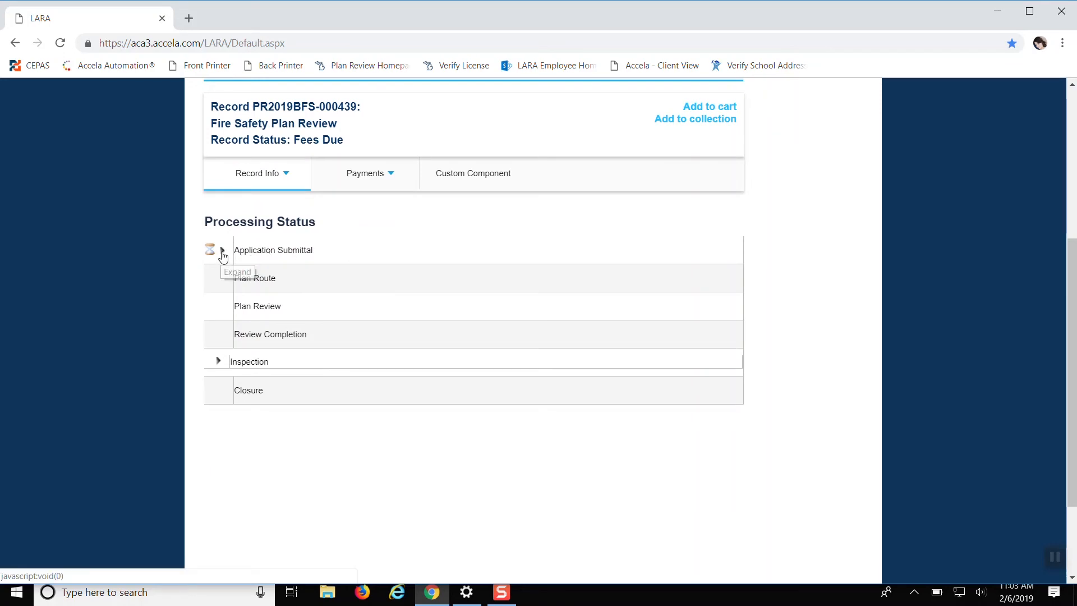
click(224, 251)
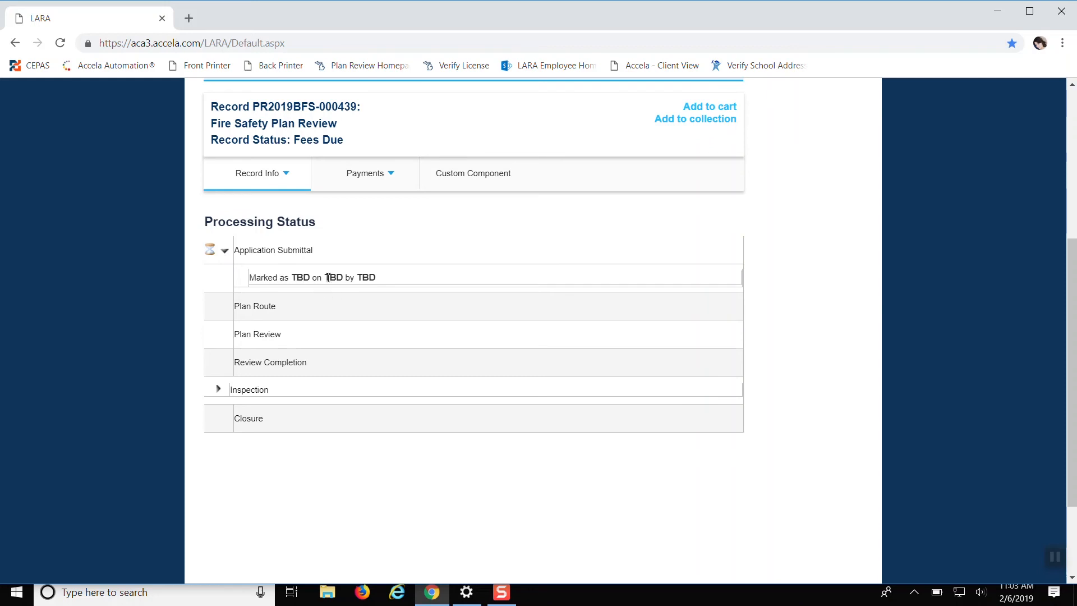
mouse_move(330, 287)
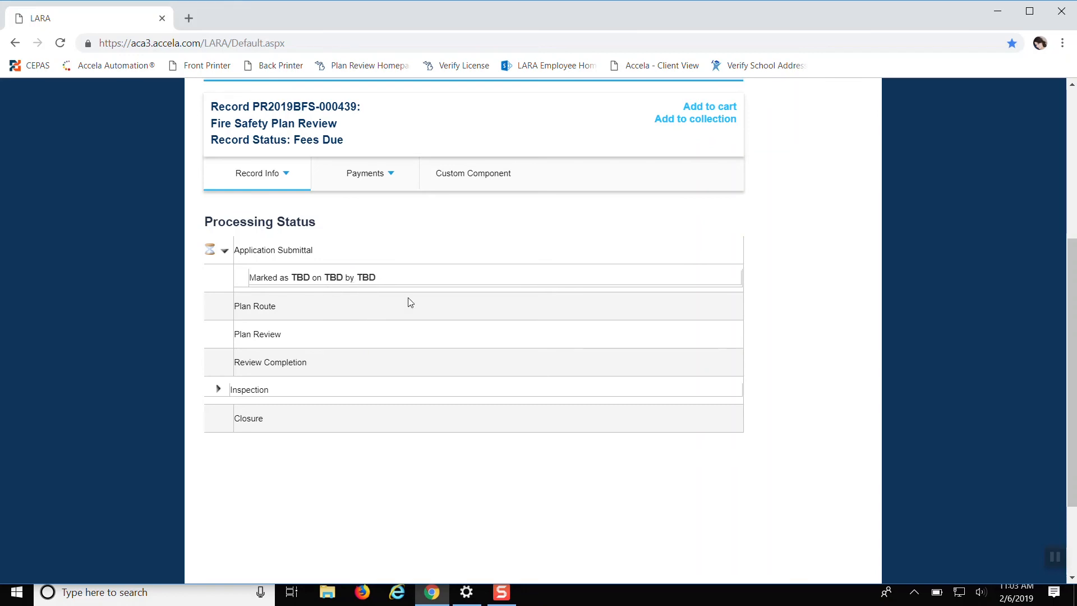
mouse_move(245, 280)
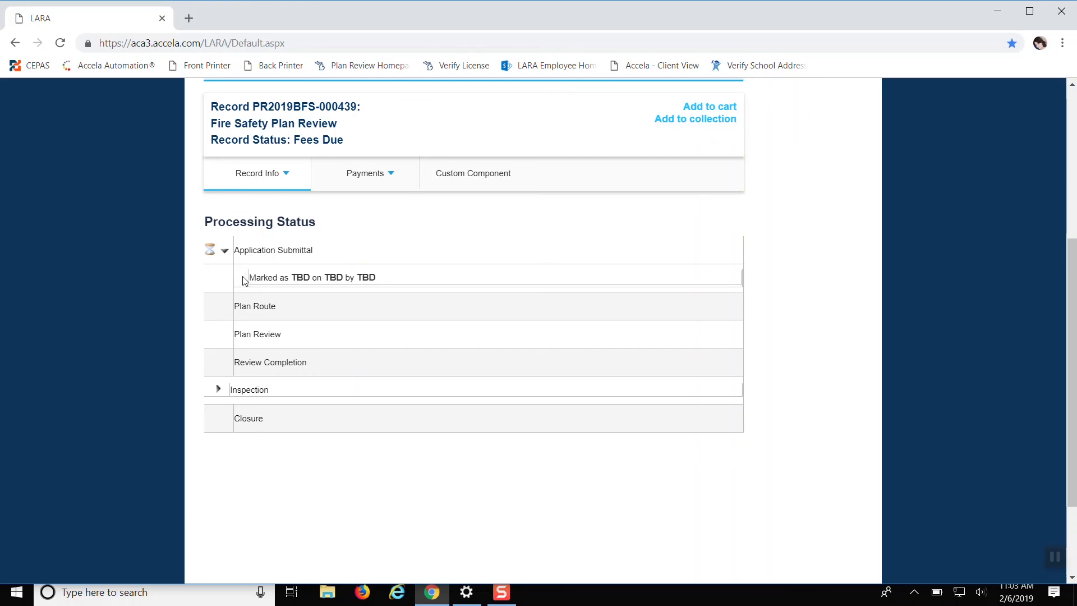
mouse_move(247, 305)
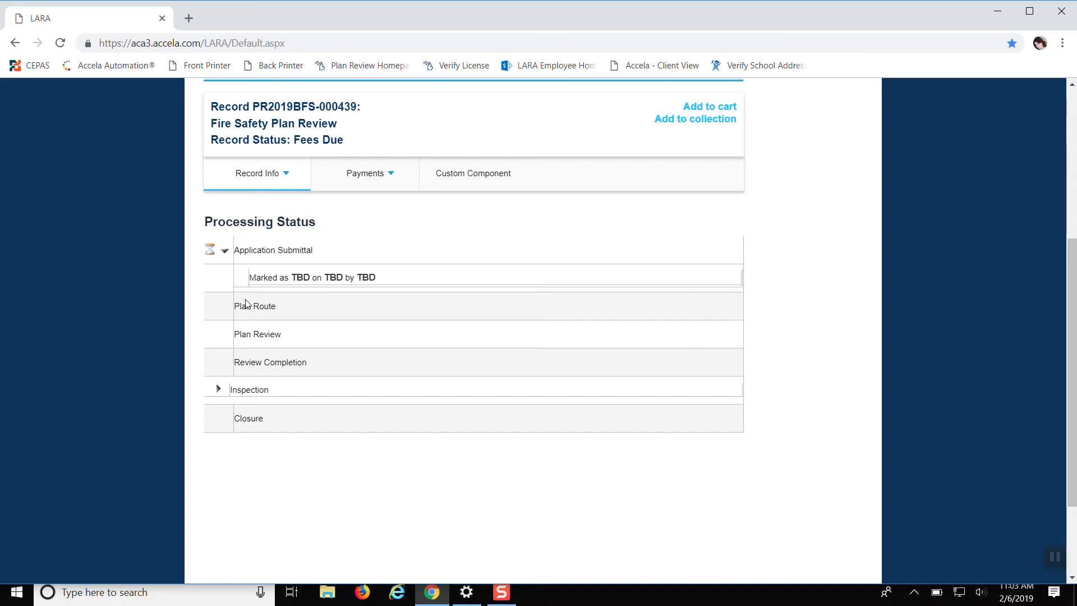
mouse_move(232, 321)
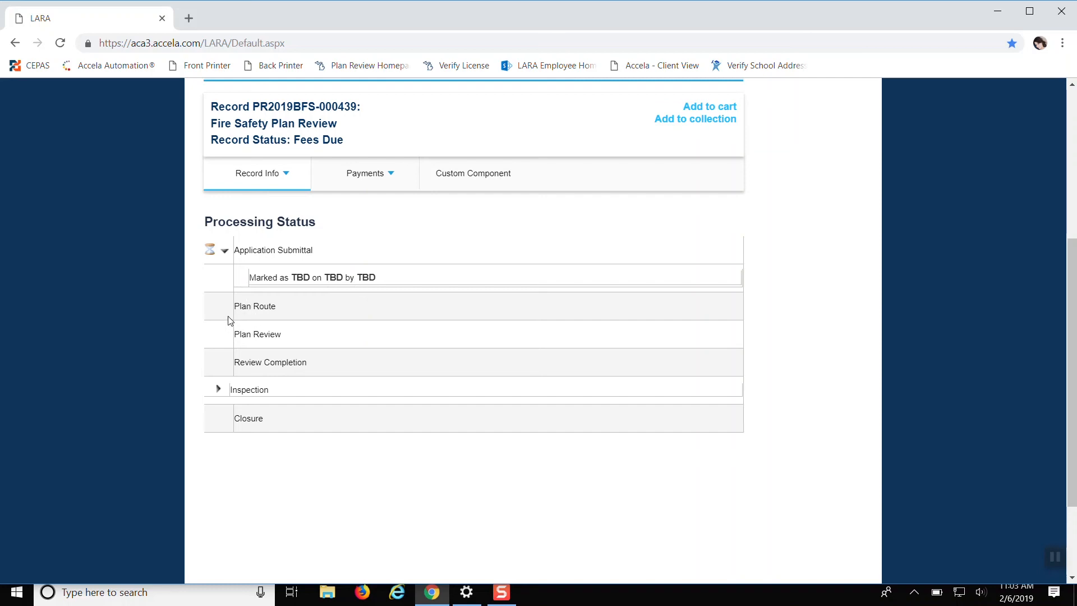
mouse_move(233, 319)
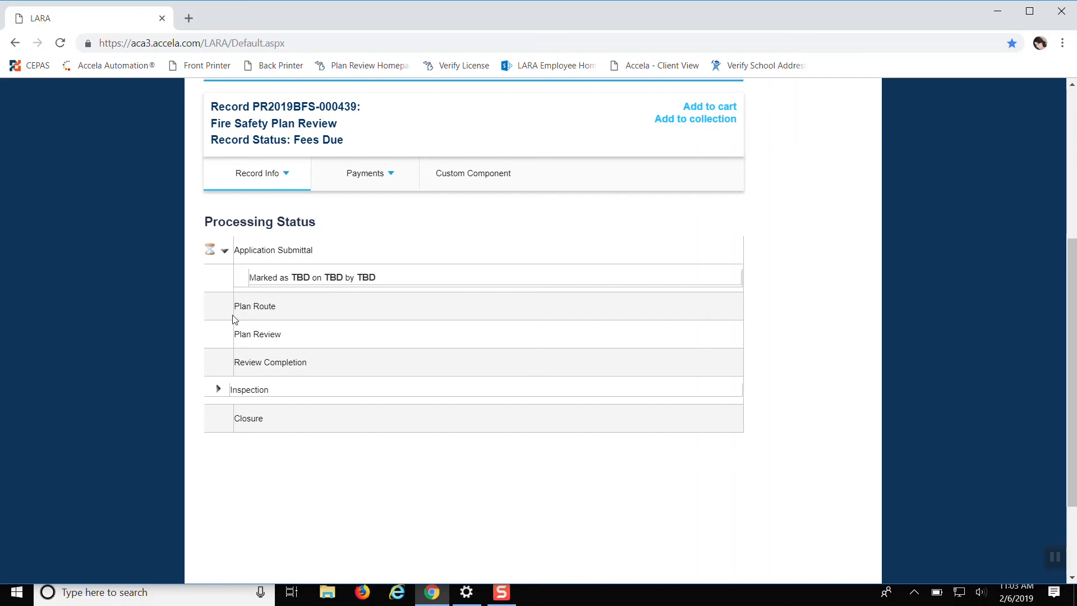
mouse_move(387, 238)
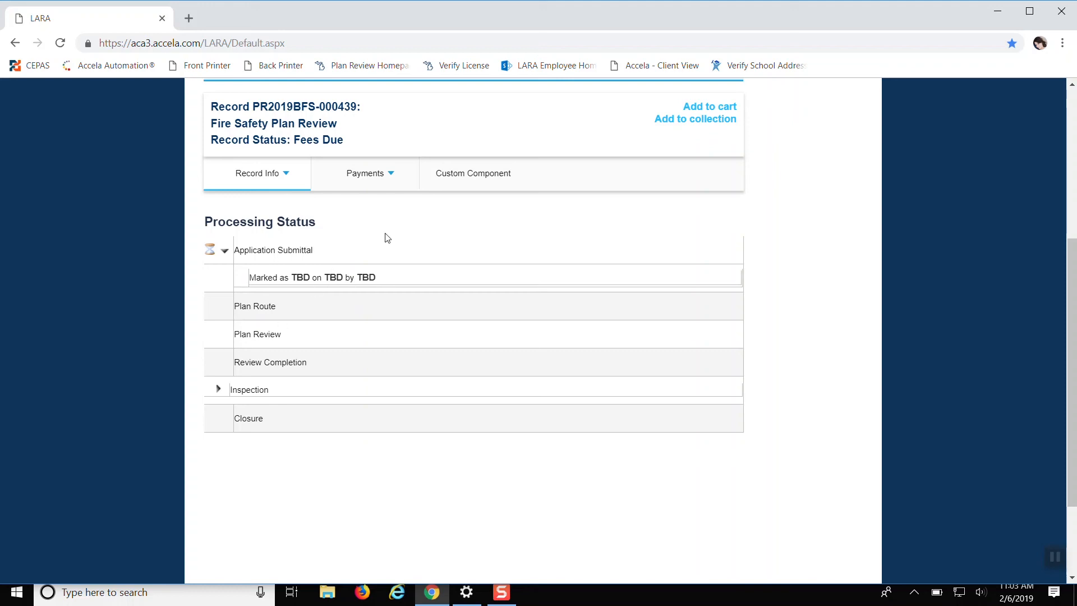
scroll(up, 3)
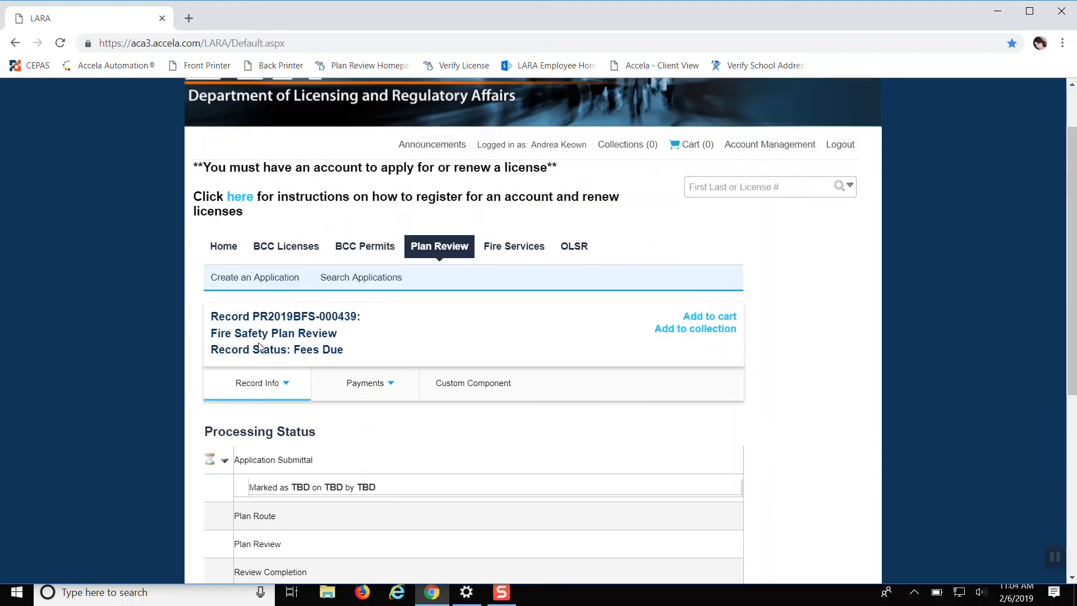
scroll(down, 3)
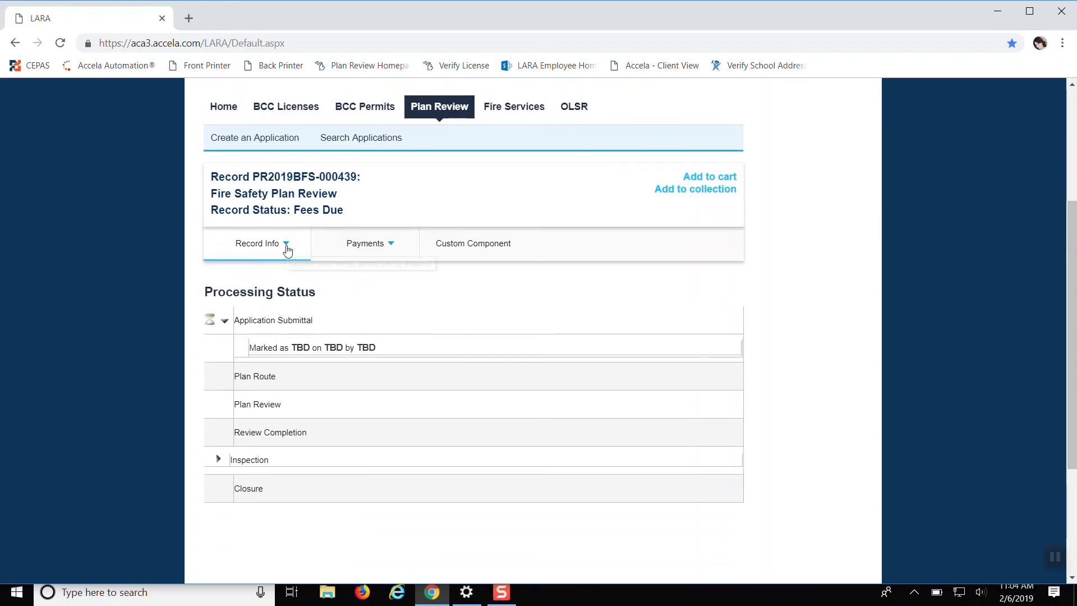
Show Record Info > Documents listing the uploaded application PDF as Miscellaneous
click(257, 243)
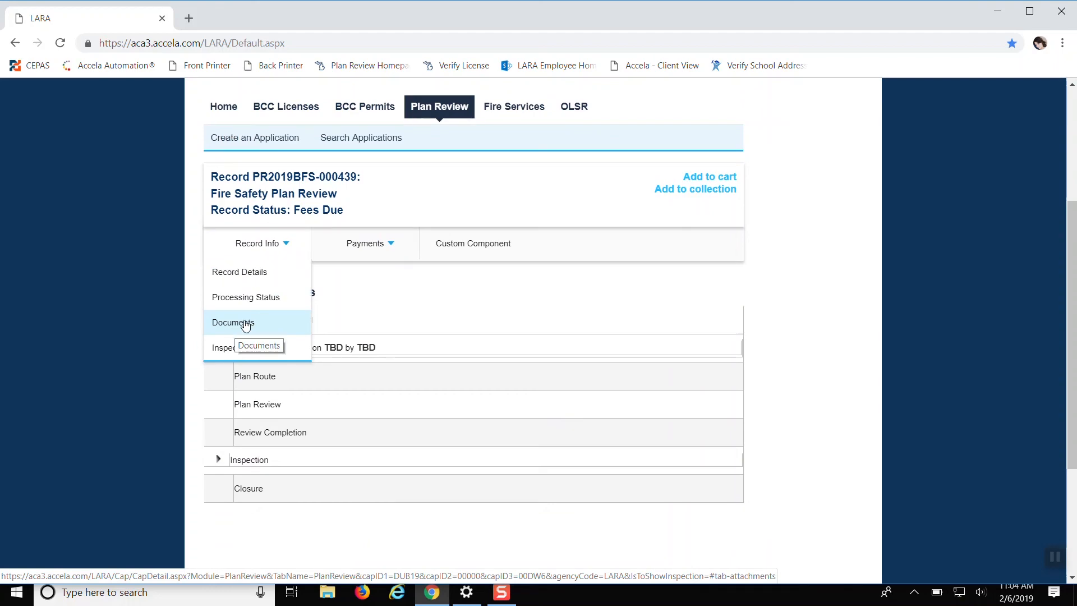
click(234, 323)
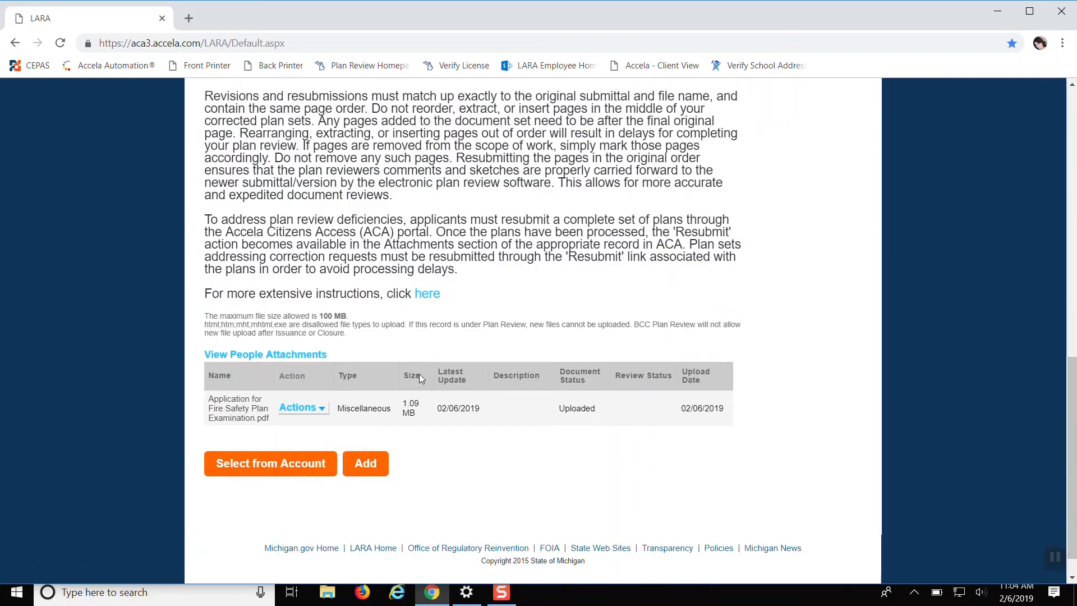